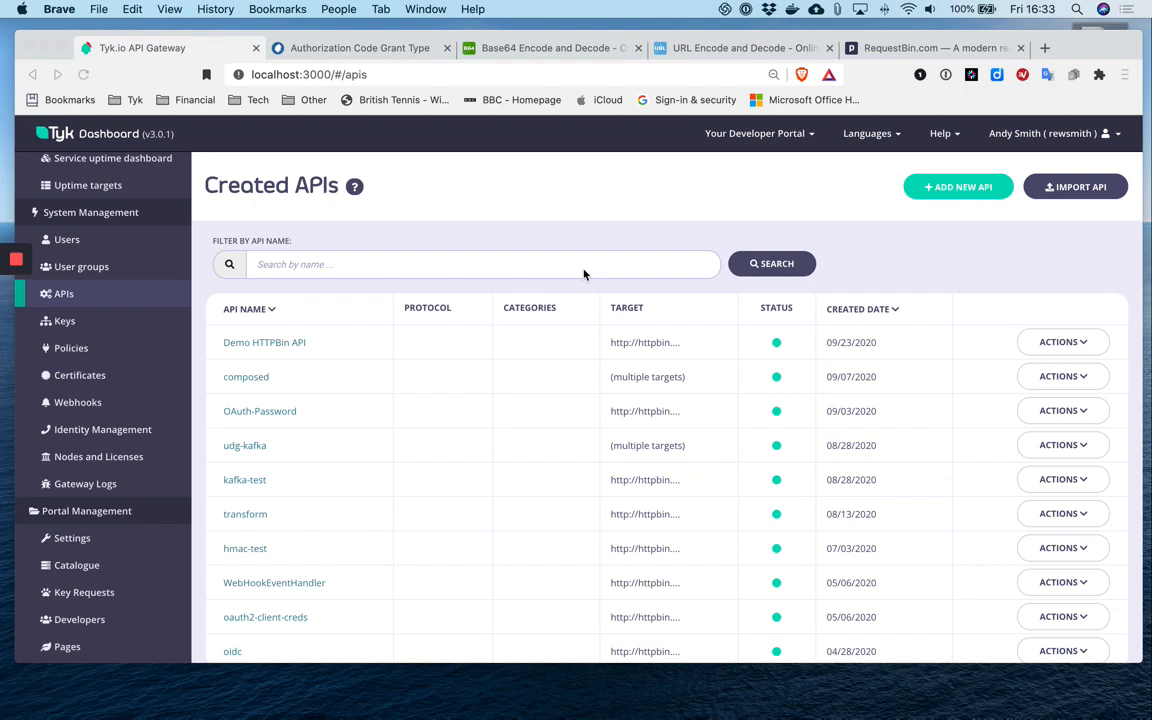
mouse_move(432, 218)
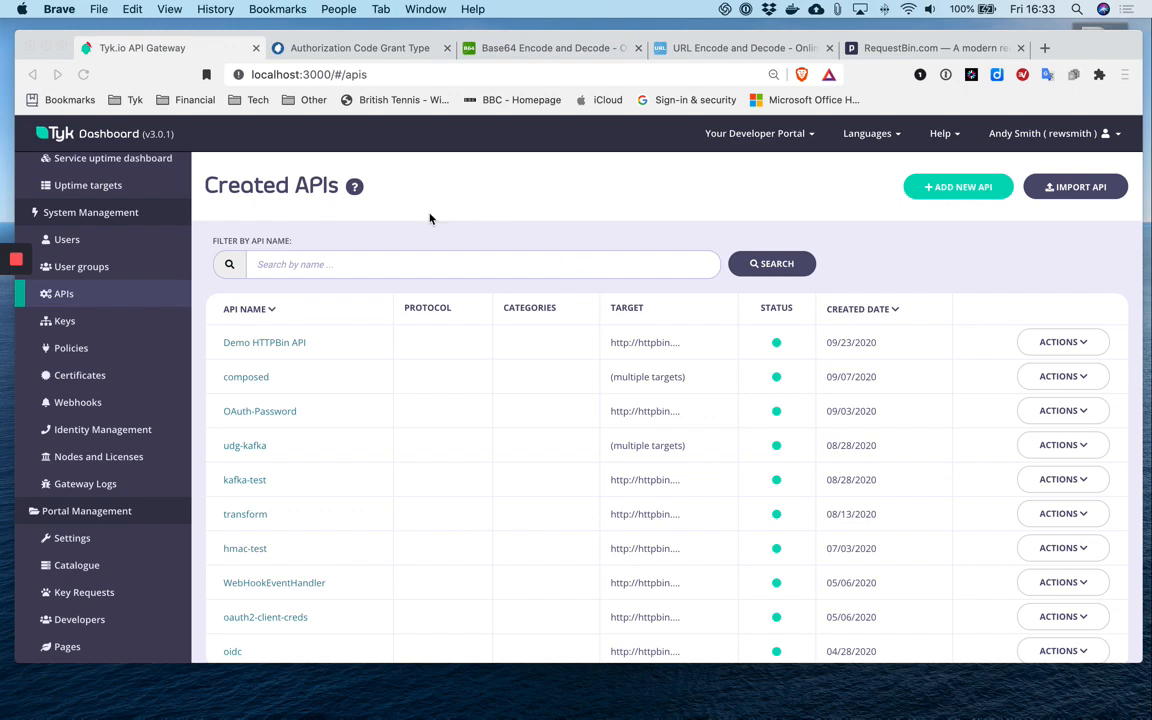
mouse_move(956, 188)
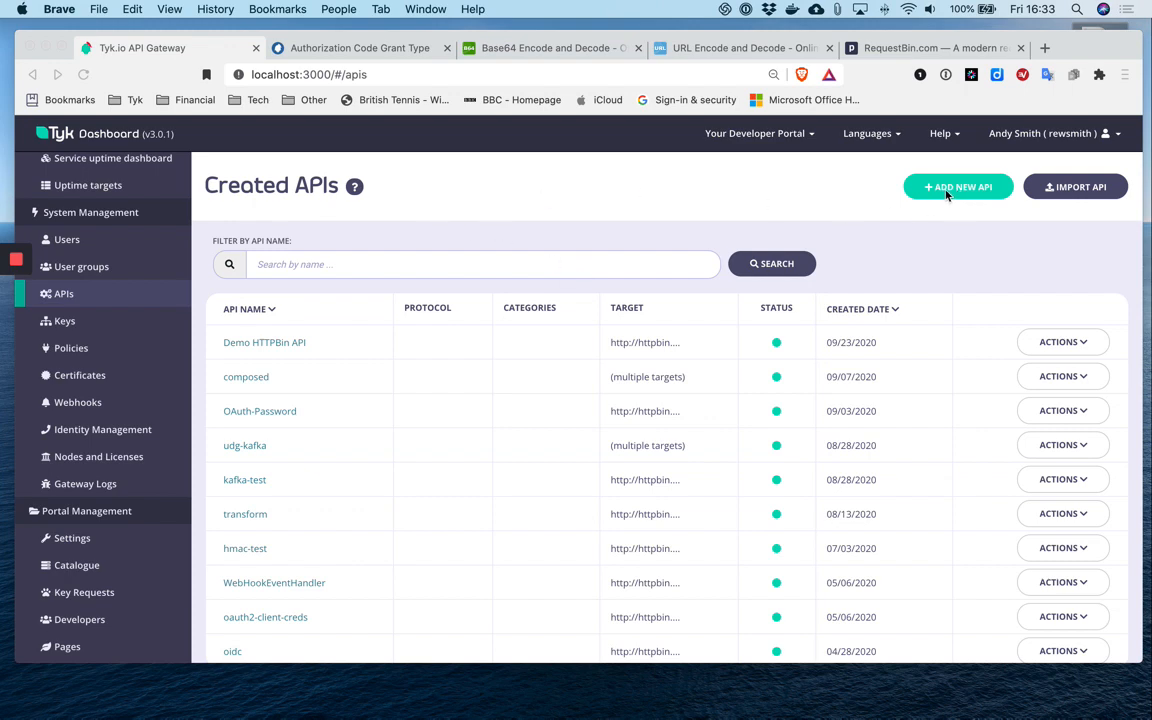
mouse_move(120, 136)
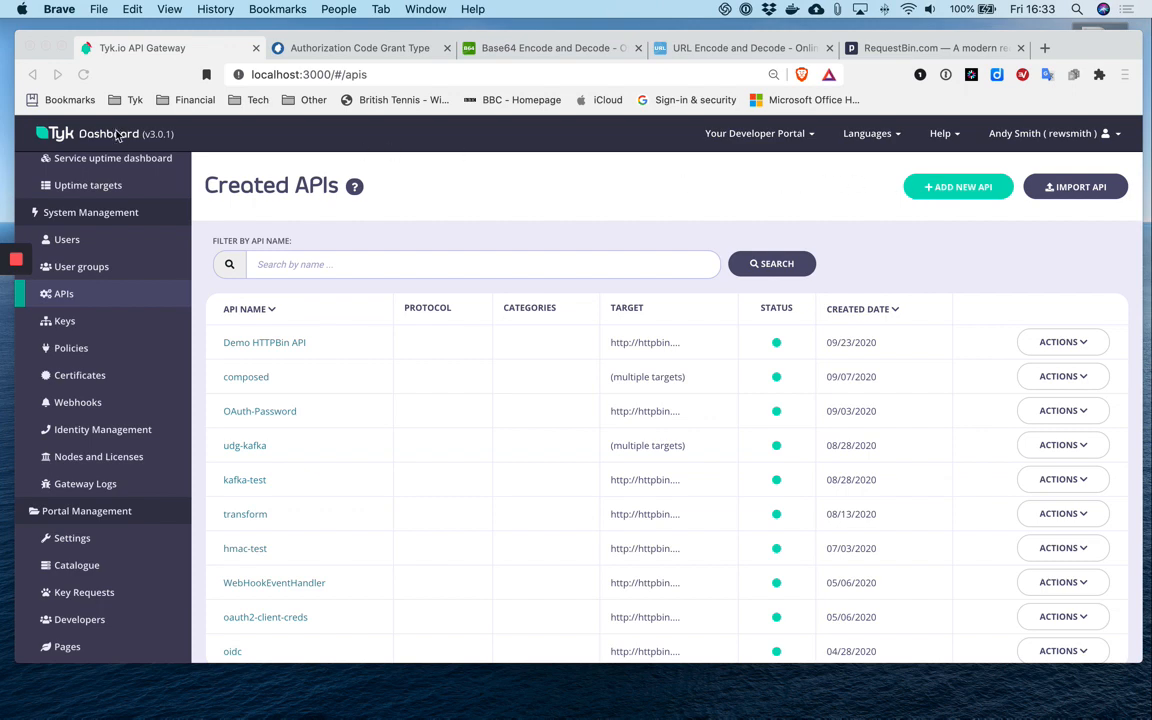
Step: Begin adding a new API from the Created APIs page
left_click(958, 188)
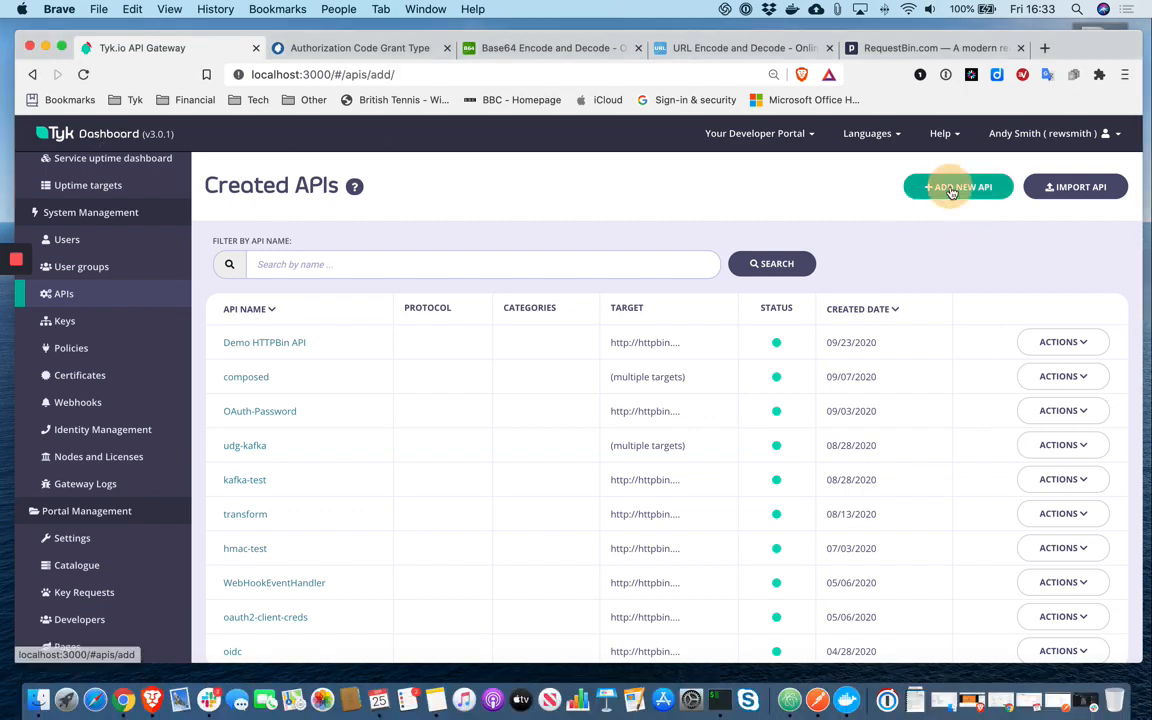
Step: Name the new REST API 'auth-code' and check its auto-filled /auth-code/ listen path
left_click(956, 188)
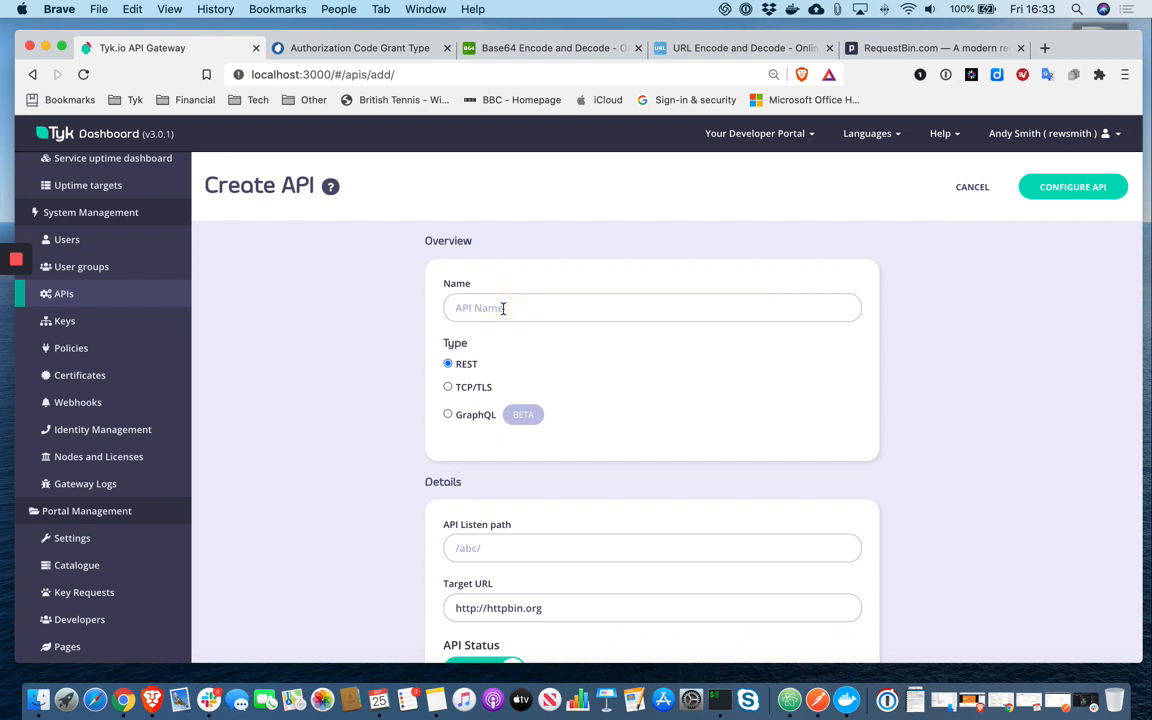
type("auth-code")
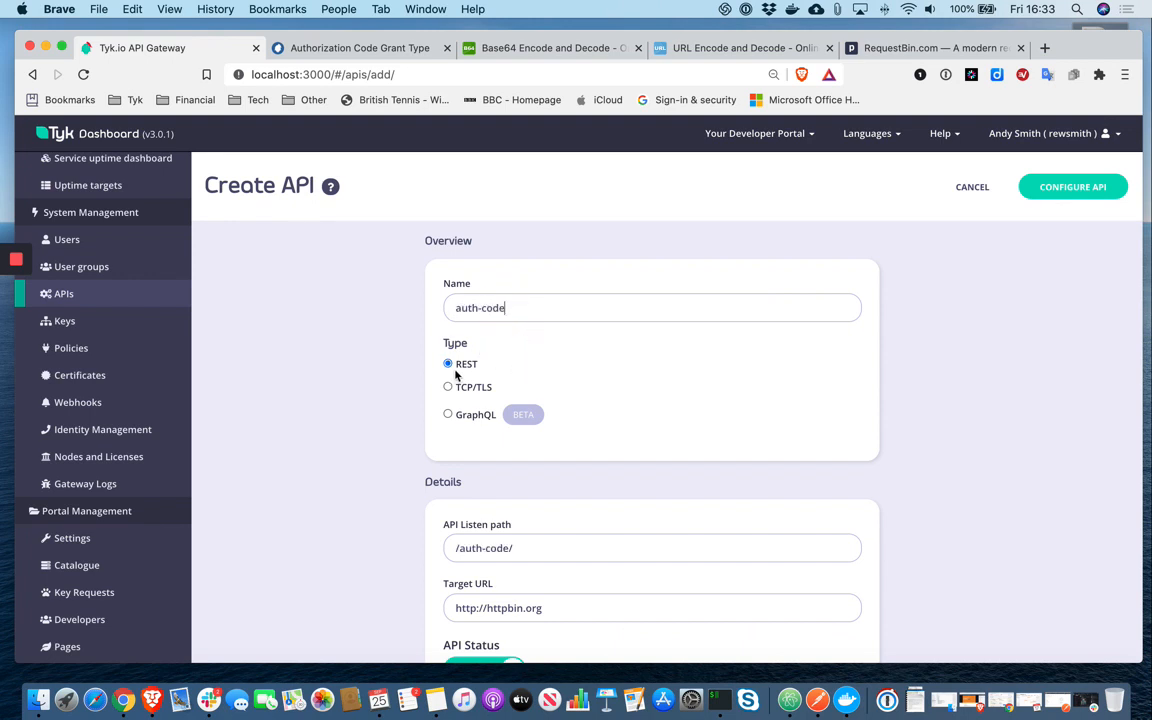
triple_click(484, 548)
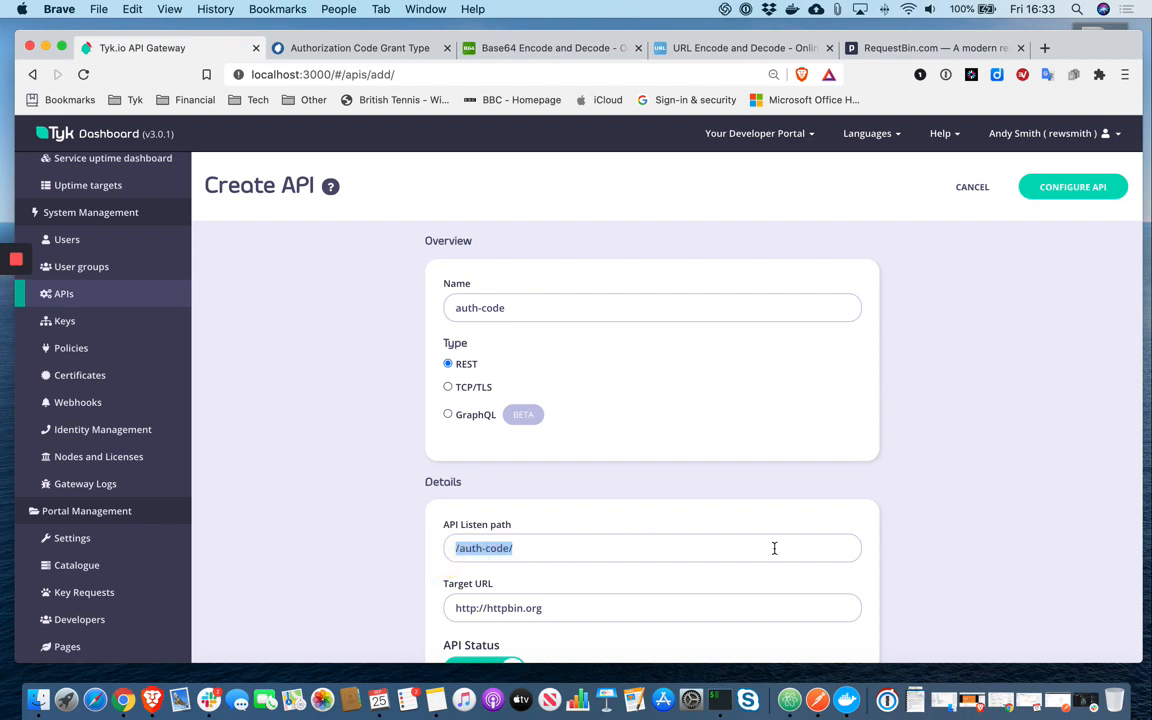
mouse_move(548, 608)
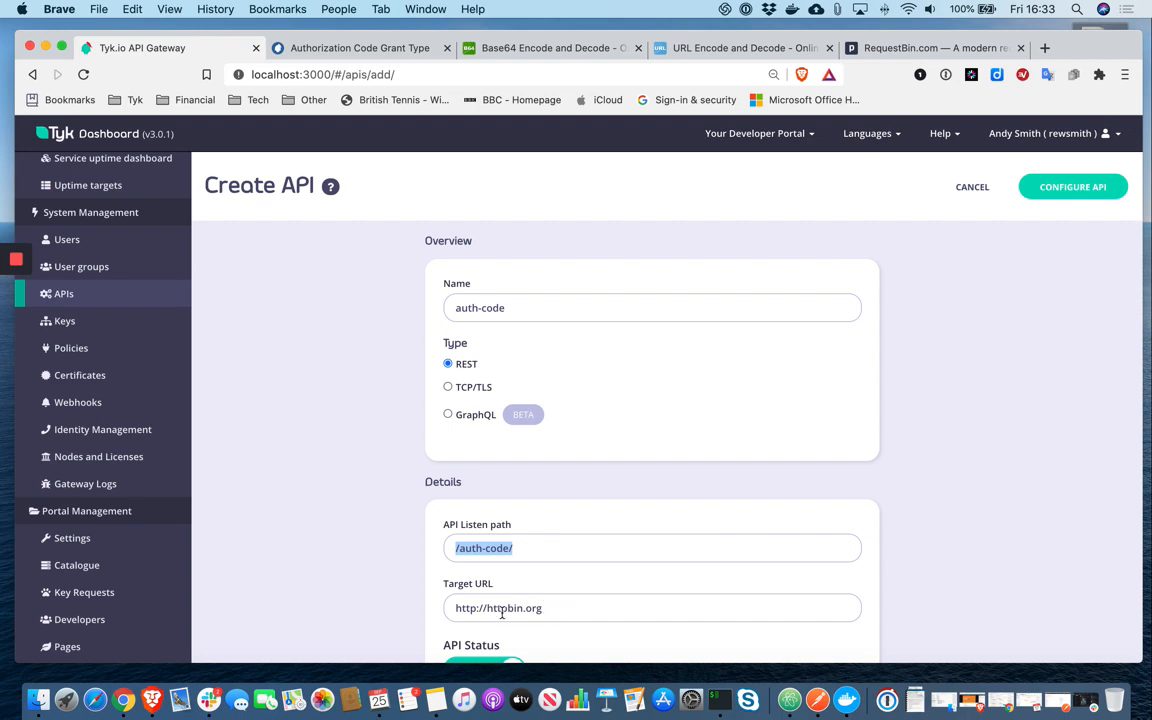
mouse_move(1072, 190)
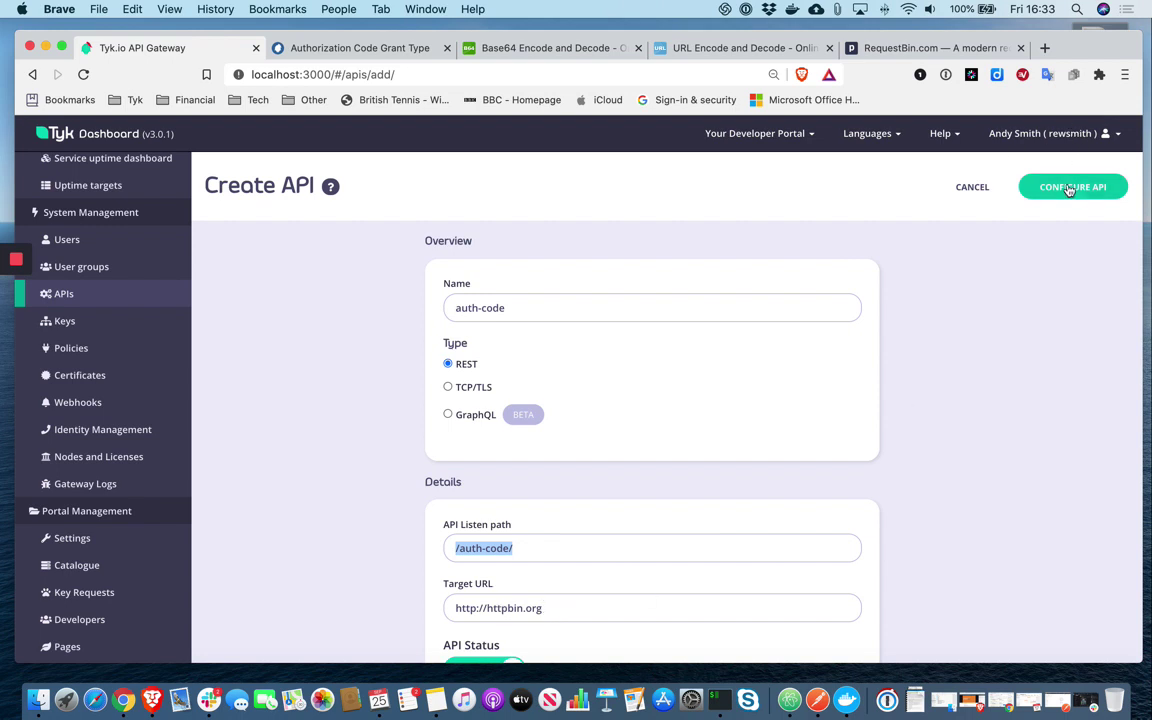
Step: Proceed to the auth-code API's configuration and reach the Authentication mode options
left_click(1072, 188)
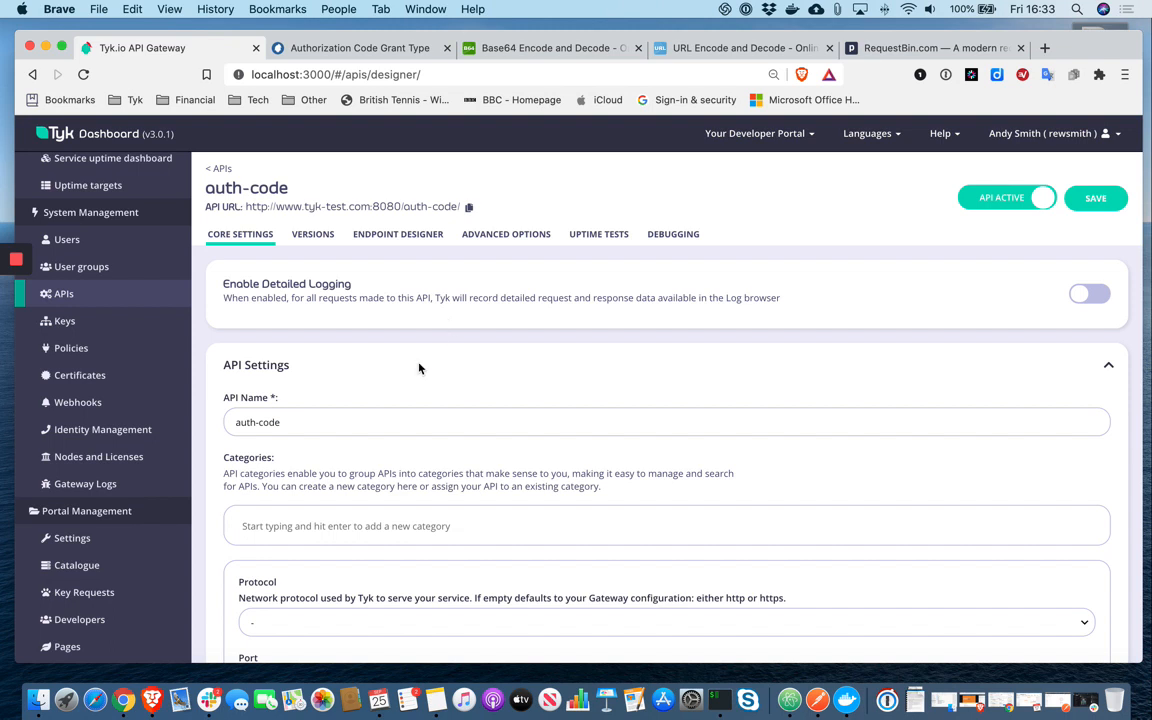
mouse_move(318, 364)
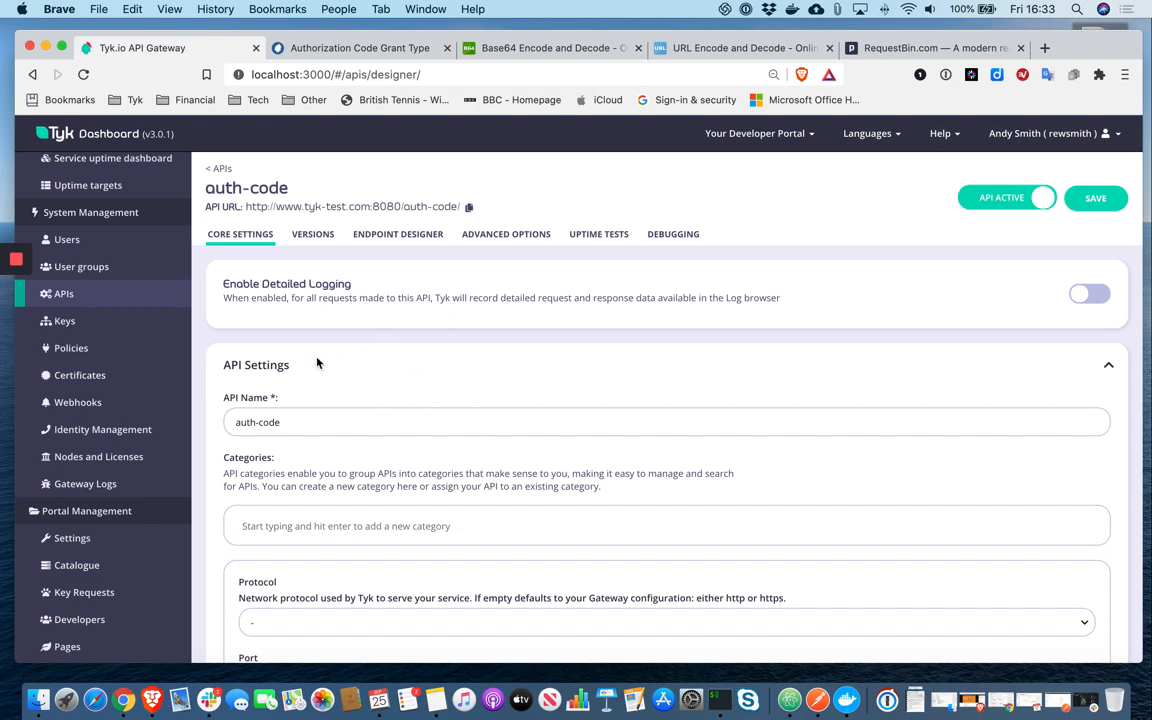
mouse_move(392, 504)
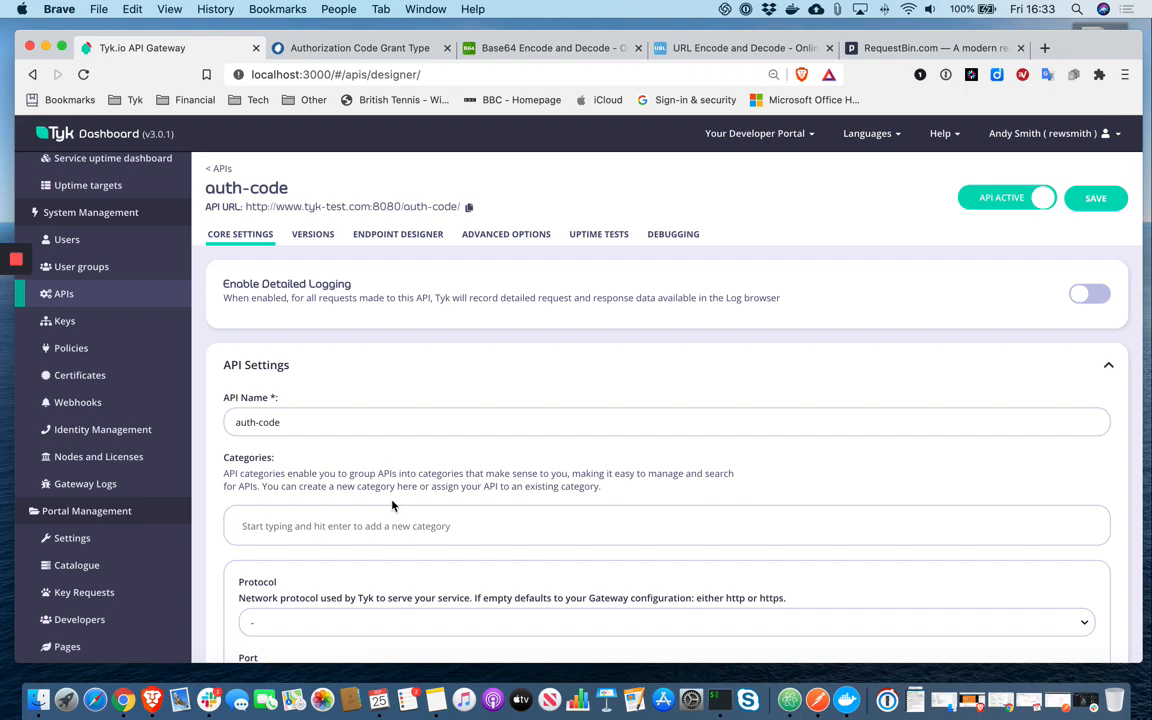
scroll("down", 3)
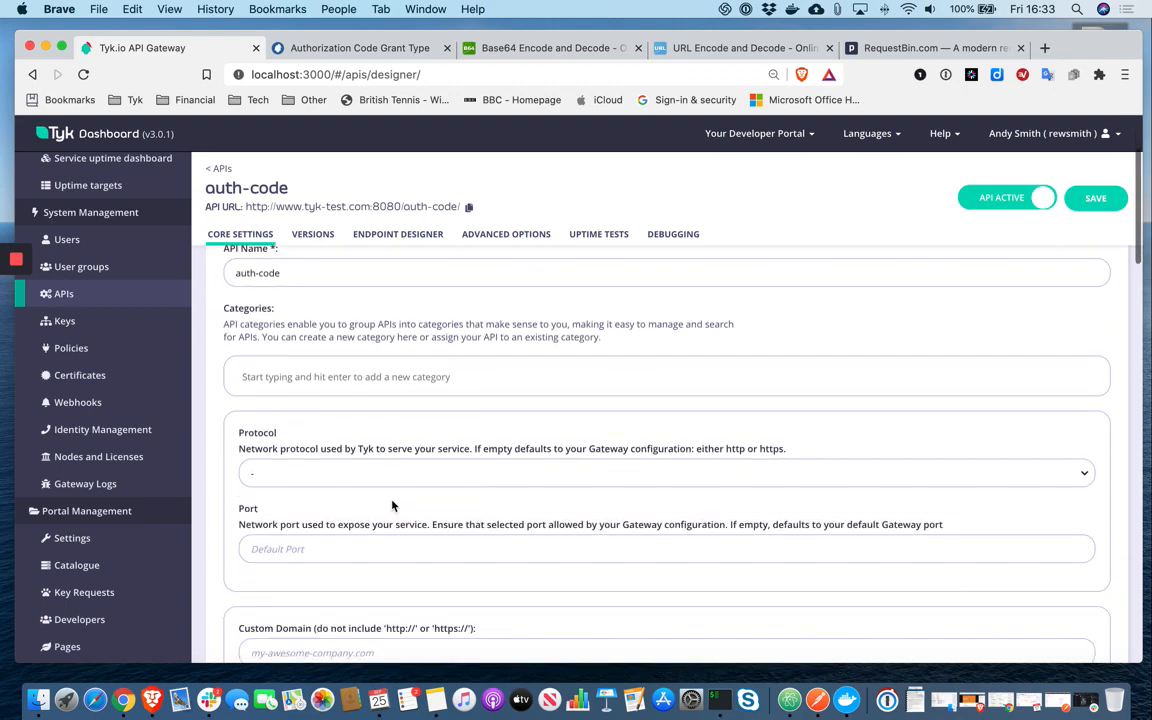
scroll("down", 3)
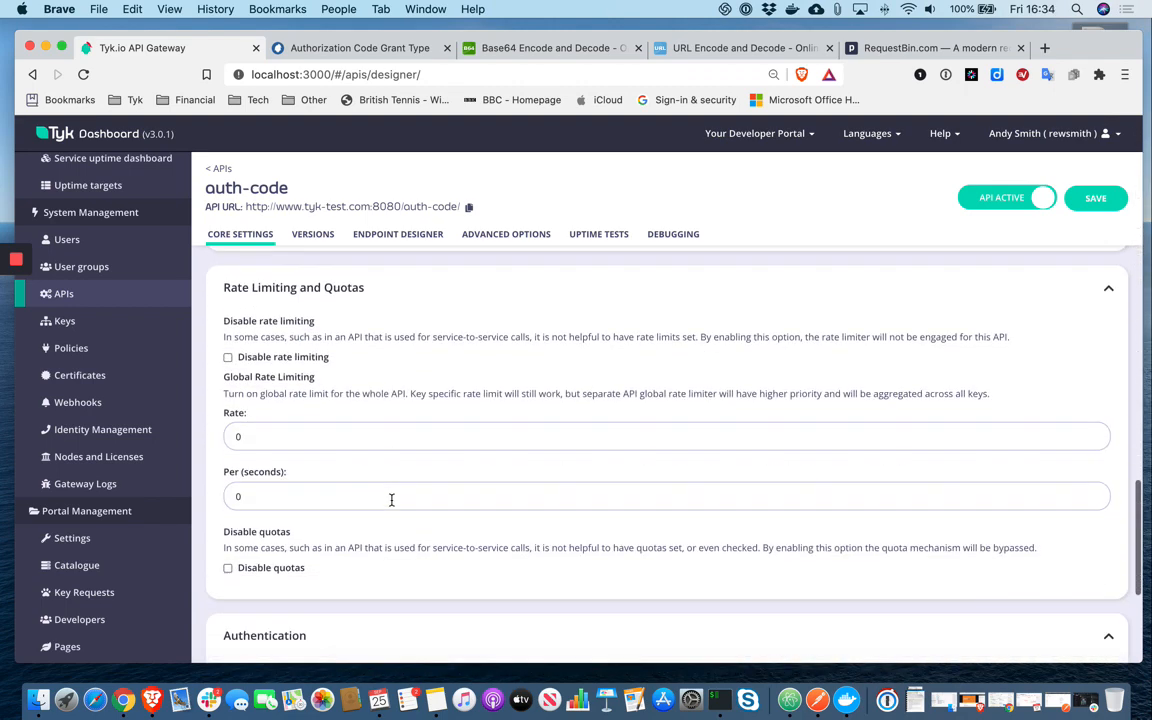
scroll("down", 3)
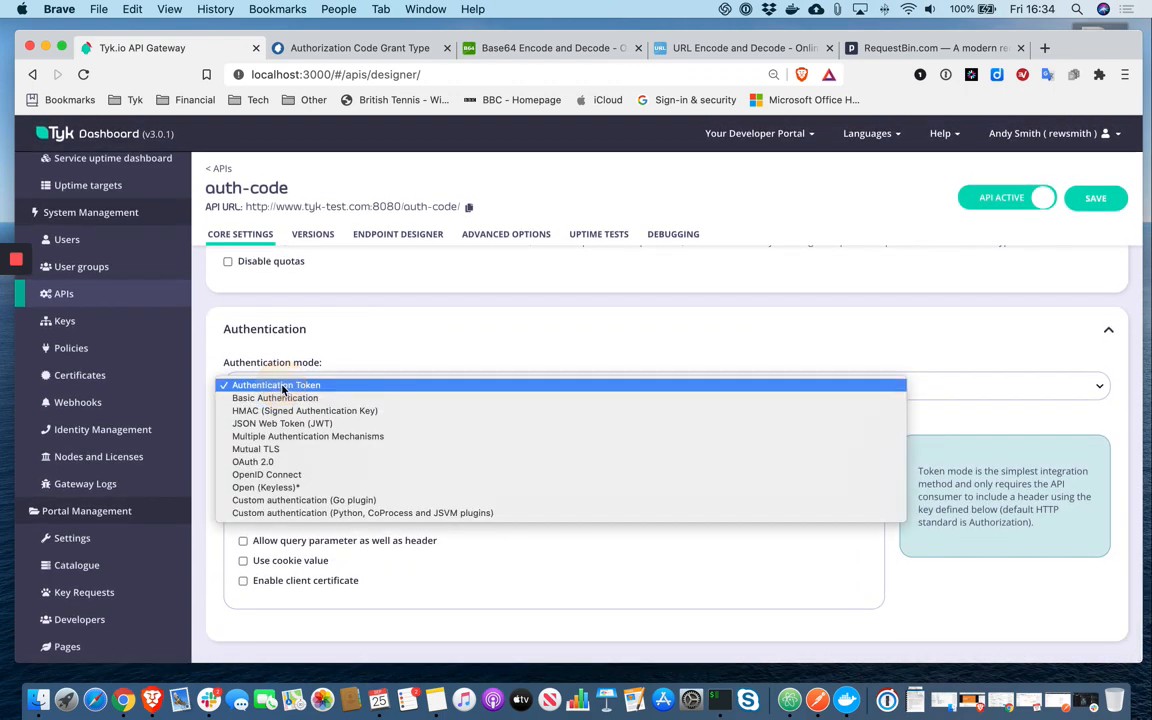
Step: Choose OAuth 2.0 with Authorization Code as allowed access type and authorize type
left_click(252, 460)
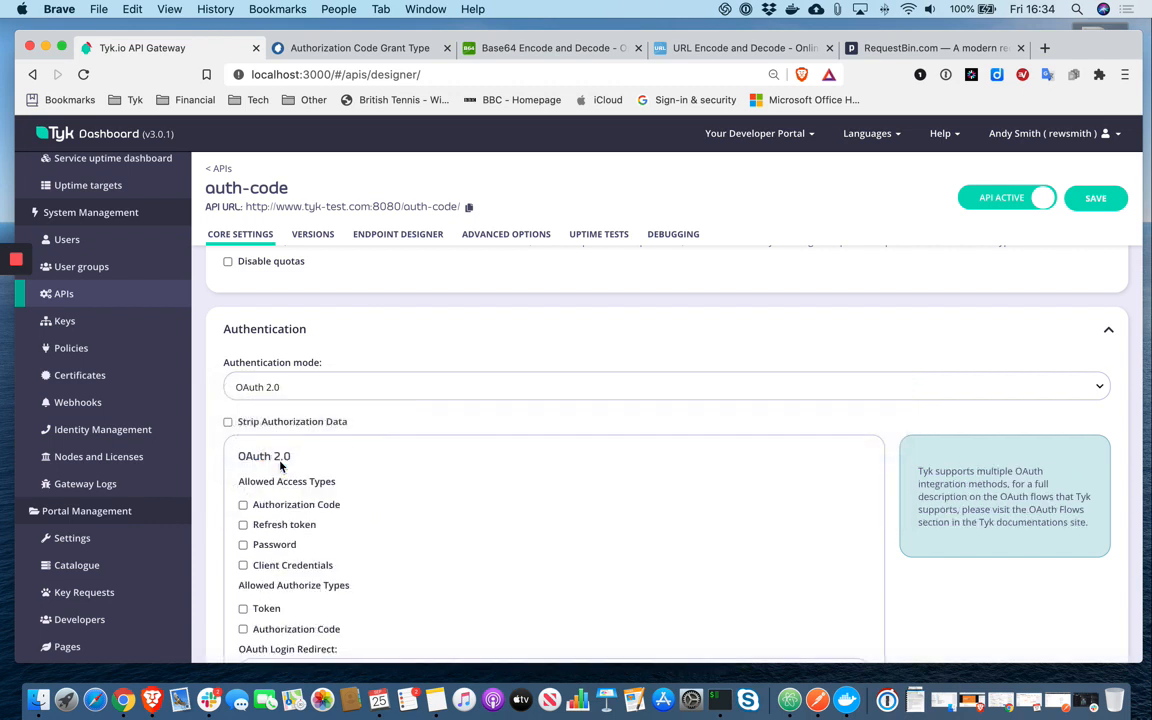
scroll("down", 3)
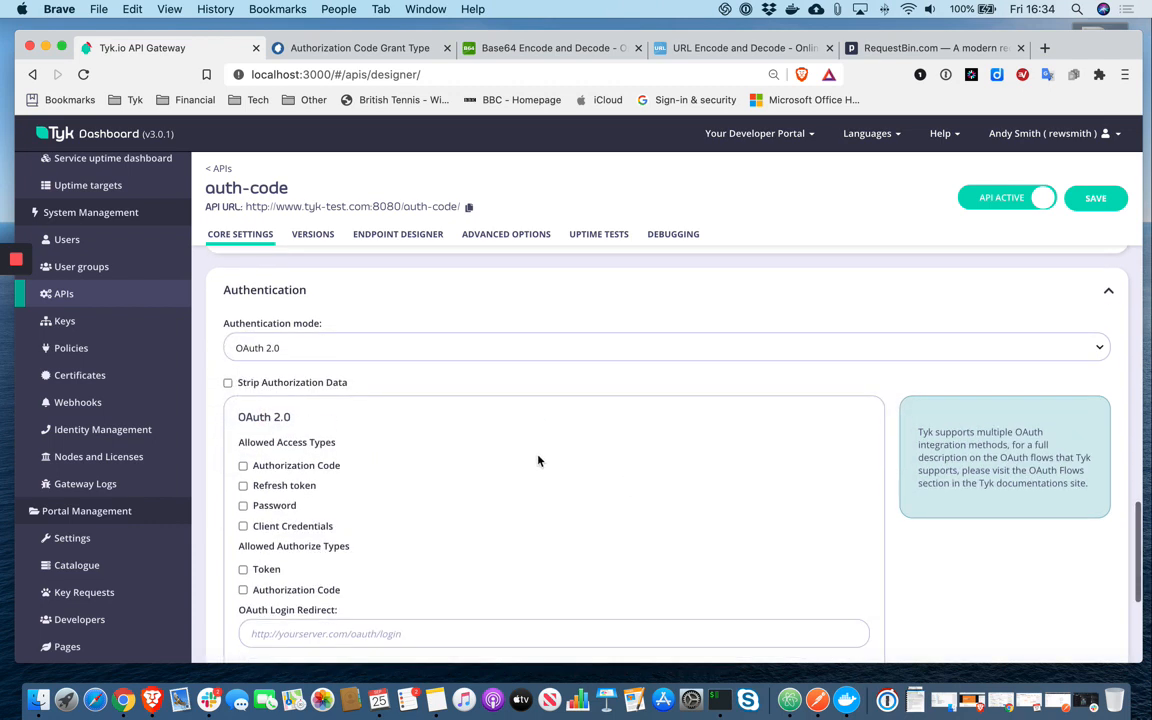
left_click(244, 464)
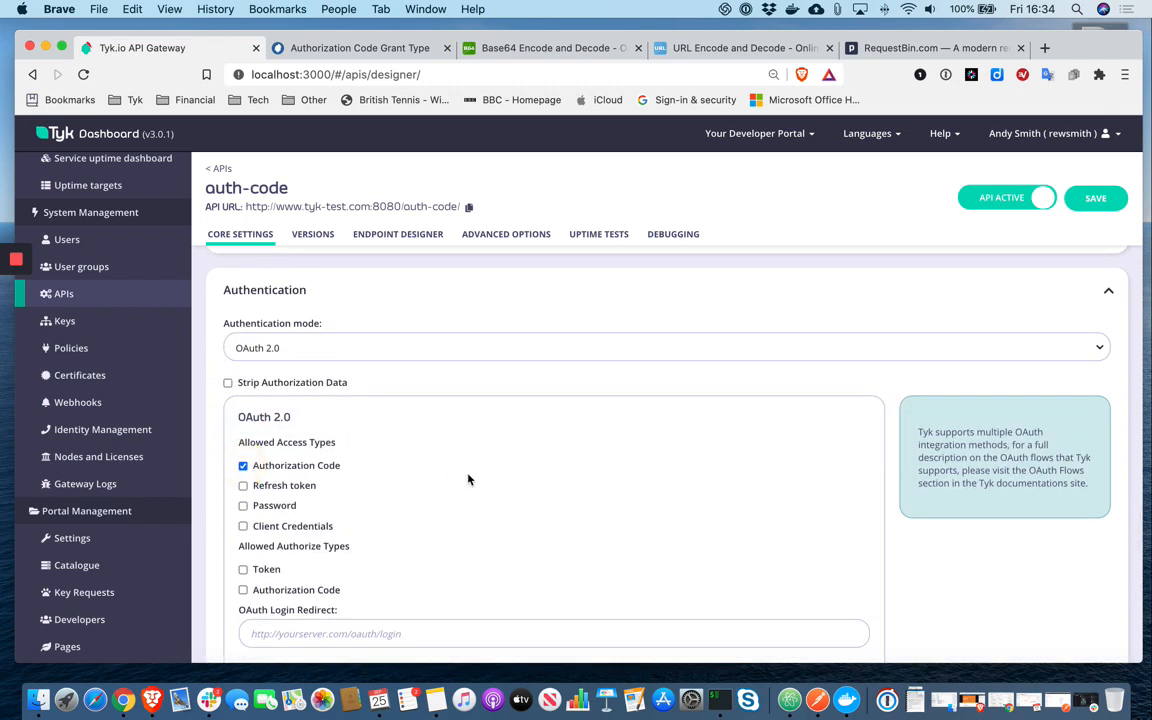
scroll("down", 3)
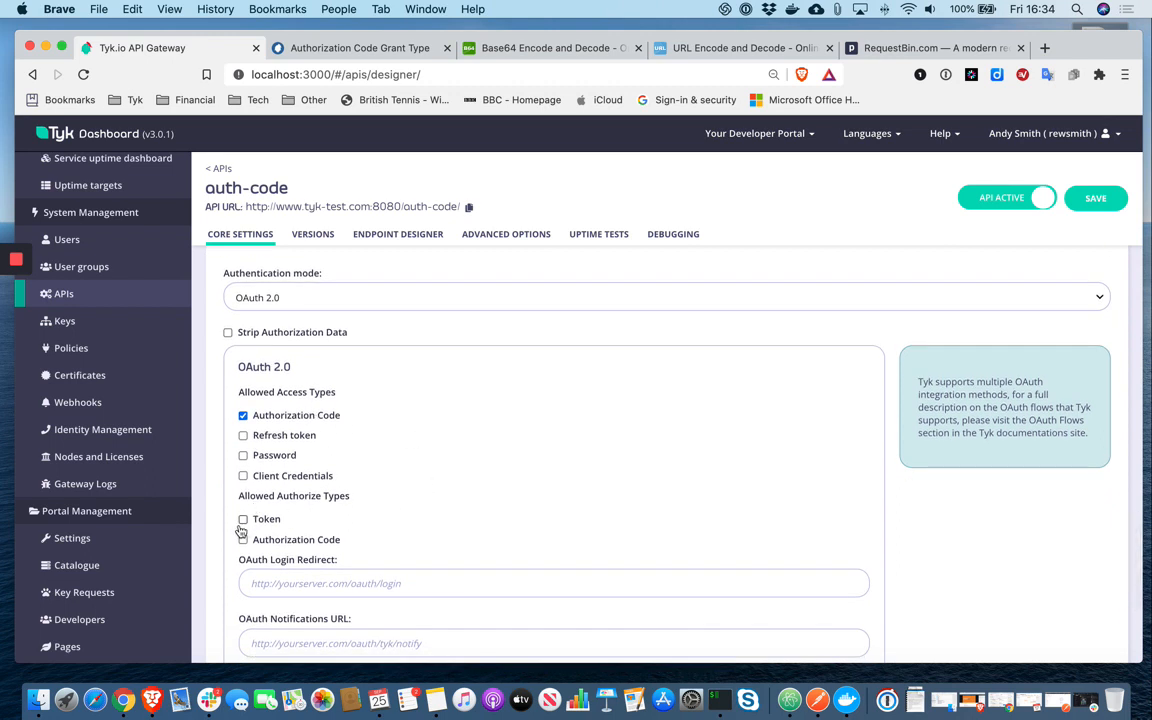
left_click(244, 540)
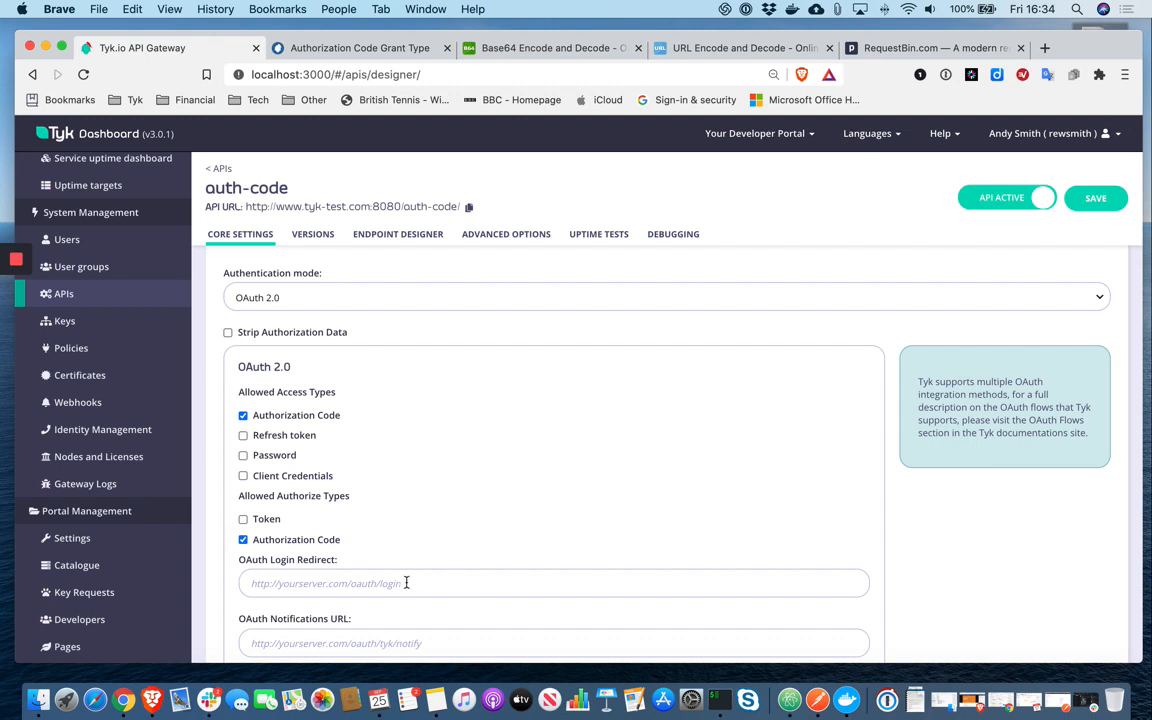
mouse_move(408, 592)
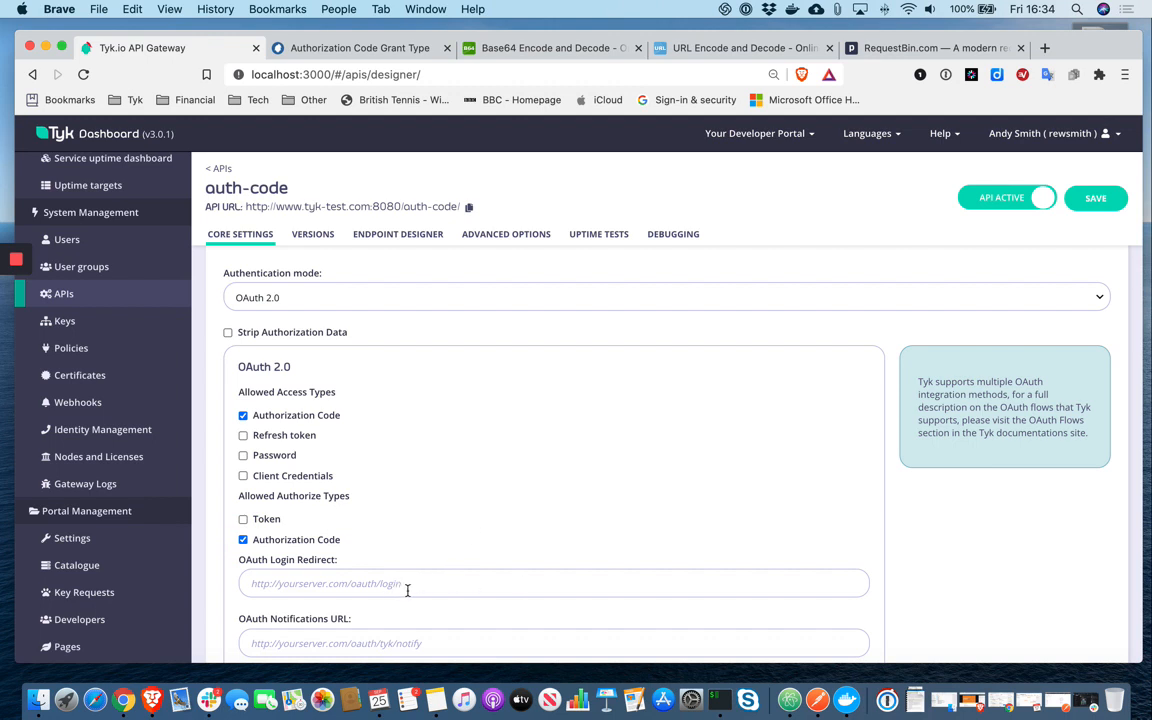
mouse_move(372, 584)
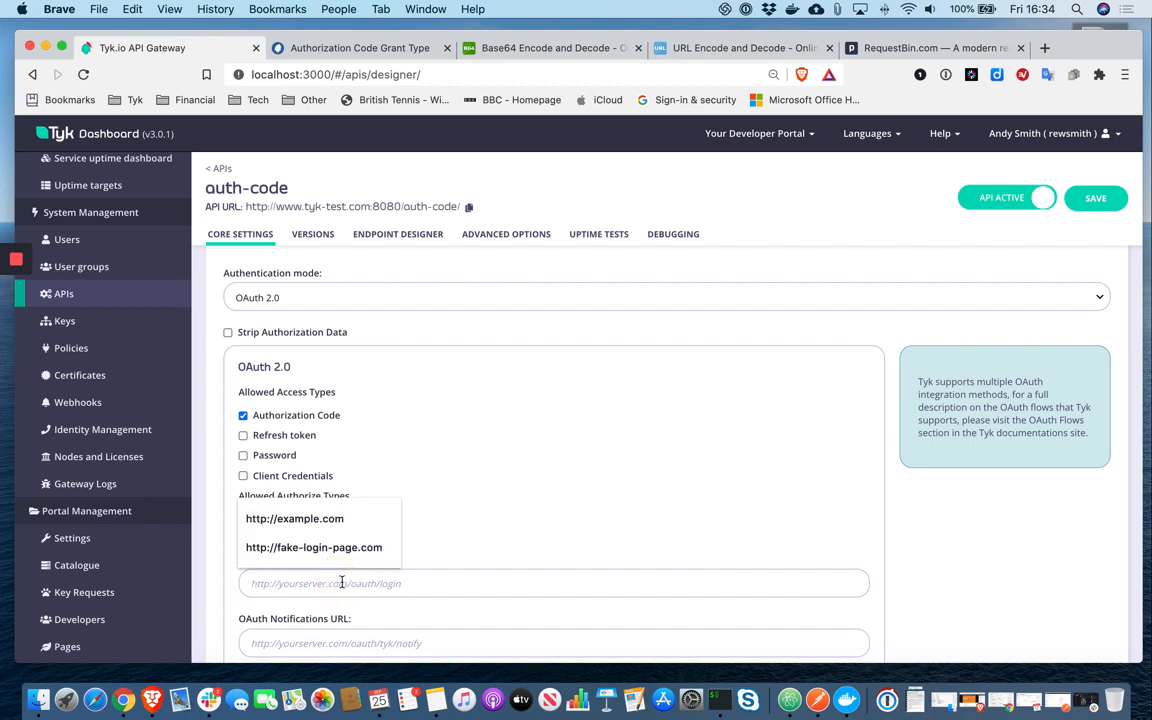
left_click(294, 520)
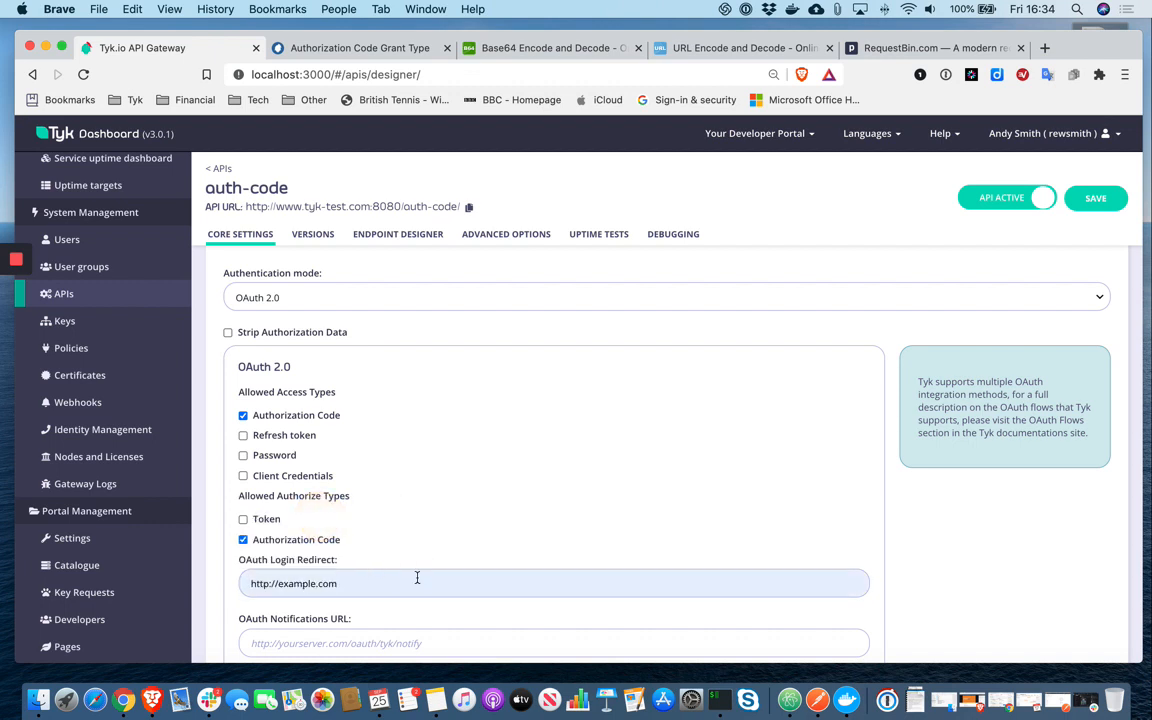
scroll("down", 3)
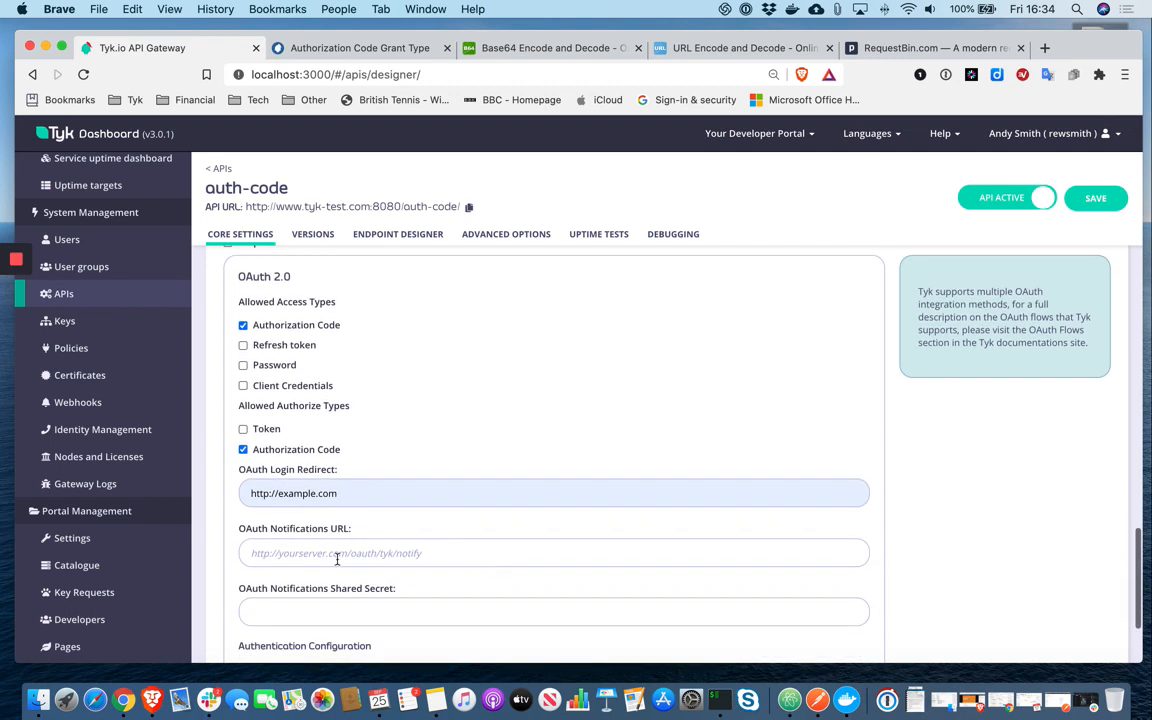
mouse_move(296, 522)
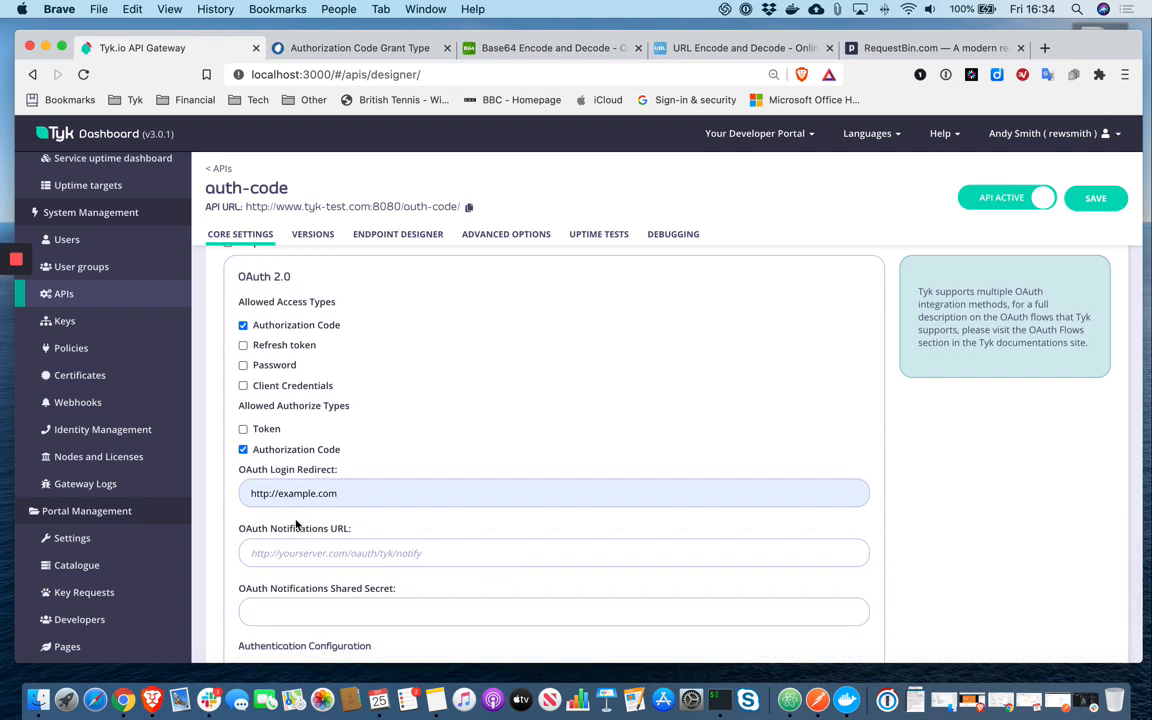
mouse_move(348, 596)
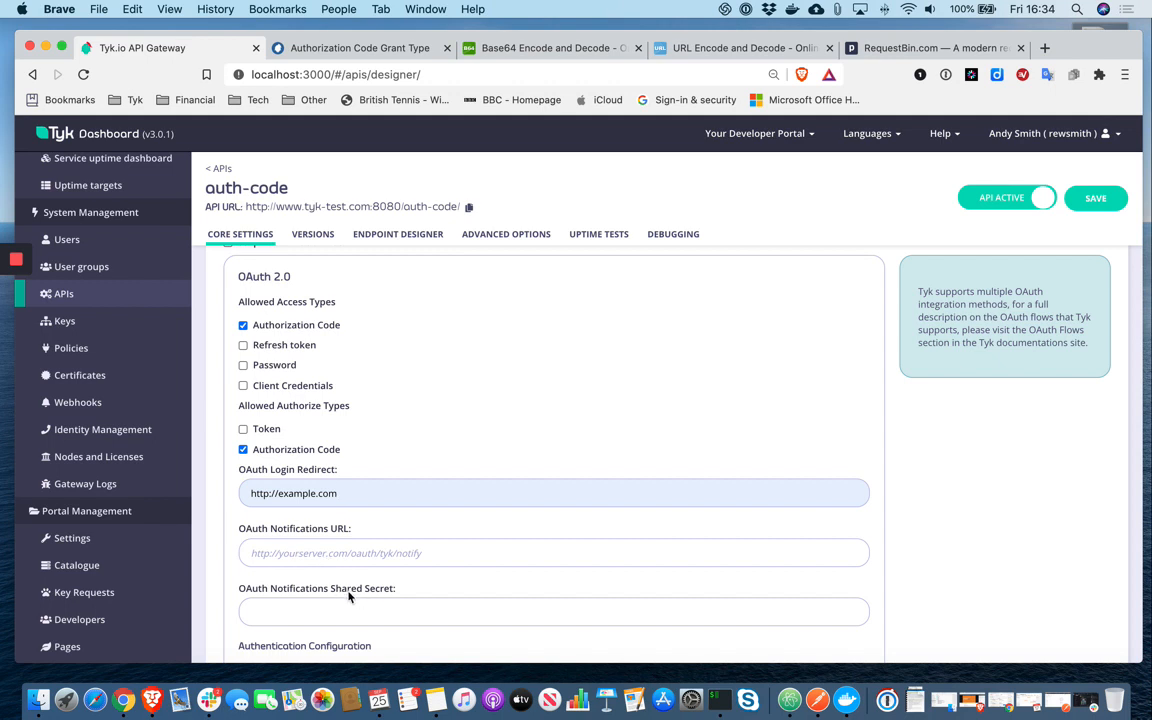
scroll("down", 3)
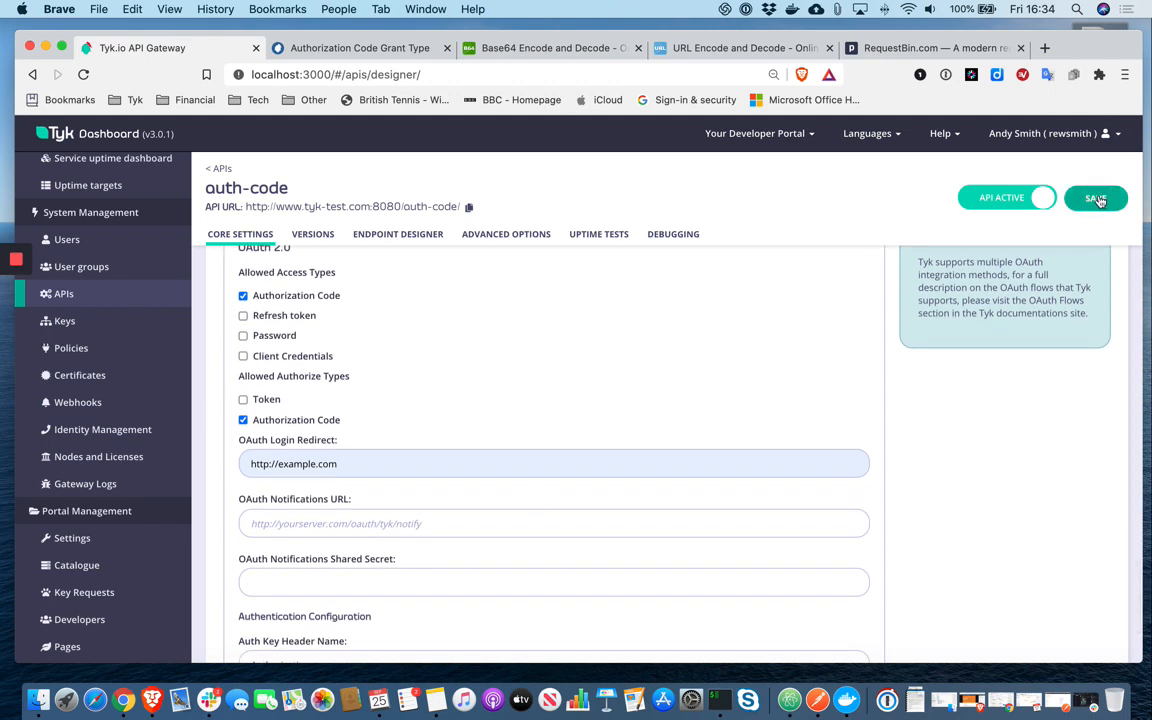
Step: Save the auth-code API so it appears in the Created APIs list
left_click(1096, 198)
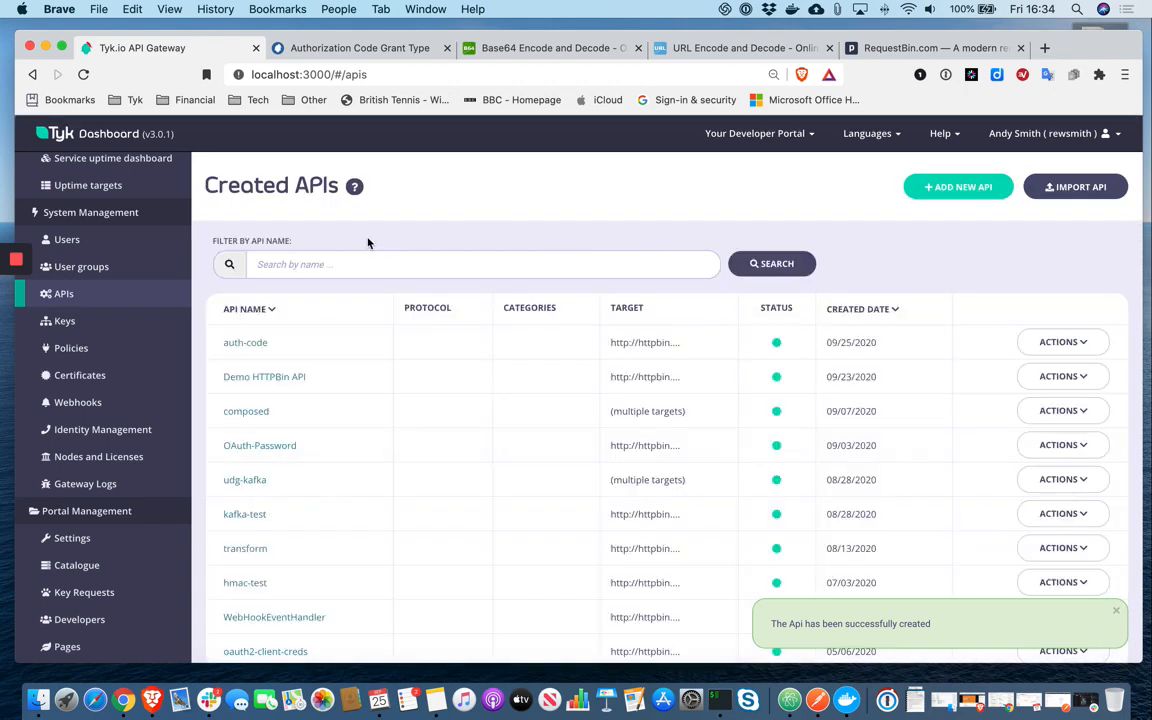
mouse_move(280, 364)
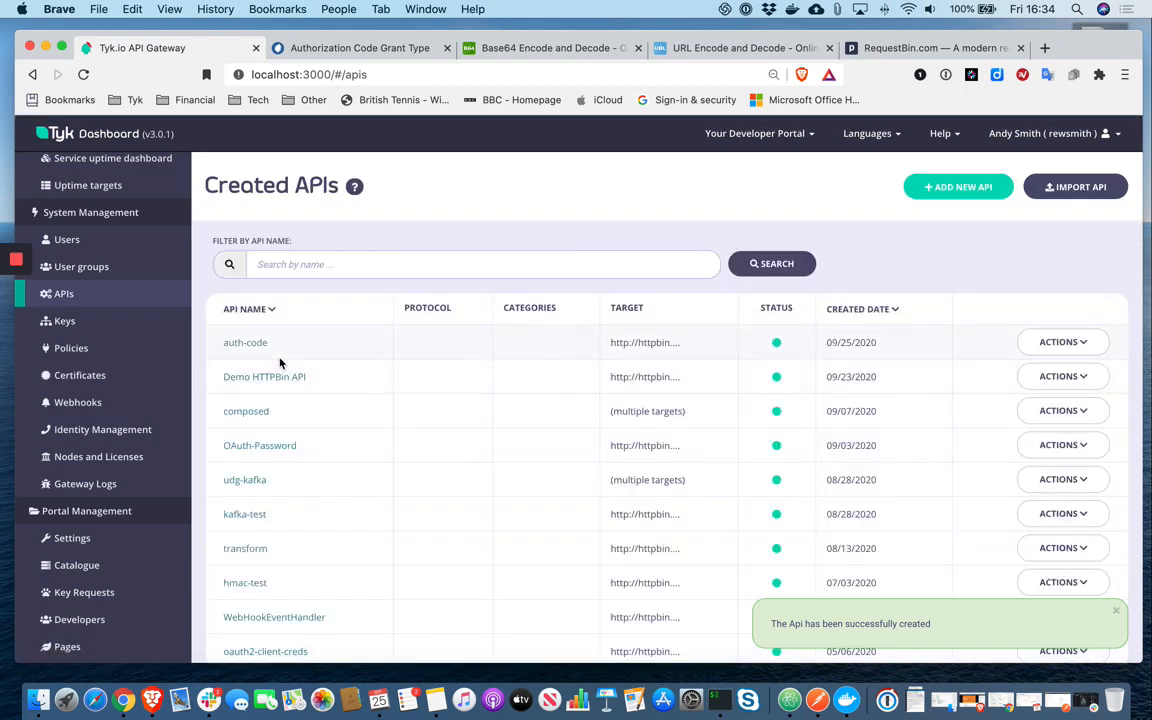
mouse_move(72, 348)
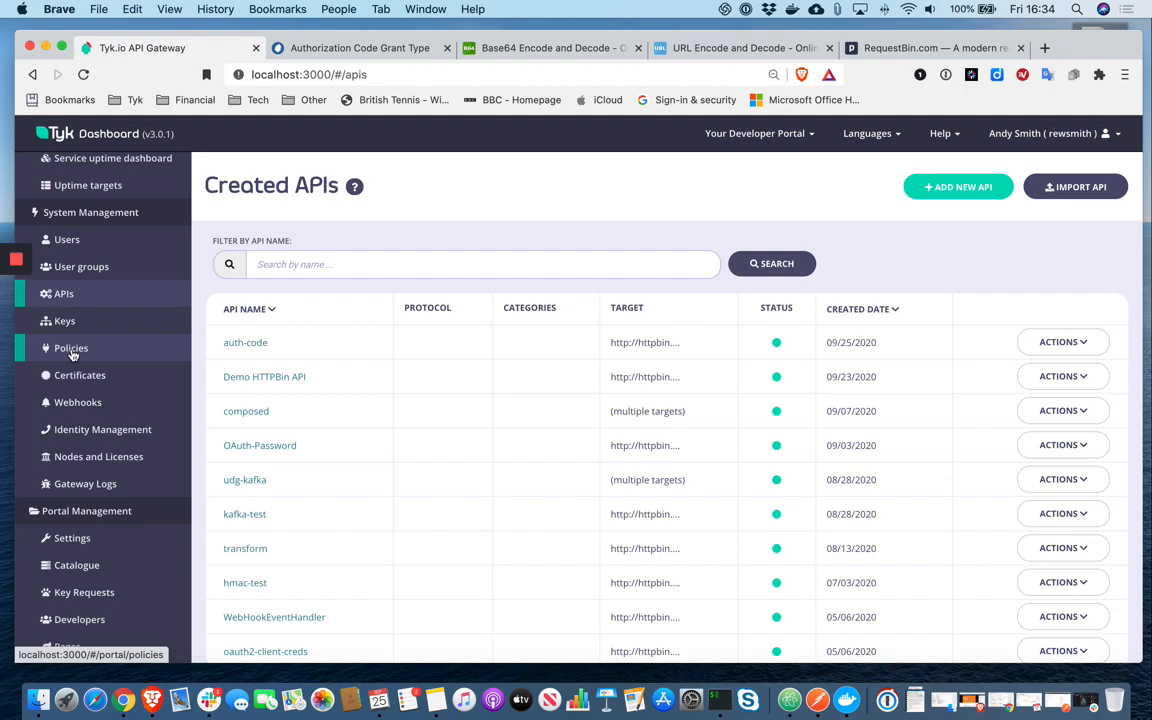
Step: Add a new policy granting access rights to the auth-code API
left_click(72, 348)
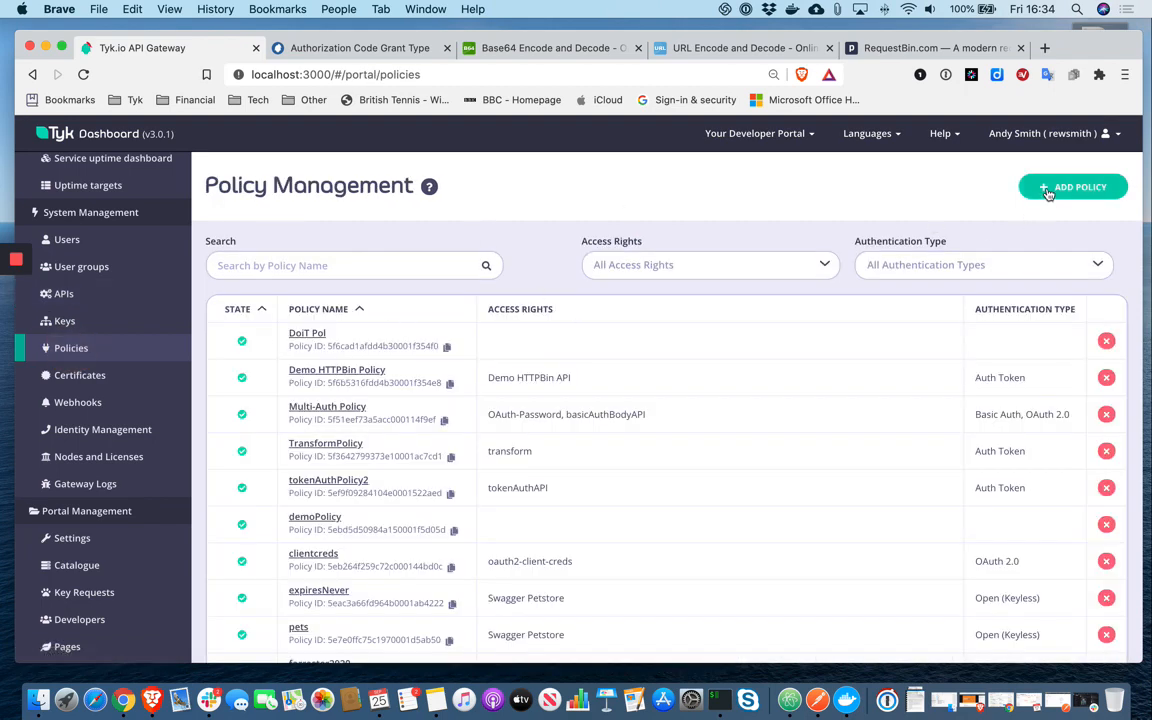
left_click(1074, 186)
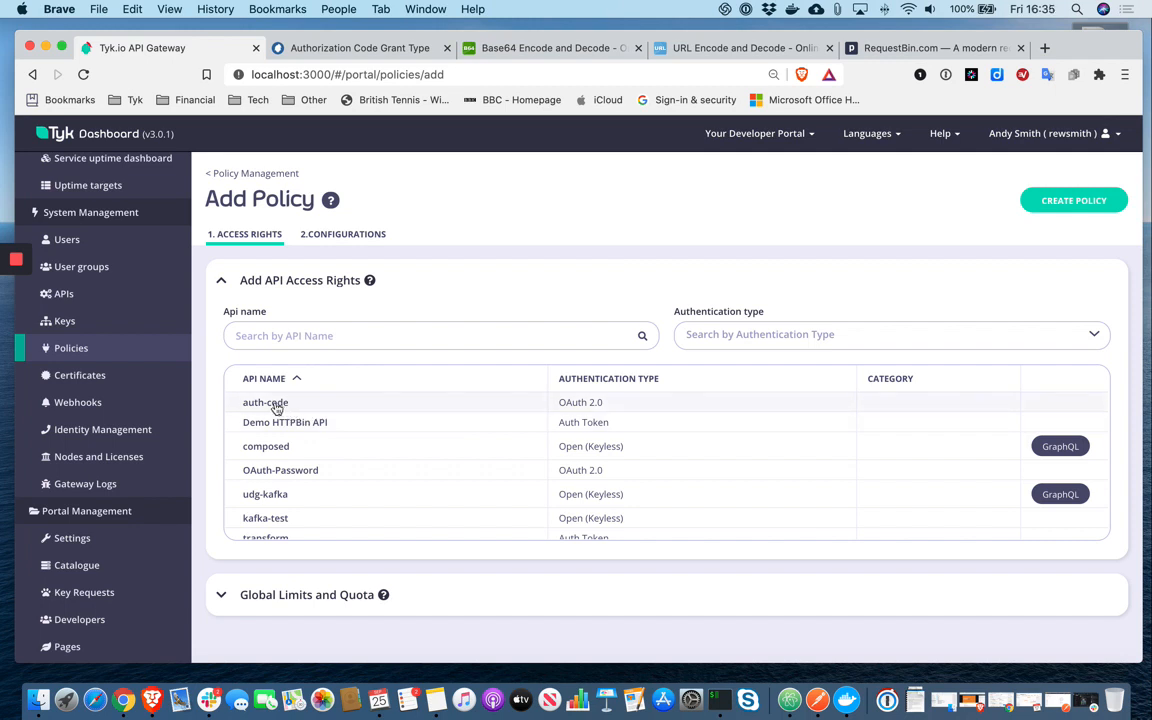
mouse_move(264, 404)
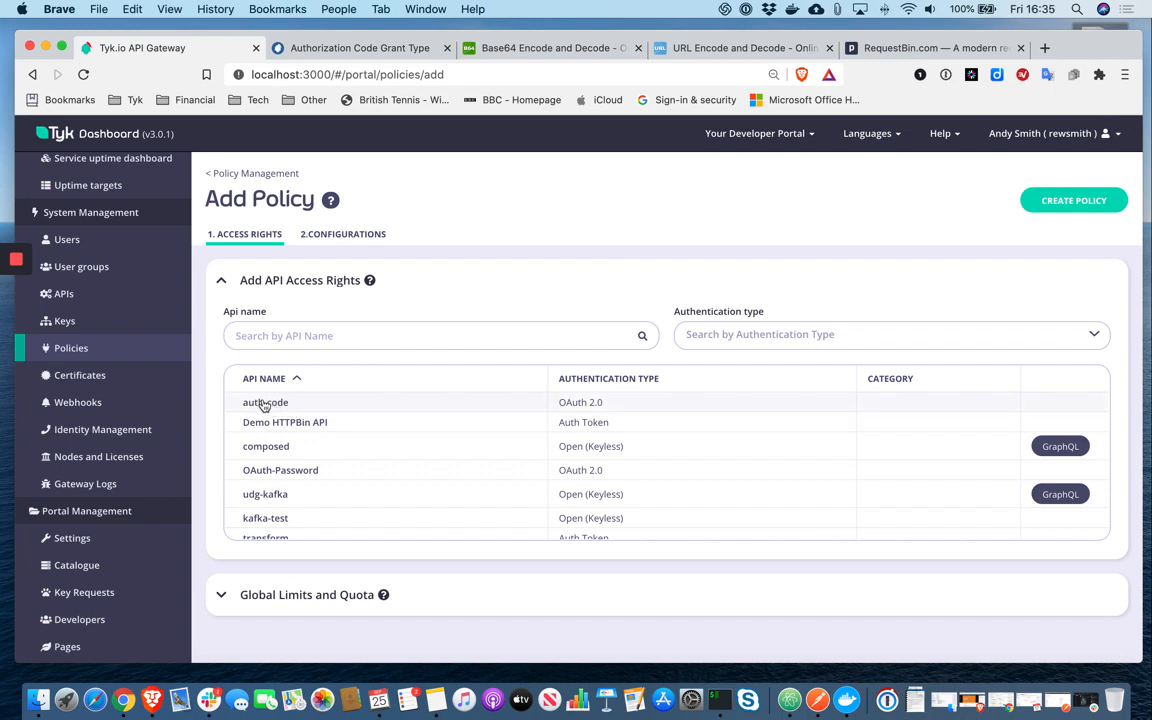
left_click(264, 402)
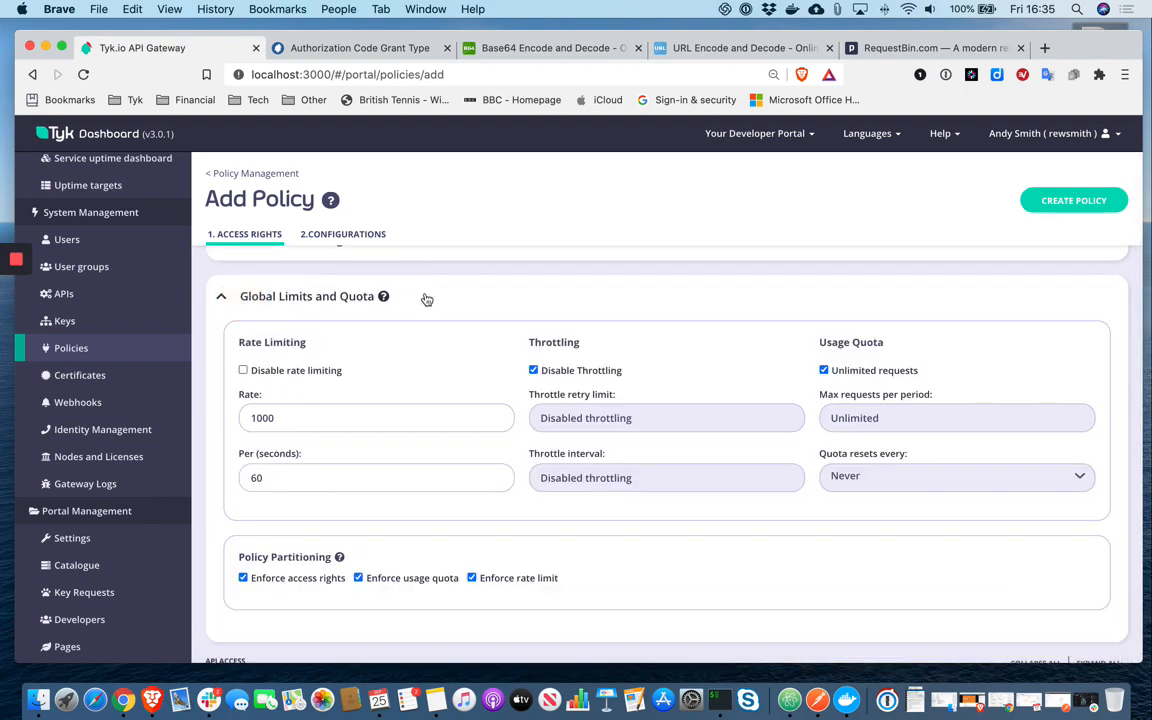
mouse_move(330, 360)
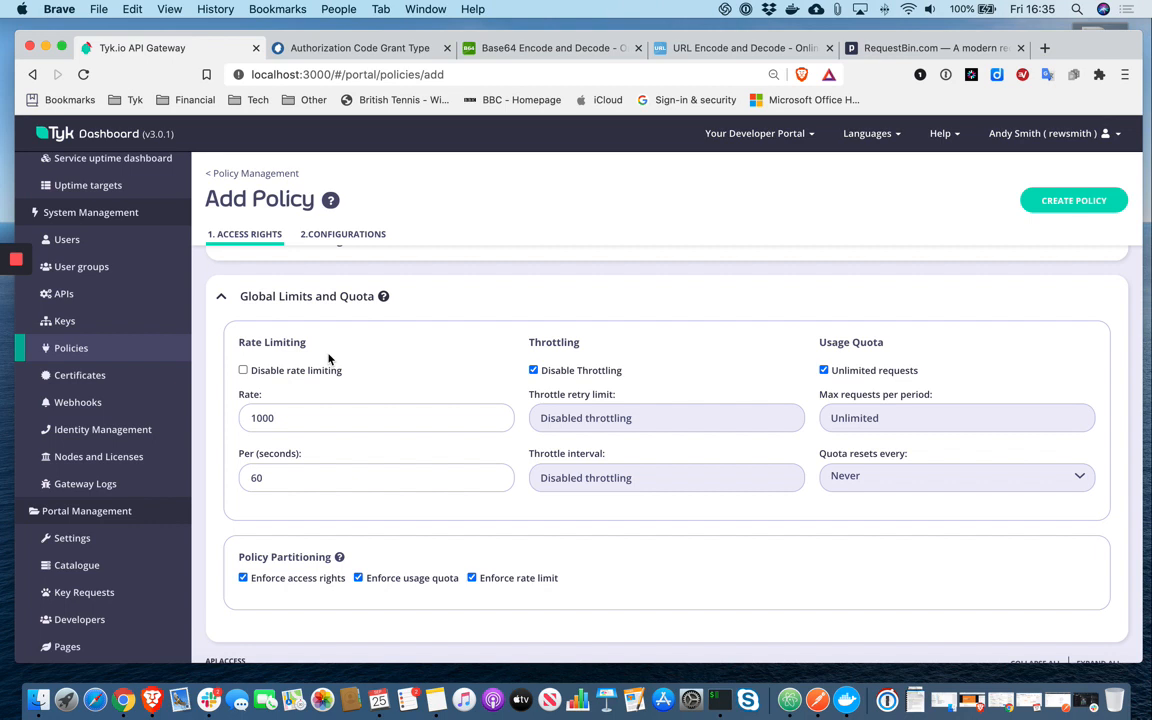
left_click(220, 296)
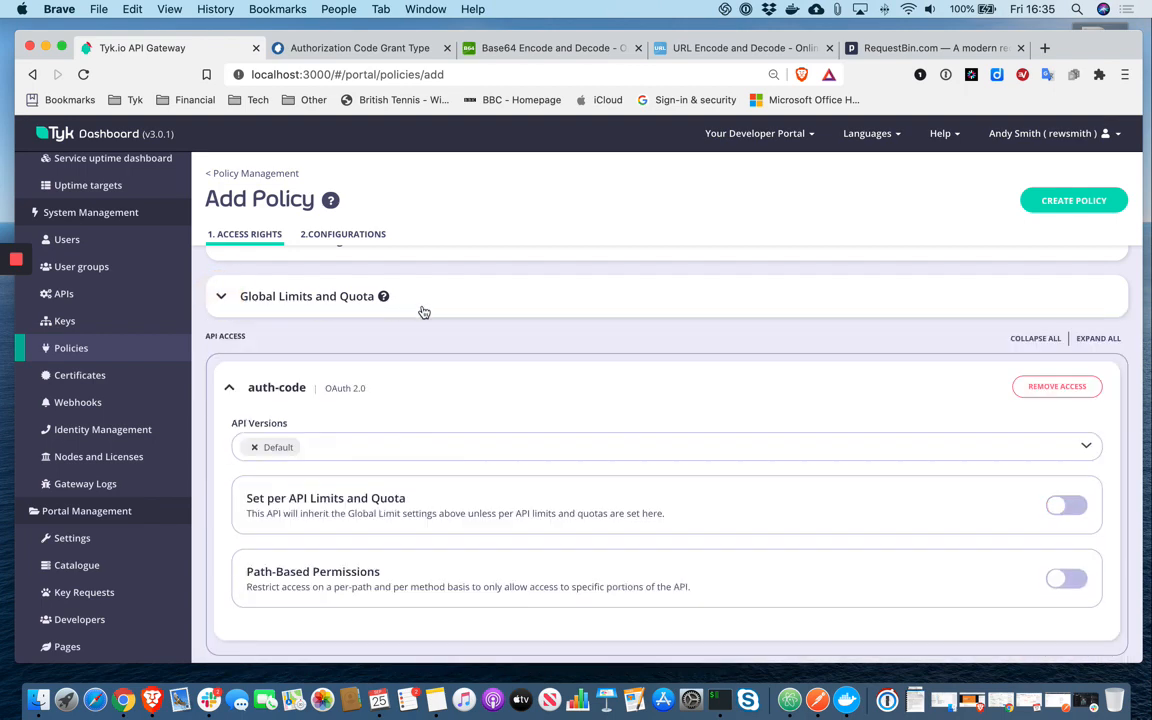
Step: Name the policy 'auth-code' and set its keys to expire after 24 hours
left_click(344, 232)
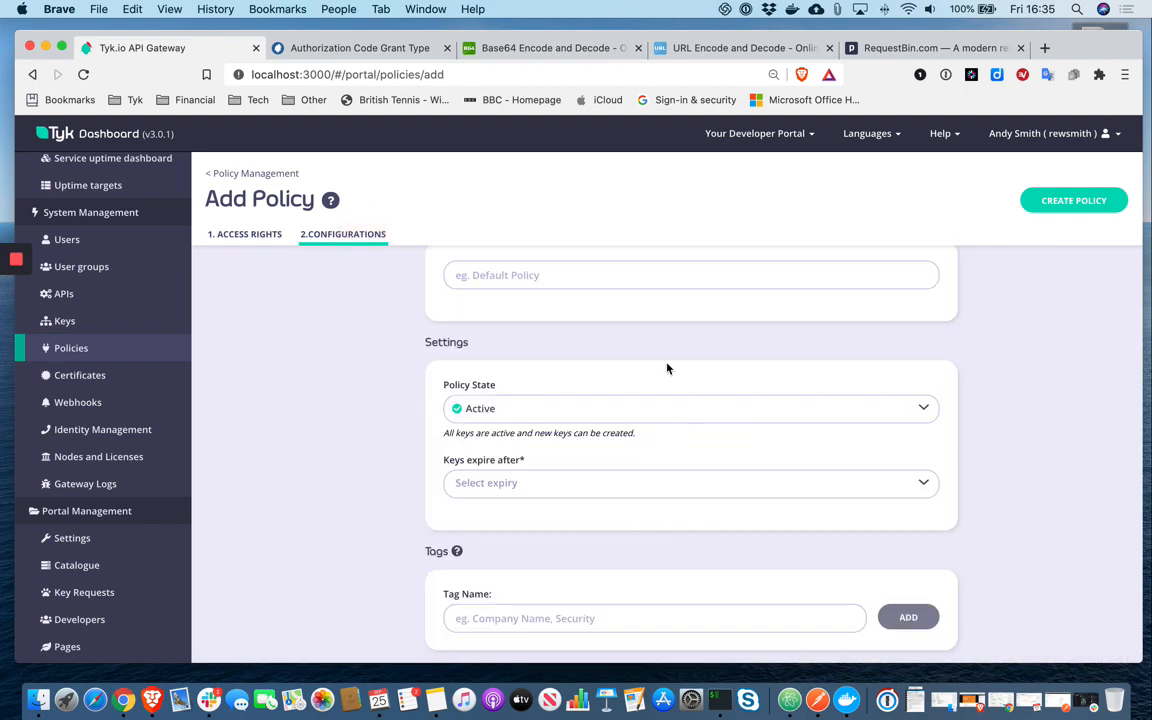
type("auth-")
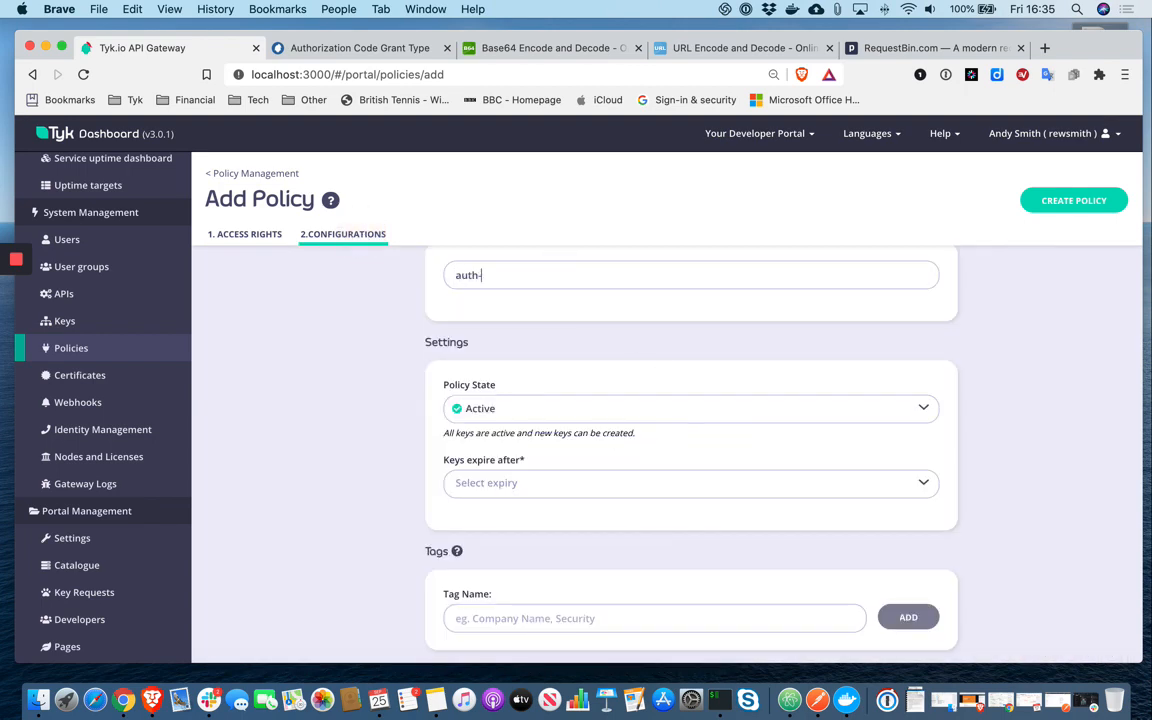
type("code")
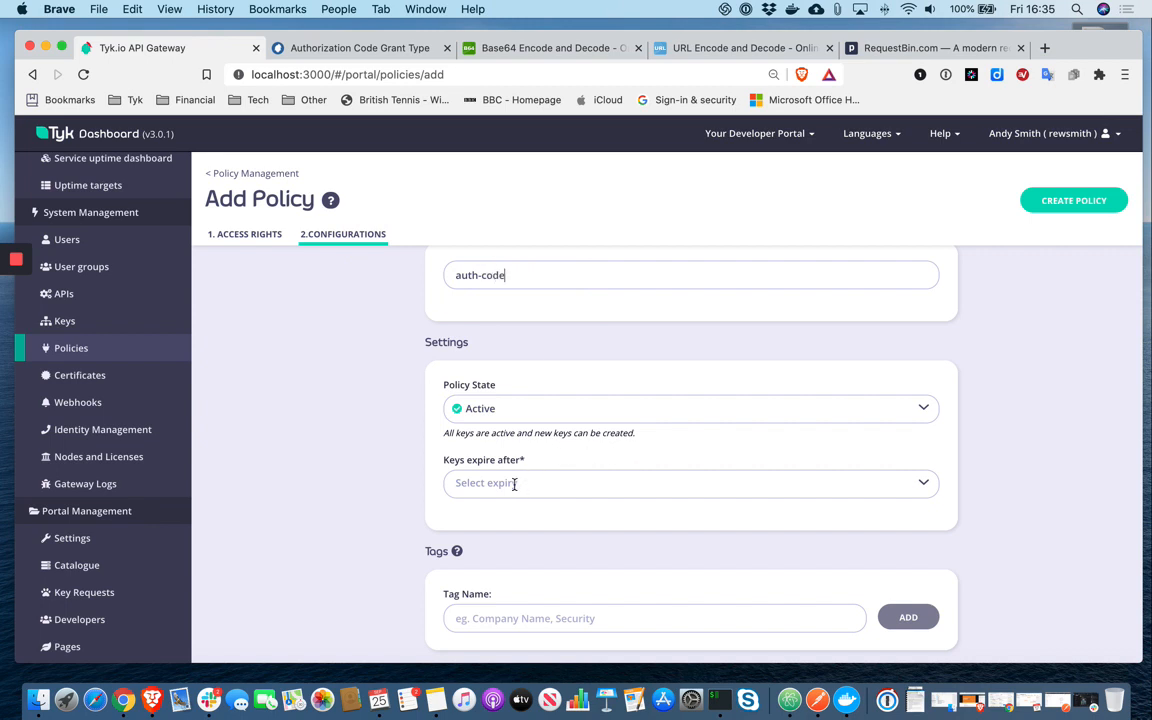
left_click(690, 482)
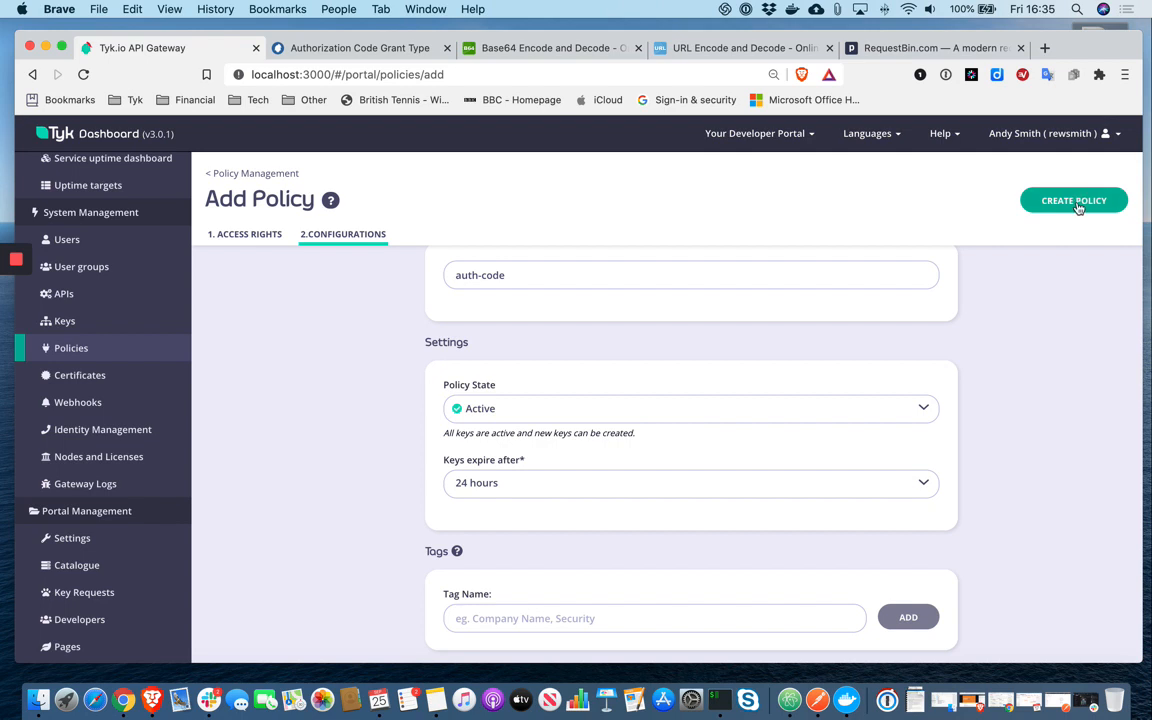
Step: Create the policy, then open the auth-code API's OAuth2 Clients list via its Actions menu
left_click(1074, 200)
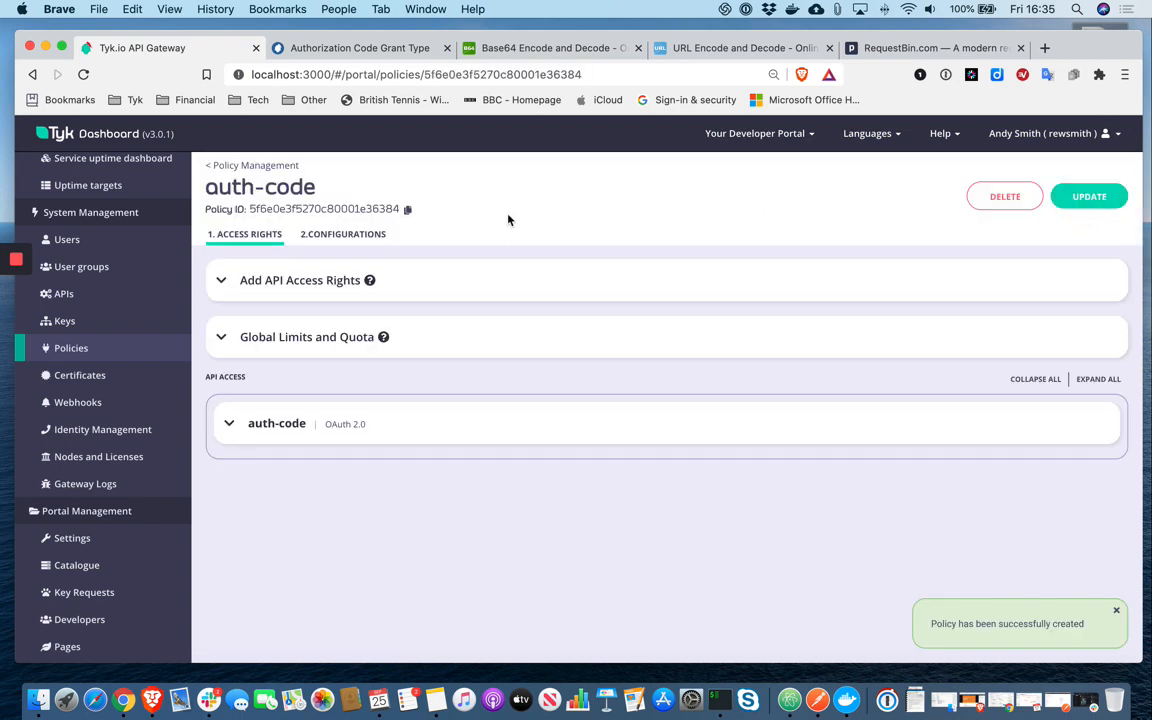
mouse_move(64, 292)
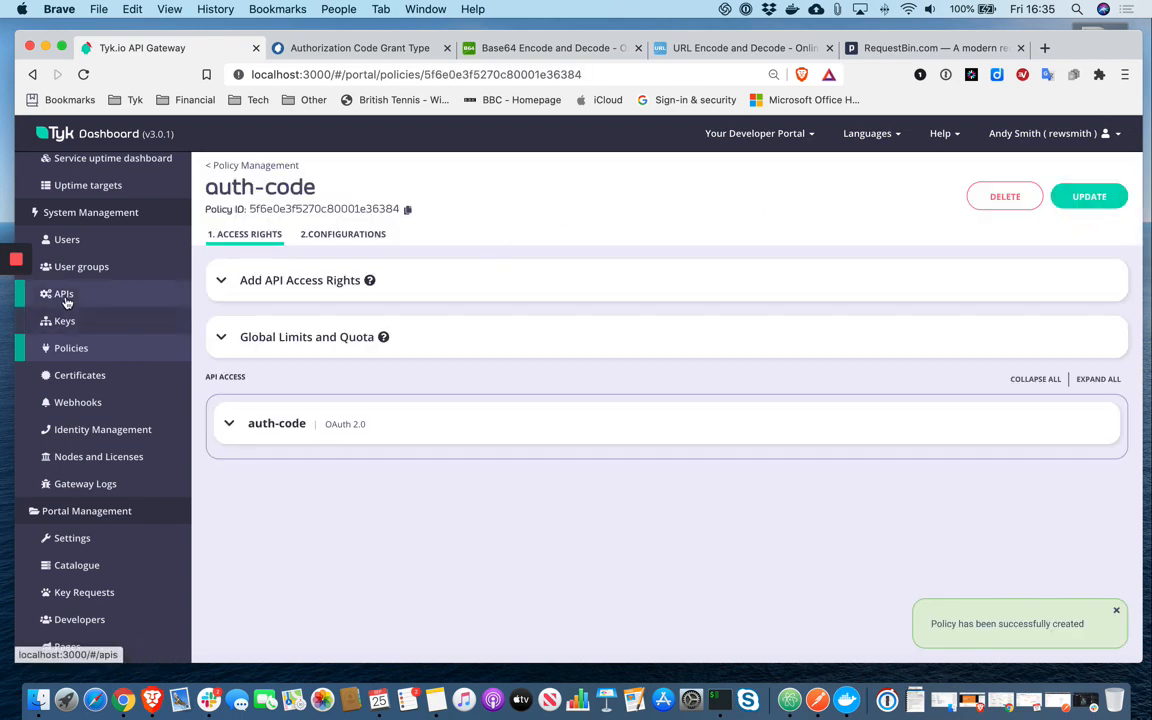
left_click(64, 292)
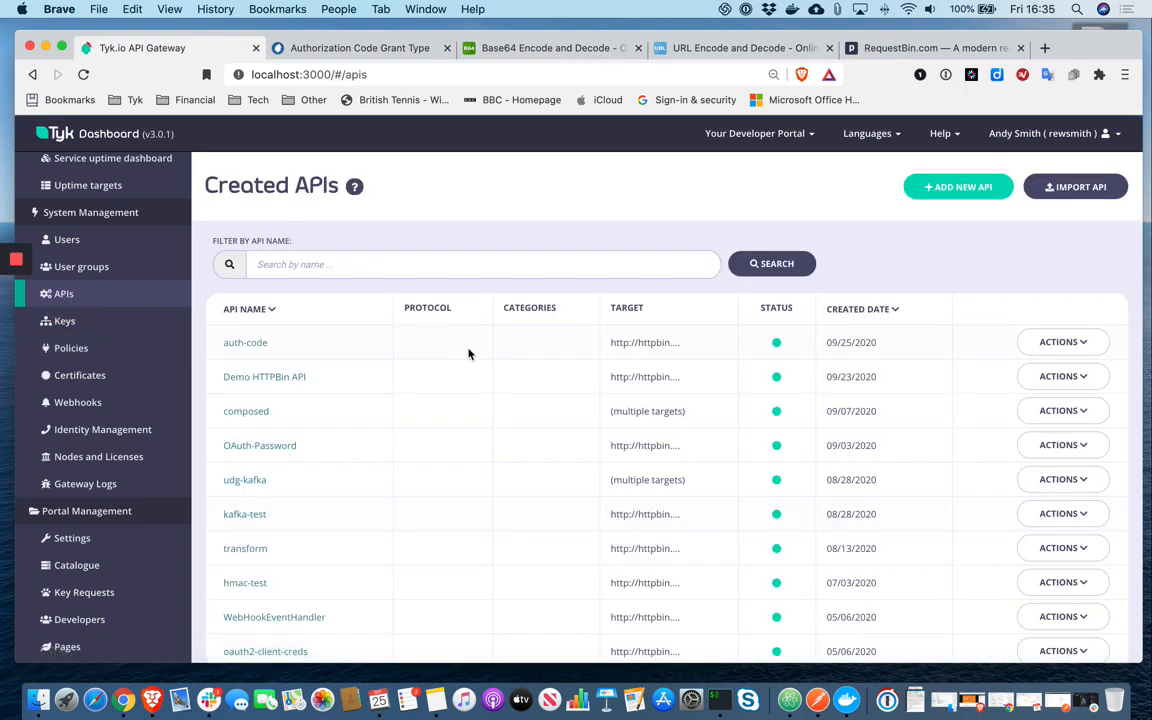
mouse_move(1084, 348)
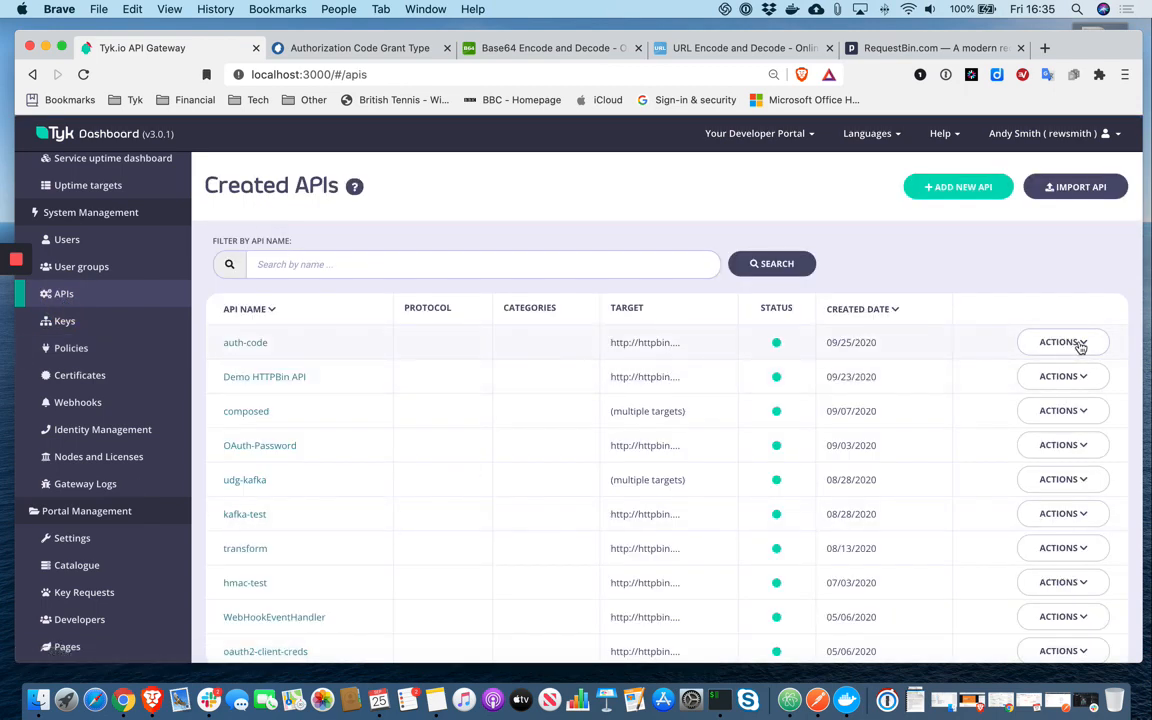
mouse_move(1080, 348)
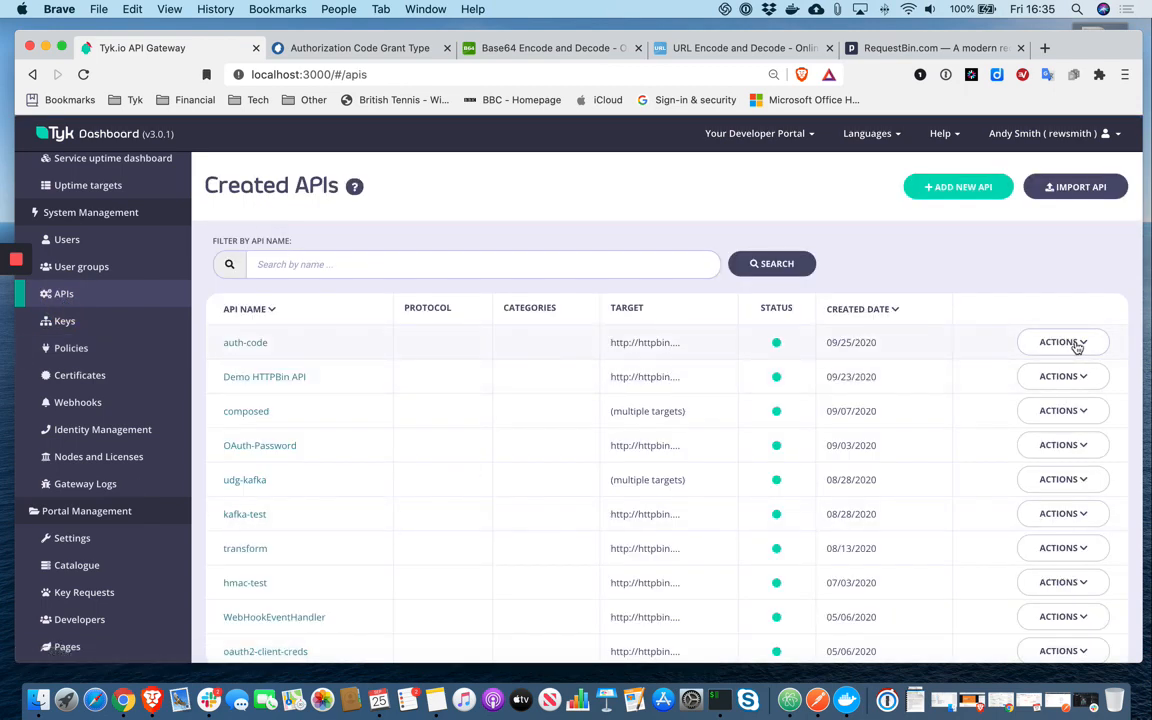
left_click(1062, 342)
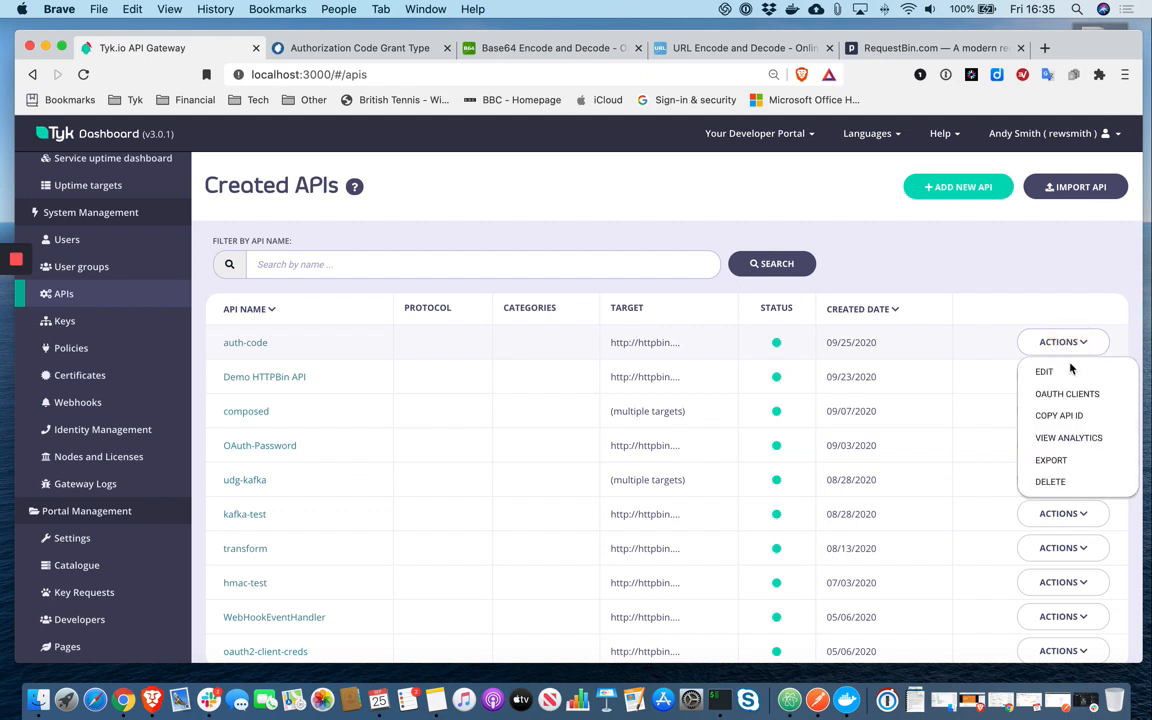
mouse_move(1066, 394)
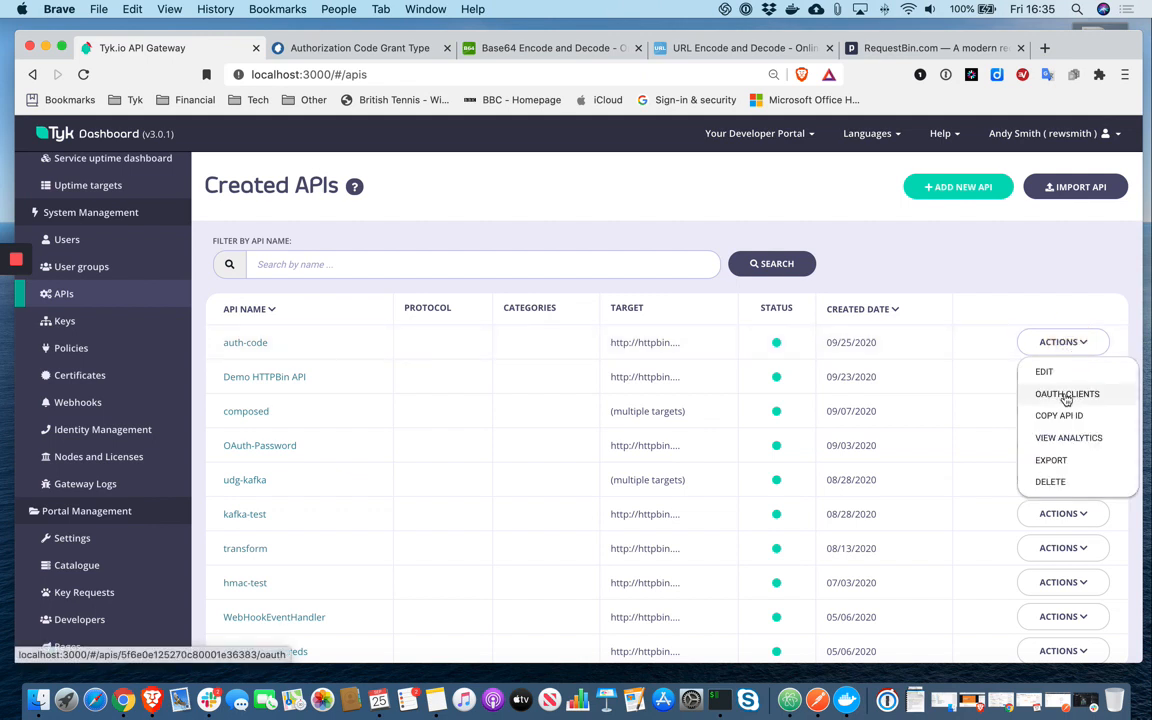
left_click(1060, 392)
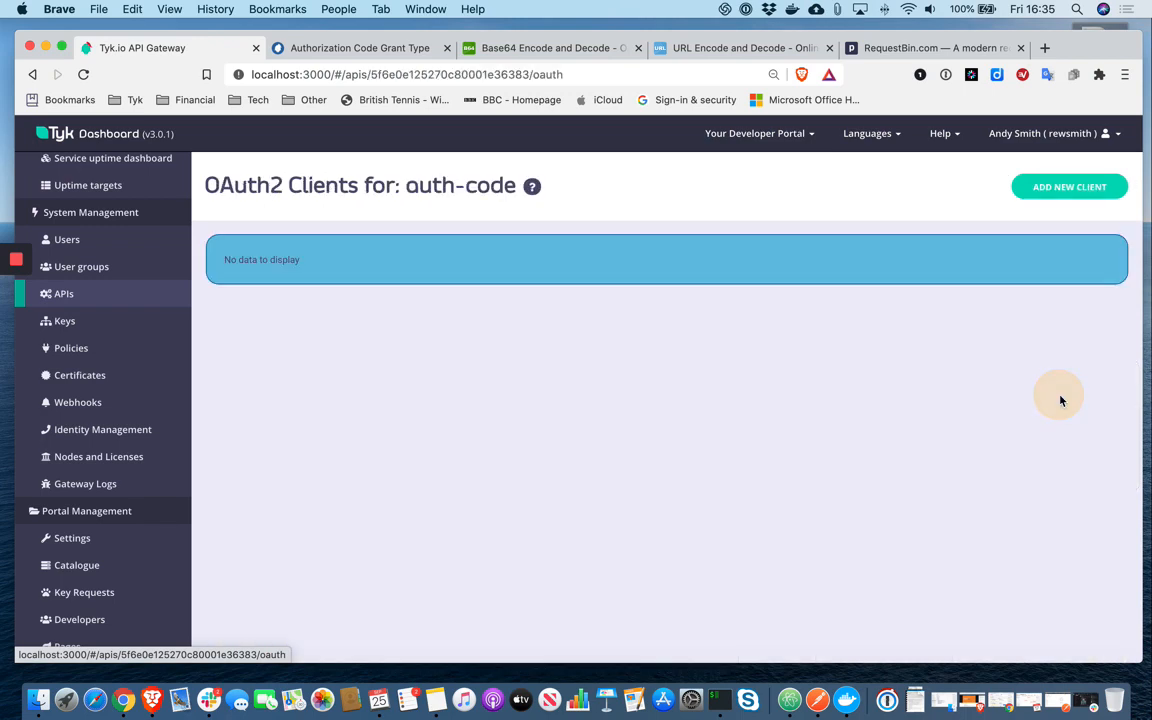
mouse_move(692, 234)
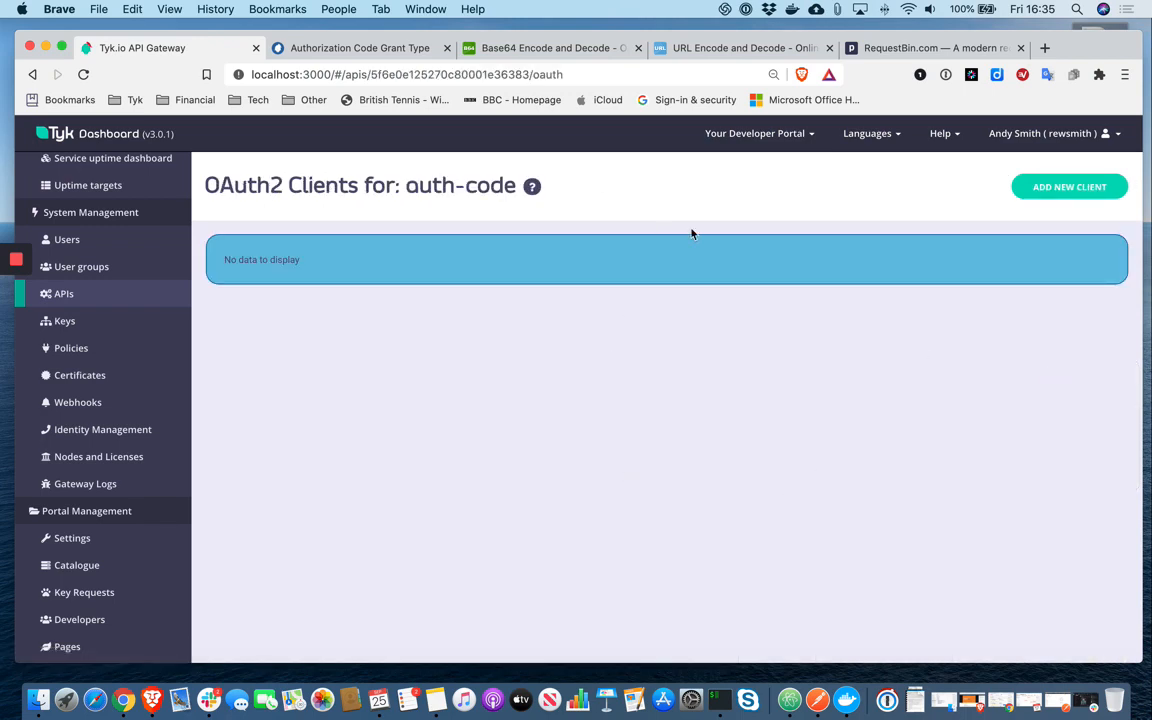
mouse_move(1016, 190)
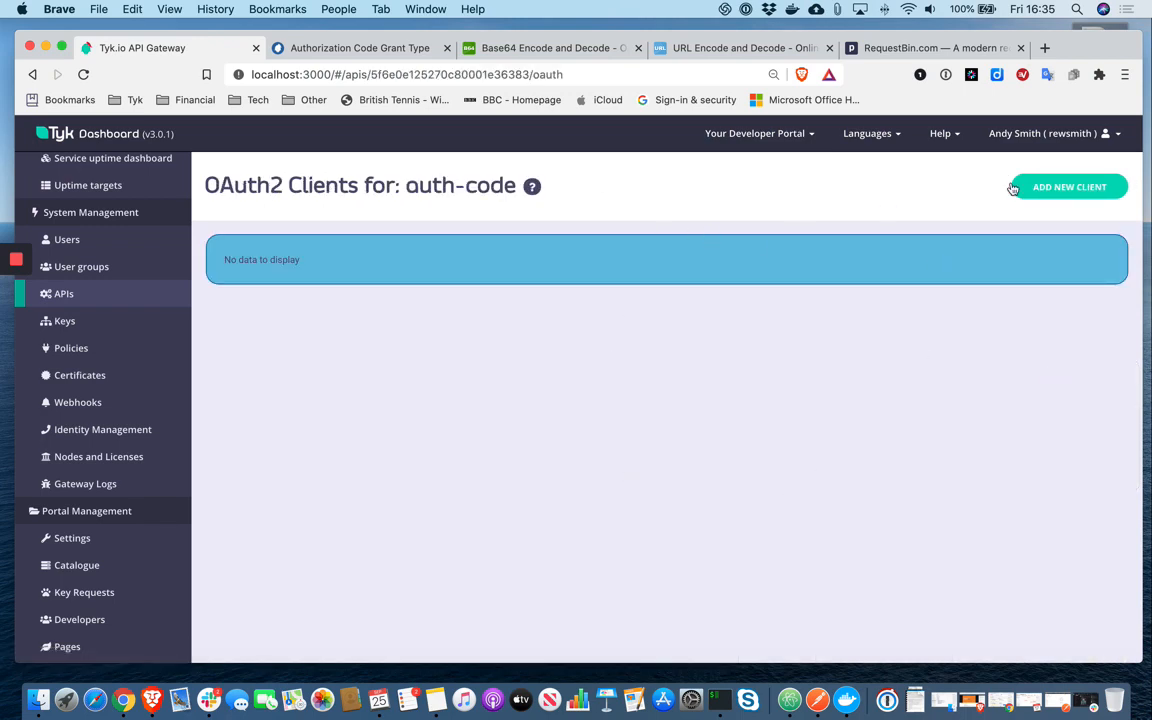
Step: Start a new OAuth client and create a RequestBin endpoint, copying its URL for the redirect
left_click(1068, 188)
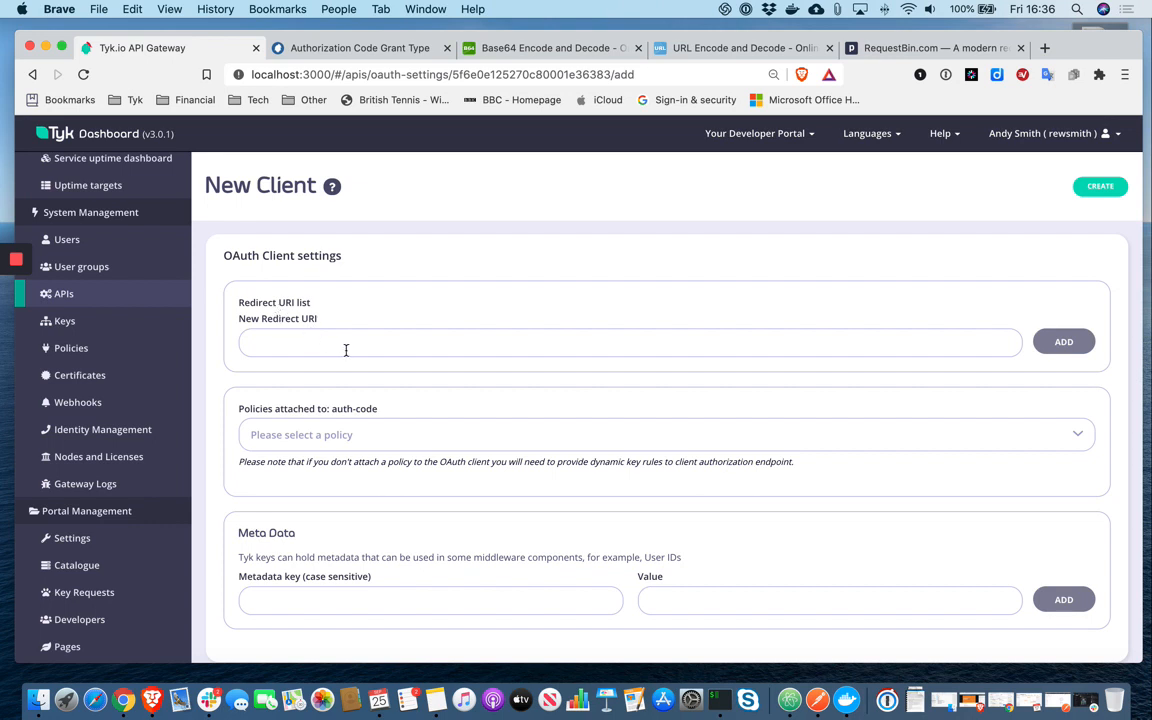
mouse_move(424, 244)
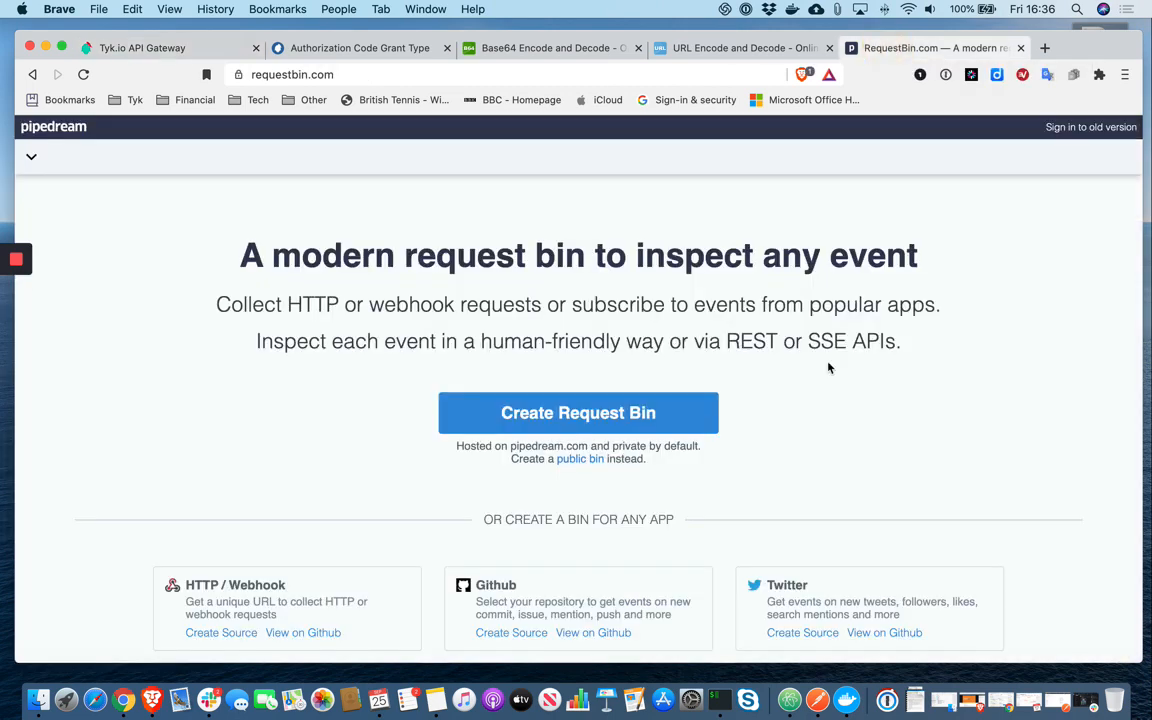
left_click(578, 412)
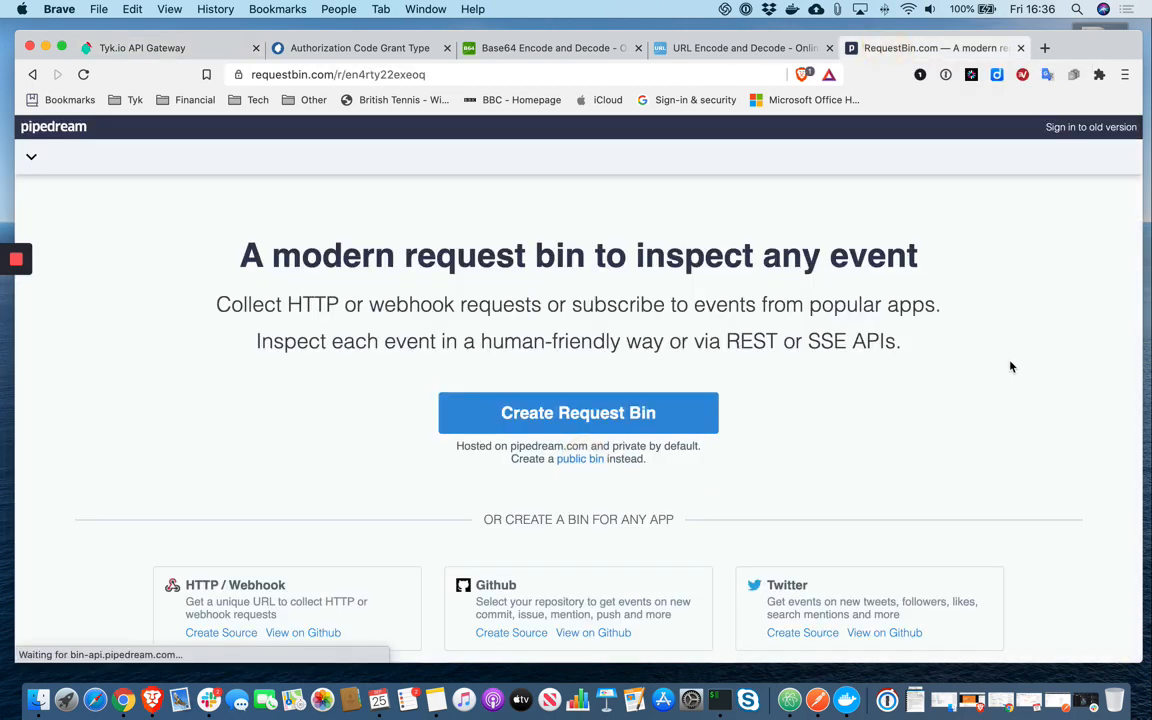
left_click(578, 412)
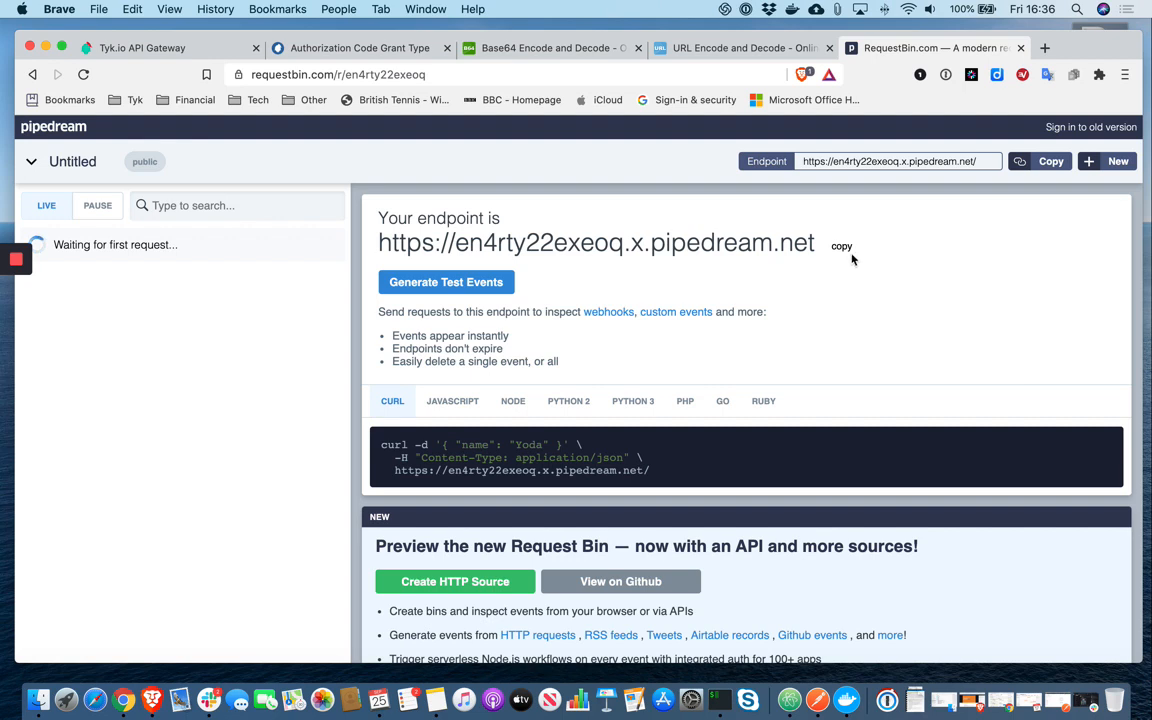
left_click(144, 48)
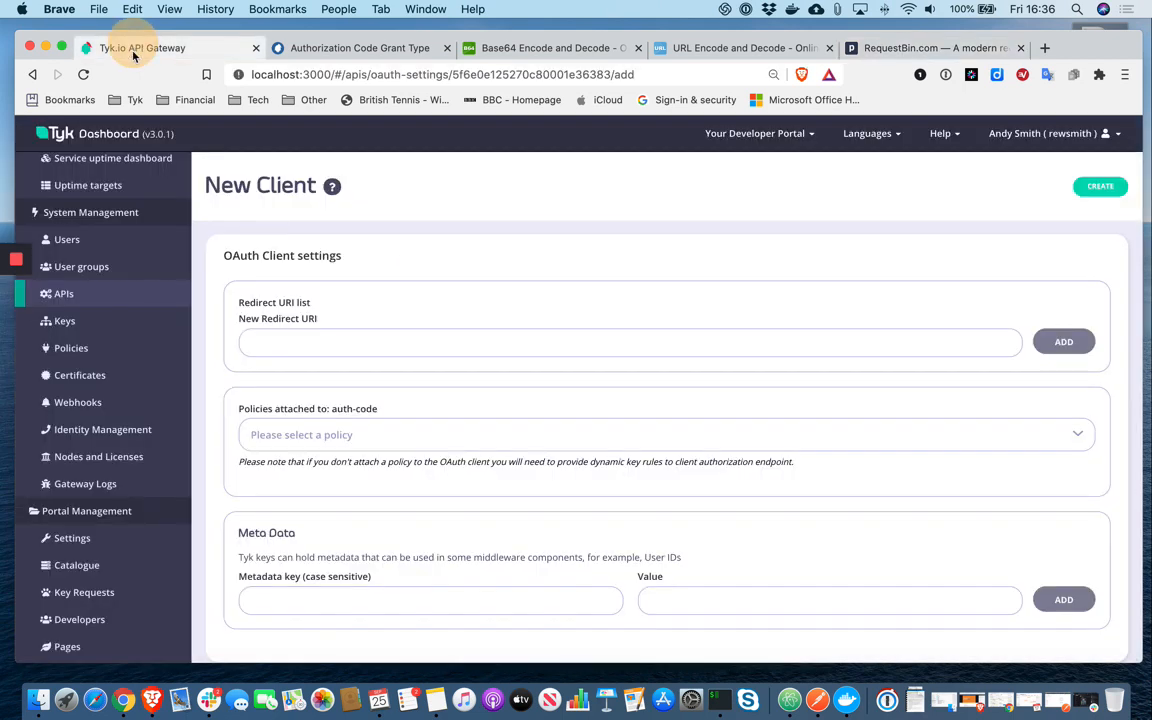
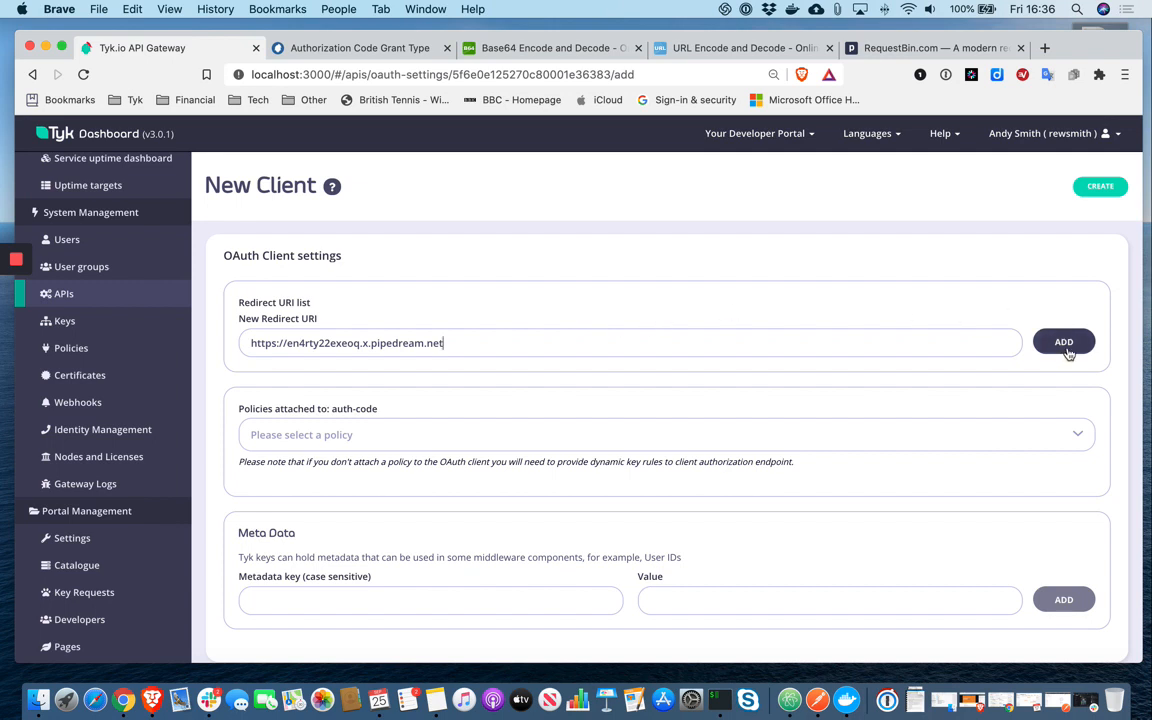
left_click(1064, 340)
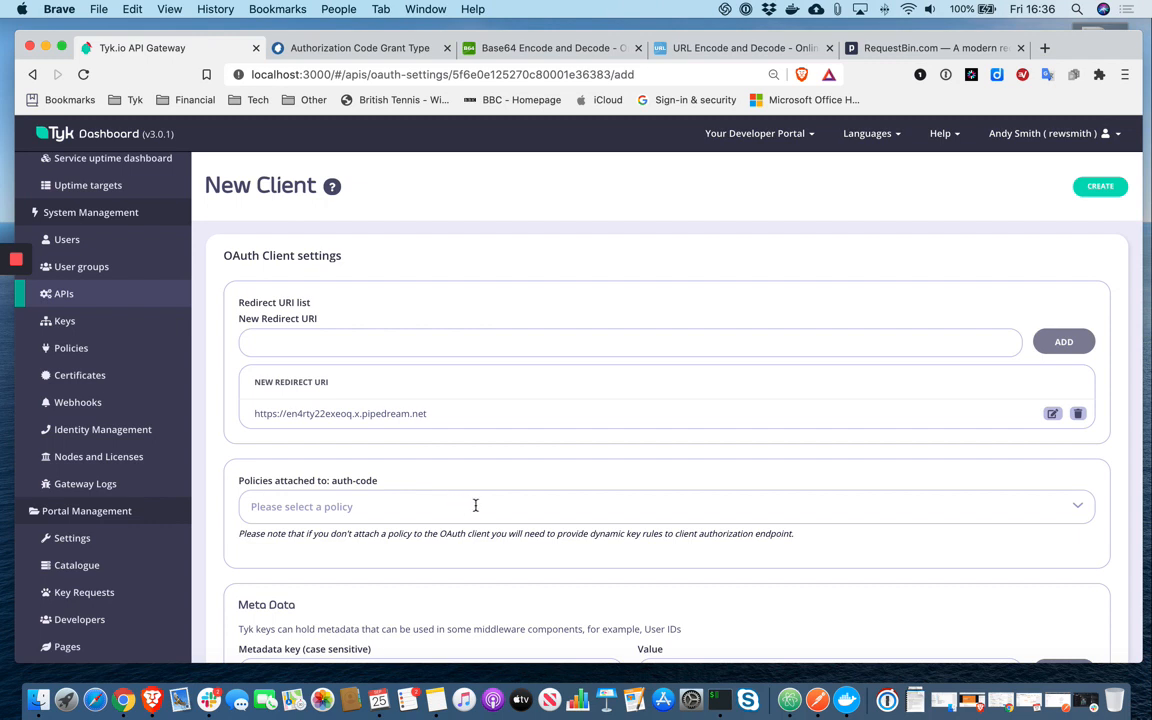
Step: Attach the auth-code policy and create the OAuth client
left_click(476, 506)
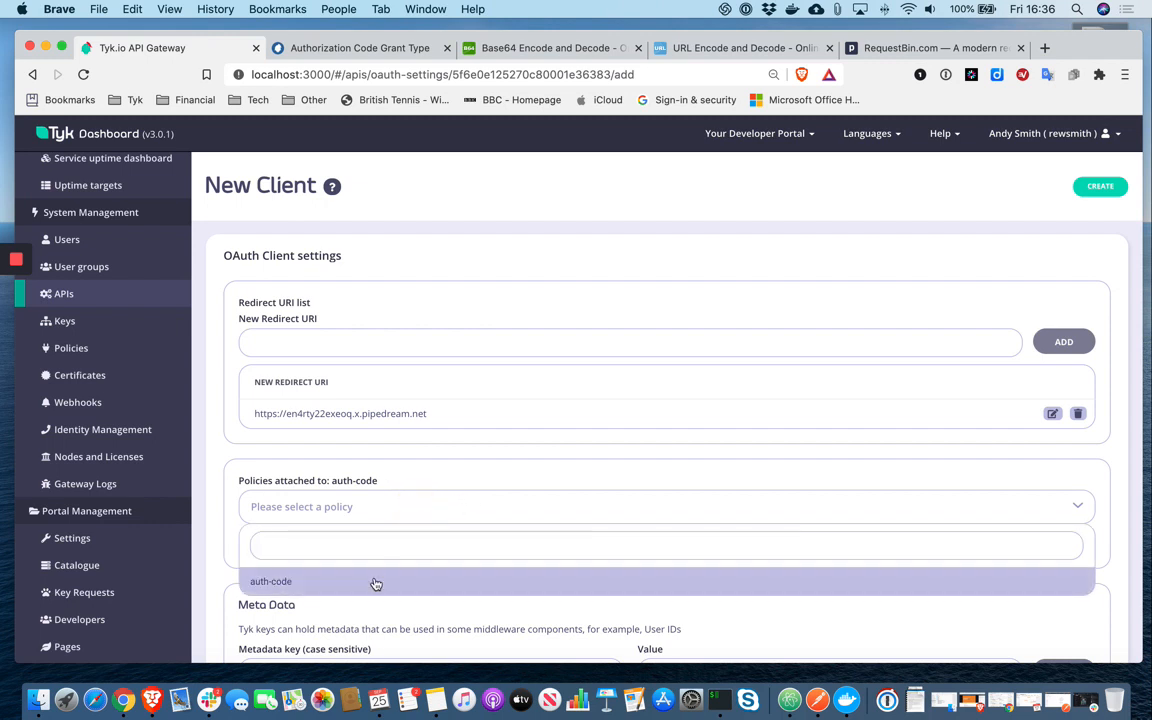
left_click(272, 580)
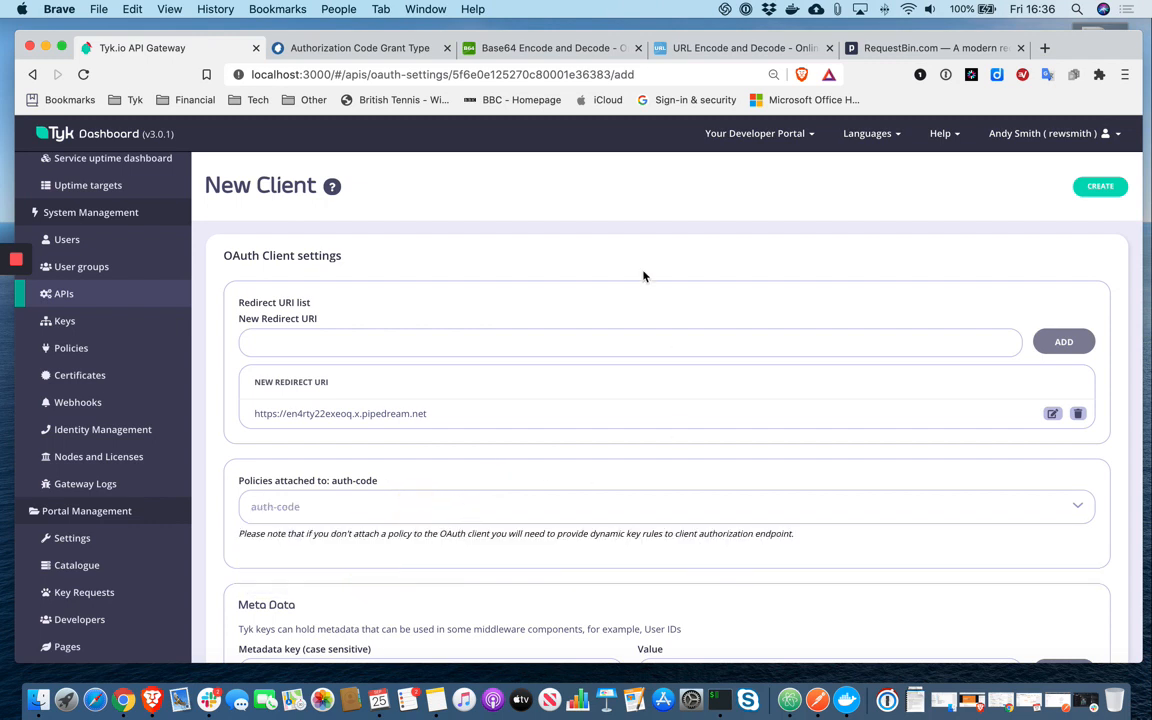
left_click(1100, 188)
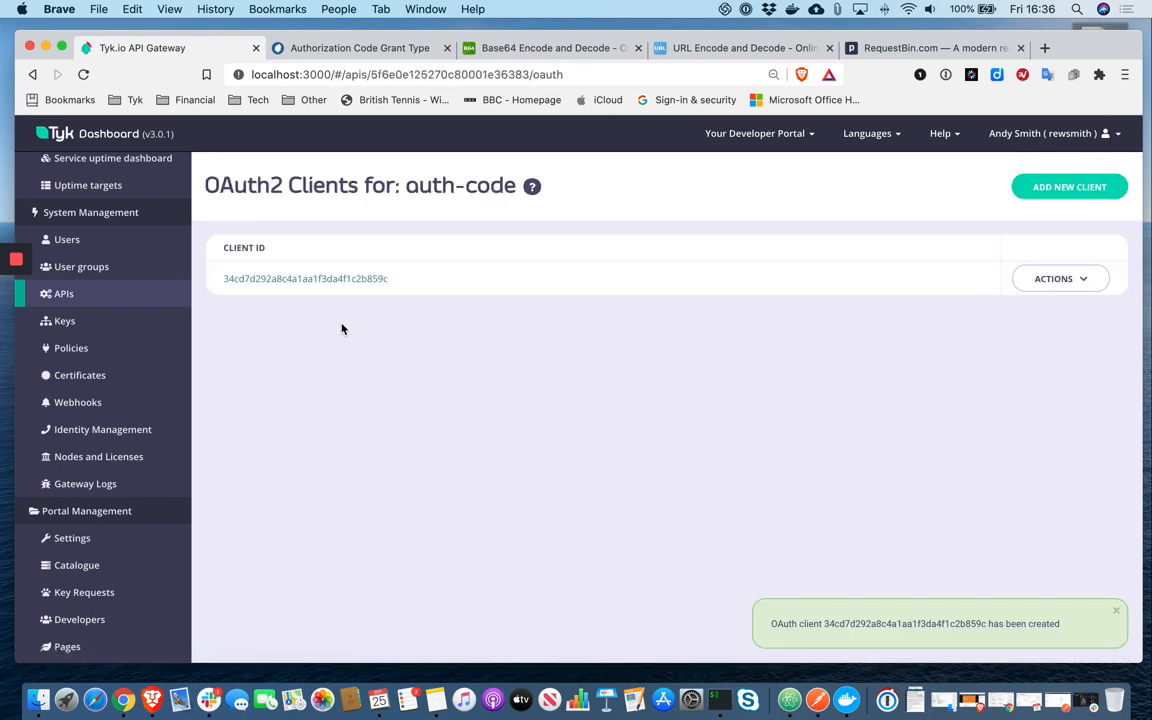
Step: View the new client's details and secret, then return to the Authorization Code Grant Type docs
left_click(304, 278)
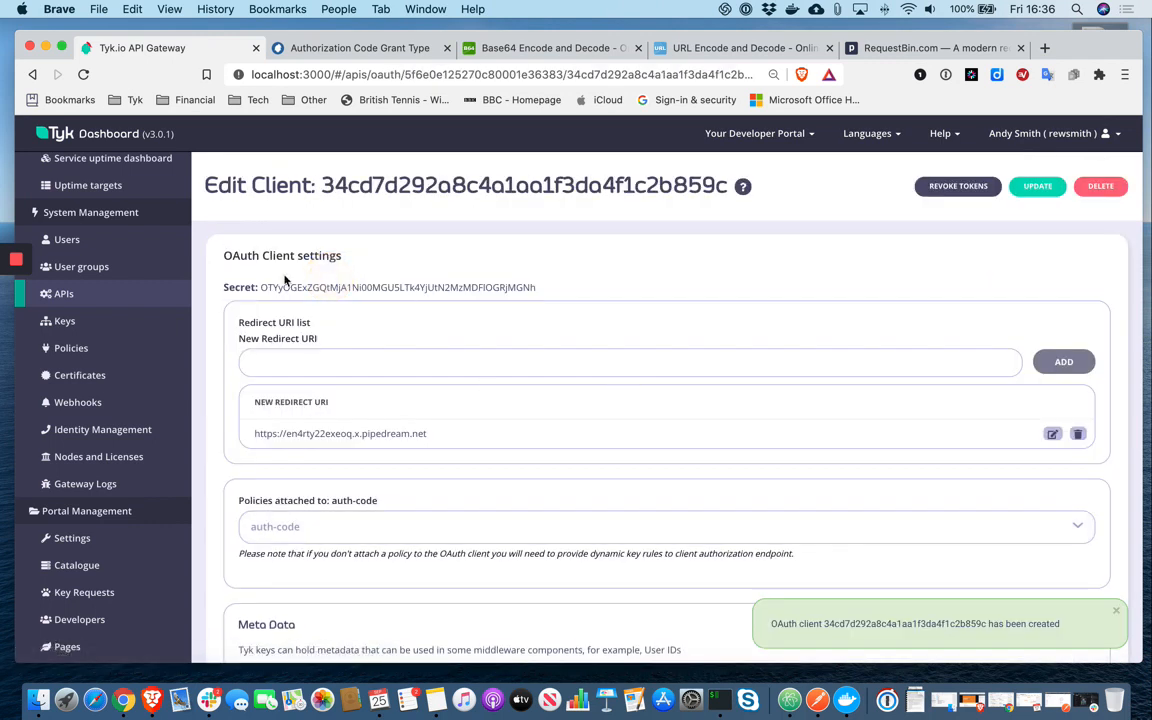
mouse_move(584, 246)
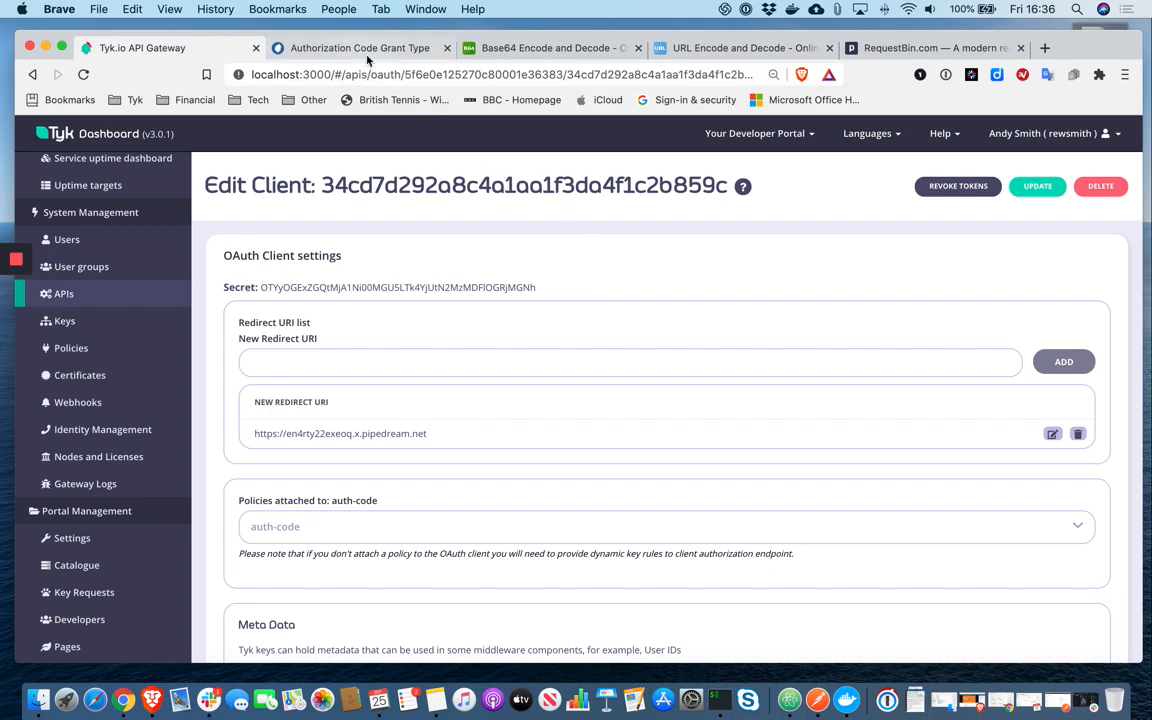
mouse_move(360, 48)
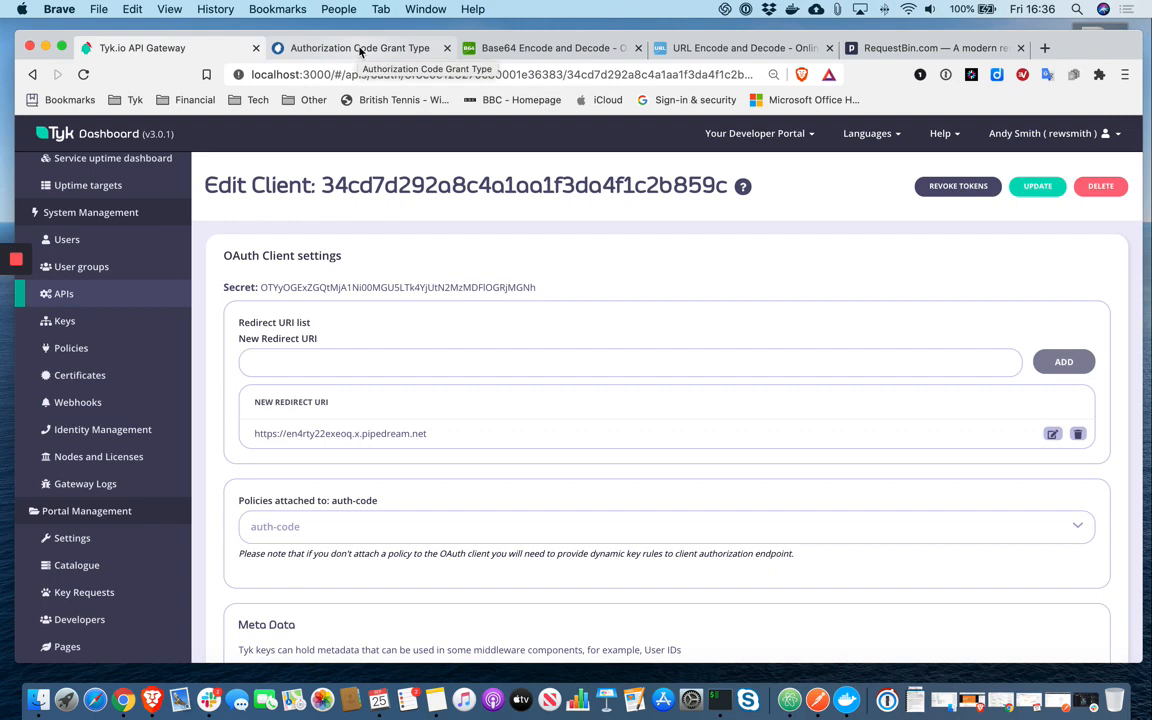
left_click(360, 48)
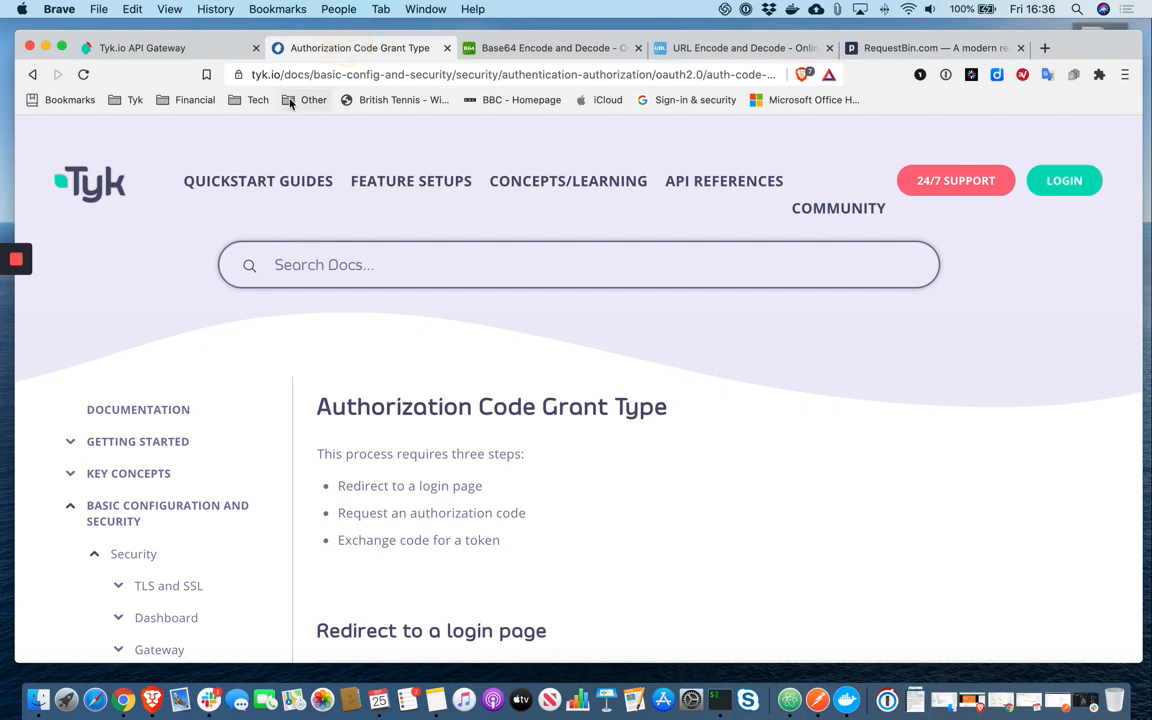
scroll("down", 3)
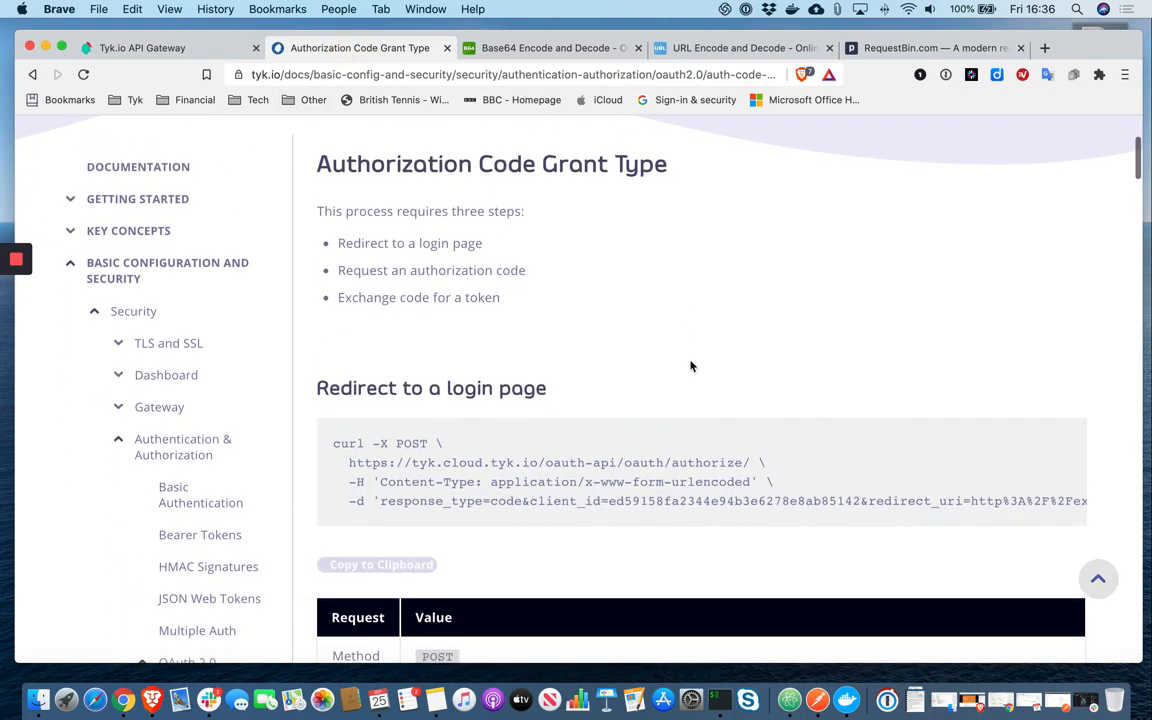
scroll("down", 3)
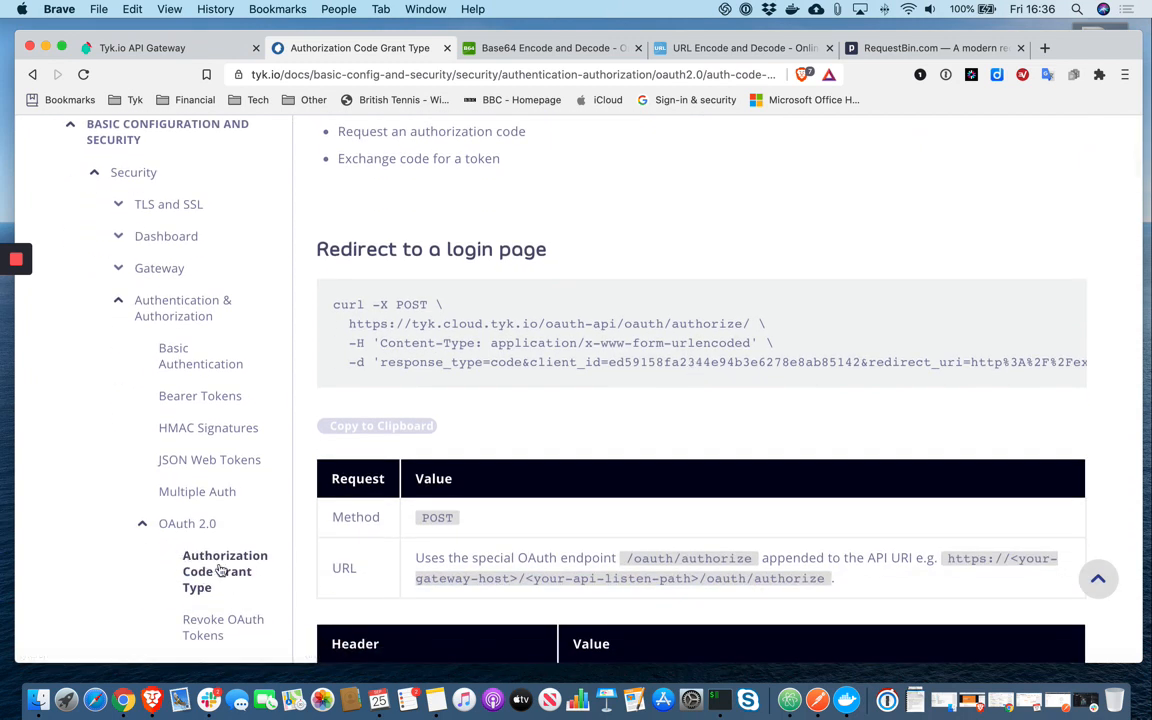
mouse_move(204, 572)
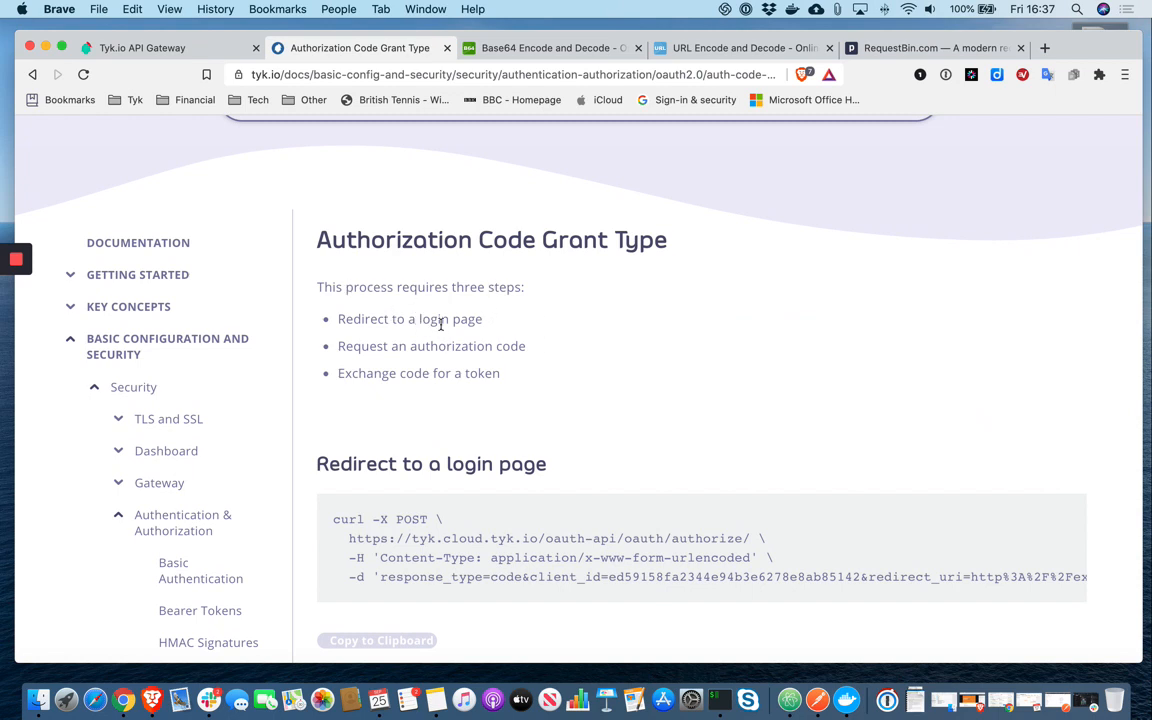
mouse_move(488, 346)
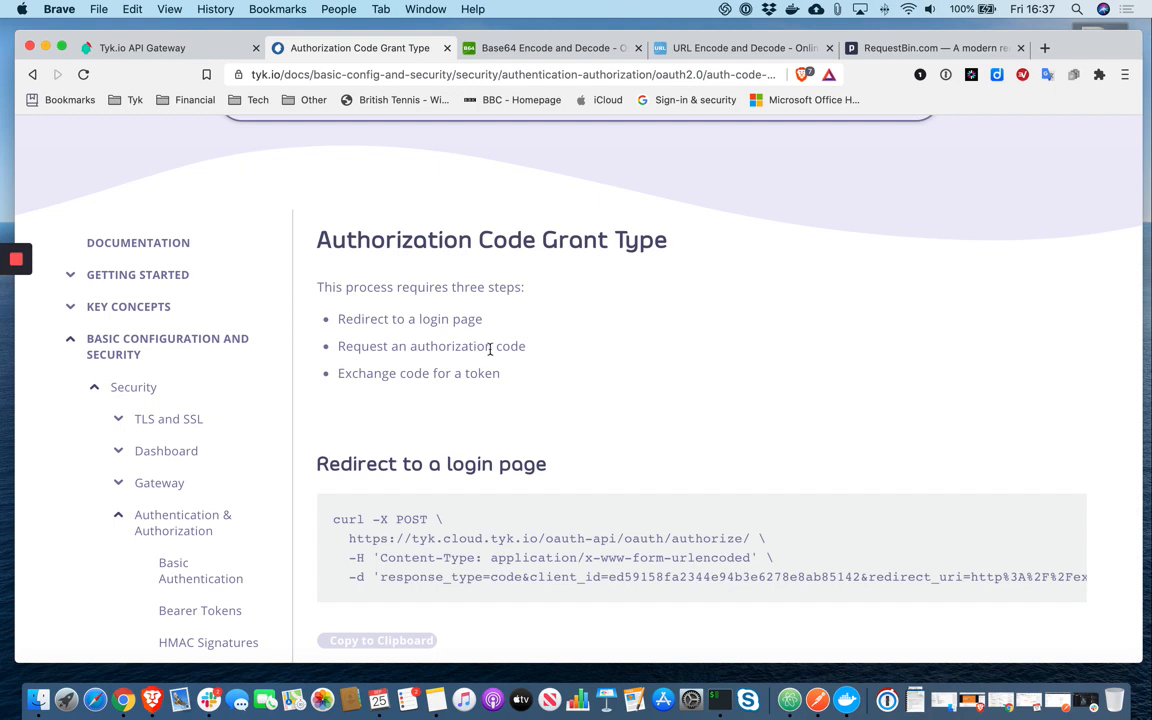
mouse_move(408, 374)
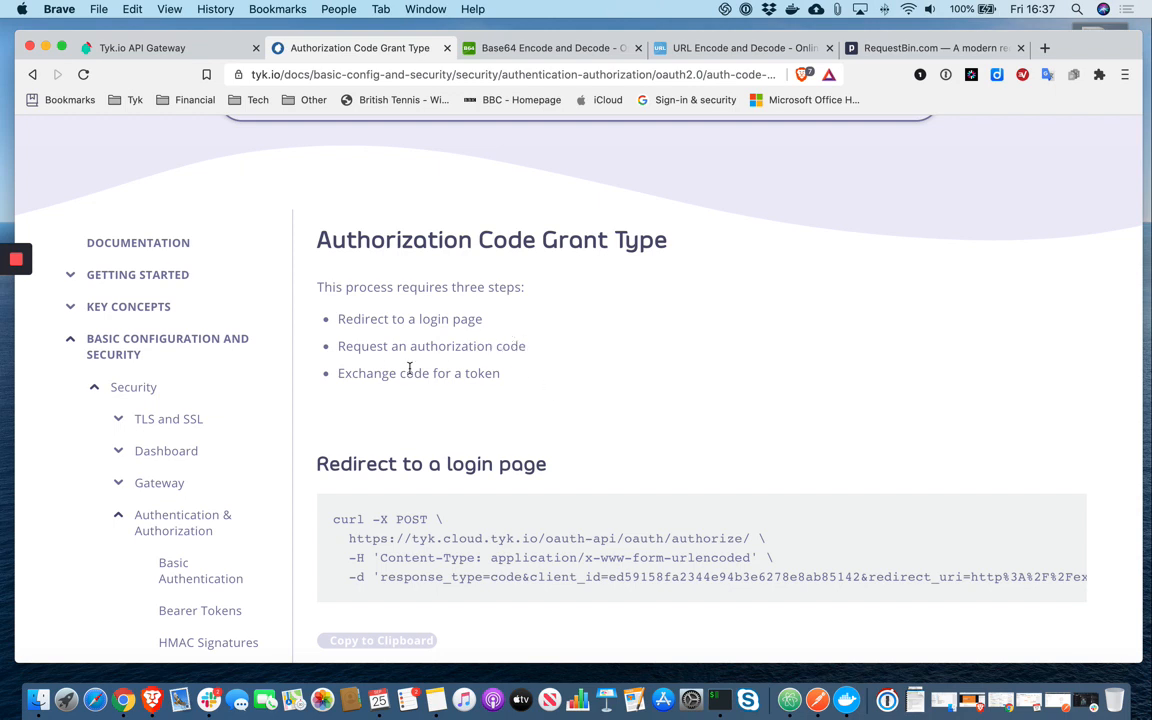
mouse_move(482, 374)
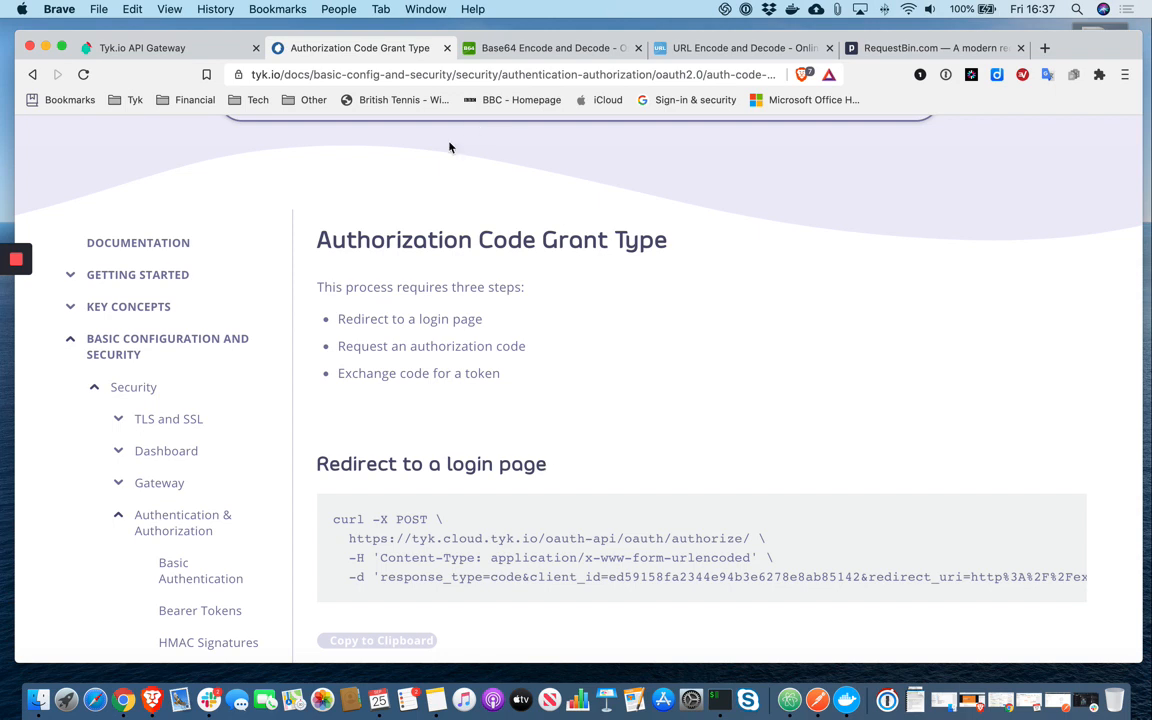
mouse_move(312, 168)
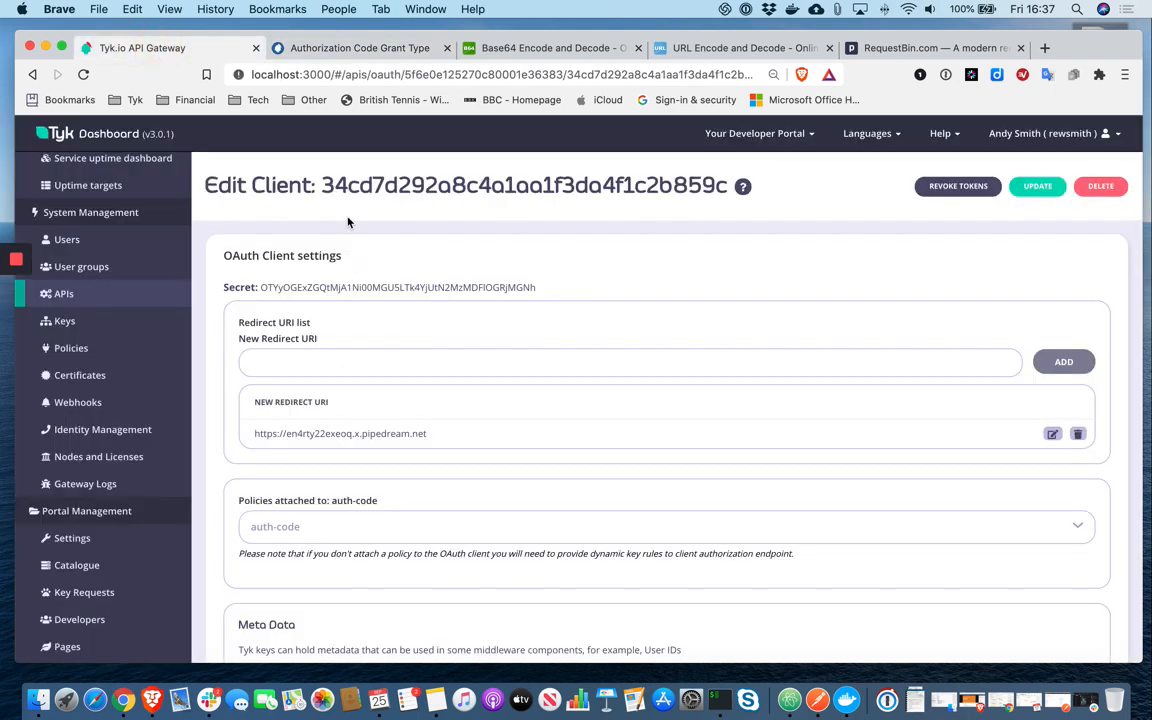
mouse_move(488, 300)
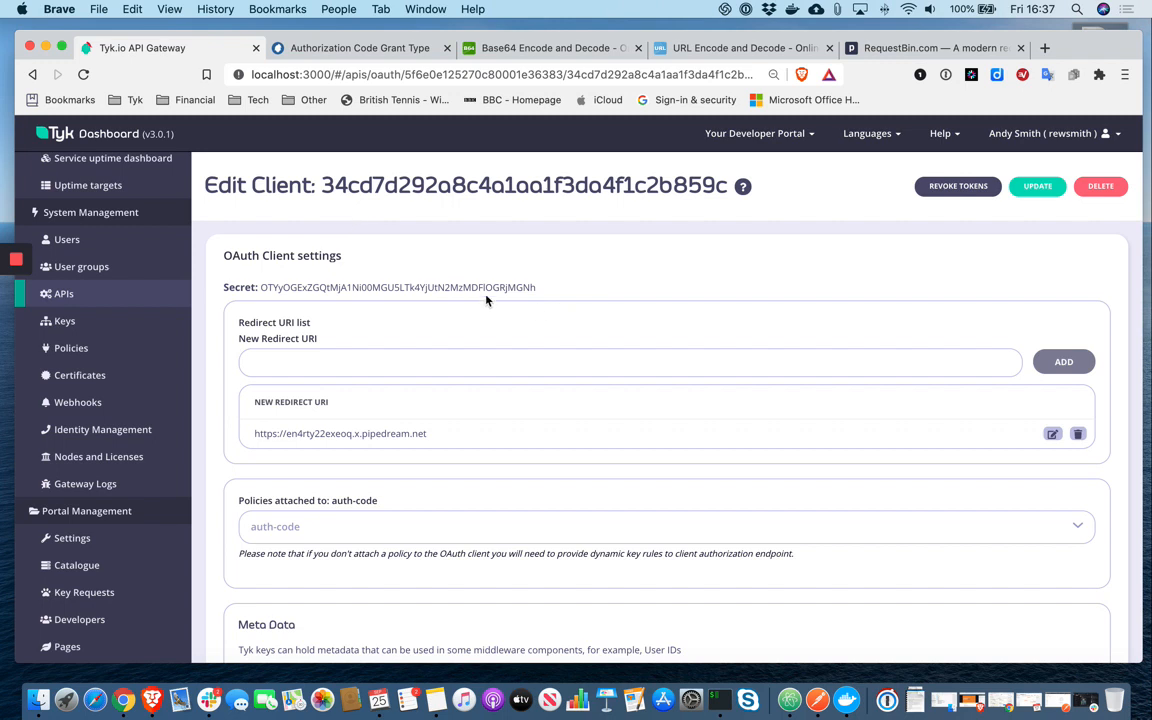
mouse_move(530, 216)
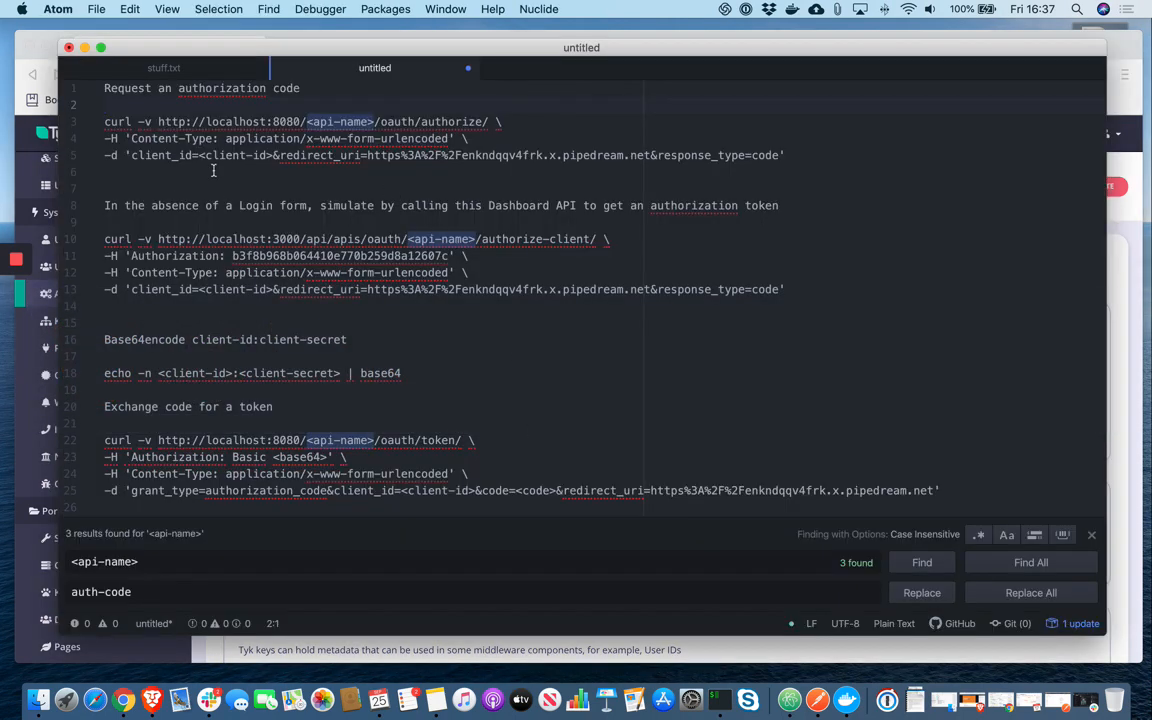
left_click(158, 562)
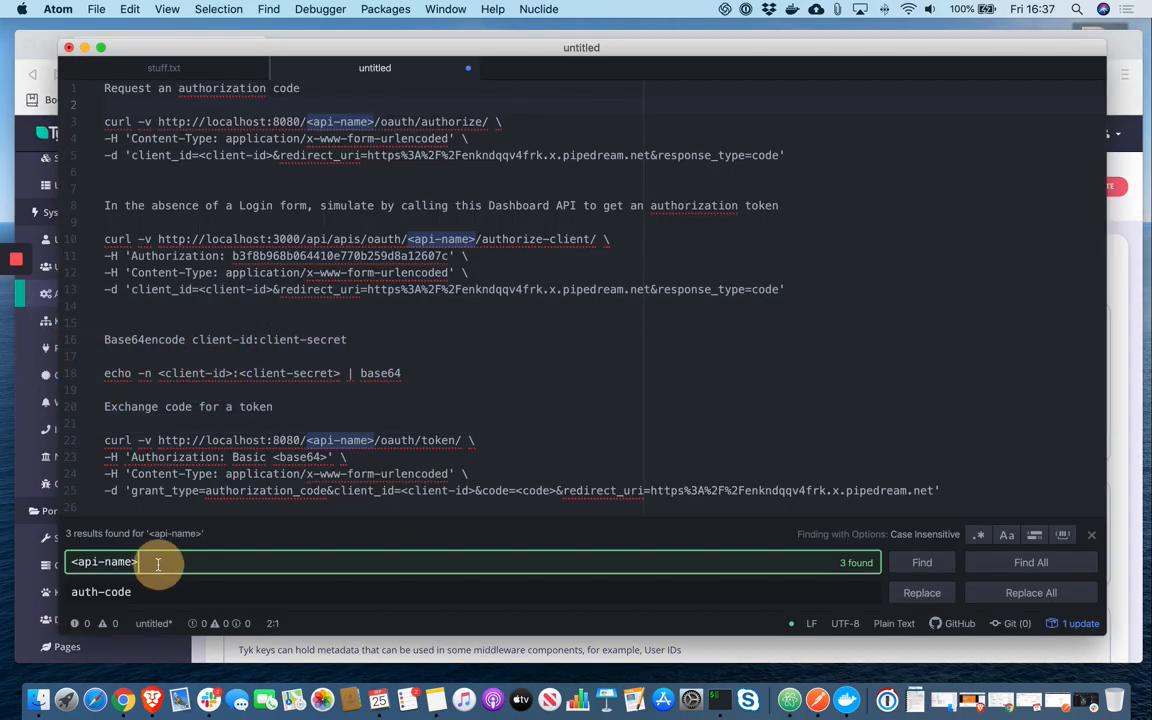
key("Backspace")
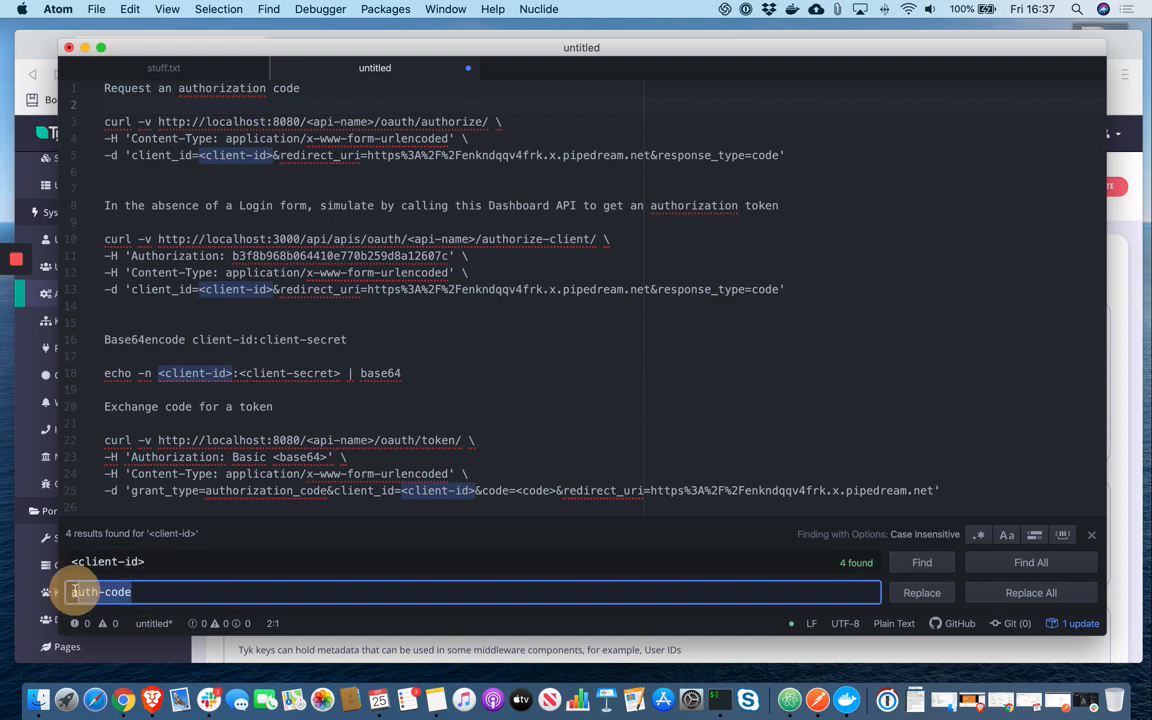
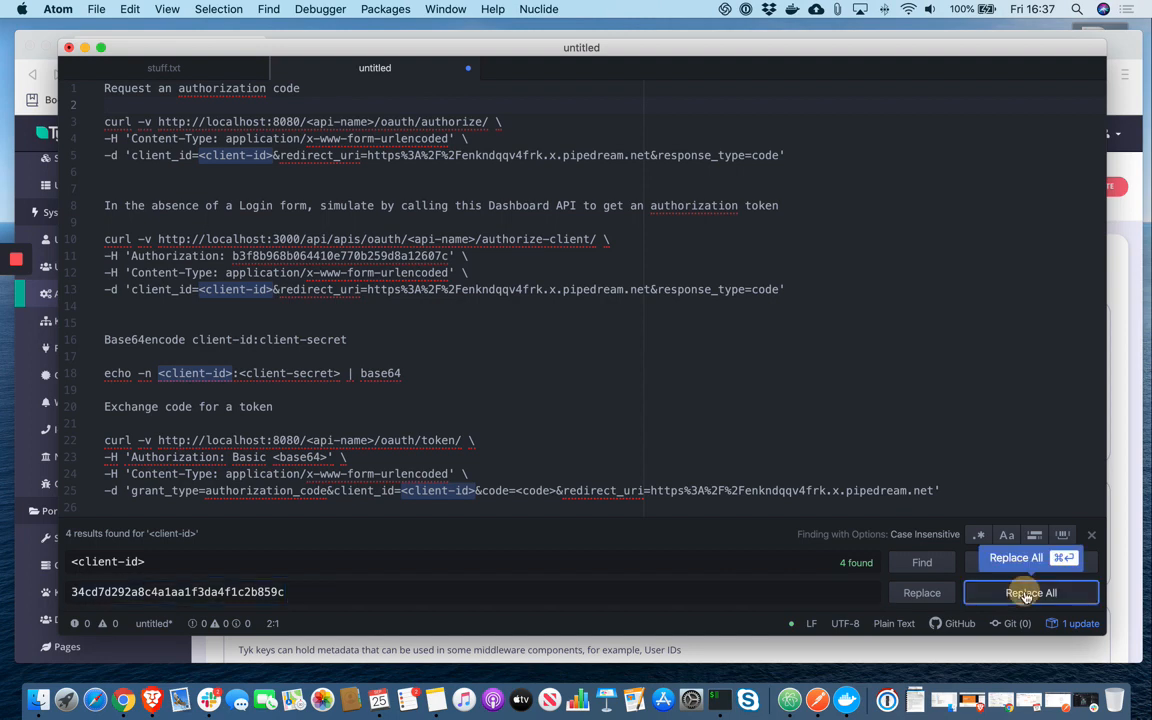
left_click(1030, 592)
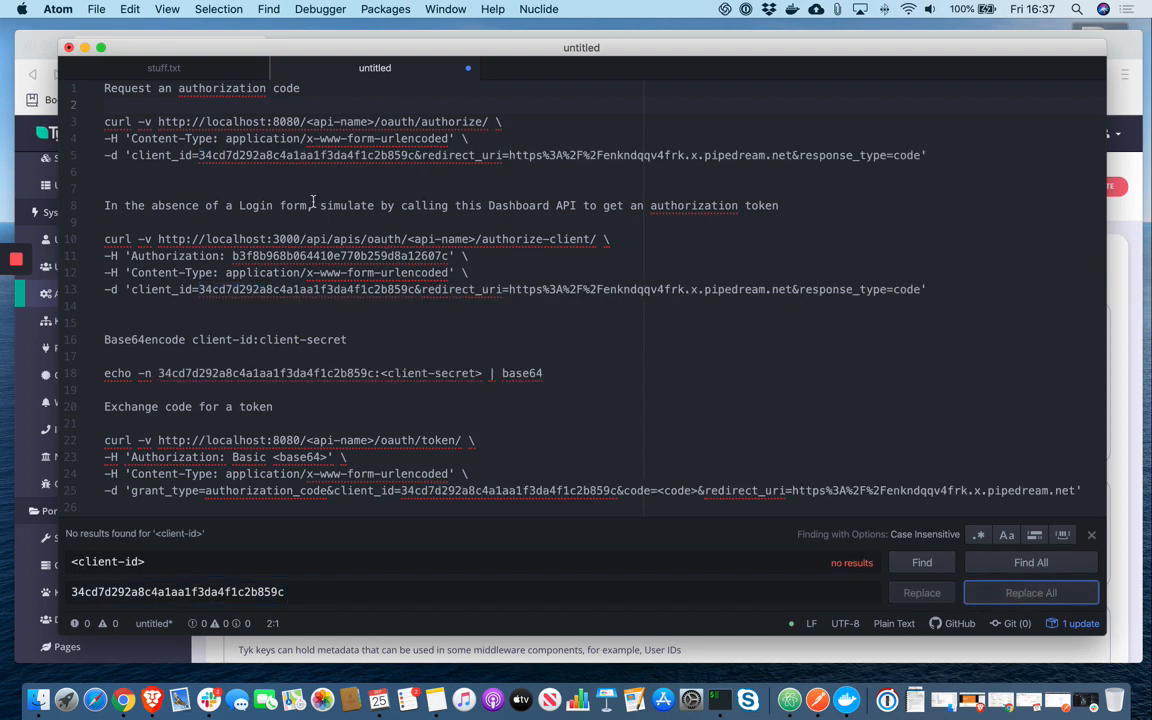
Step: Replace every <api-name> placeholder with auth-code and return to the browser
left_click(348, 122)
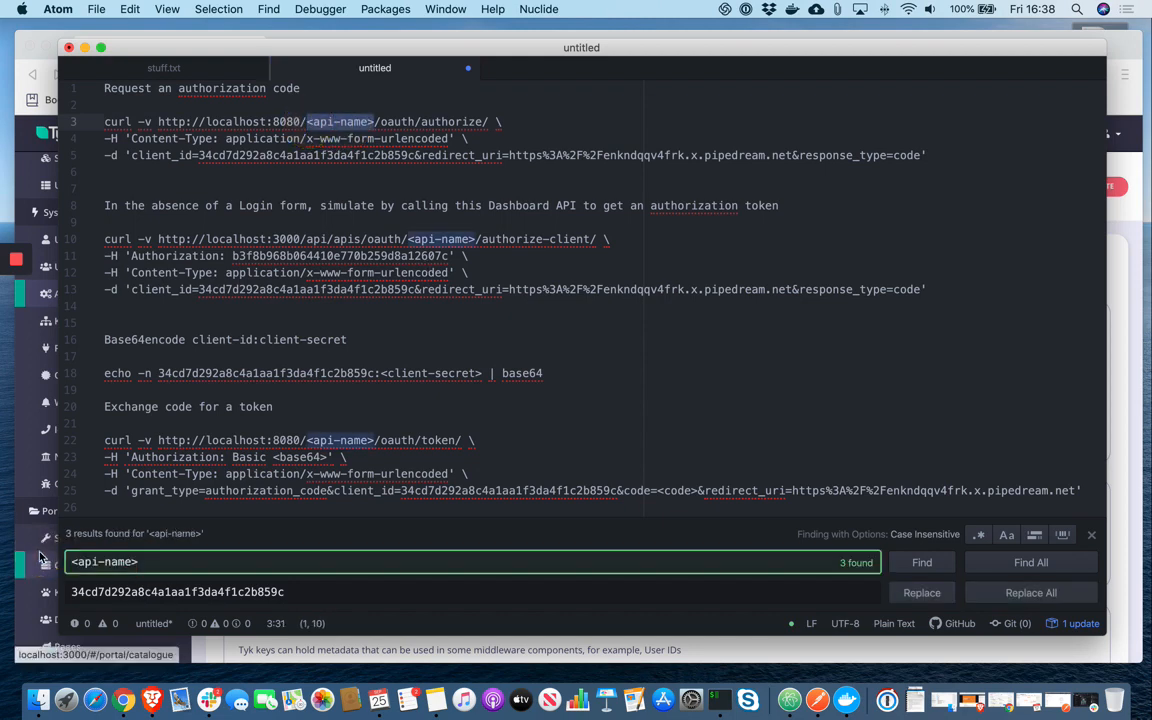
type("auth-code")
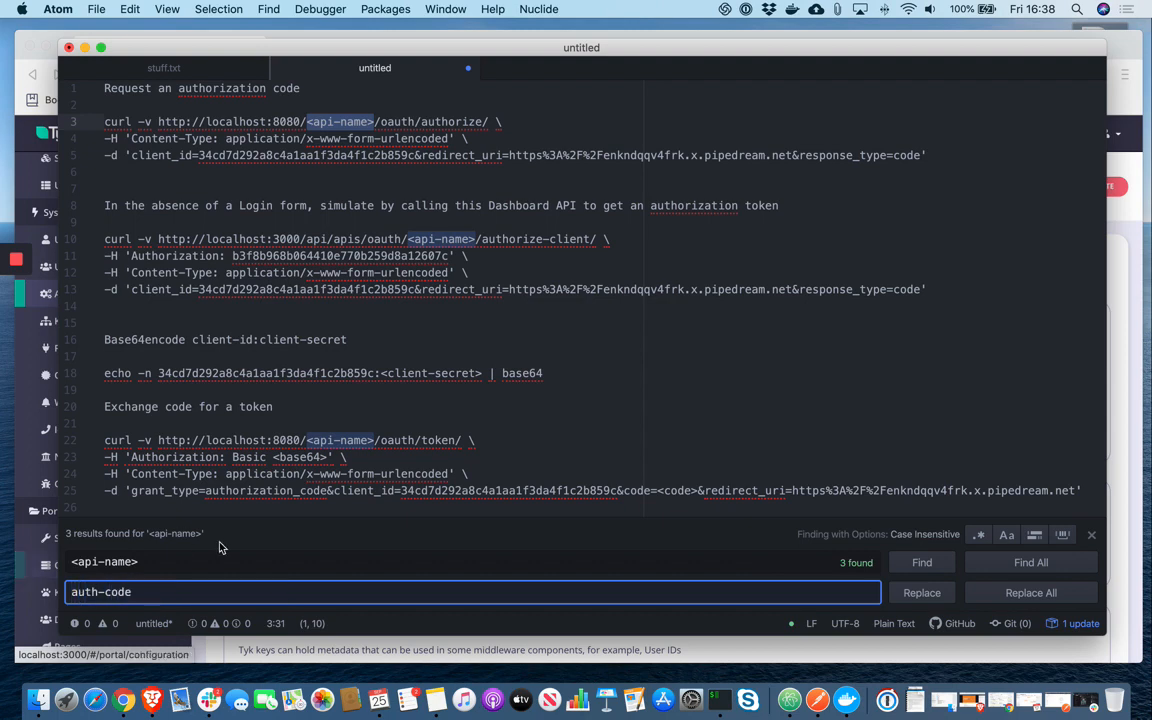
left_click(1032, 592)
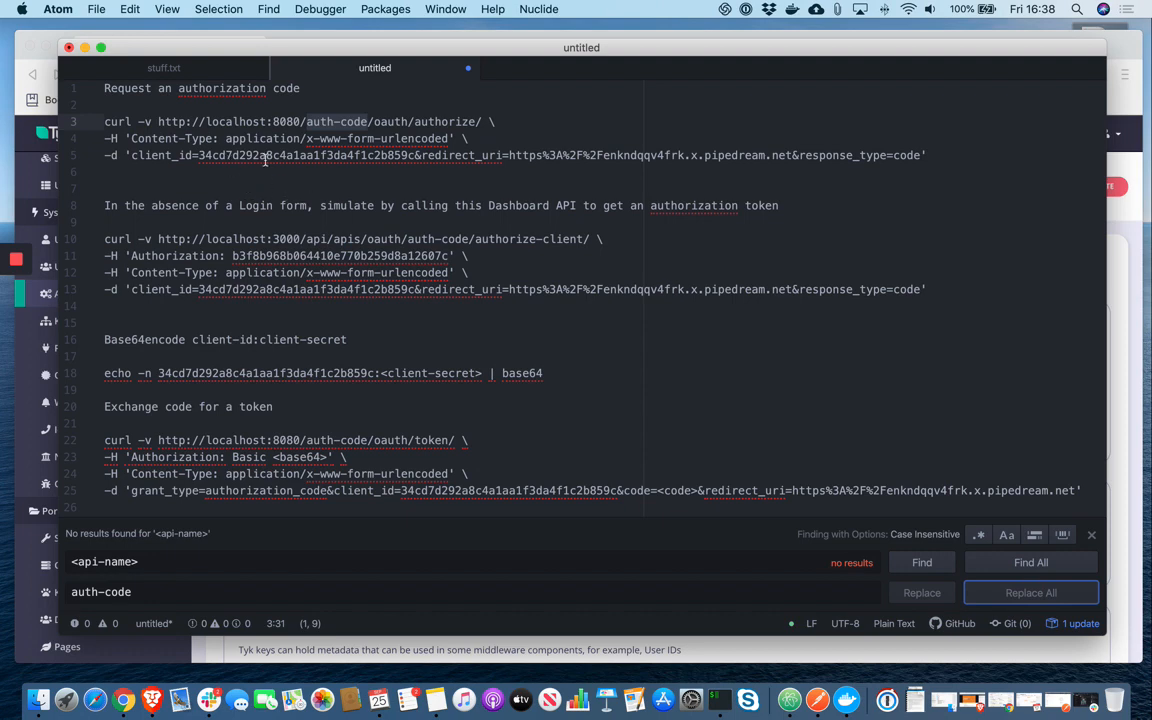
mouse_move(628, 320)
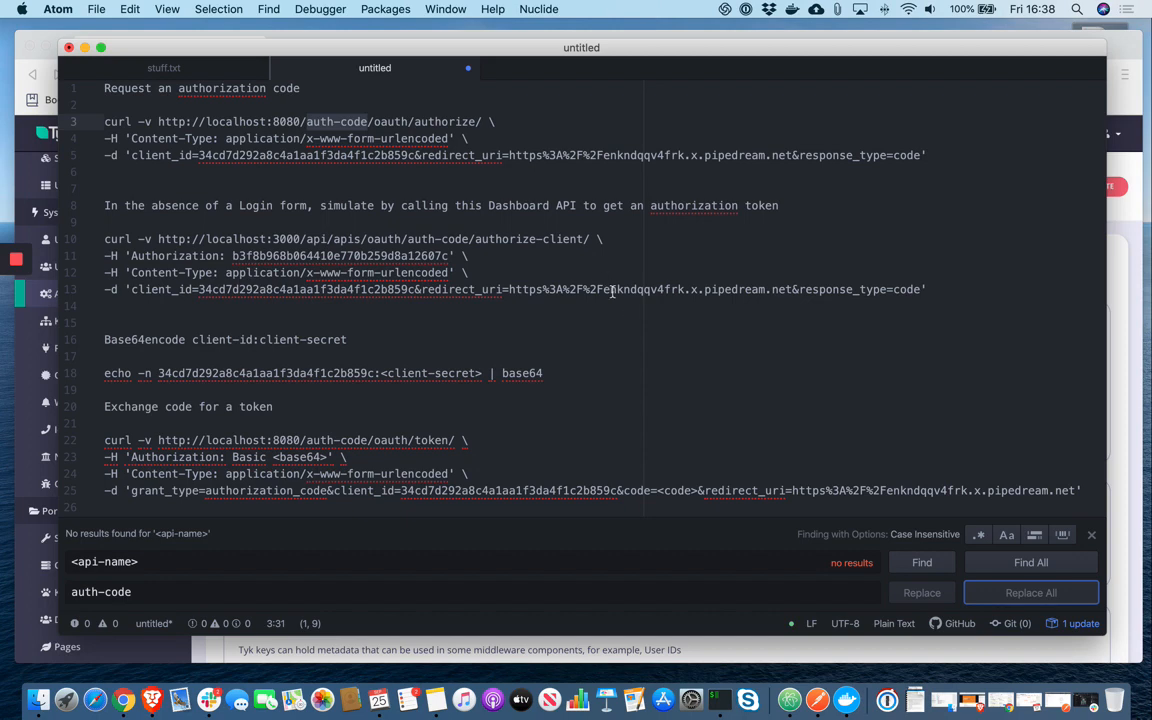
key("cmd+tab")
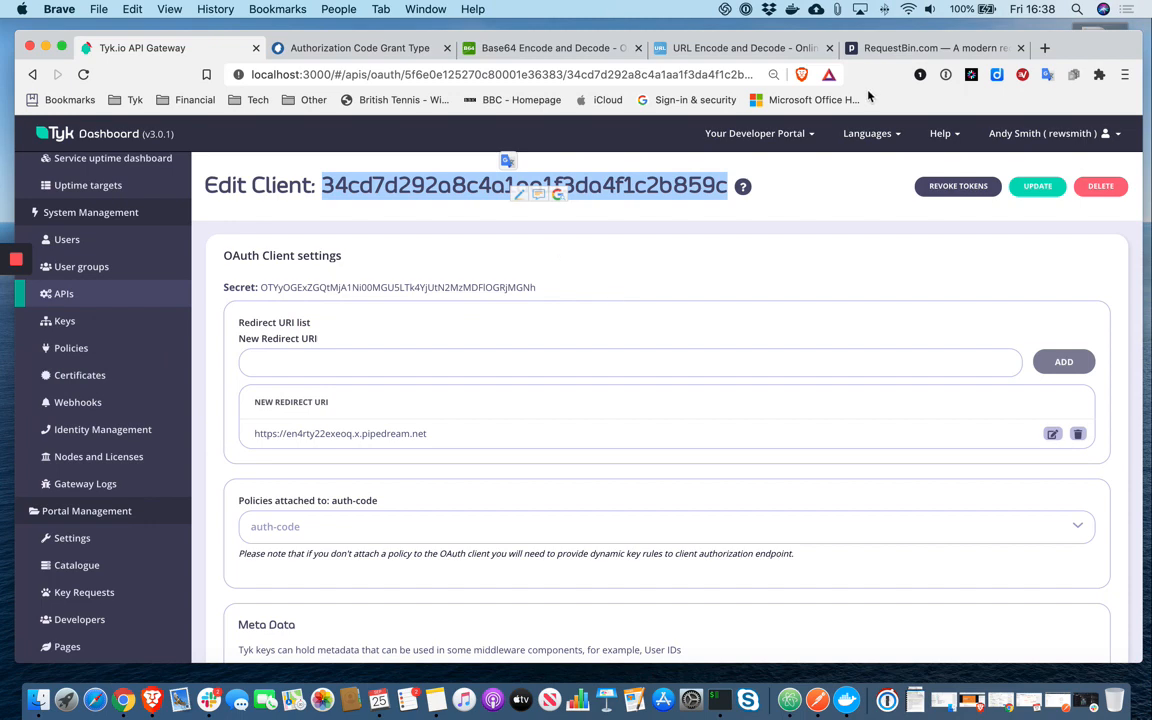
left_click(944, 48)
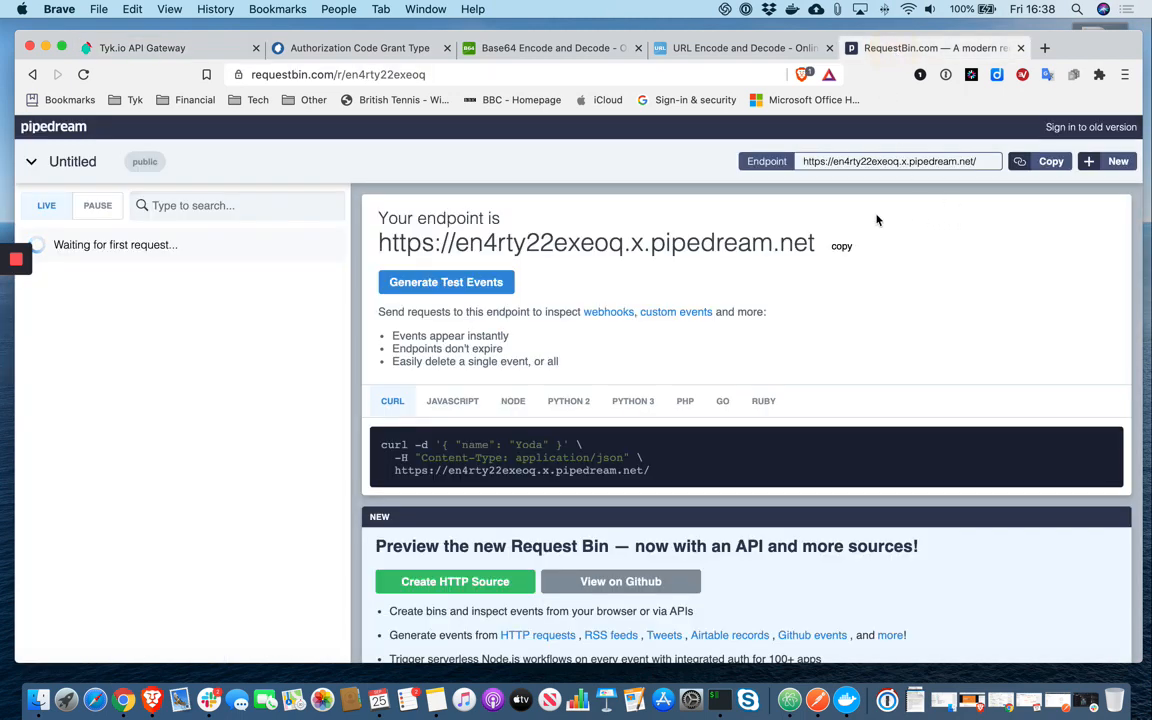
left_click(840, 244)
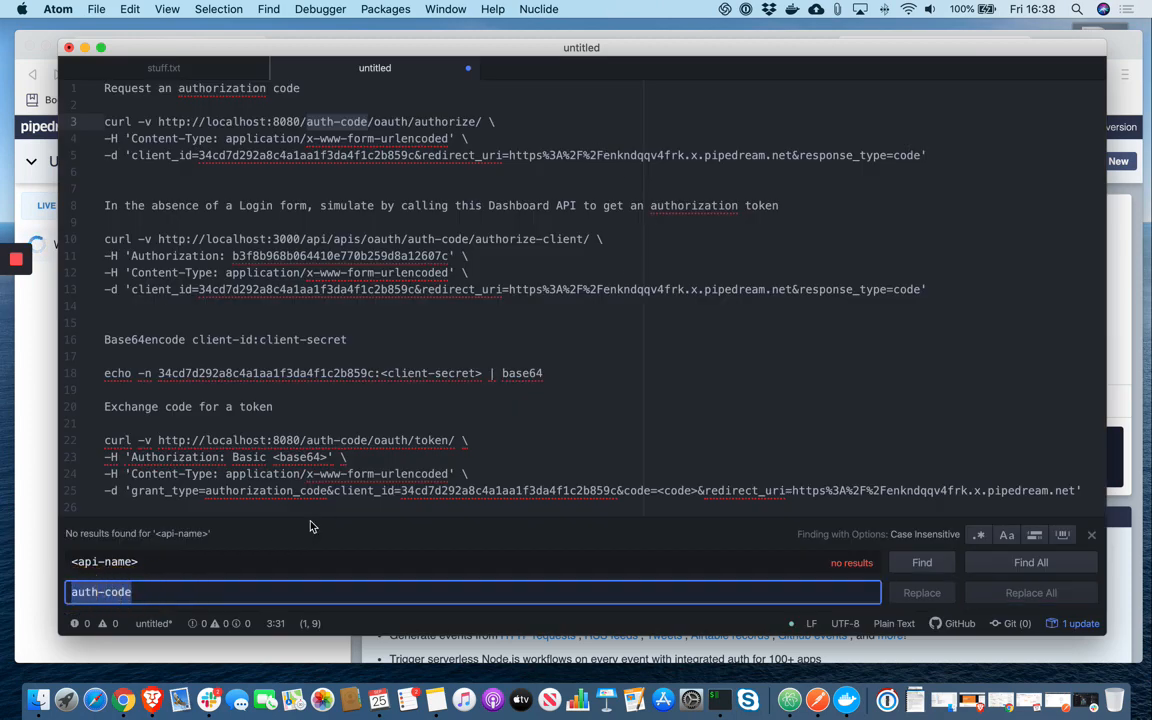
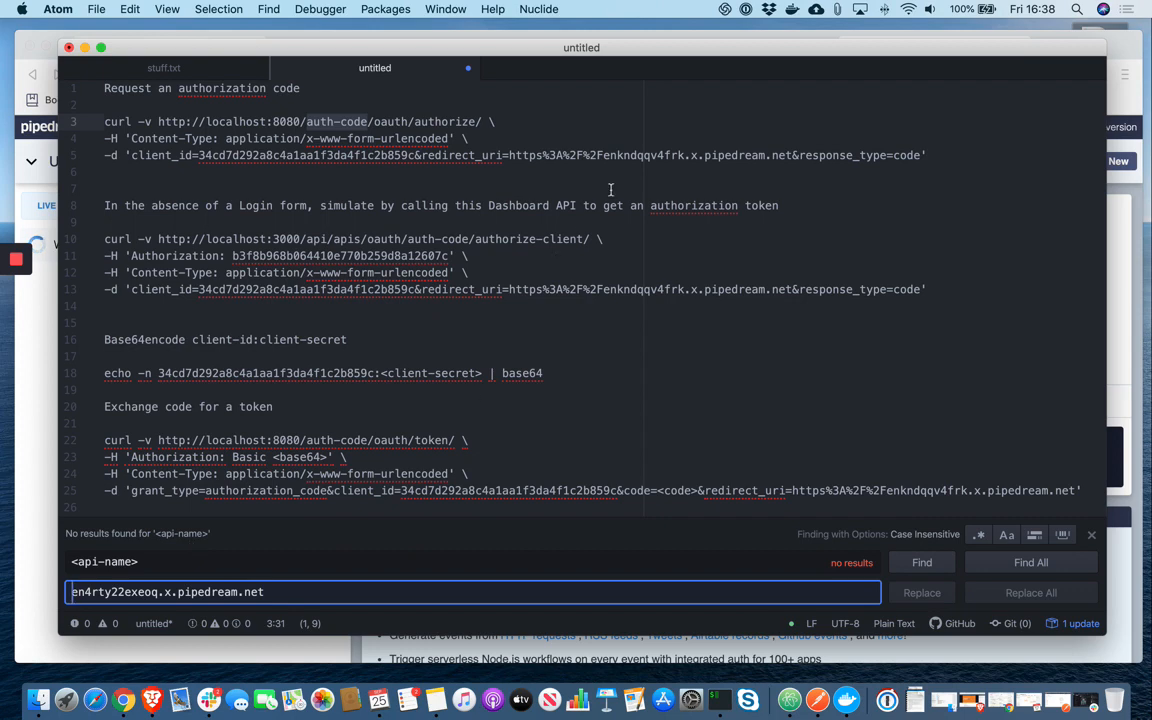
left_click(624, 156)
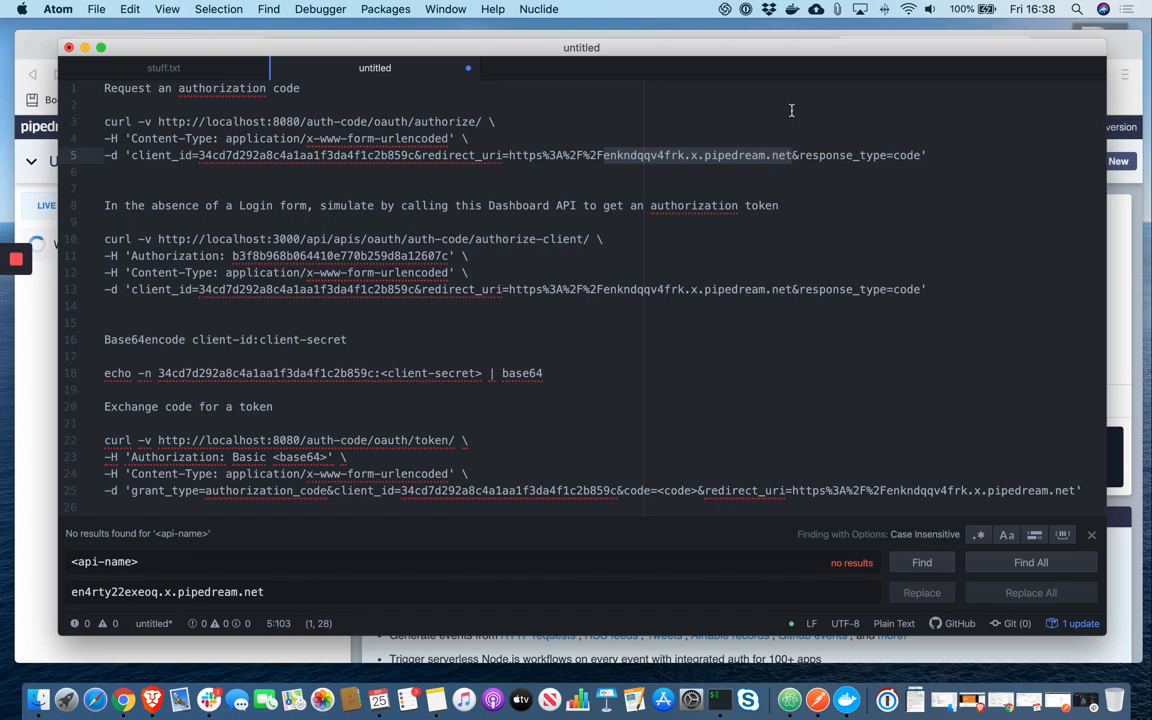
left_click(150, 562)
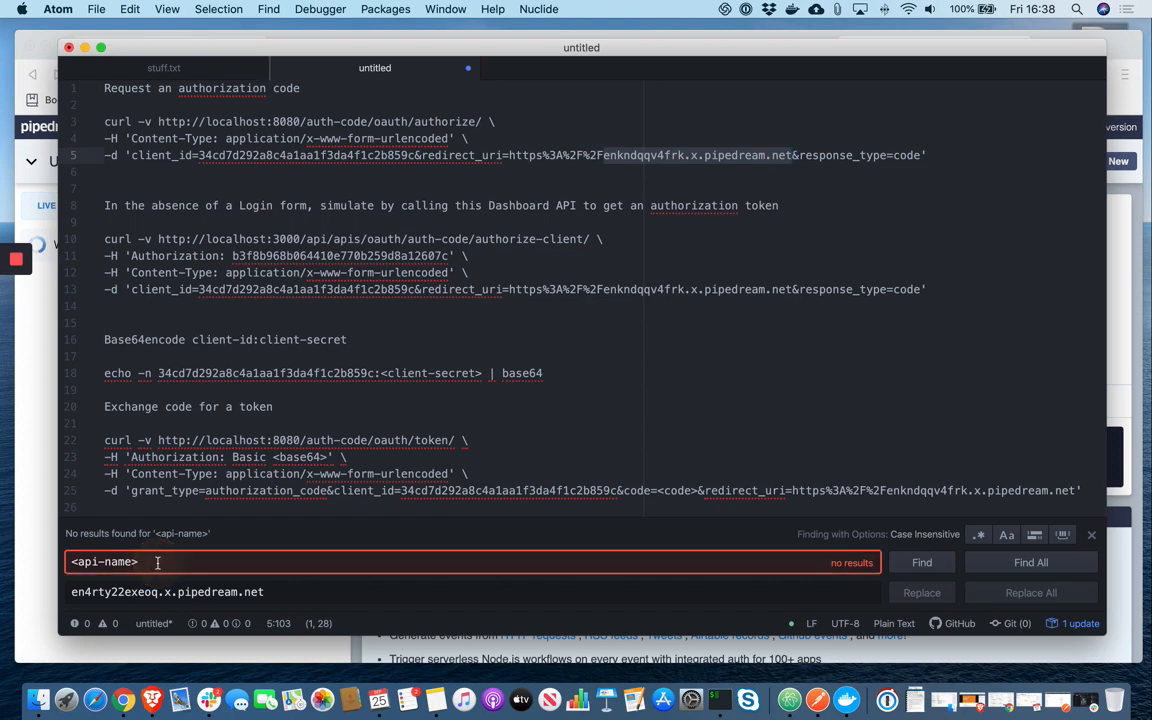
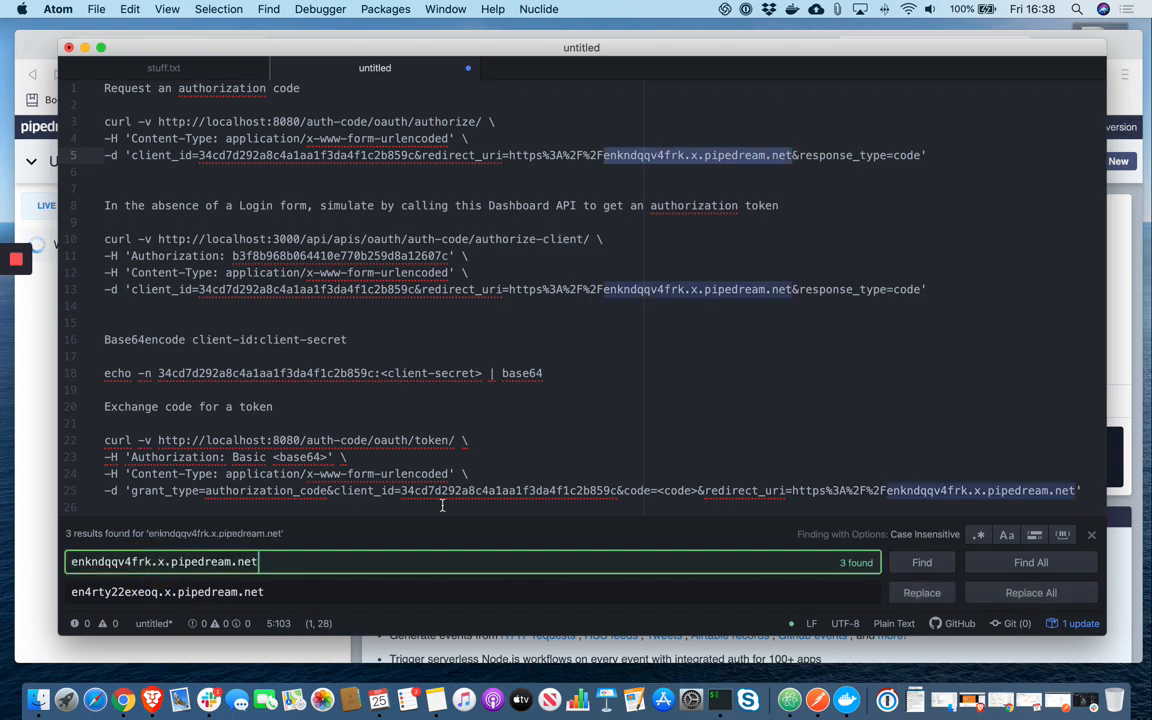
left_click(1030, 592)
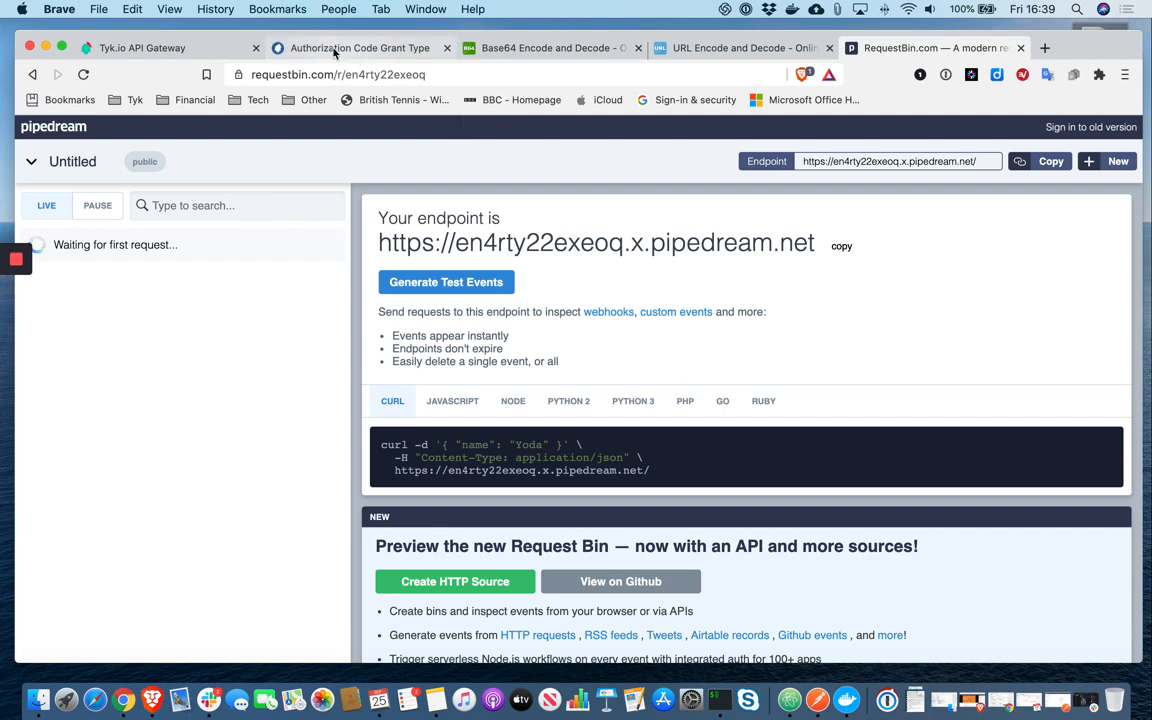
mouse_move(324, 48)
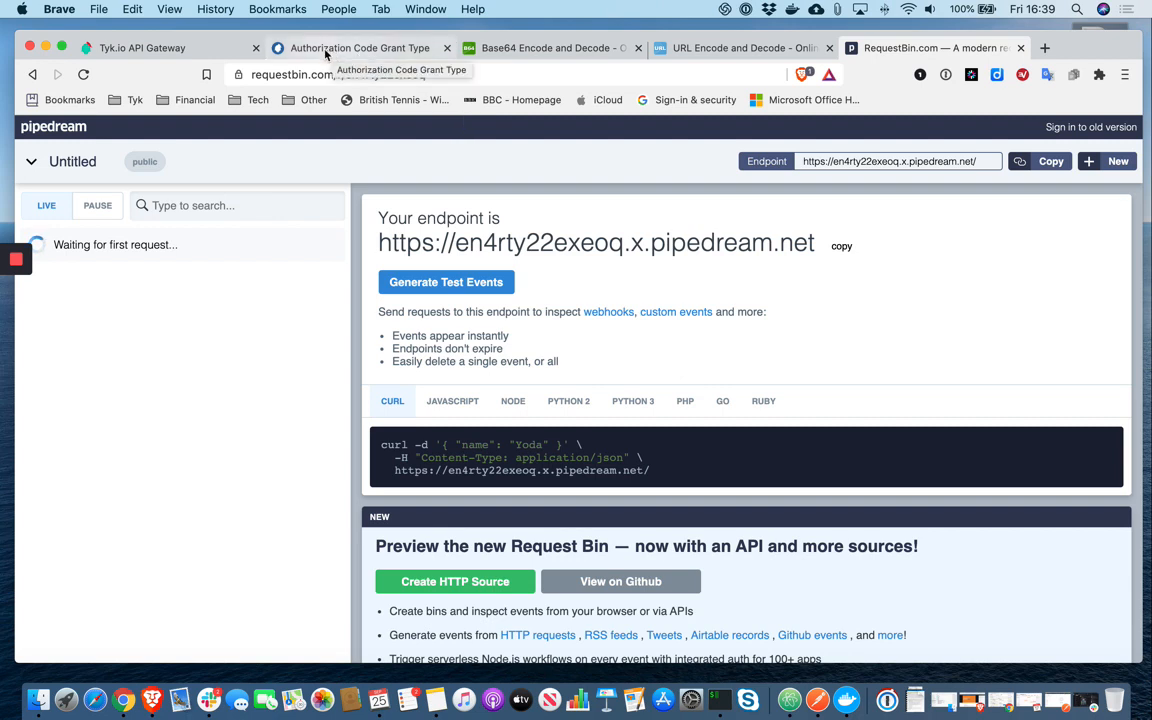
Step: Scroll the Authorization Code Grant Type docs to the login redirect Request, Header and Data tables
left_click(360, 48)
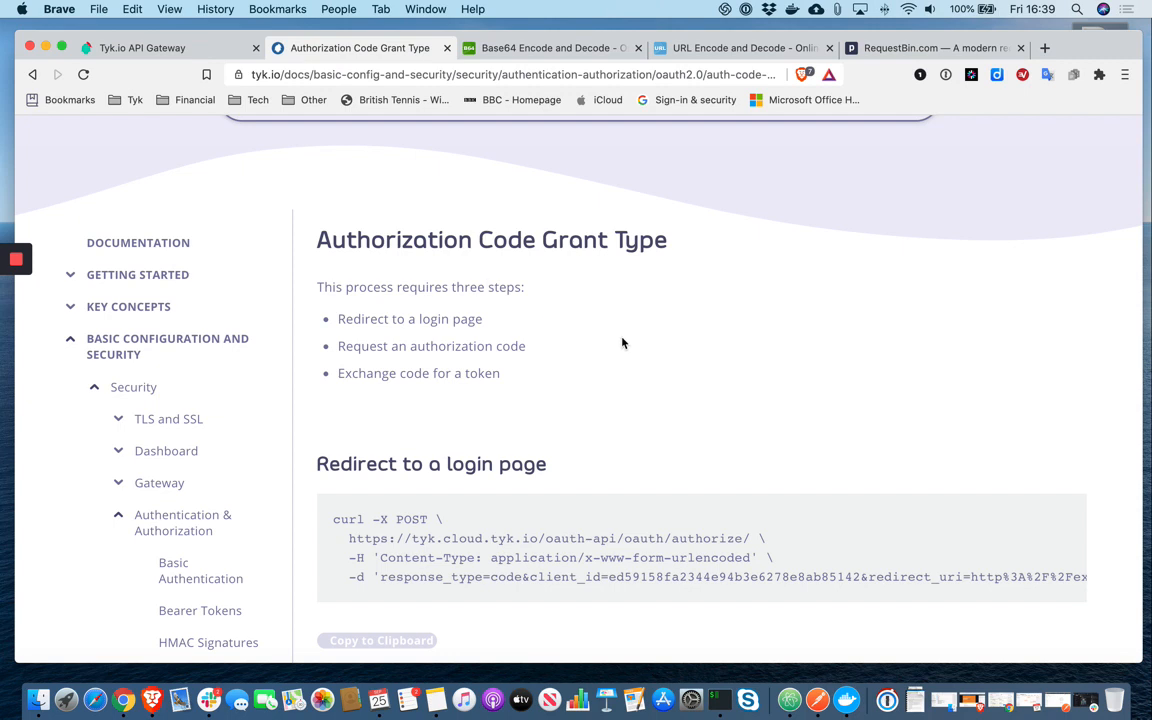
scroll("down", 3)
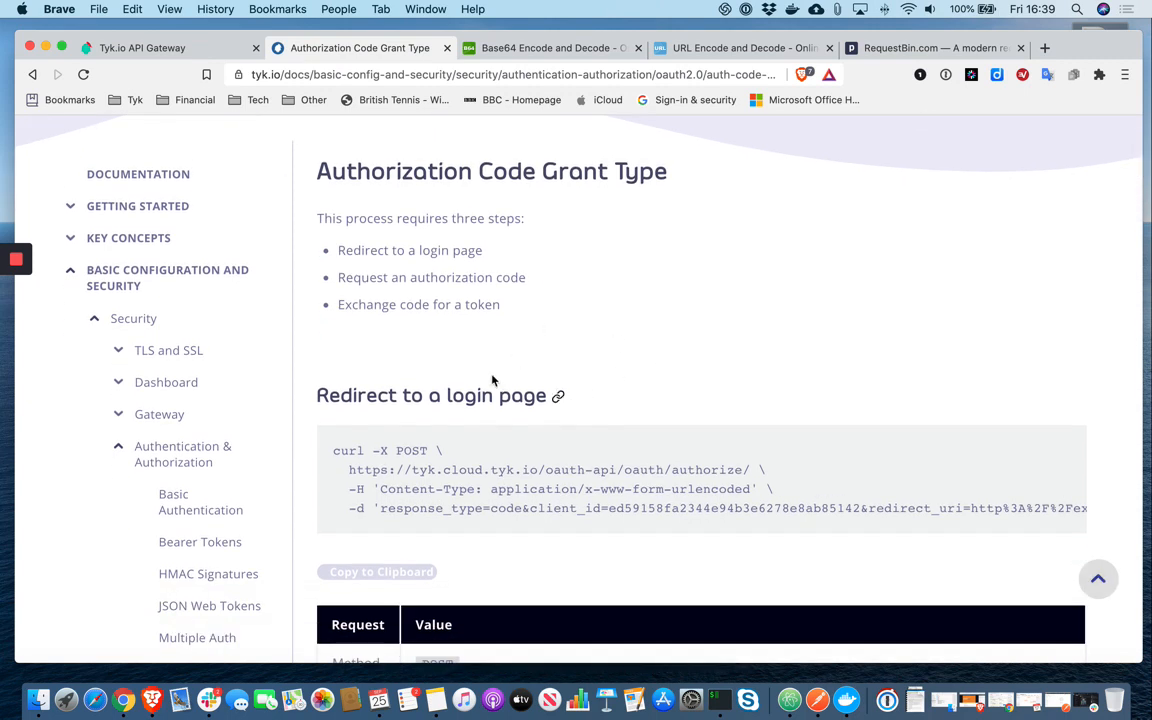
scroll("down", 3)
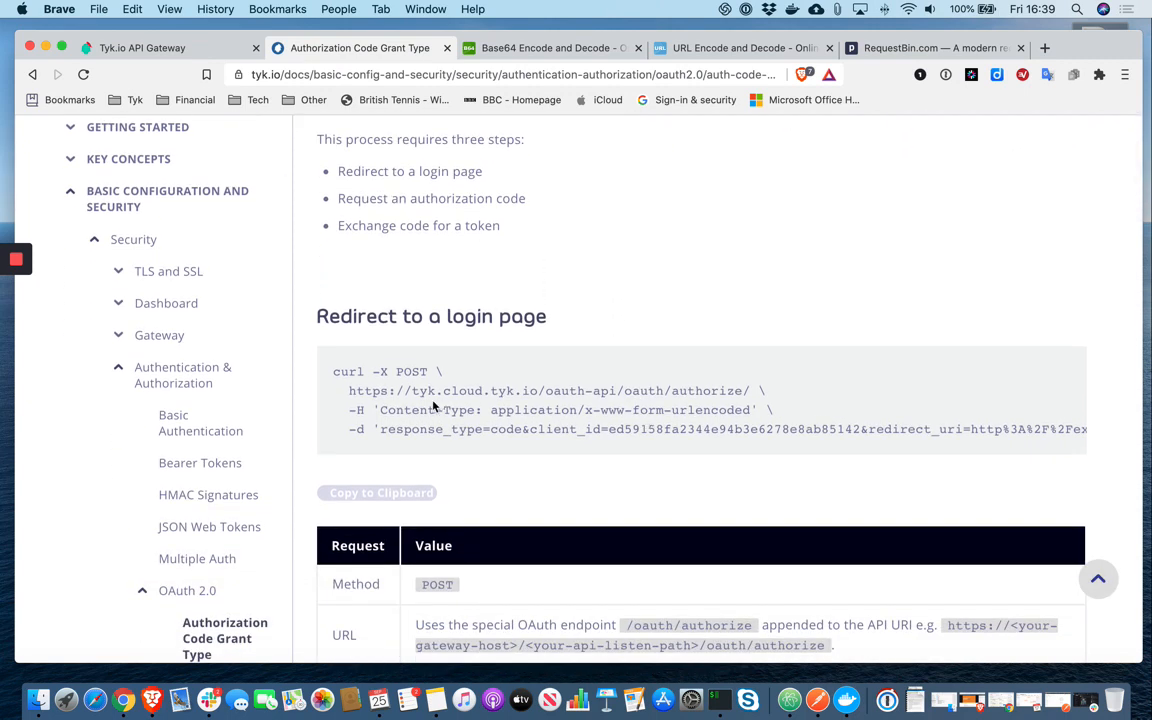
scroll("down", 3)
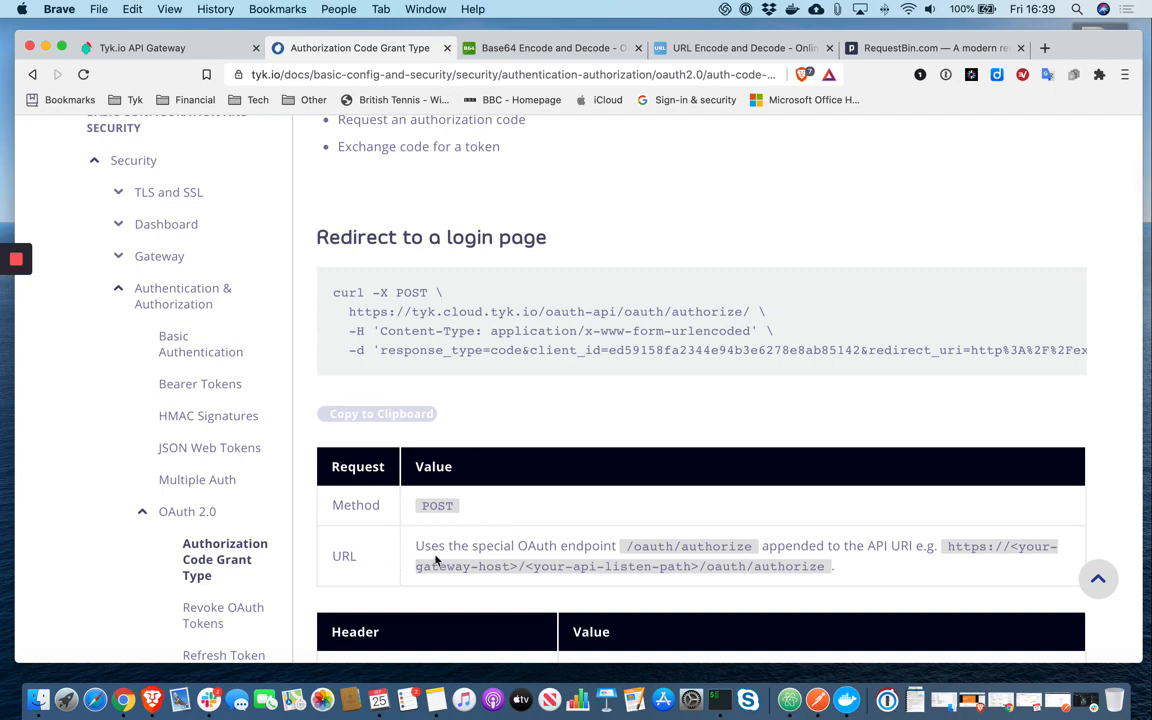
mouse_move(500, 544)
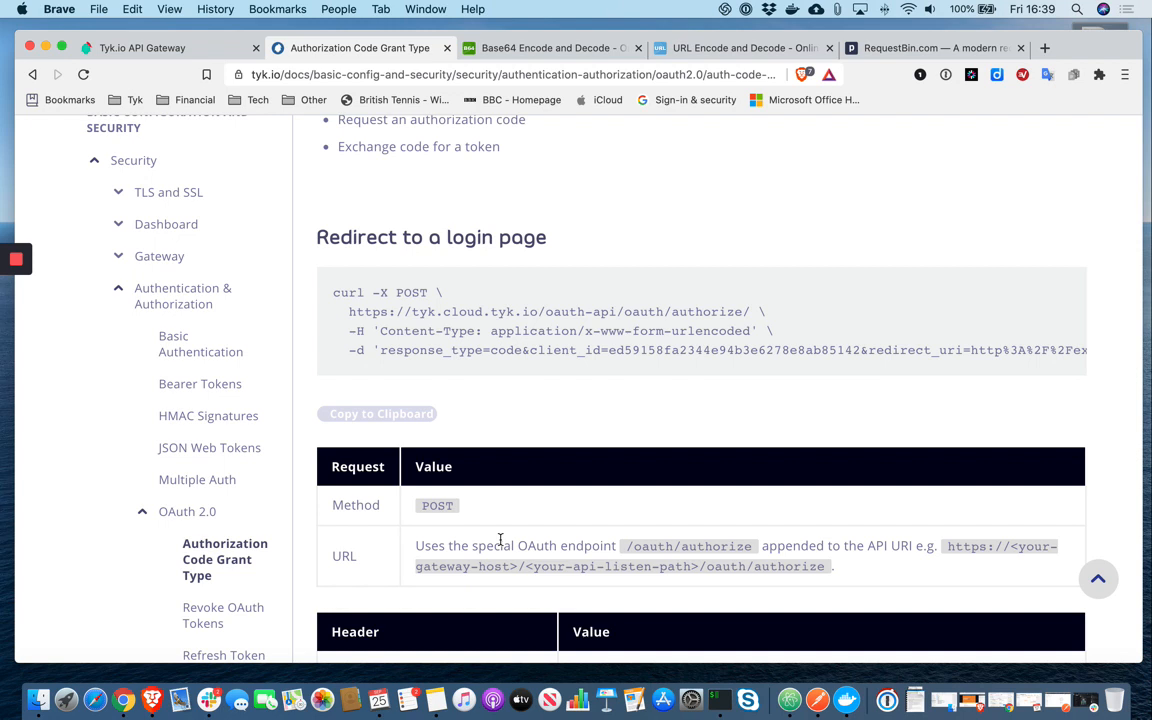
mouse_move(624, 564)
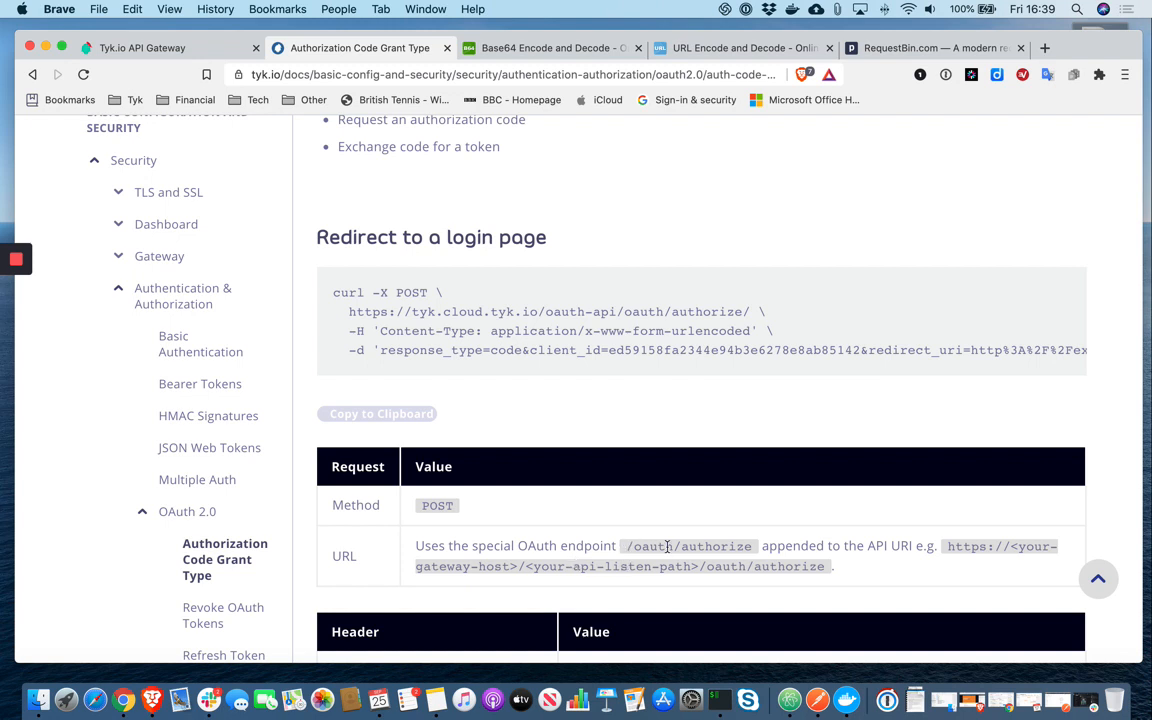
mouse_move(600, 534)
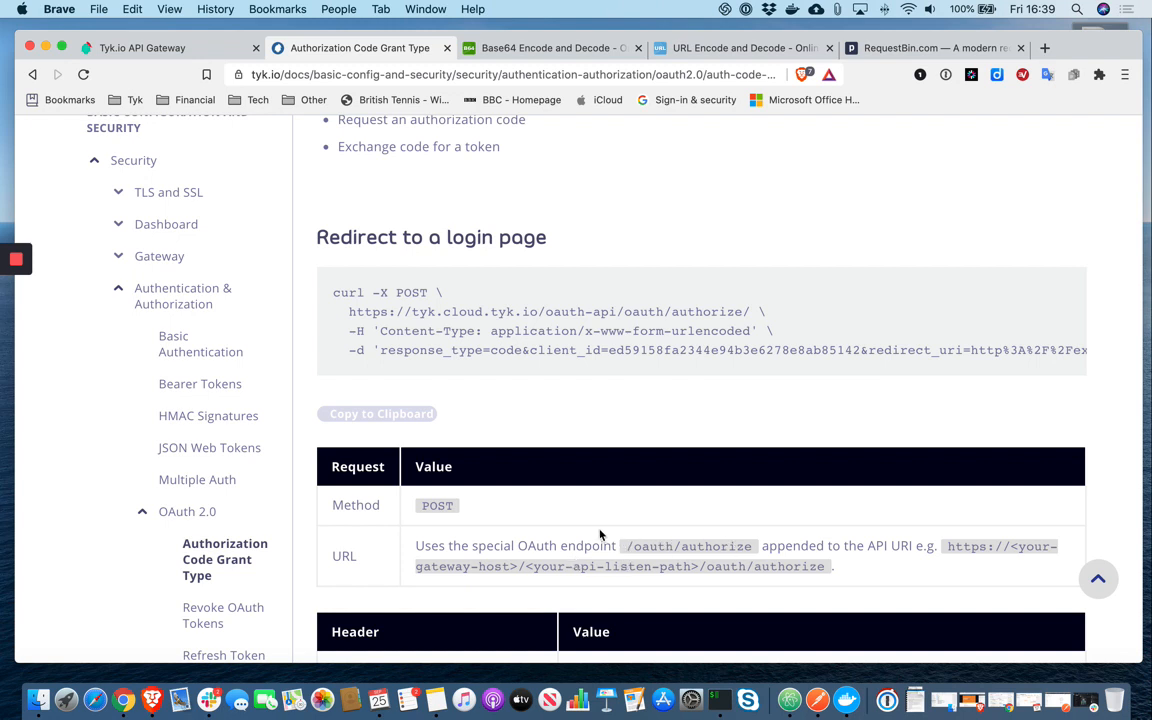
mouse_move(544, 236)
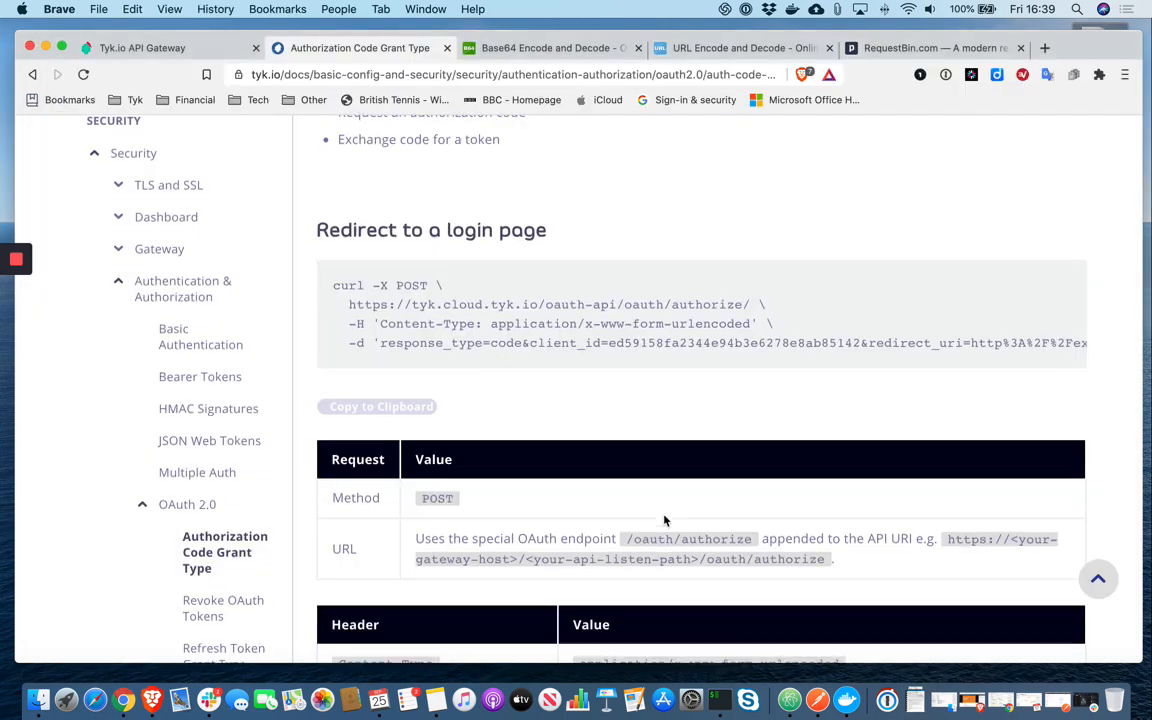
scroll("down", 3)
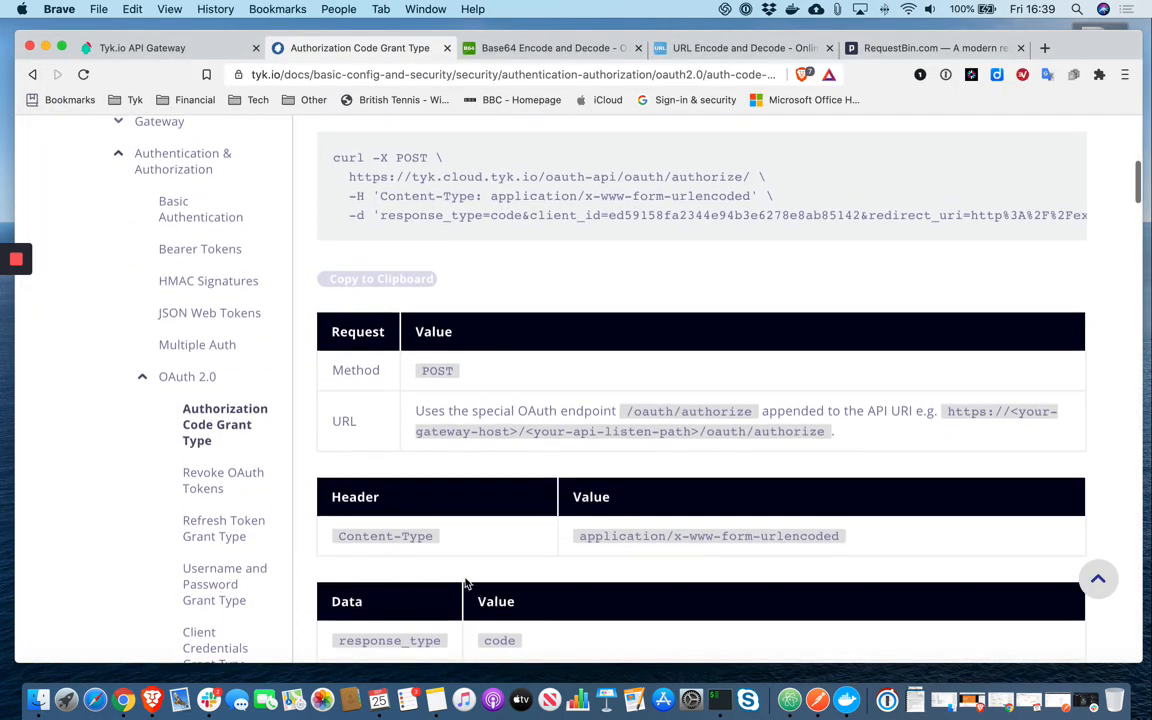
scroll("down", 3)
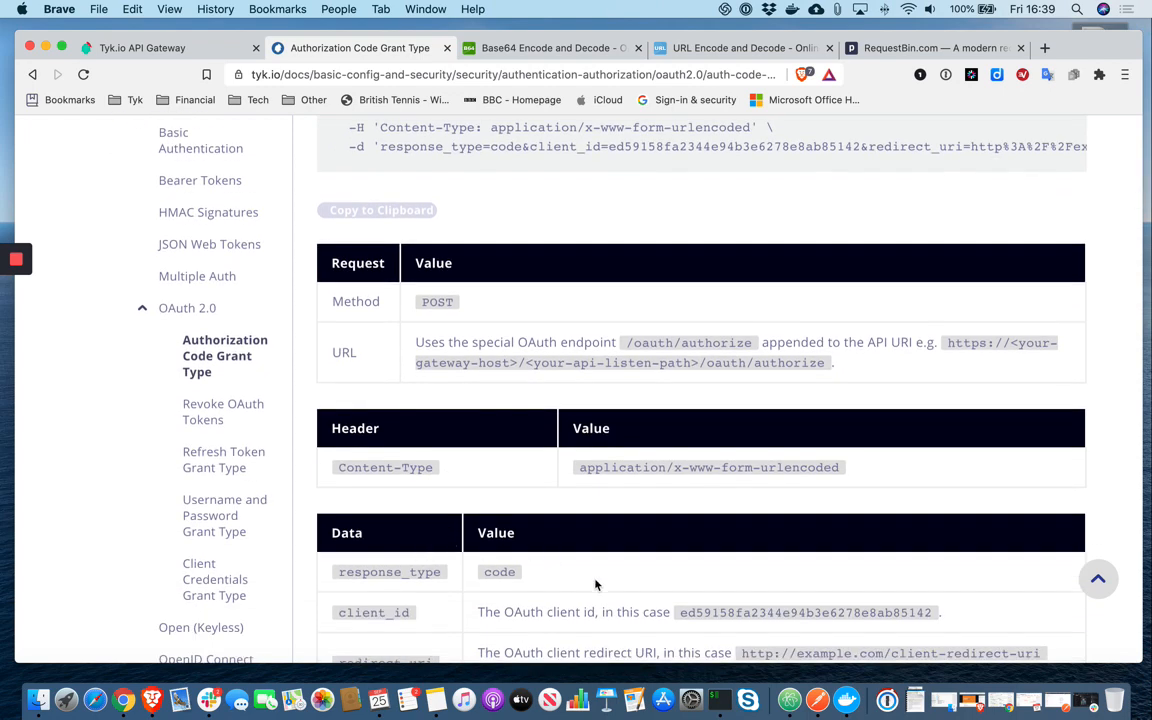
scroll("down", 3)
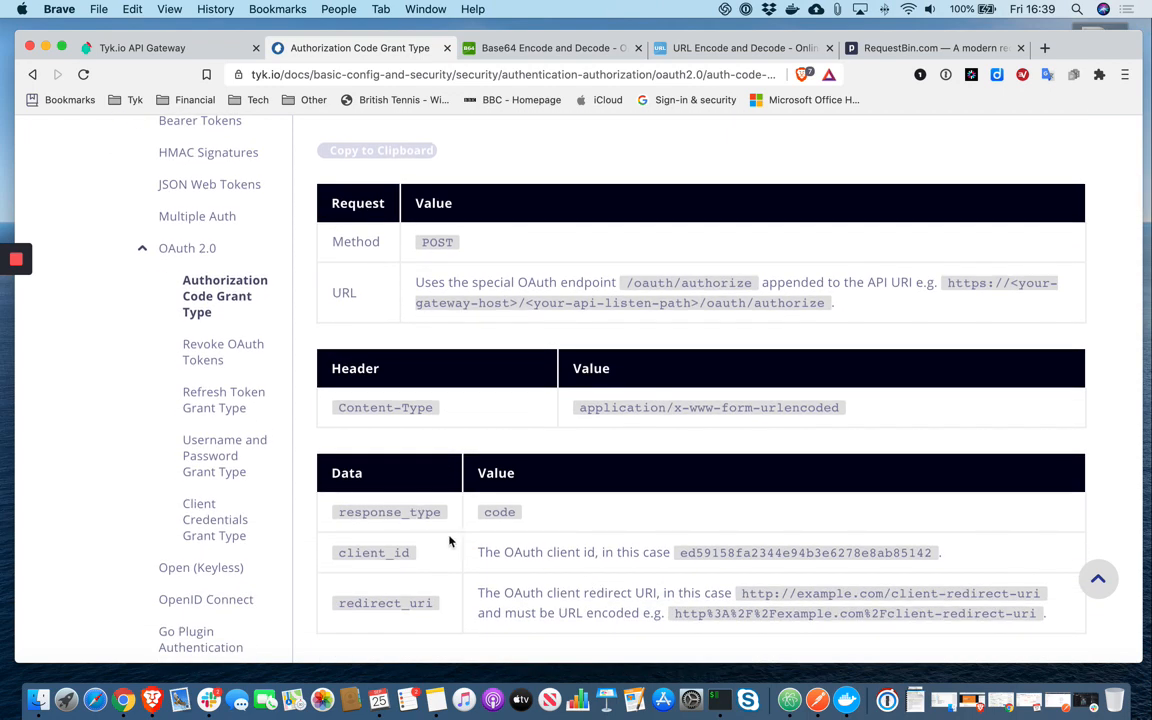
mouse_move(424, 532)
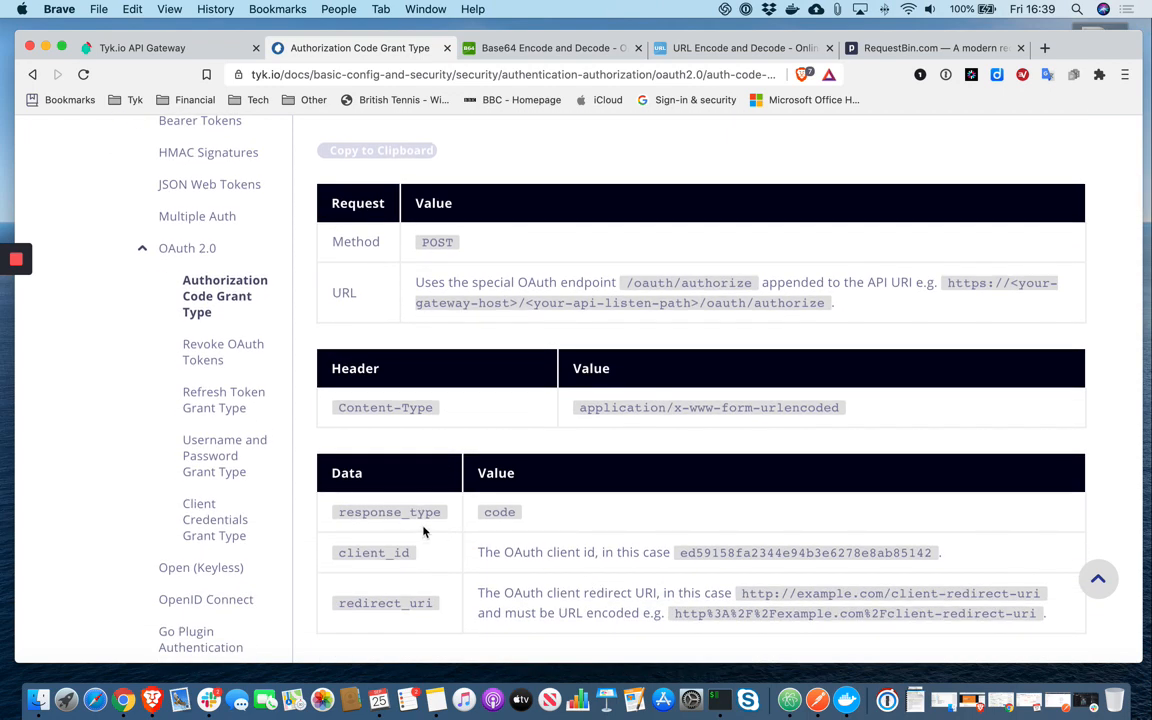
mouse_move(518, 526)
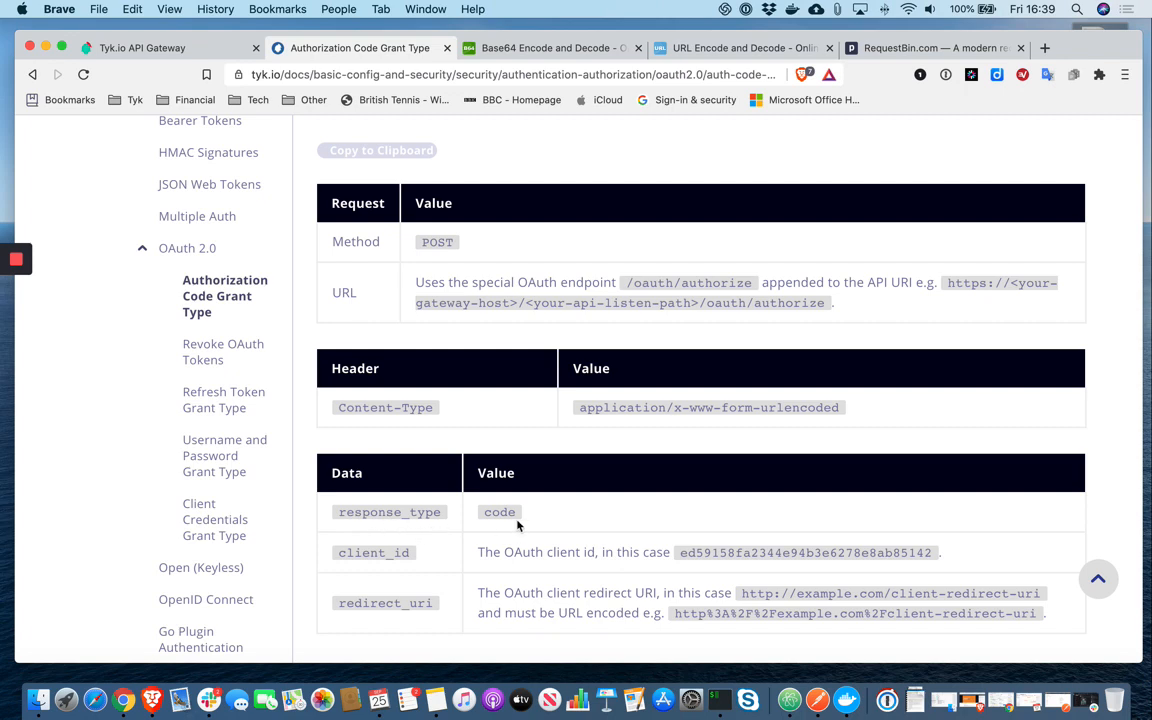
mouse_move(748, 552)
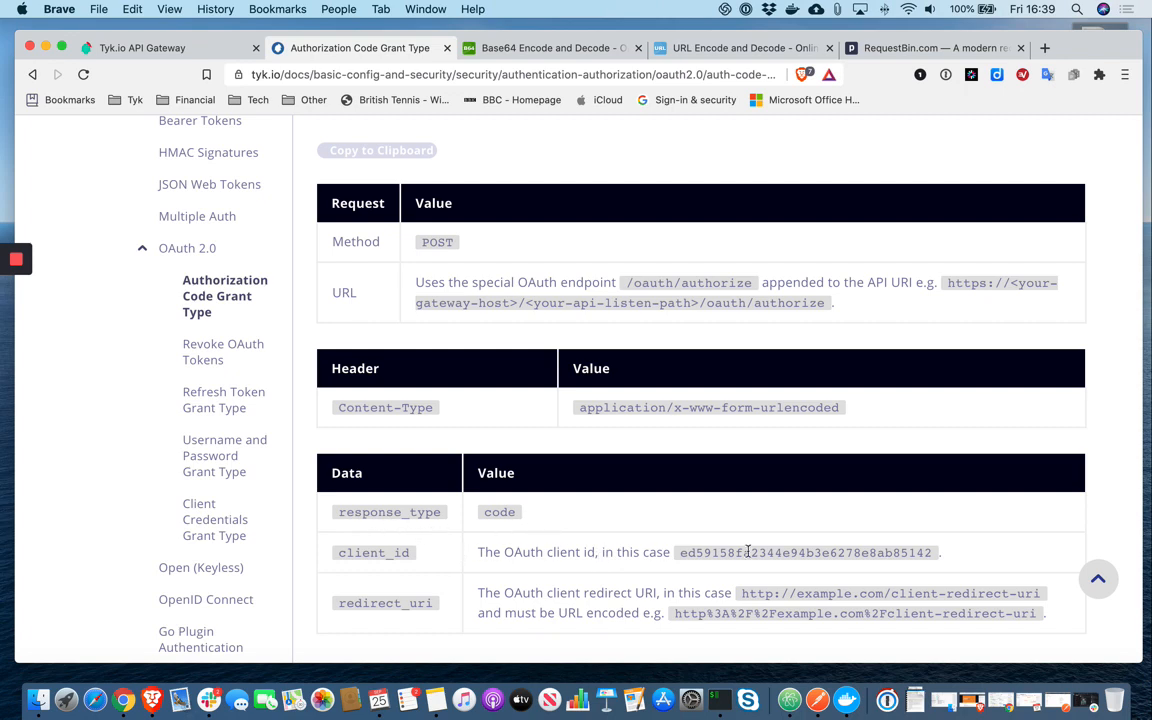
mouse_move(388, 622)
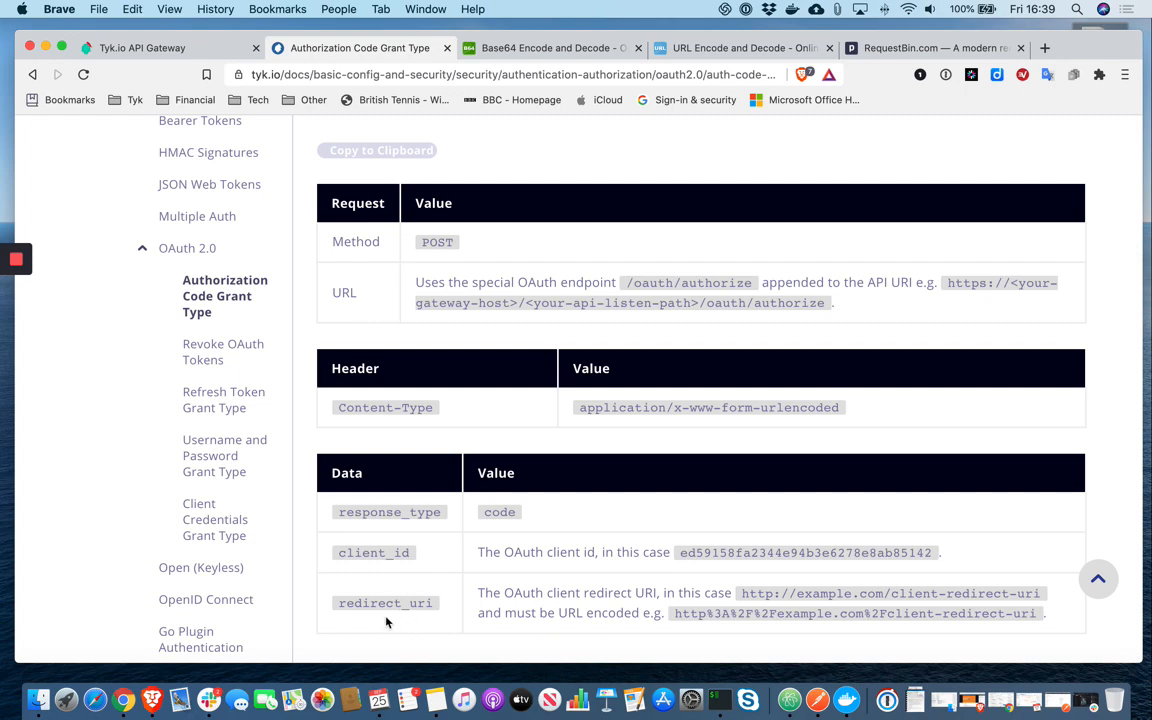
mouse_move(468, 636)
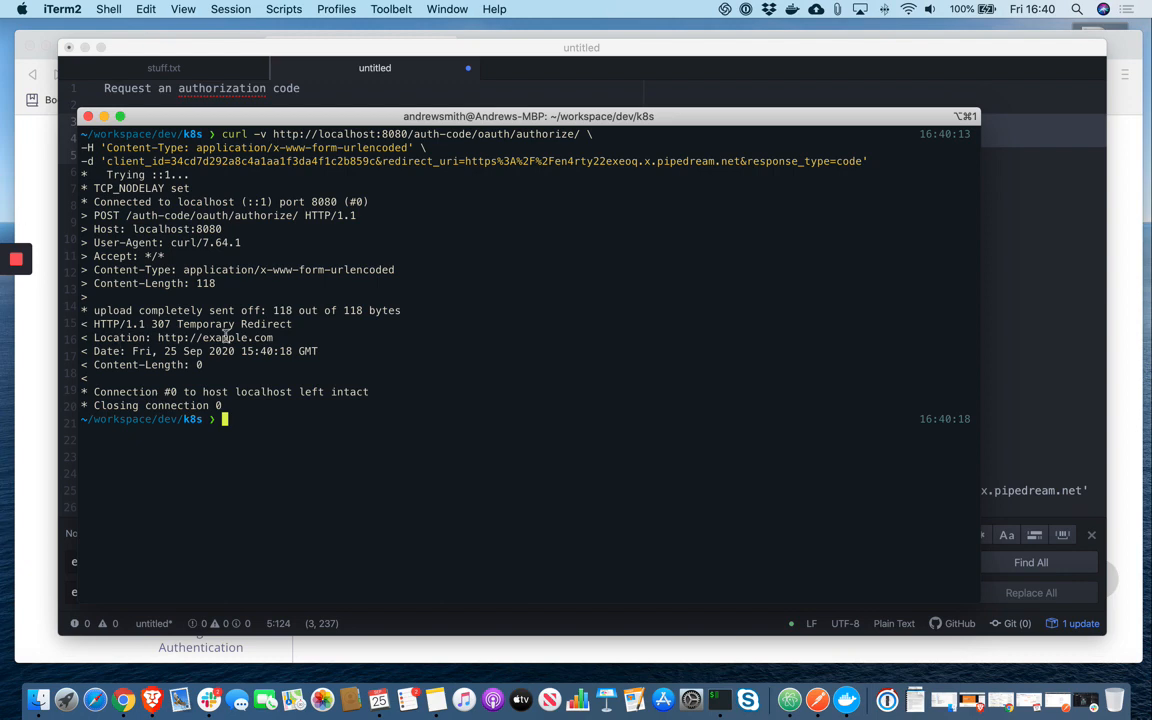
mouse_move(248, 216)
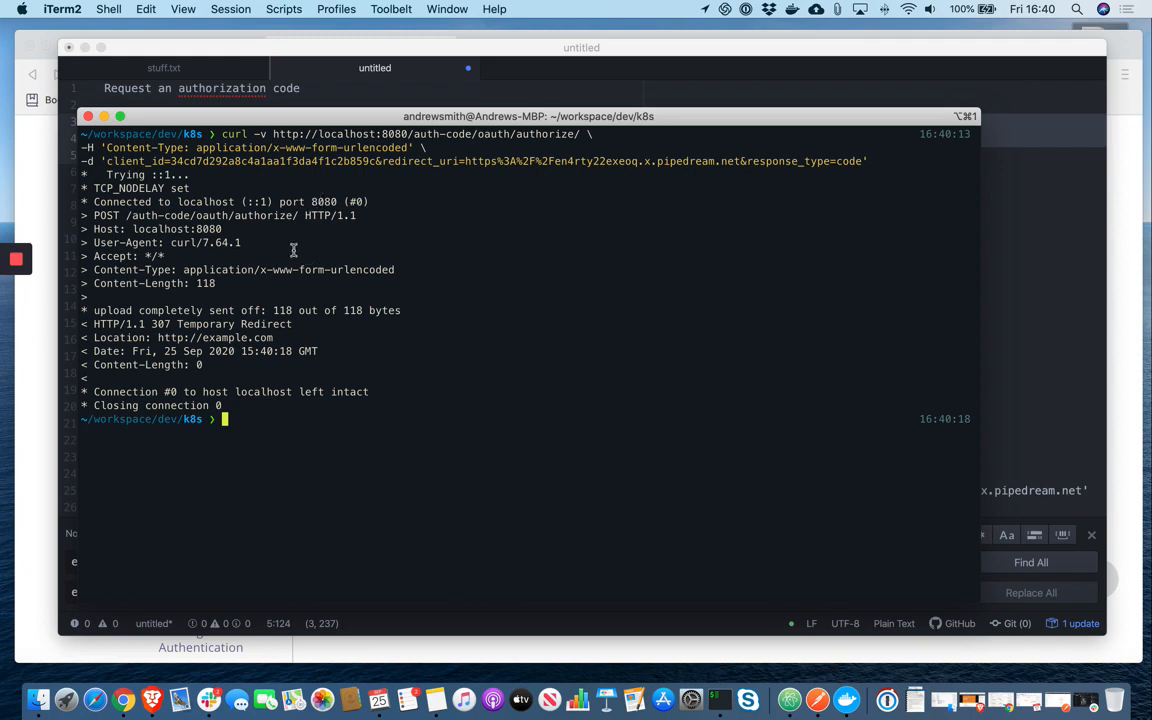
mouse_move(232, 310)
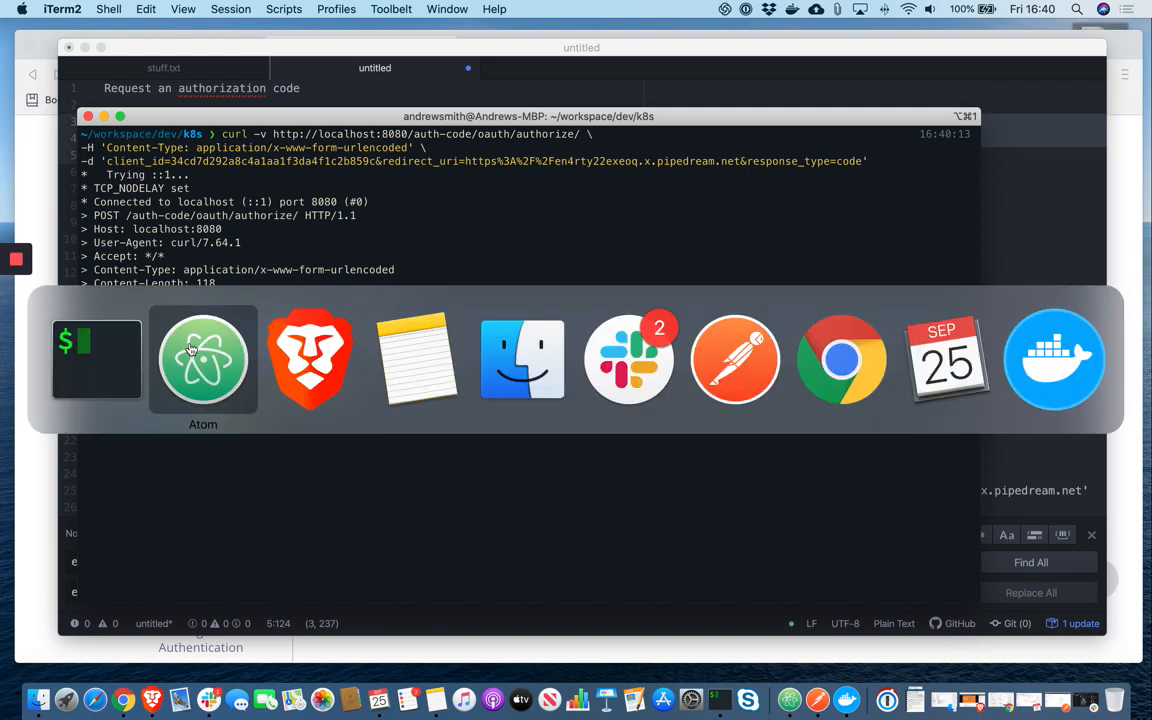
left_click(310, 358)
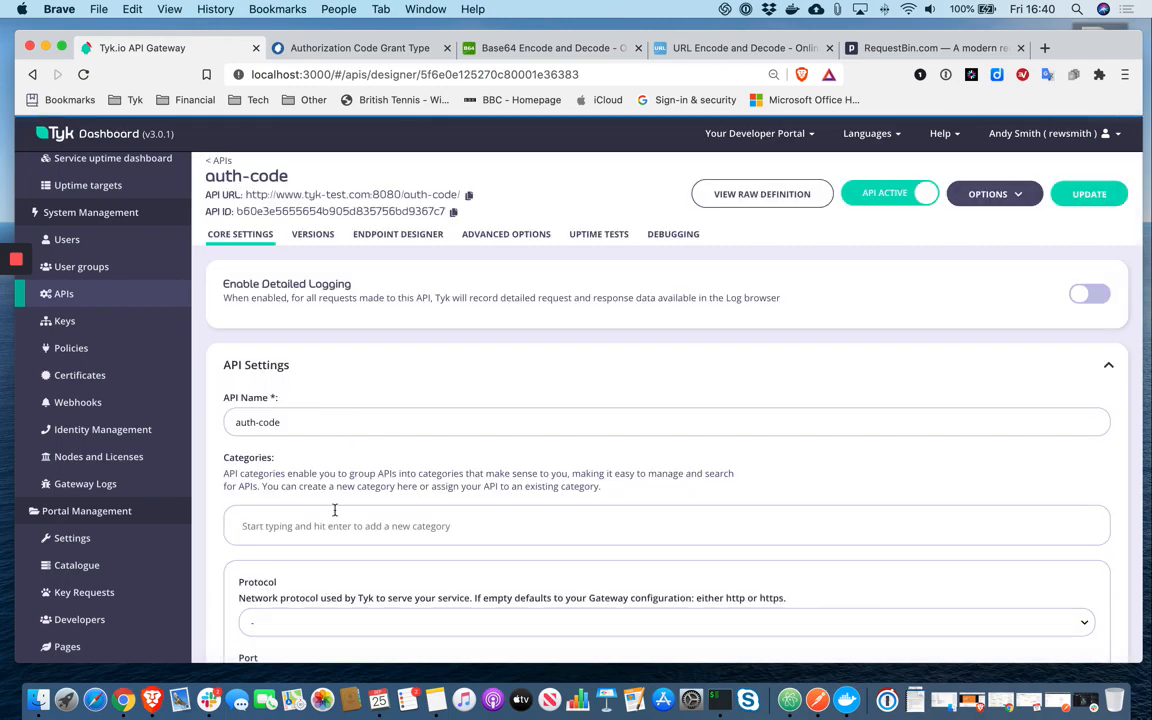
scroll("down", 3)
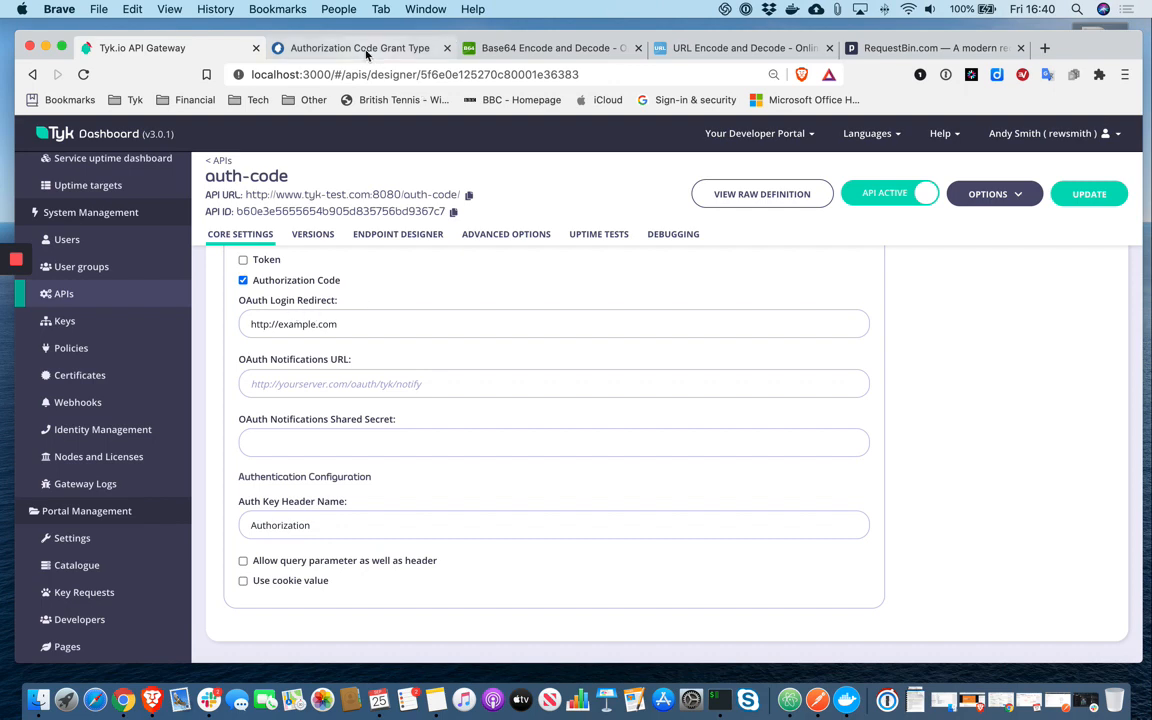
Step: Scroll the docs to the 'Request an authorization code' curl example and its Tyk Cloud endpoint note
left_click(370, 48)
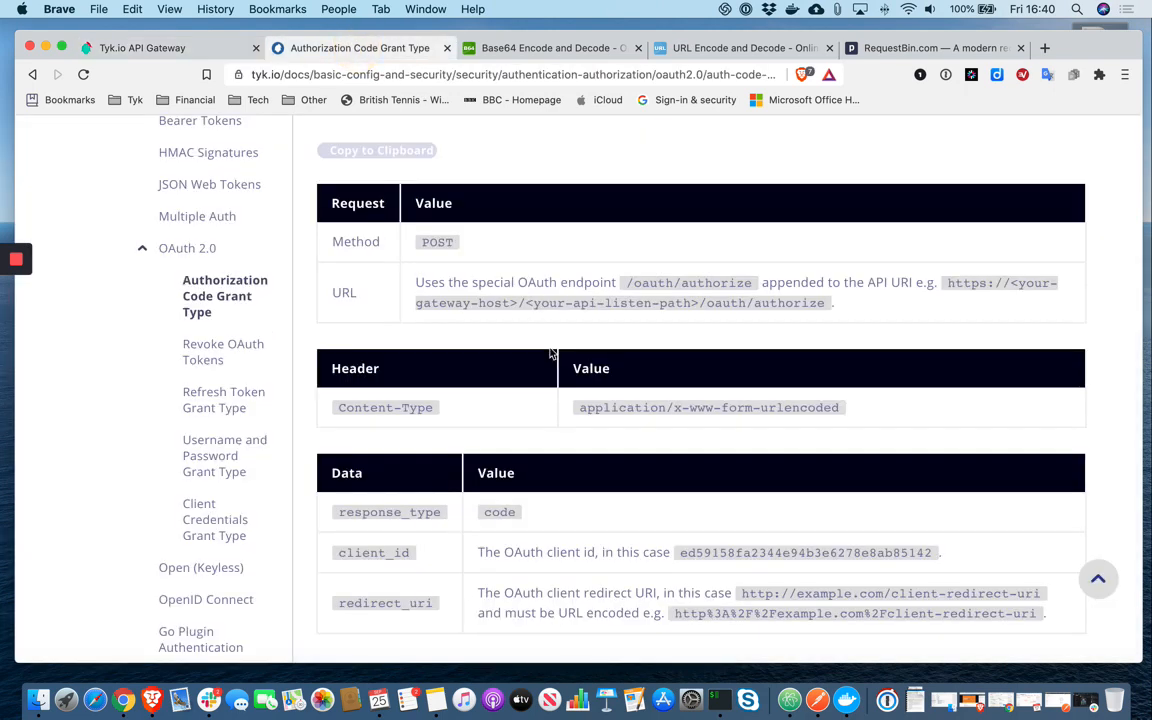
scroll("down", 3)
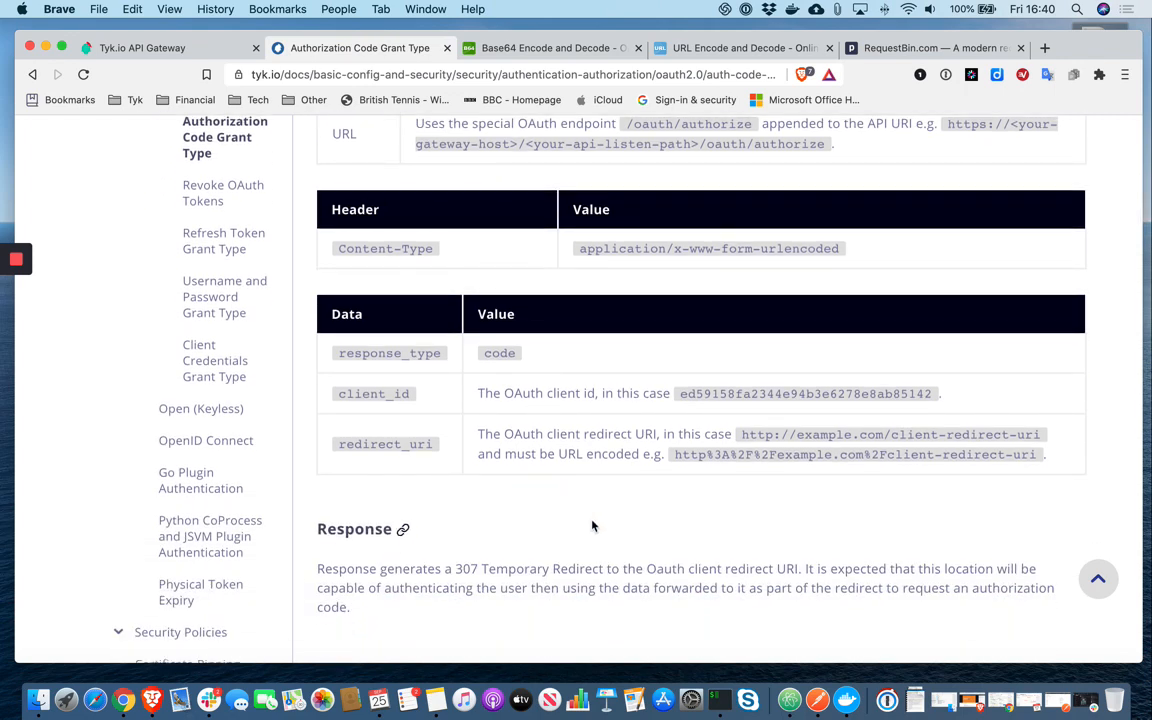
scroll("down", 3)
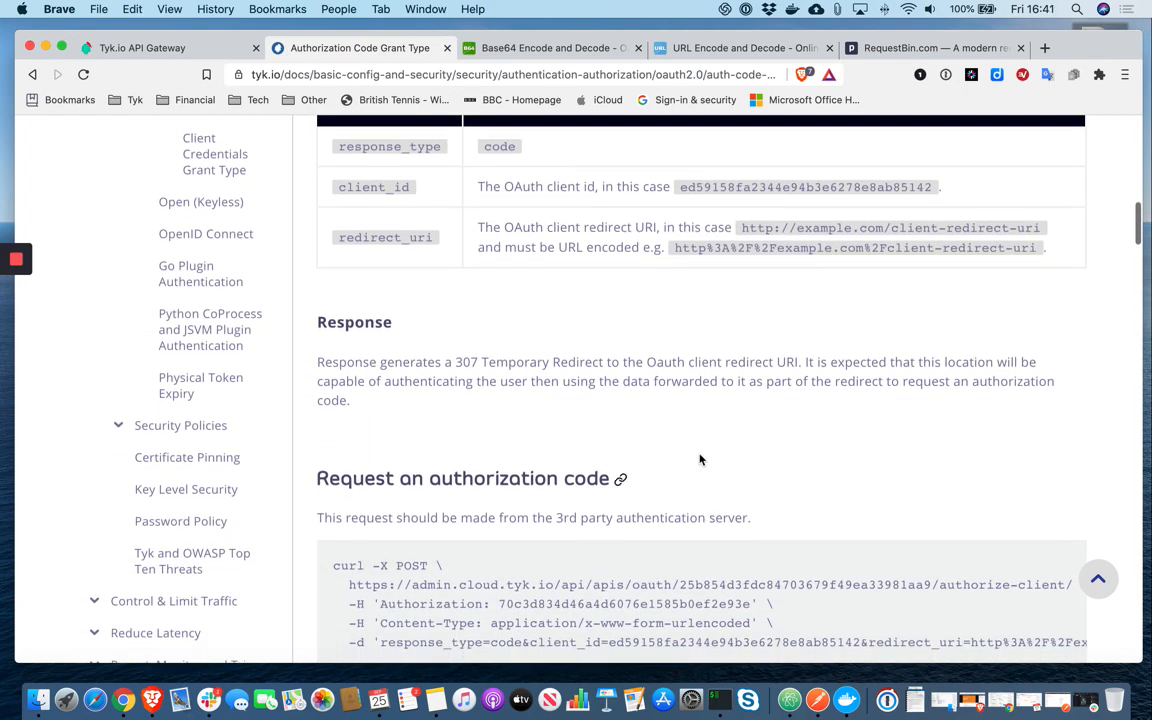
scroll("down", 3)
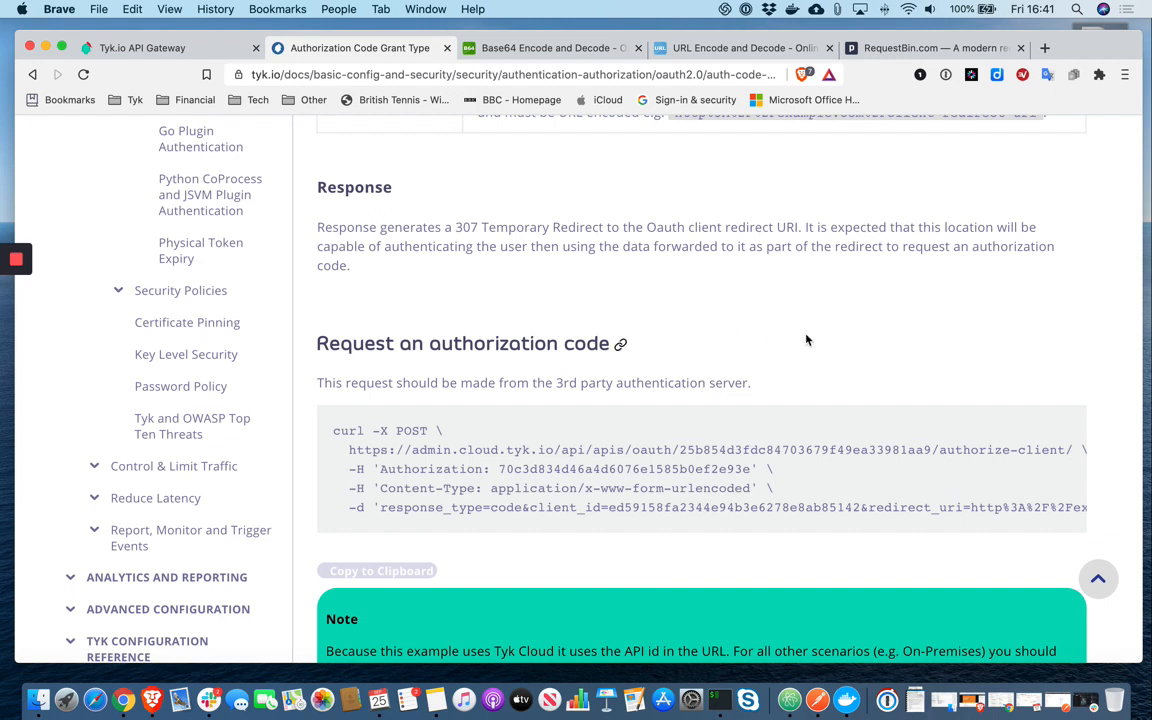
mouse_move(790, 324)
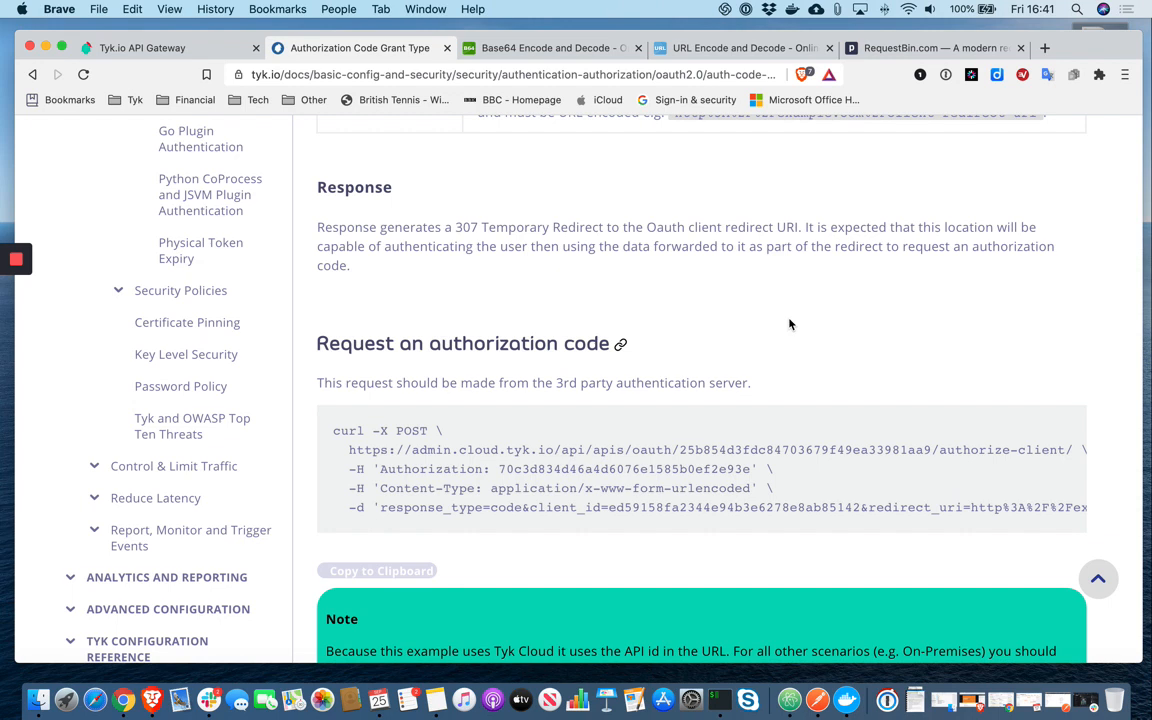
mouse_move(784, 284)
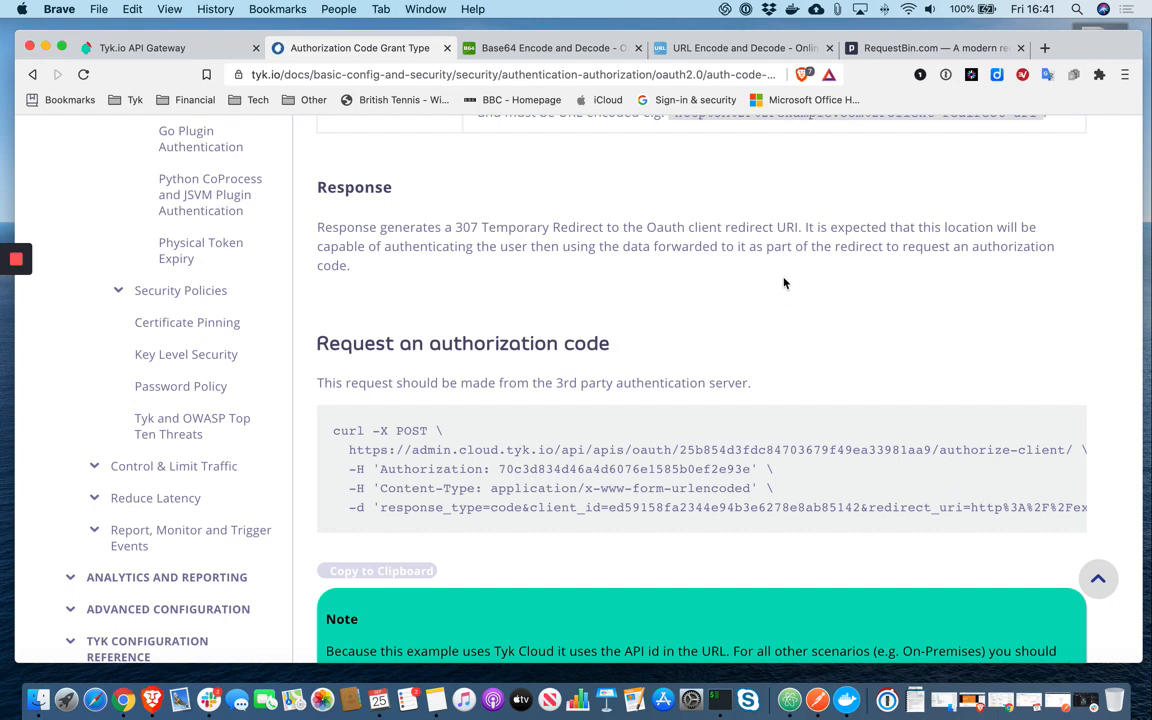
mouse_move(808, 288)
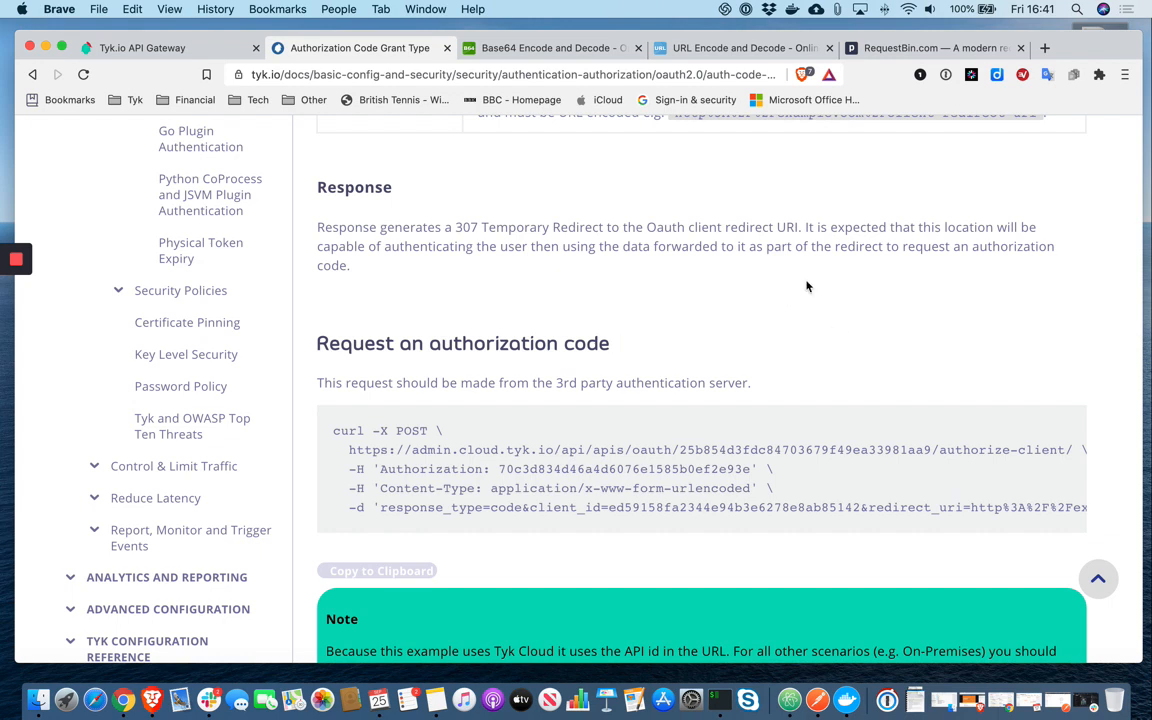
mouse_move(846, 276)
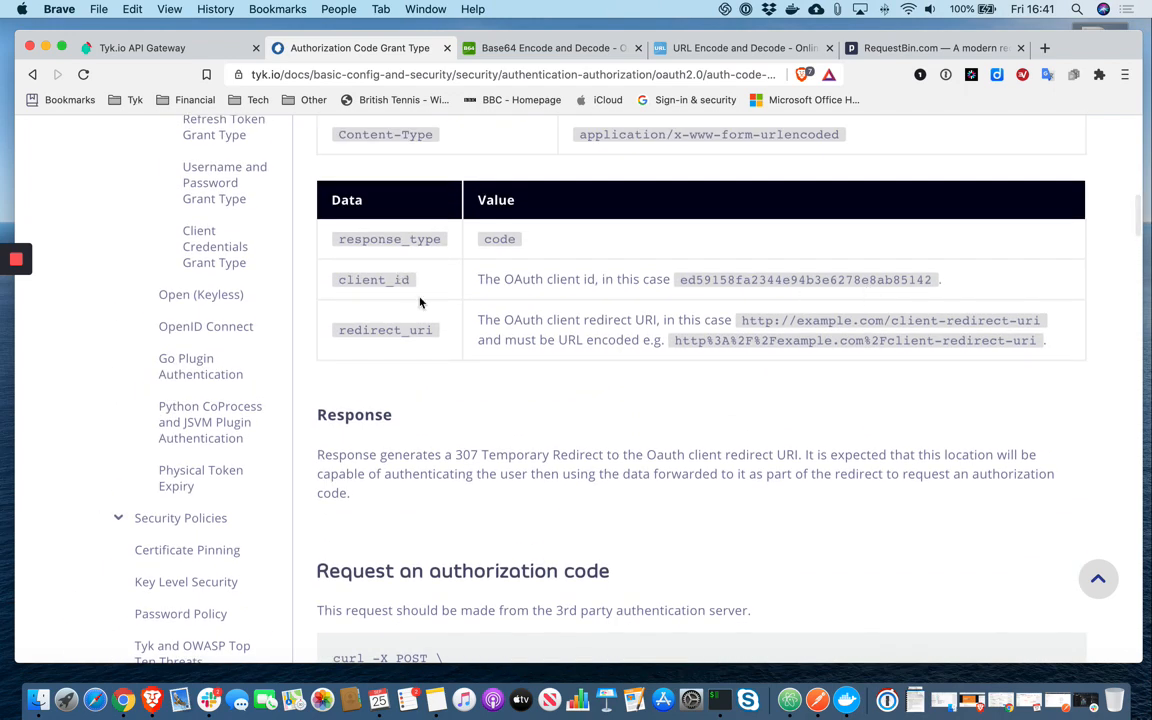
mouse_move(420, 292)
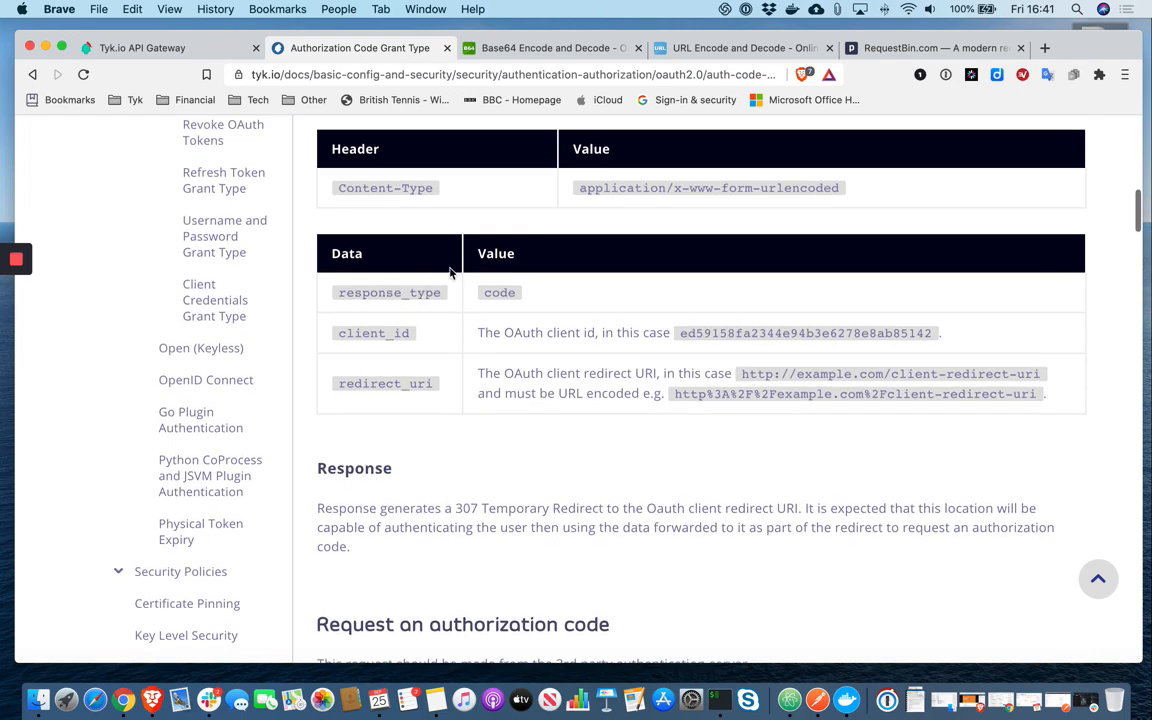
mouse_move(630, 374)
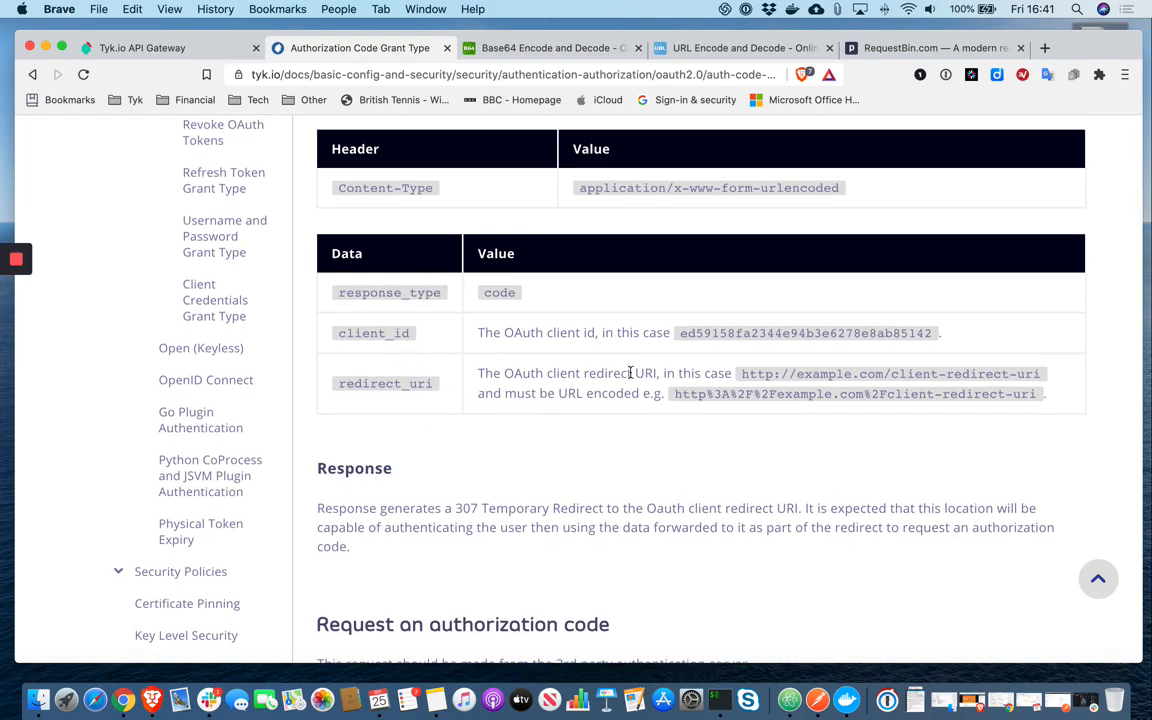
scroll("down", 3)
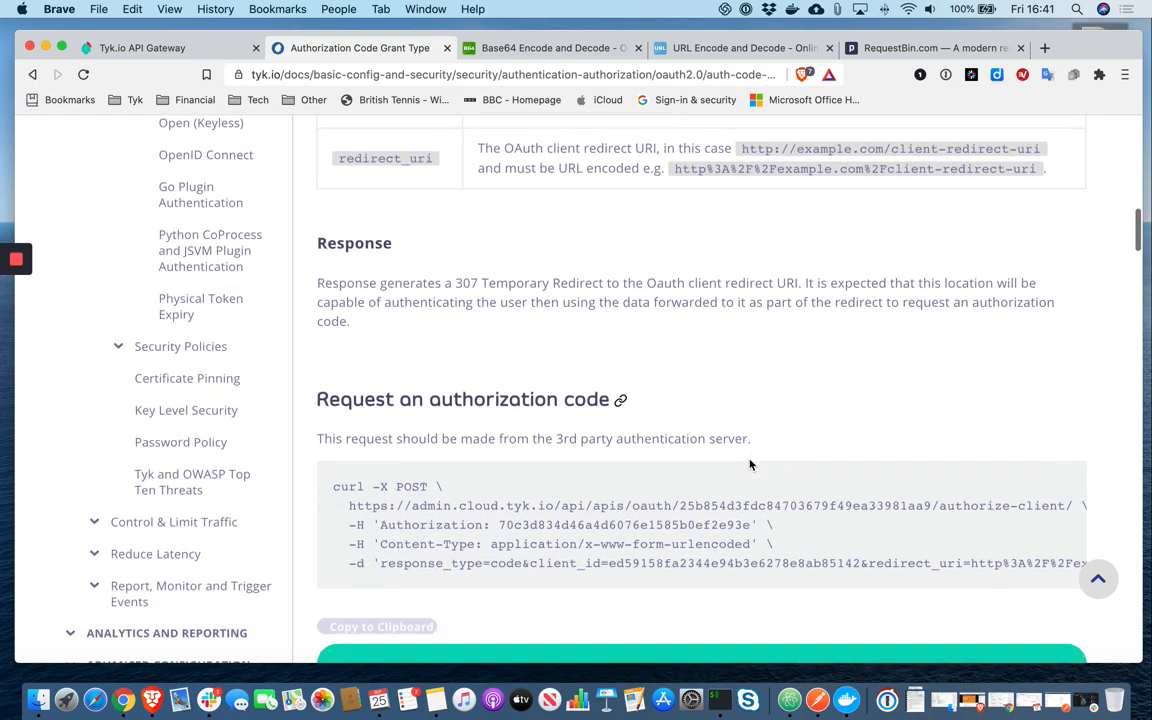
scroll("down", 3)
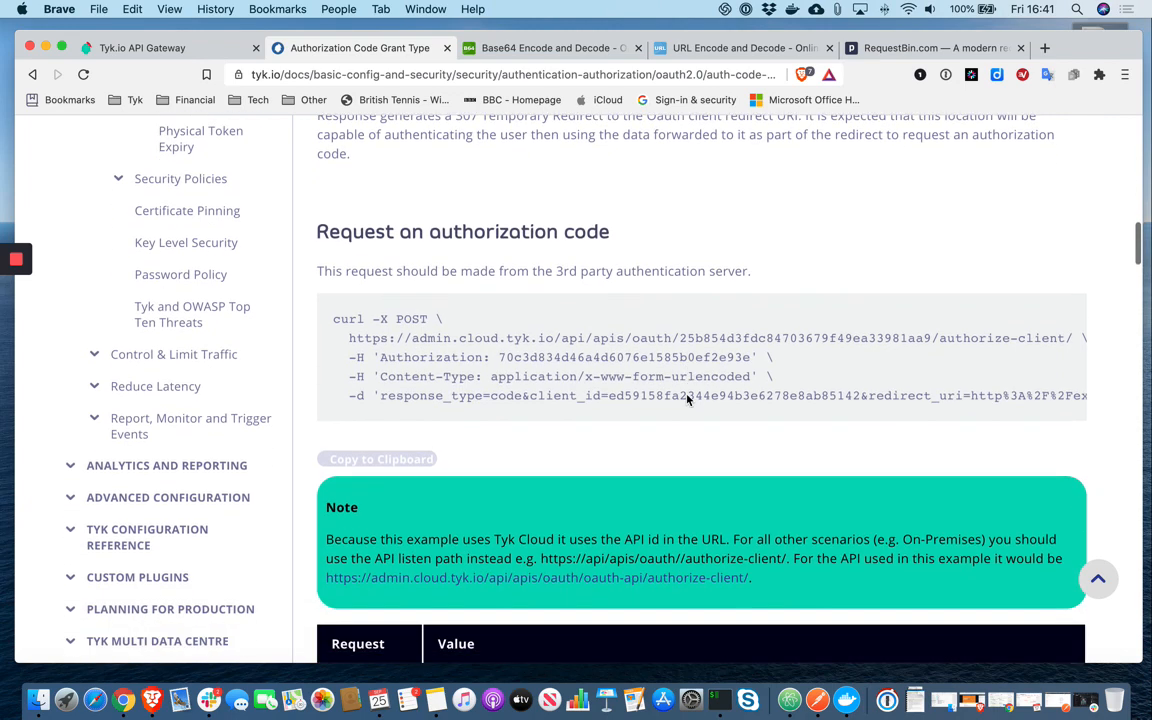
scroll("down", 3)
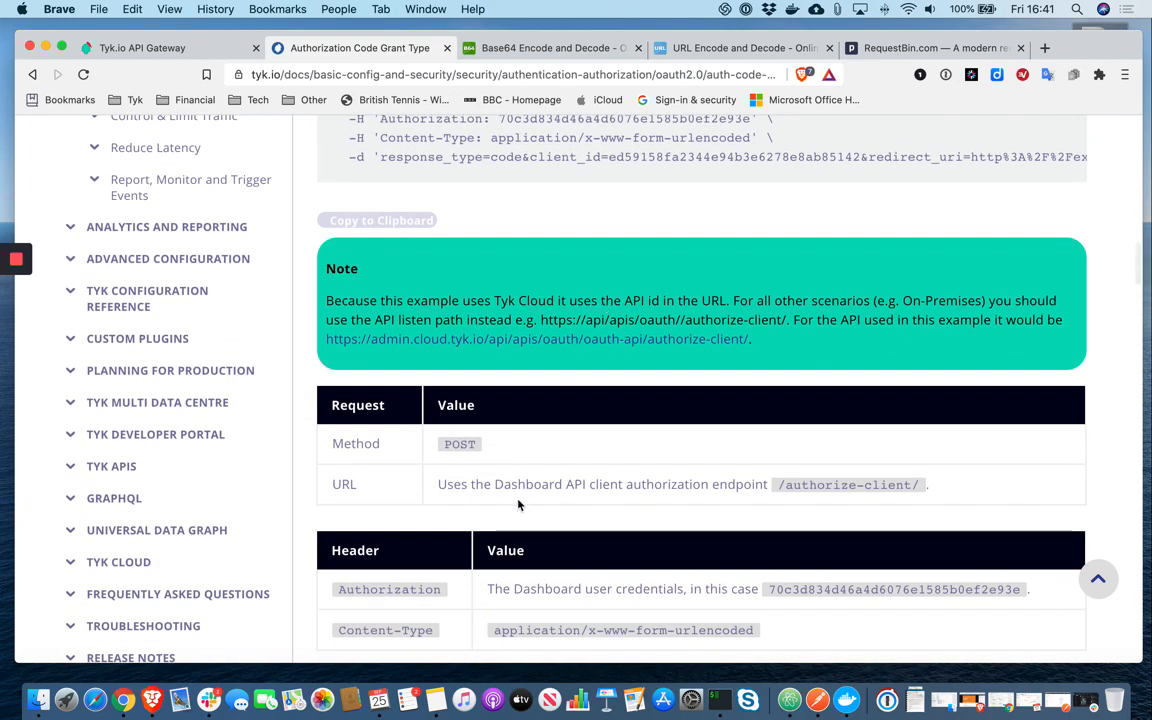
mouse_move(576, 502)
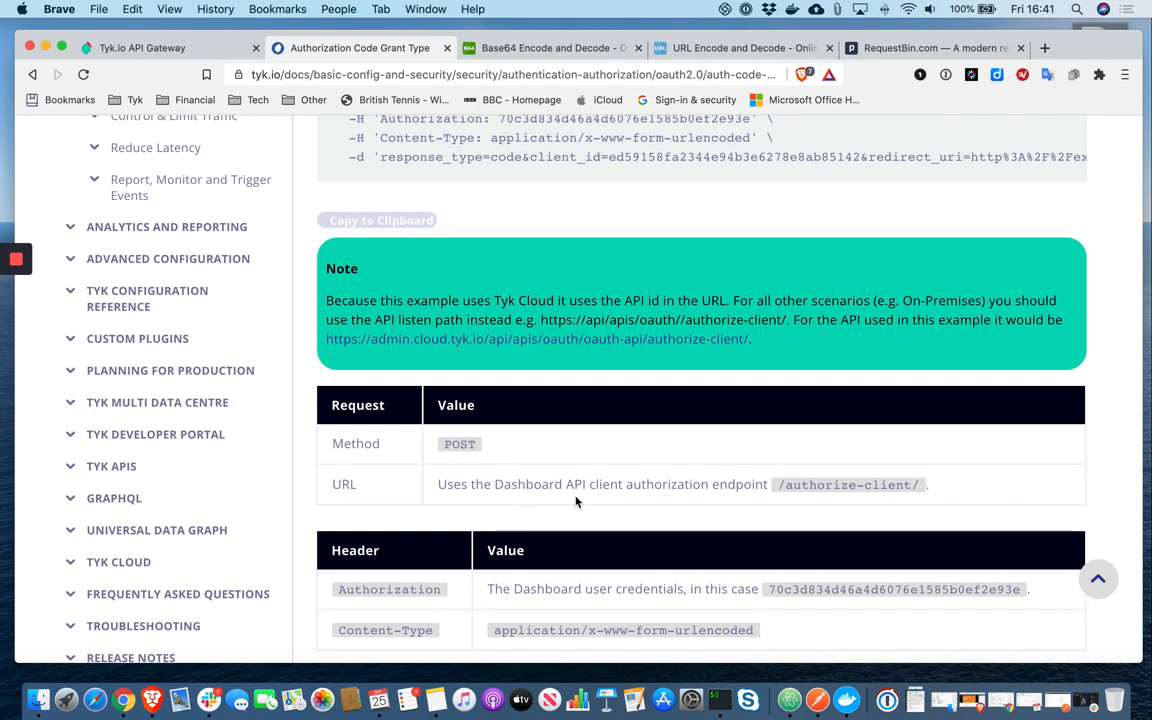
scroll("down", 3)
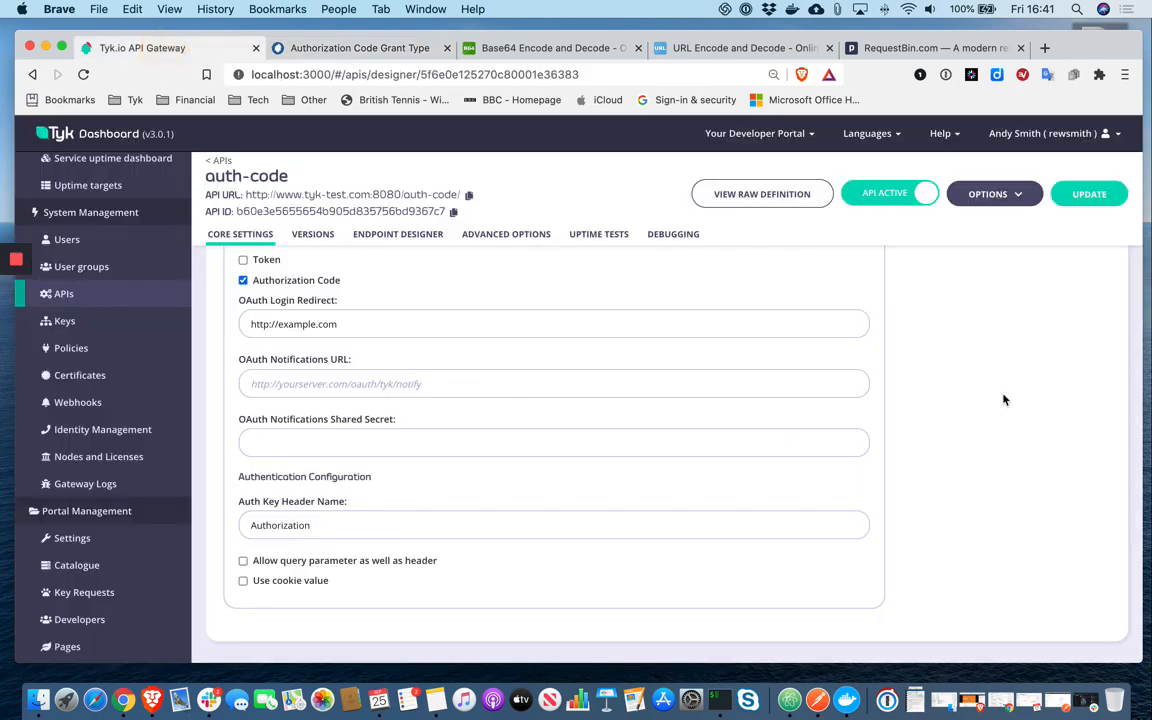
Step: Open the first dashboard user's account details from the Users list
left_click(1048, 132)
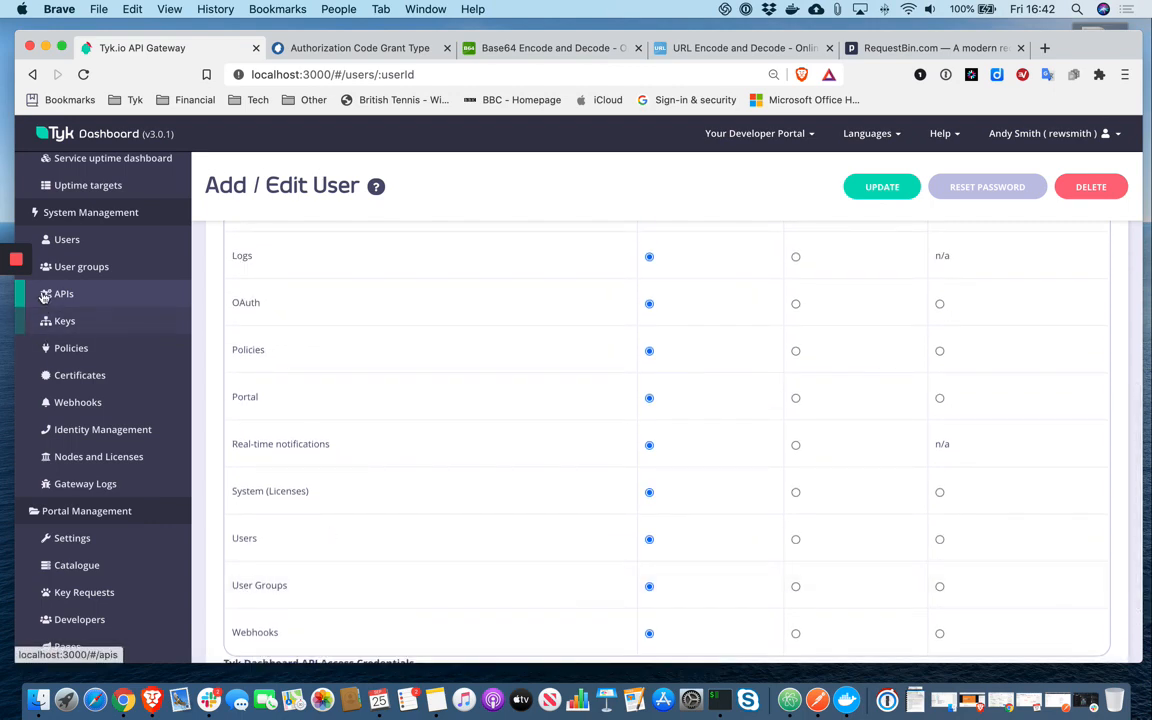
left_click(64, 292)
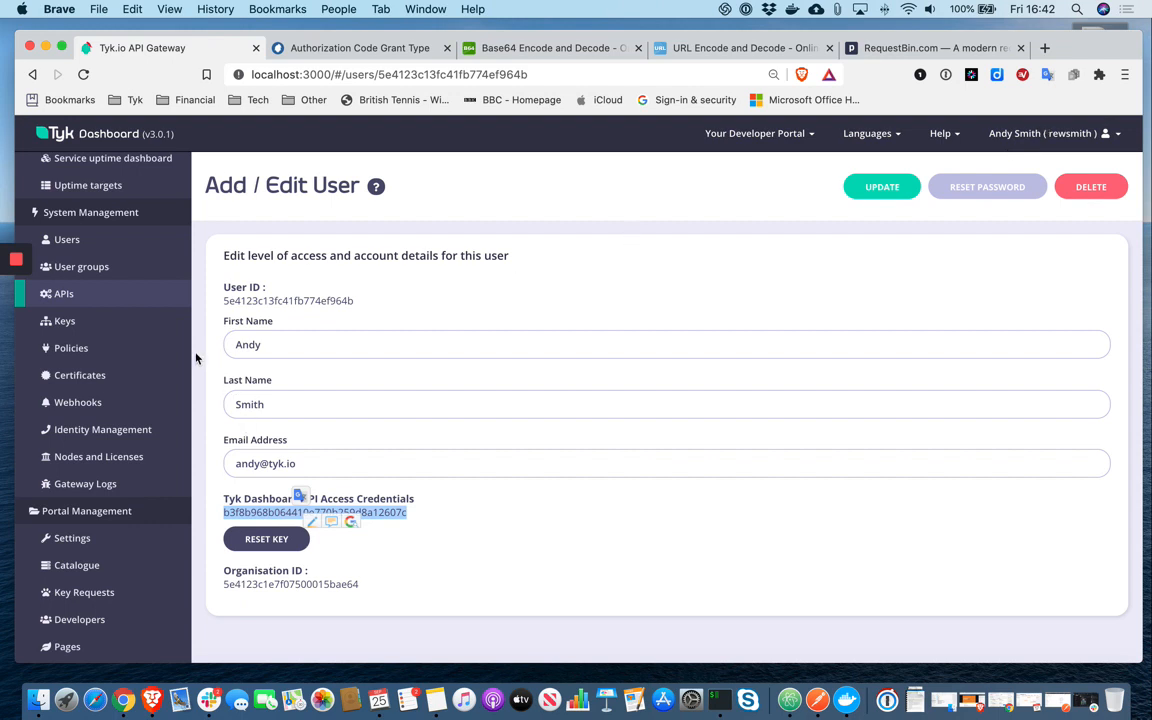
left_click(66, 240)
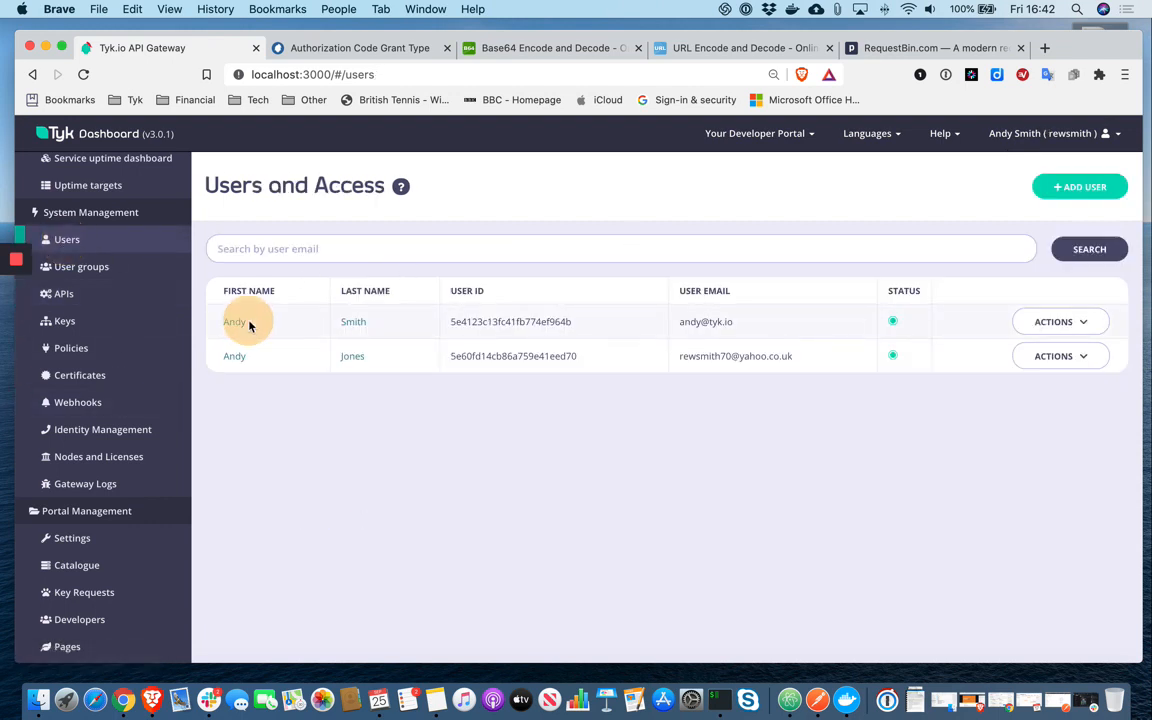
left_click(236, 320)
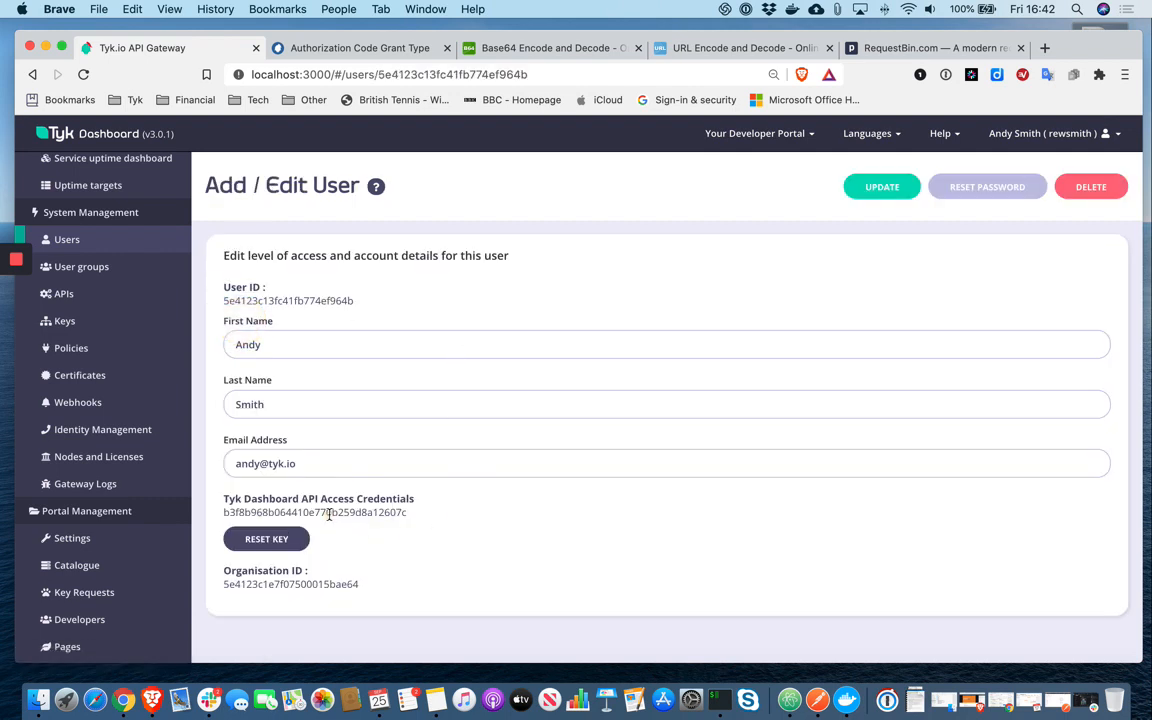
Step: Copy the user's Tyk Dashboard API Access Credentials value
double_click(316, 512)
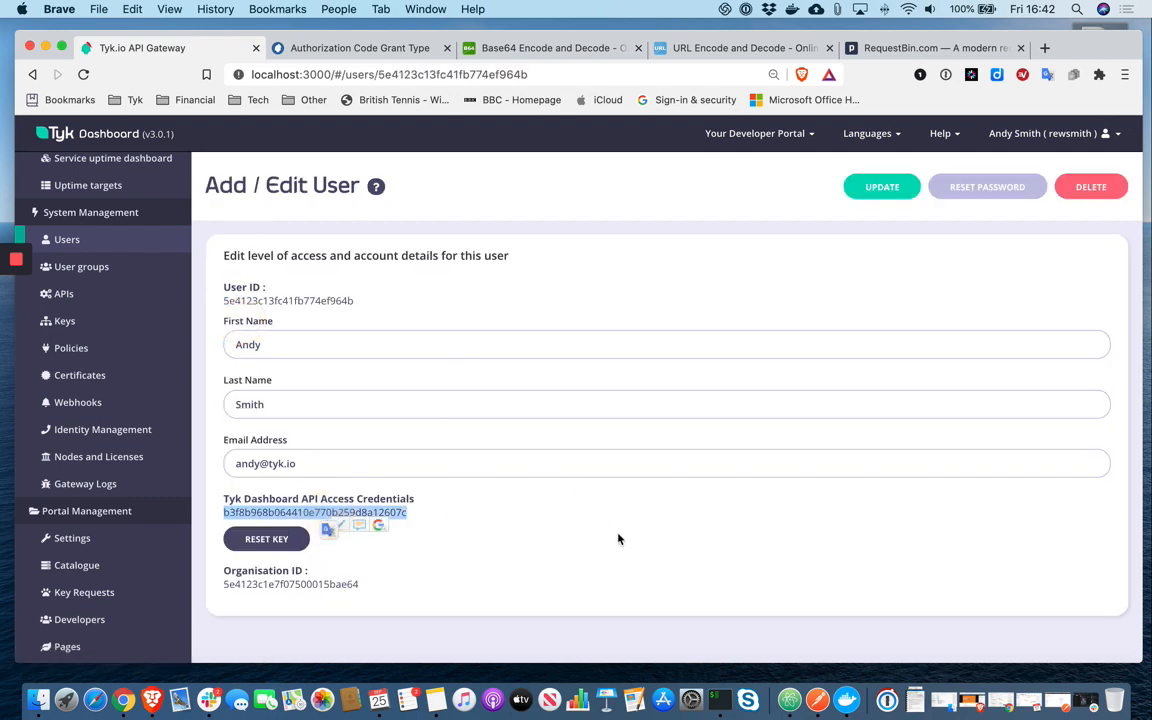
key("Cmd+Tab")
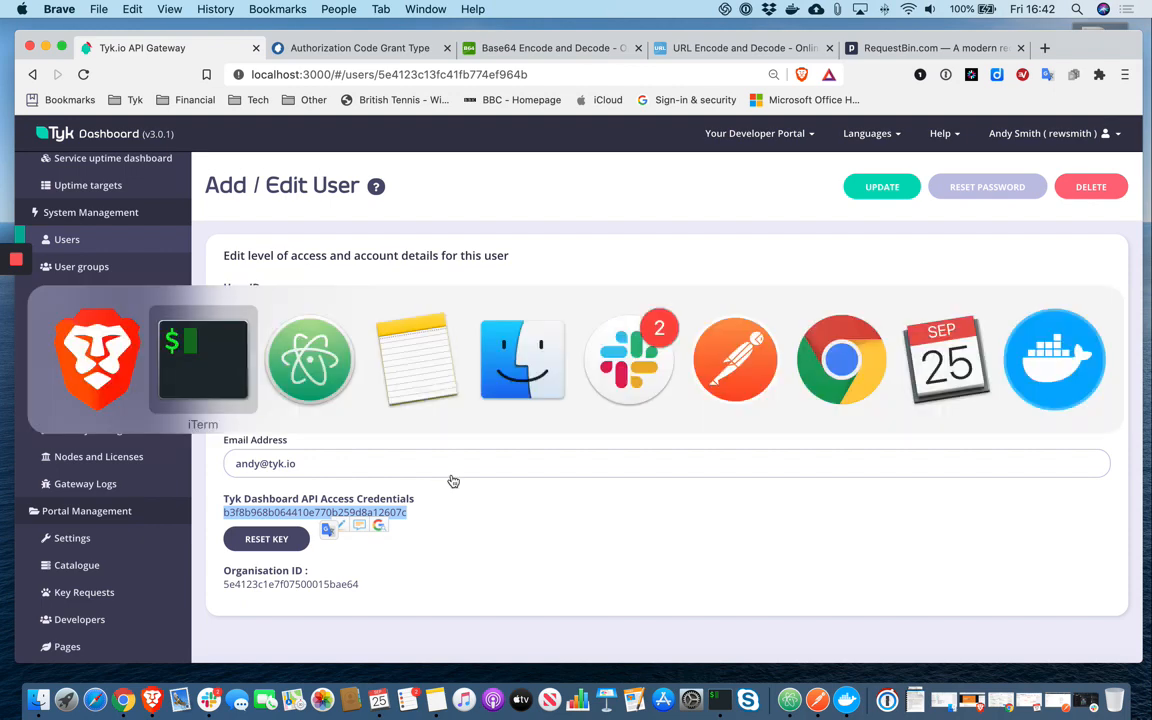
left_click(308, 360)
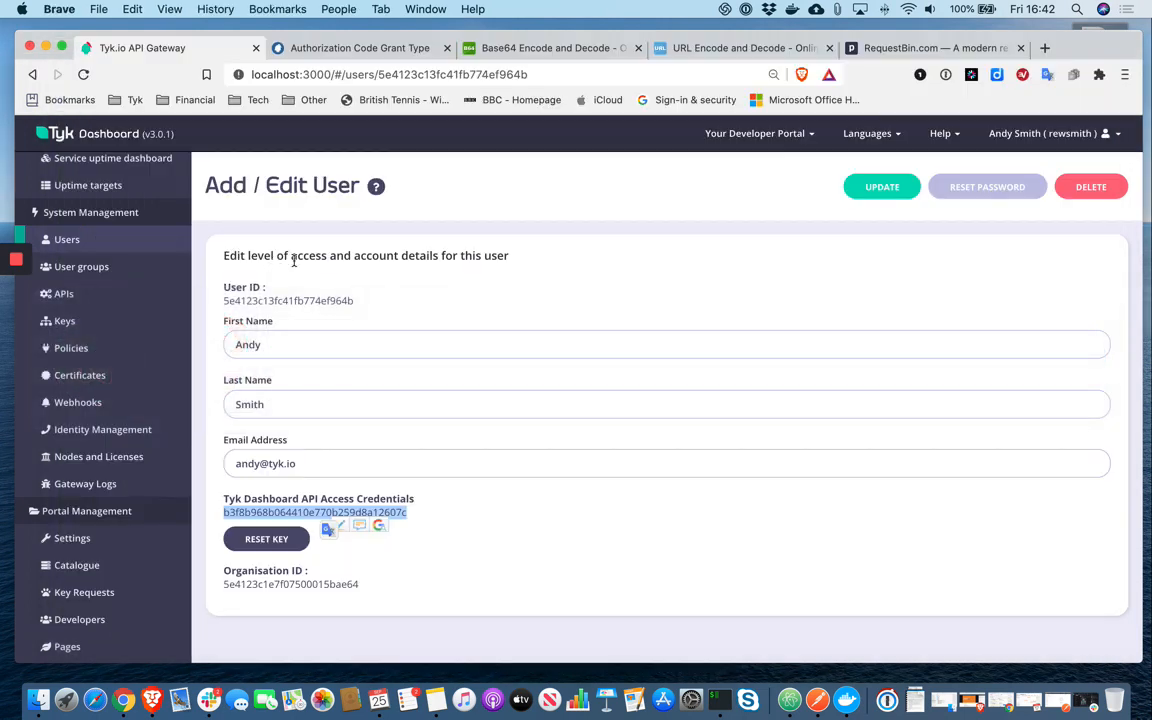
Step: Review the authorize-client request table: Dashboard credentials header and response_type, client_id, redirect_uri fields
left_click(360, 48)
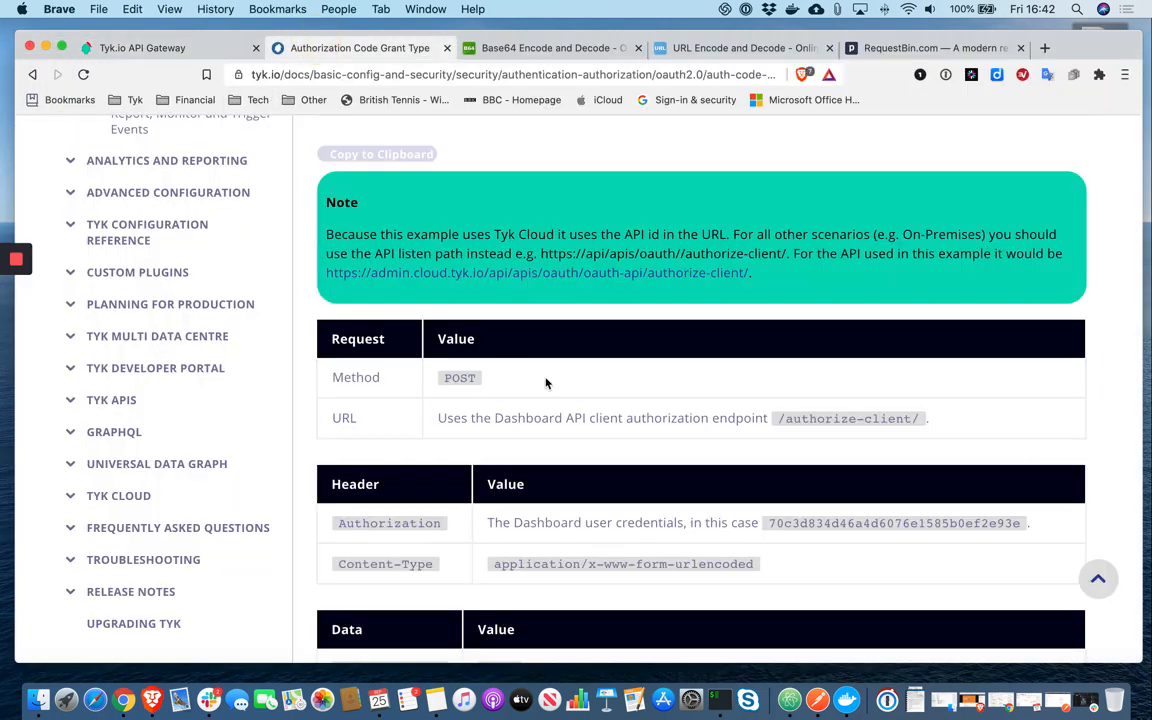
mouse_move(600, 434)
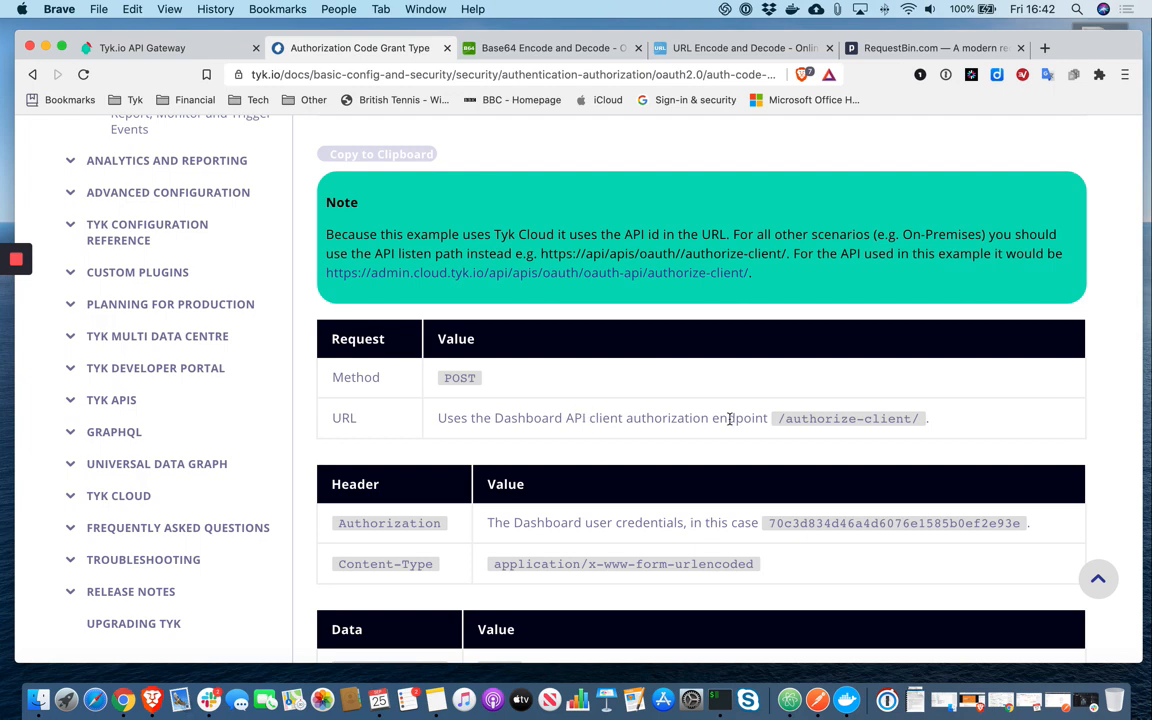
mouse_move(806, 418)
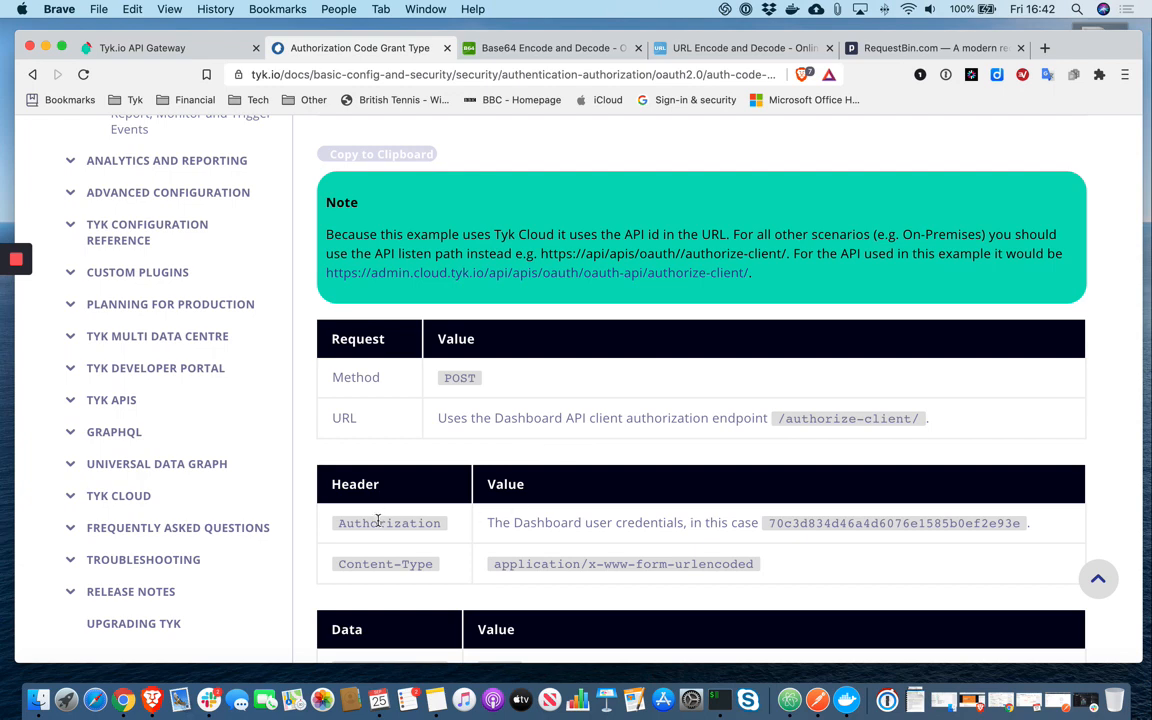
scroll("down", 3)
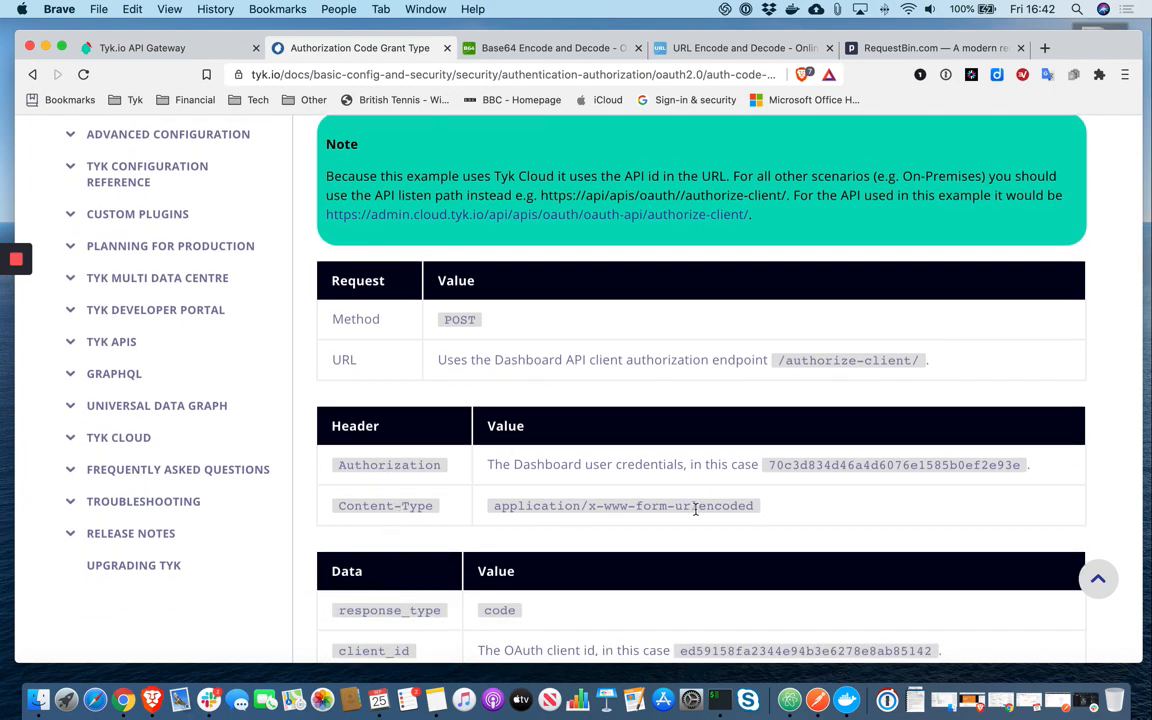
mouse_move(812, 518)
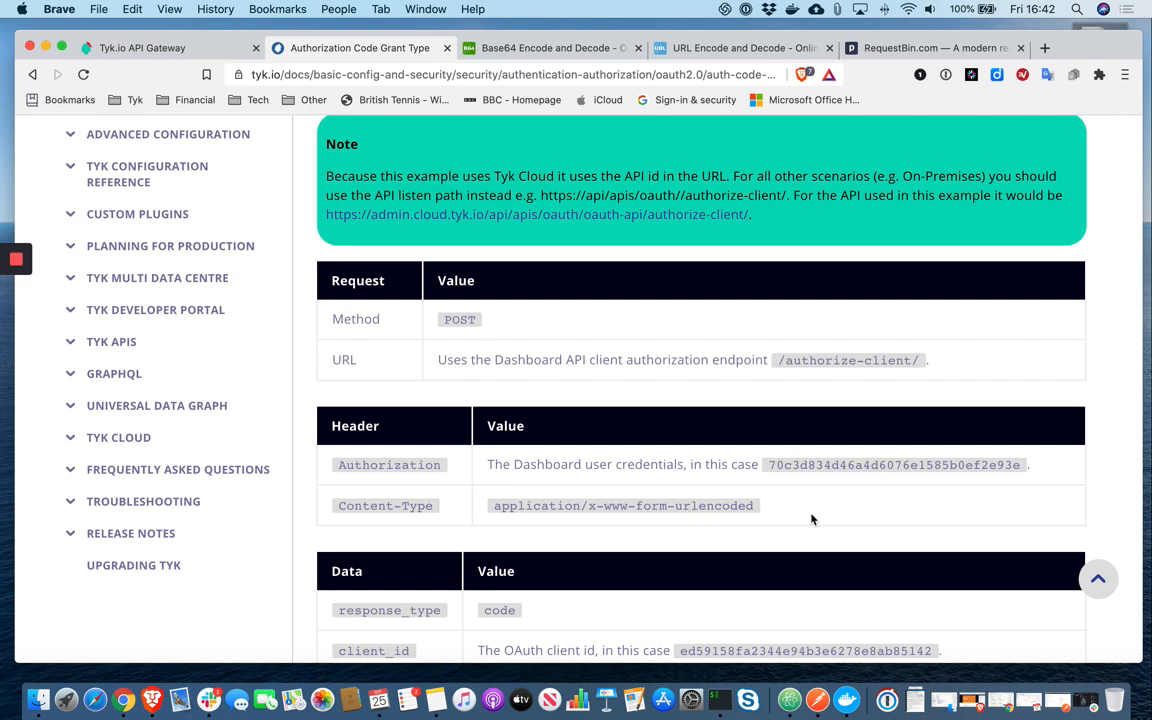
scroll("down", 3)
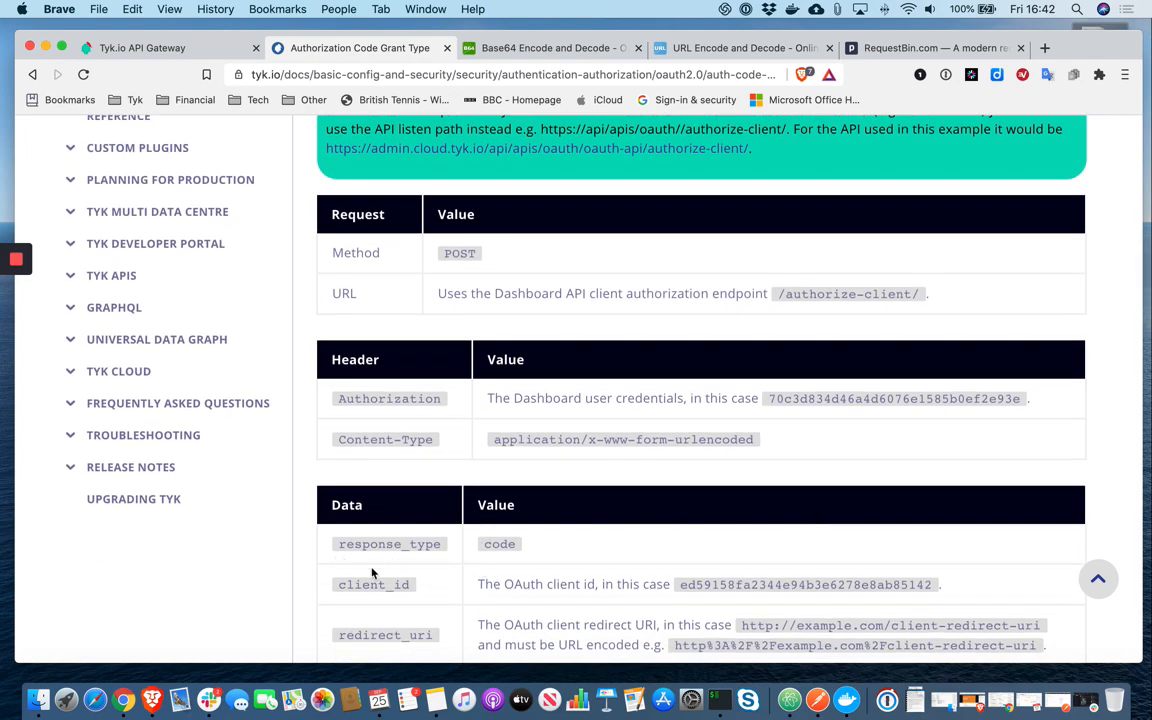
scroll("down", 3)
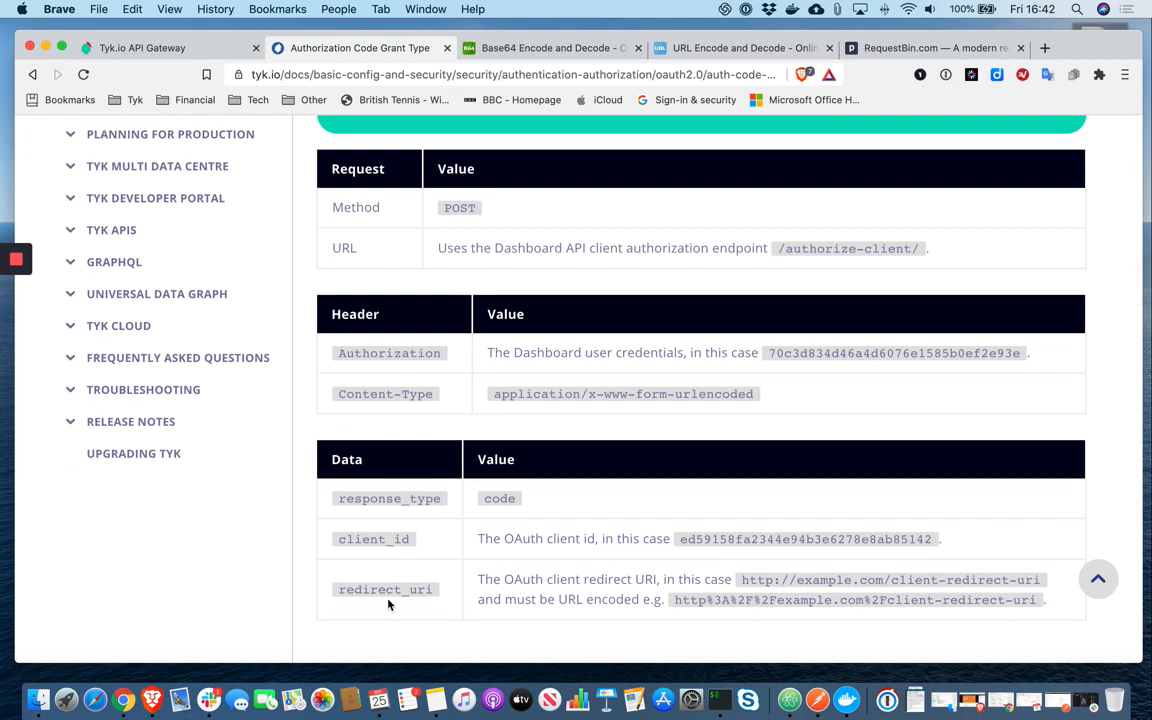
mouse_move(428, 548)
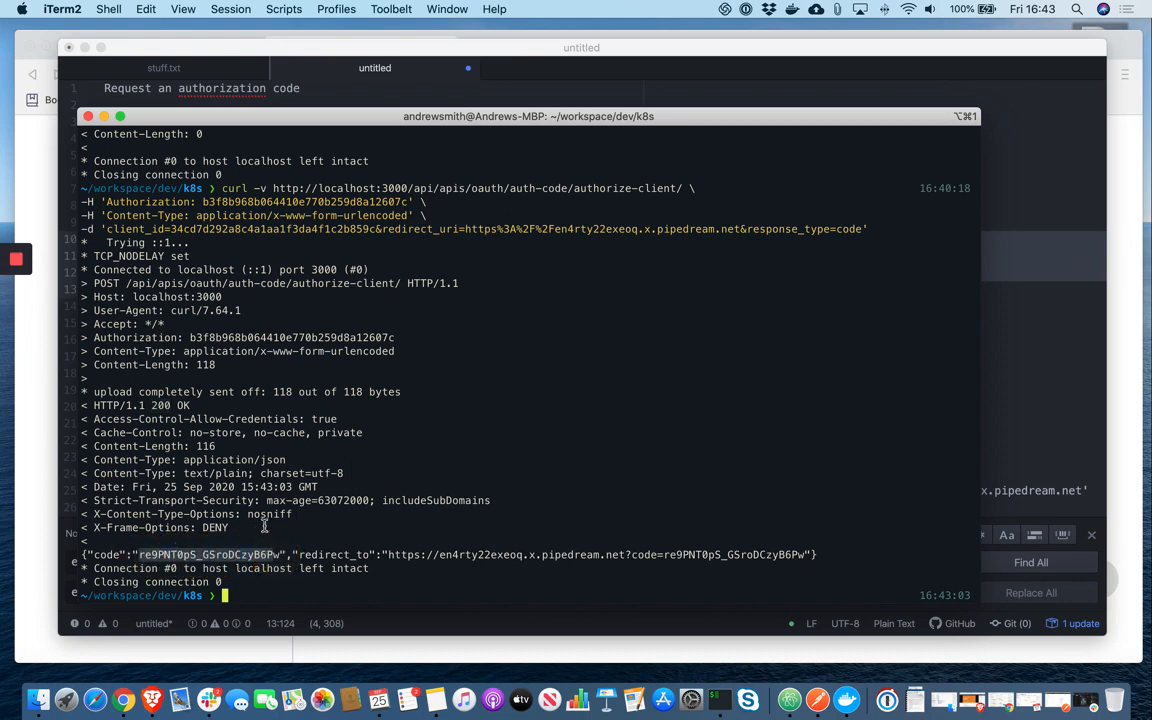
mouse_move(446, 596)
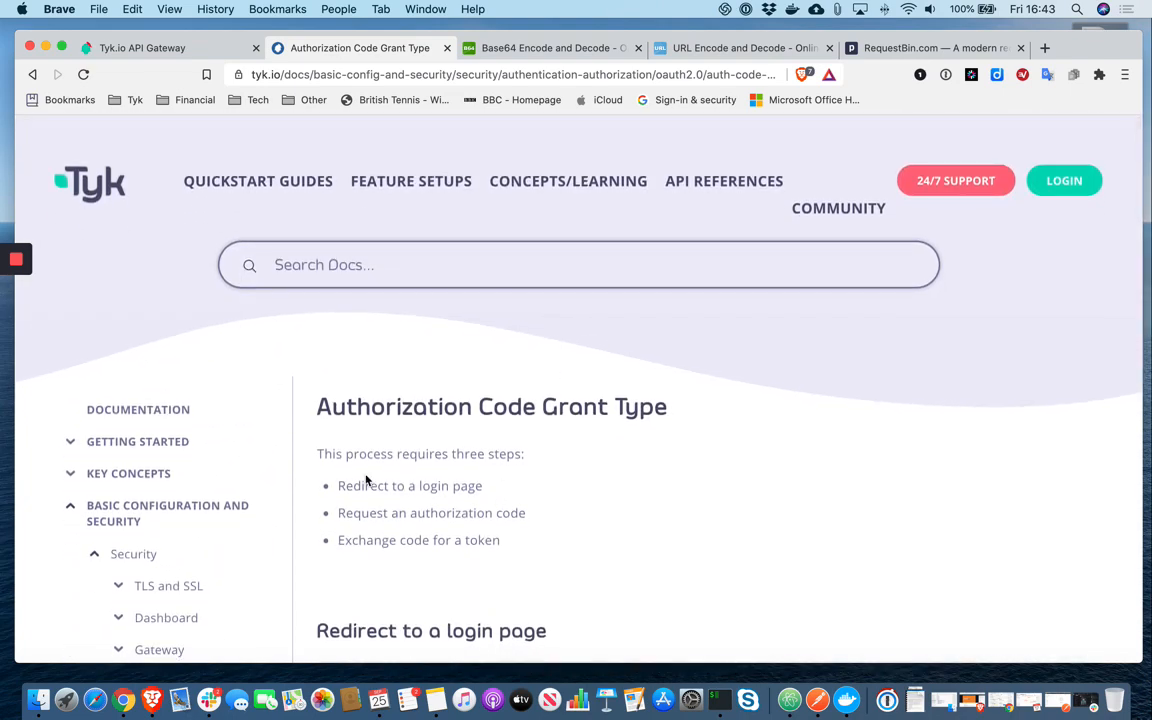
mouse_move(536, 490)
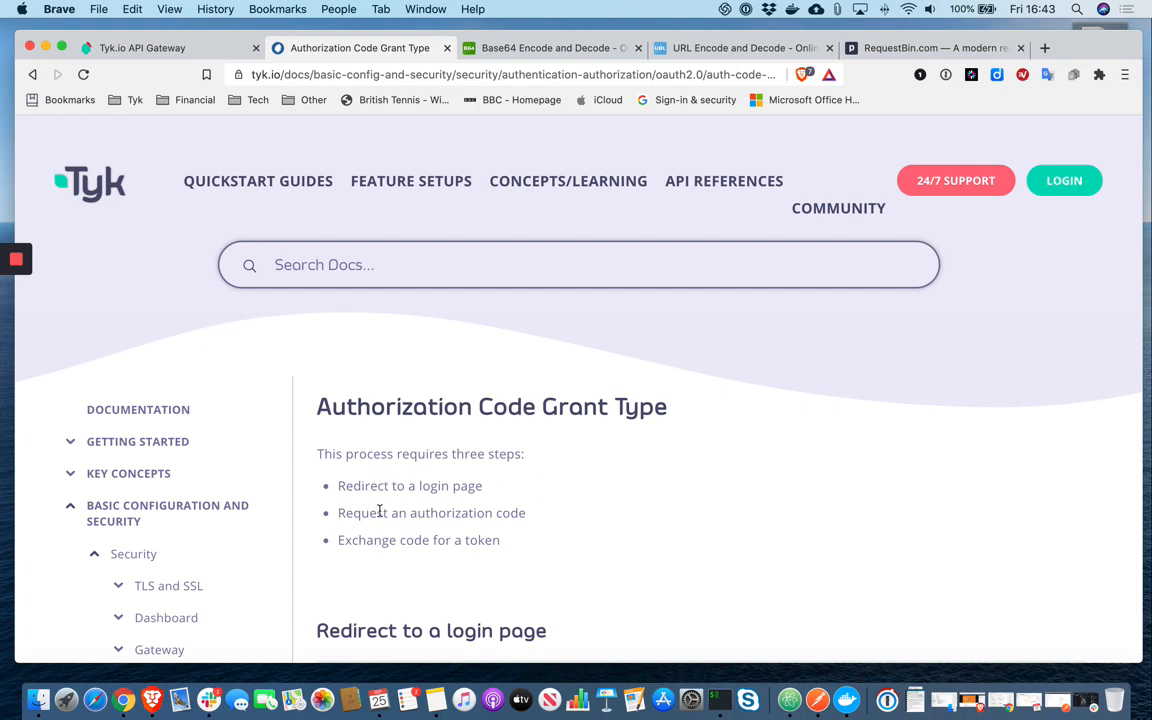
mouse_move(468, 520)
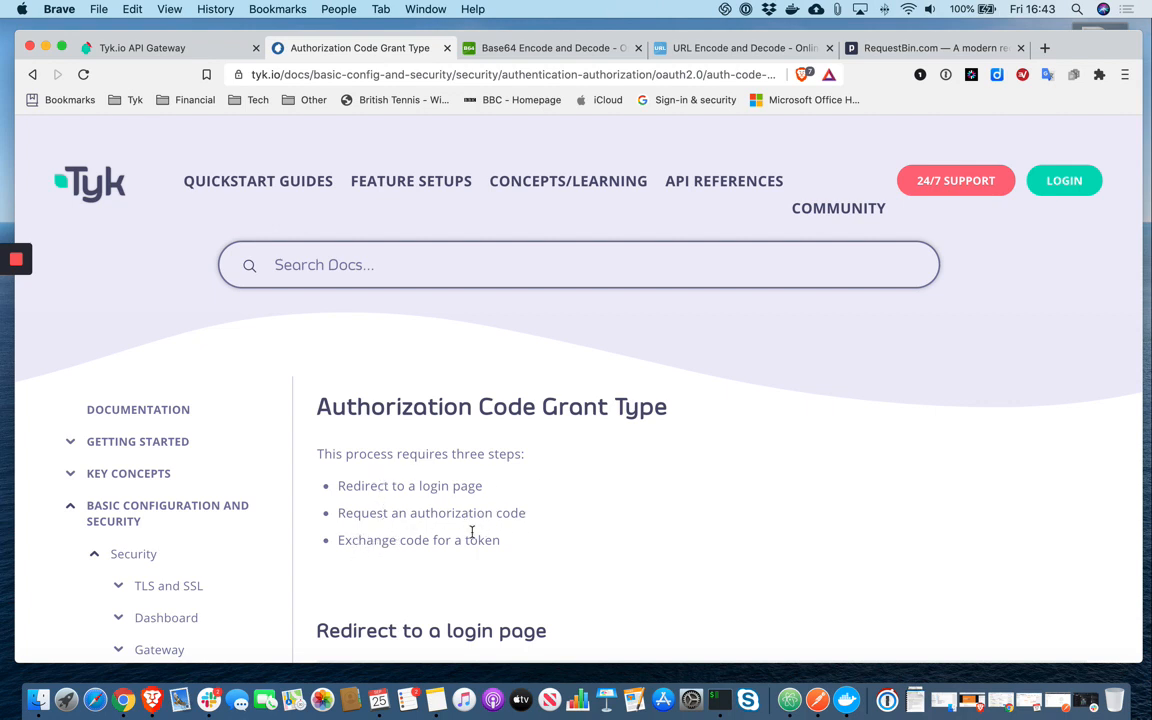
Step: Scroll down to the 'Request an authorization code' curl example and its Tyk Cloud endpoint note
scroll("down", 3)
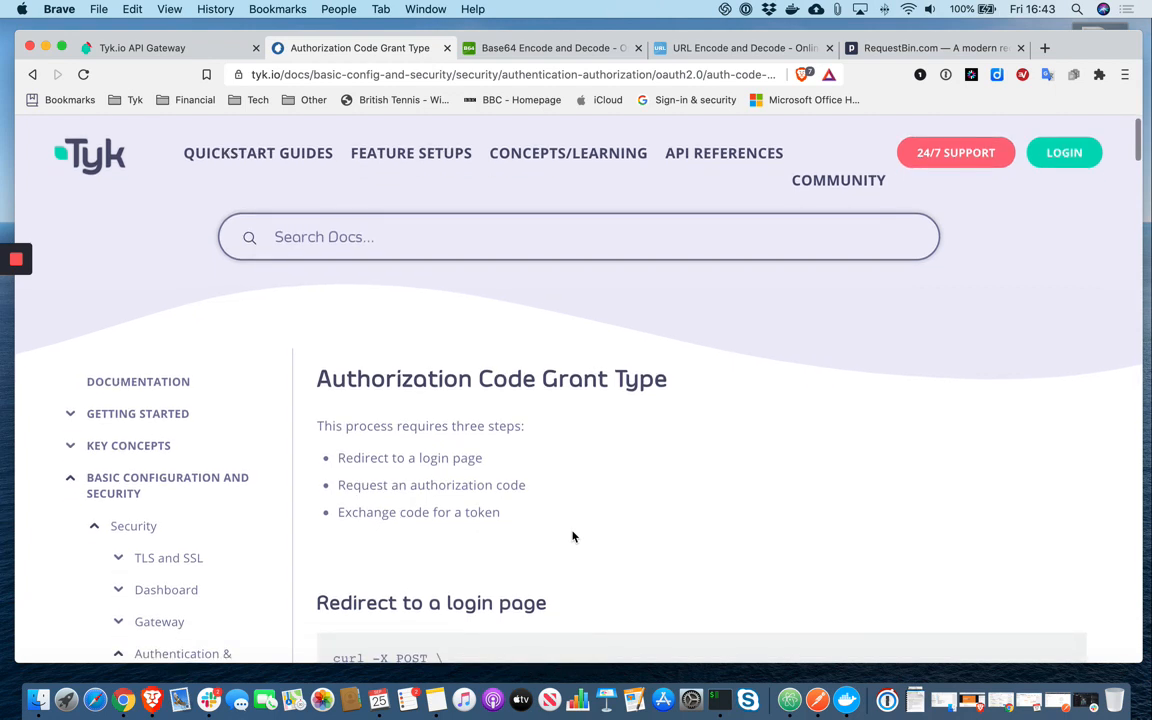
scroll("down", 3)
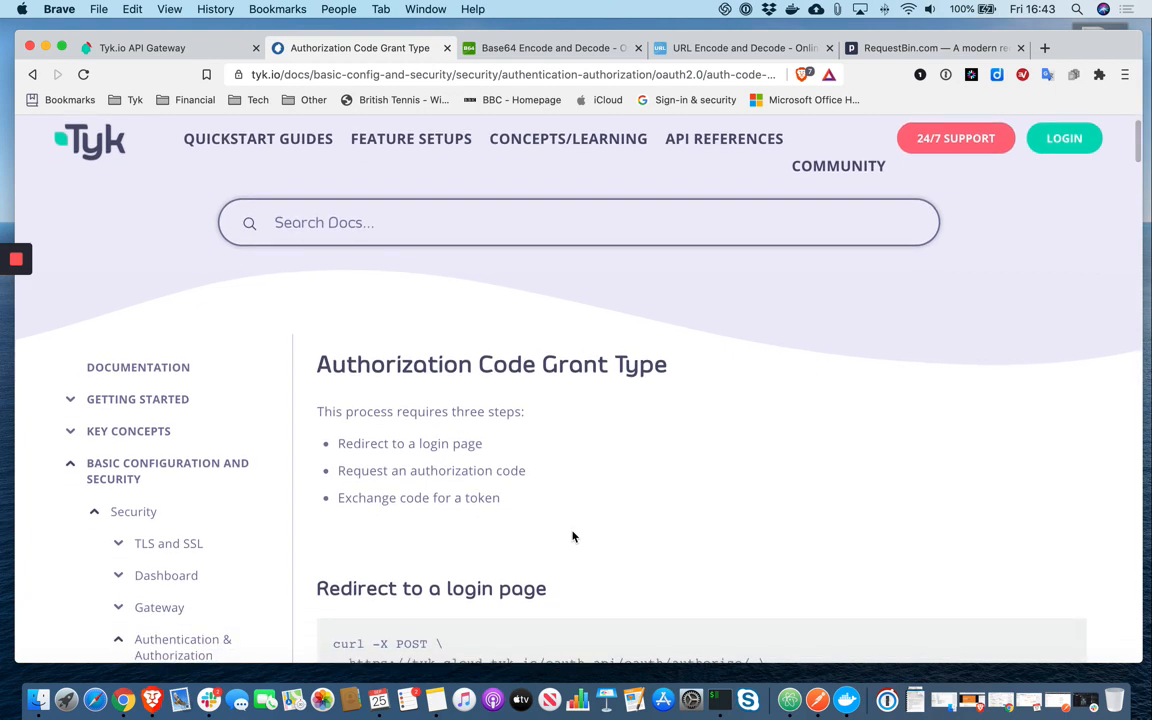
mouse_move(364, 492)
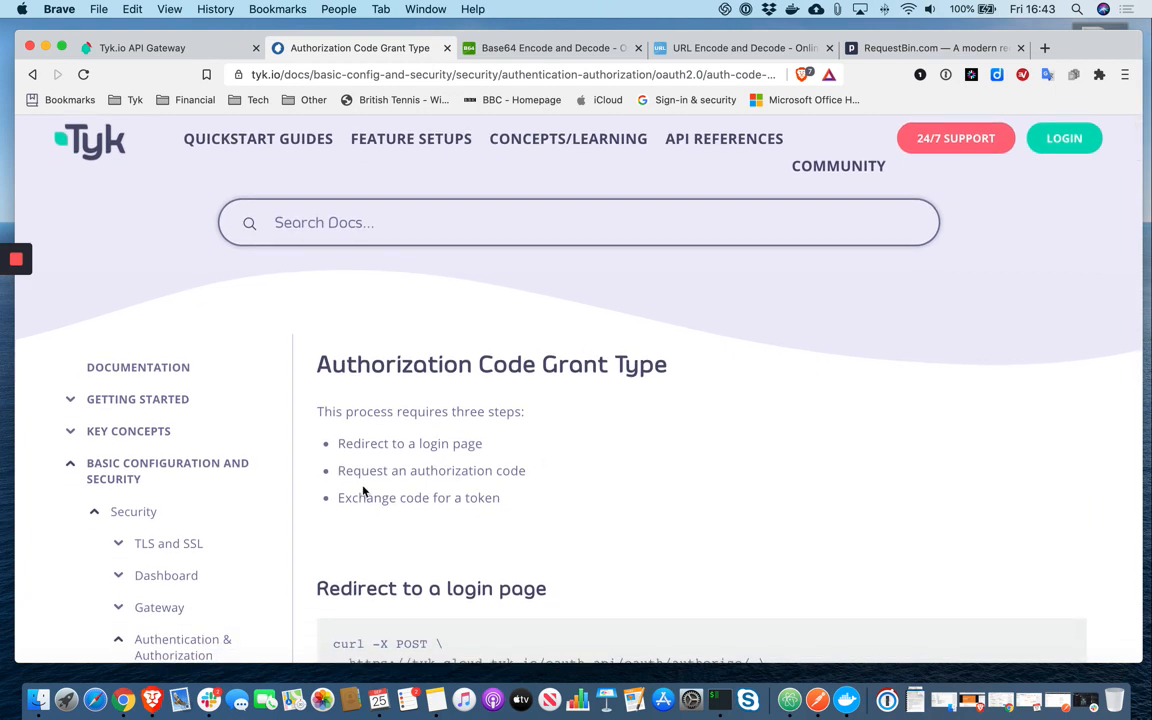
scroll("down", 3)
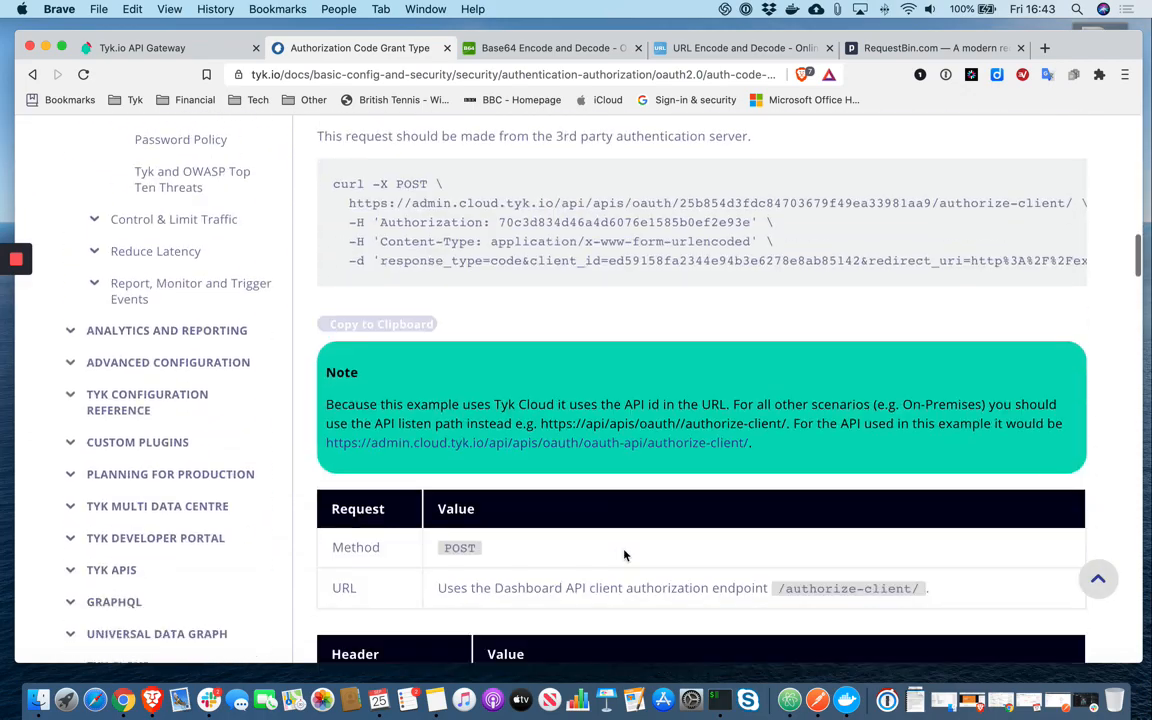
Step: Scroll the Authorization Code Grant docs to the /oauth/token request header and data tables
scroll("down", 3)
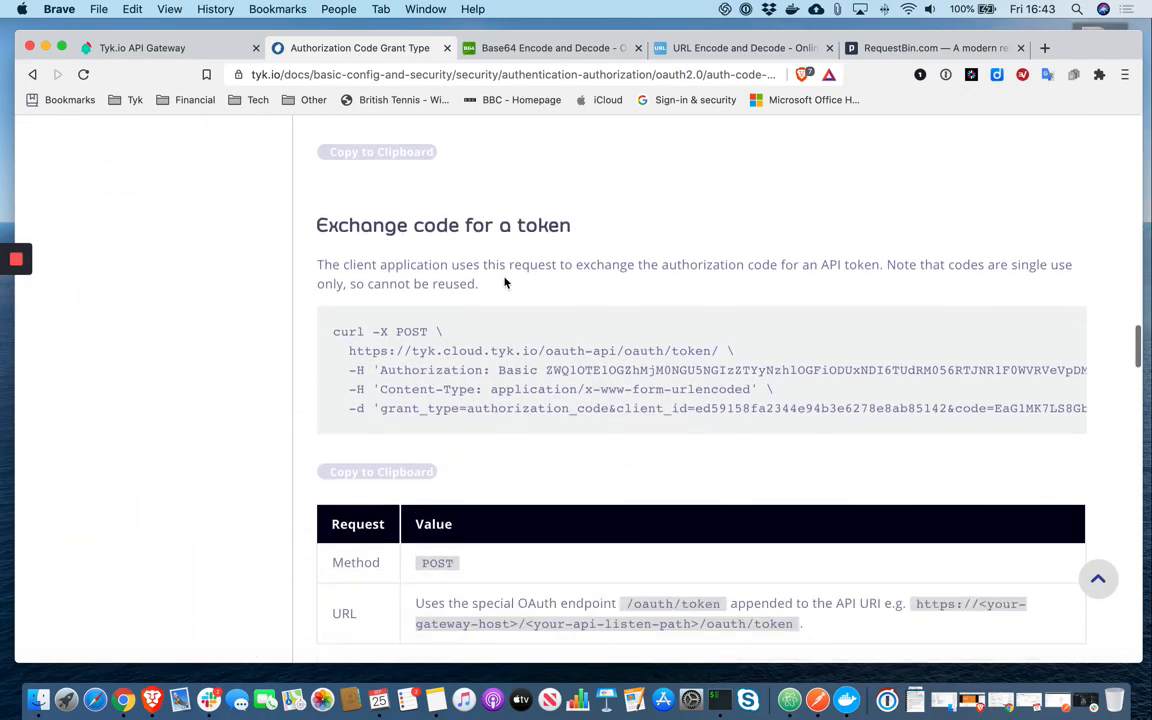
mouse_move(424, 352)
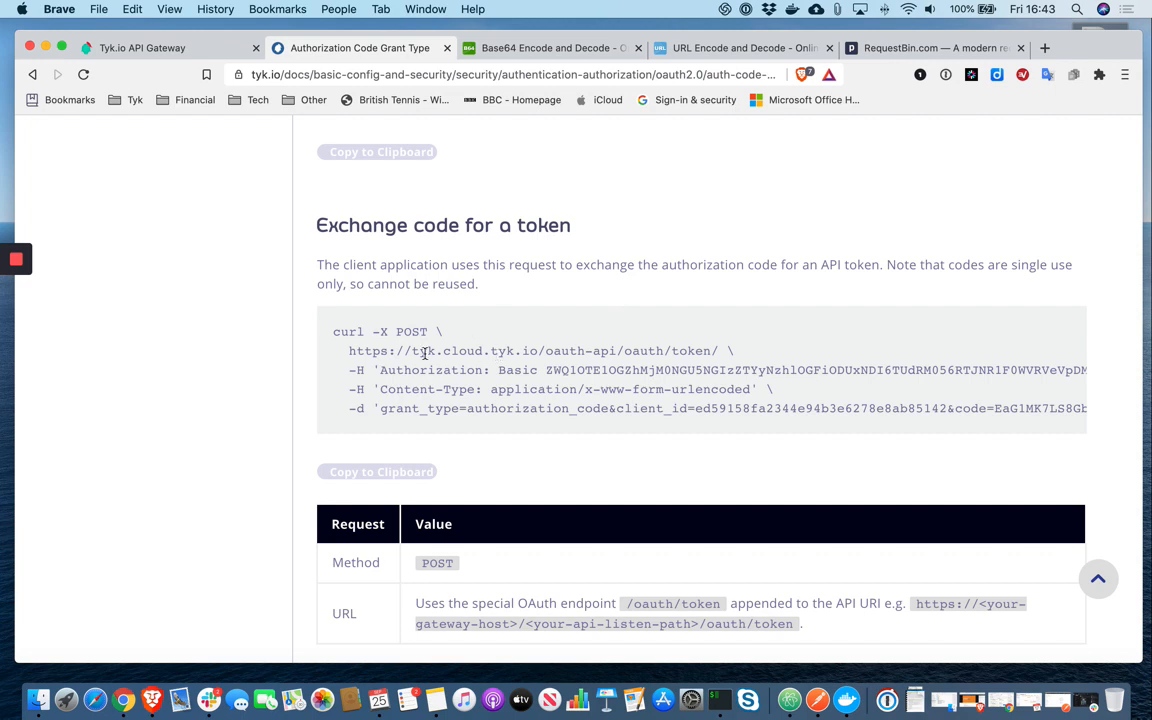
mouse_move(492, 320)
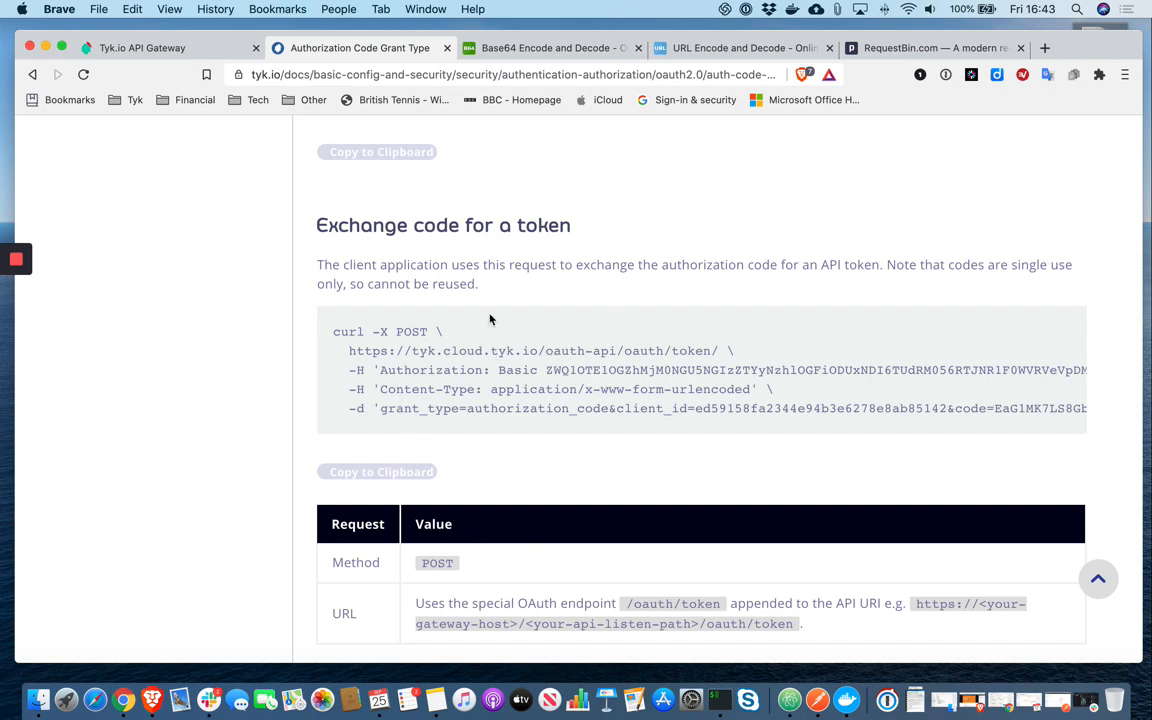
mouse_move(590, 350)
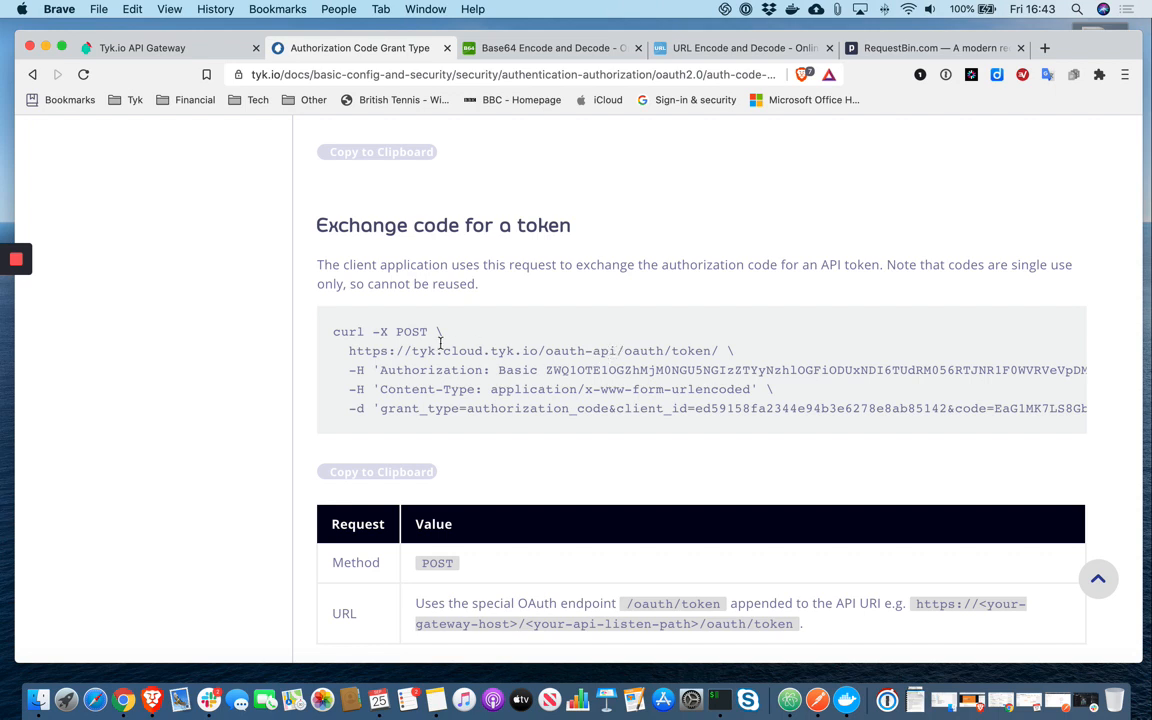
mouse_move(454, 352)
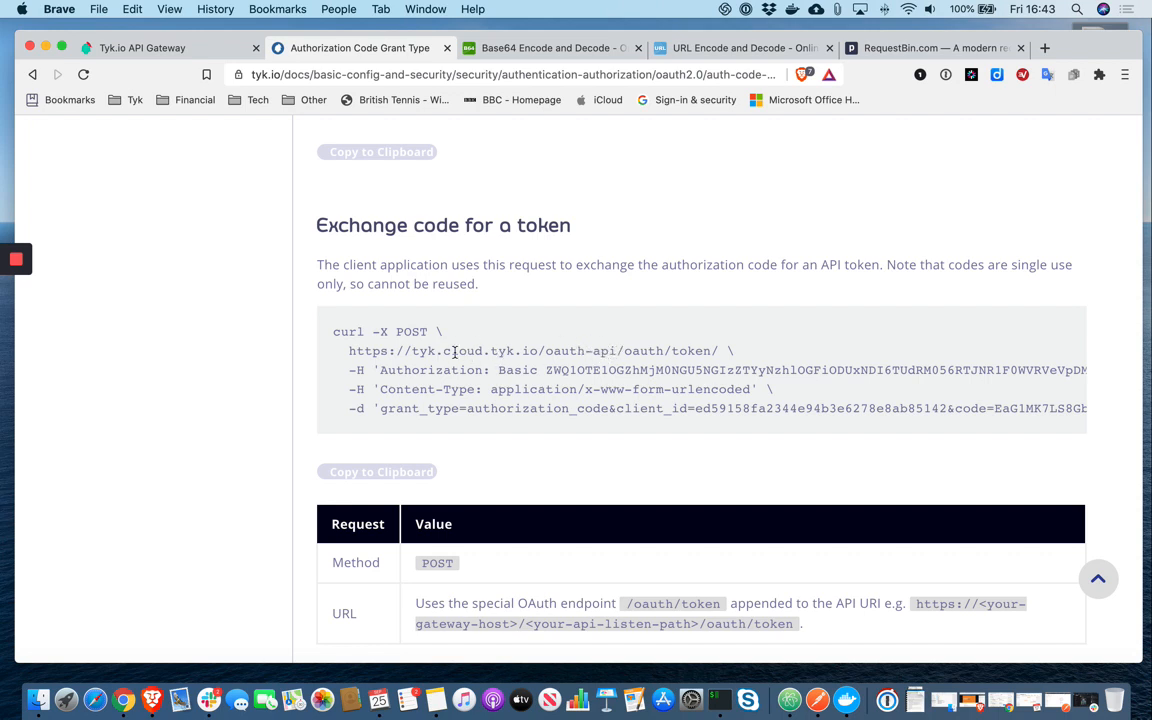
mouse_move(568, 352)
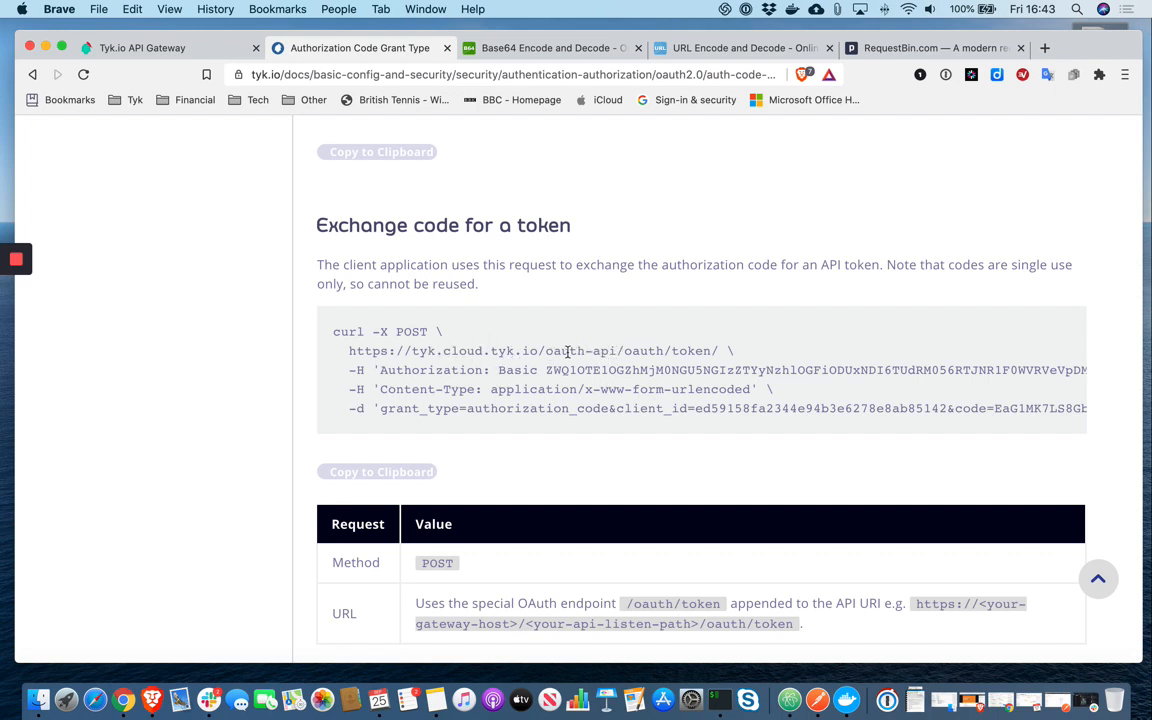
mouse_move(620, 352)
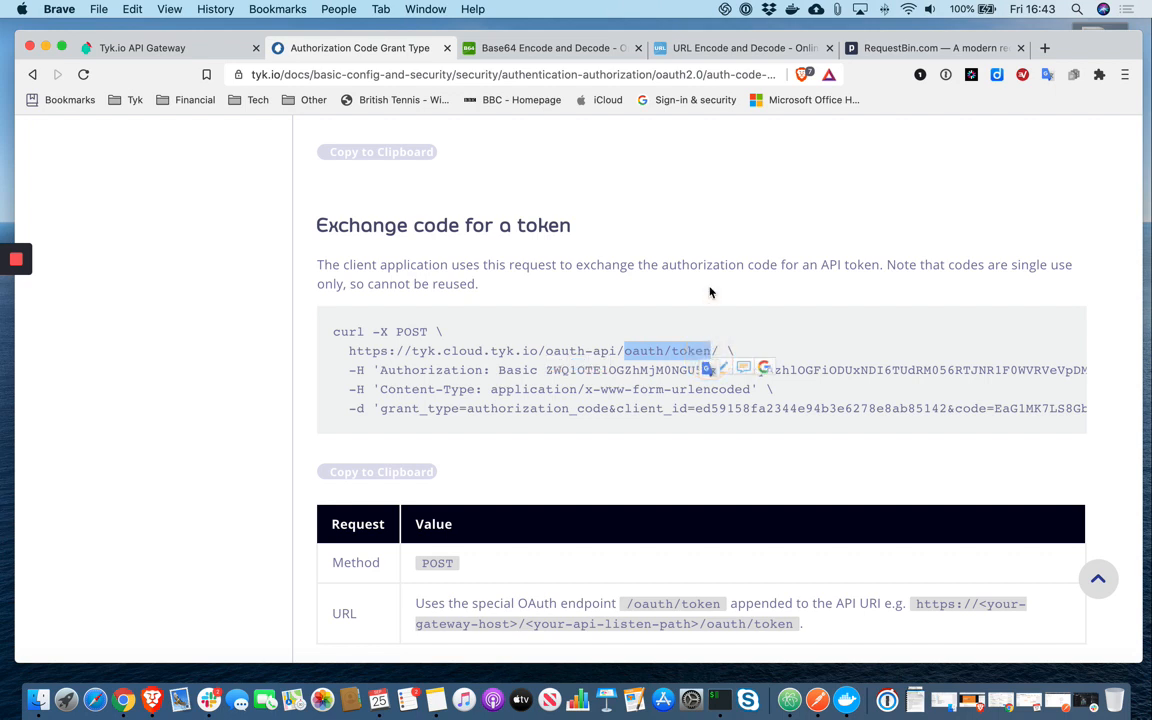
scroll("down", 3)
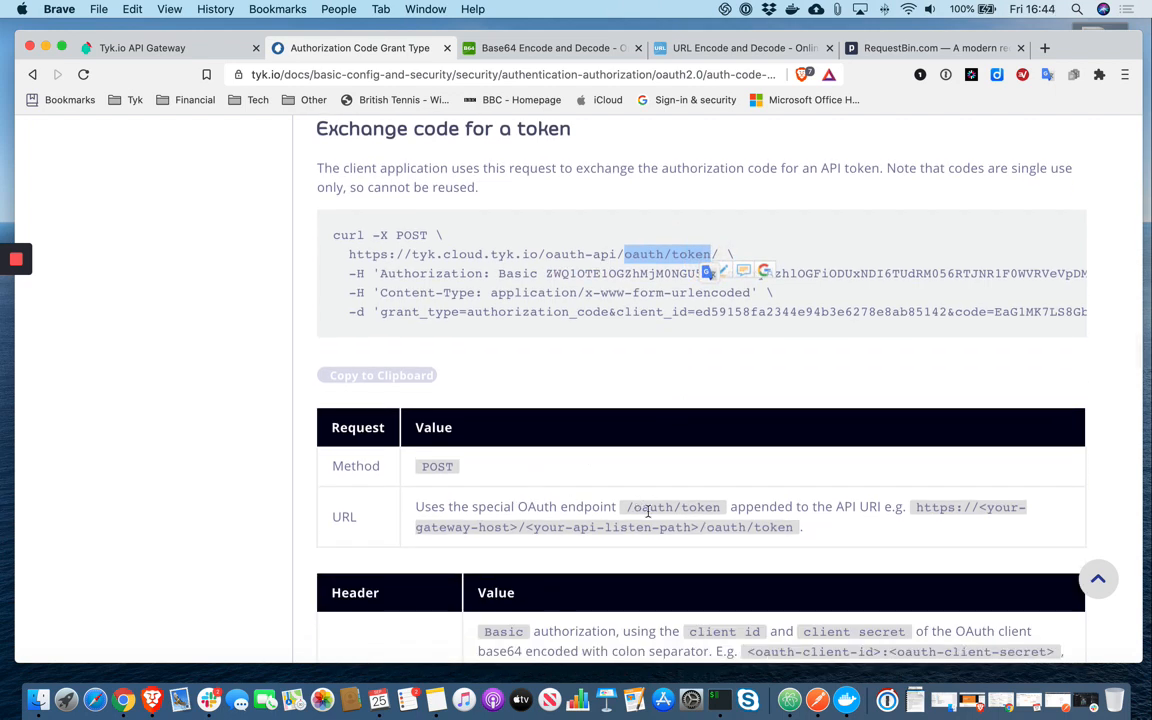
mouse_move(756, 524)
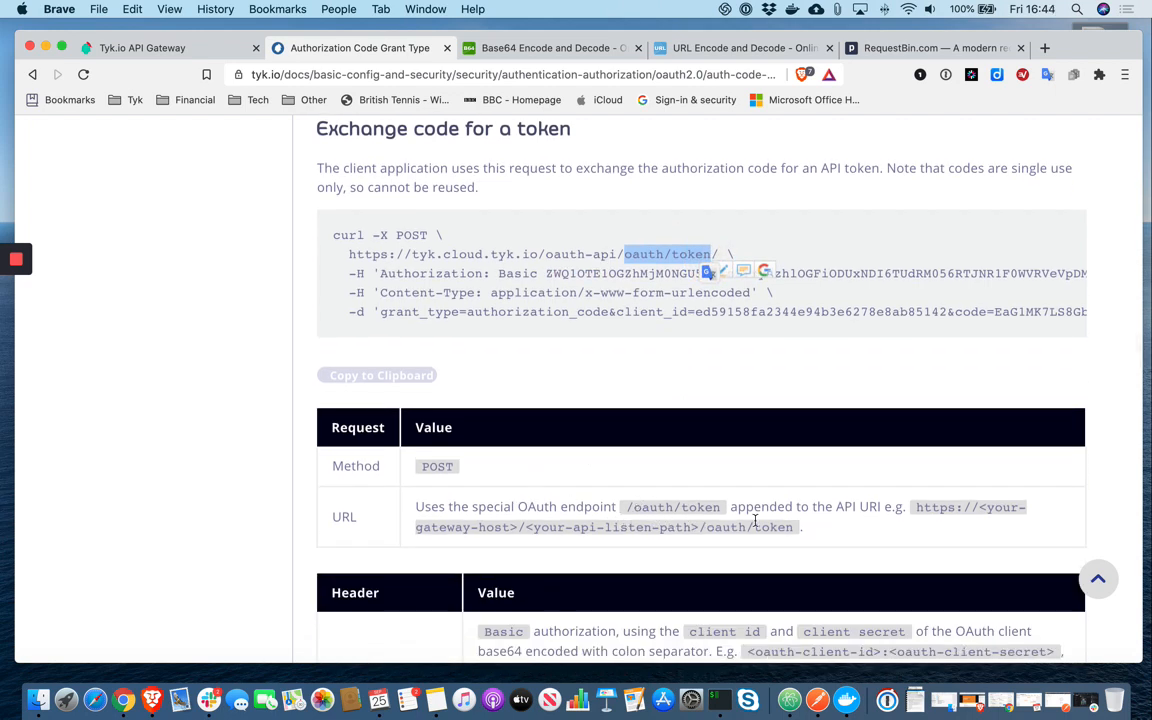
mouse_move(576, 542)
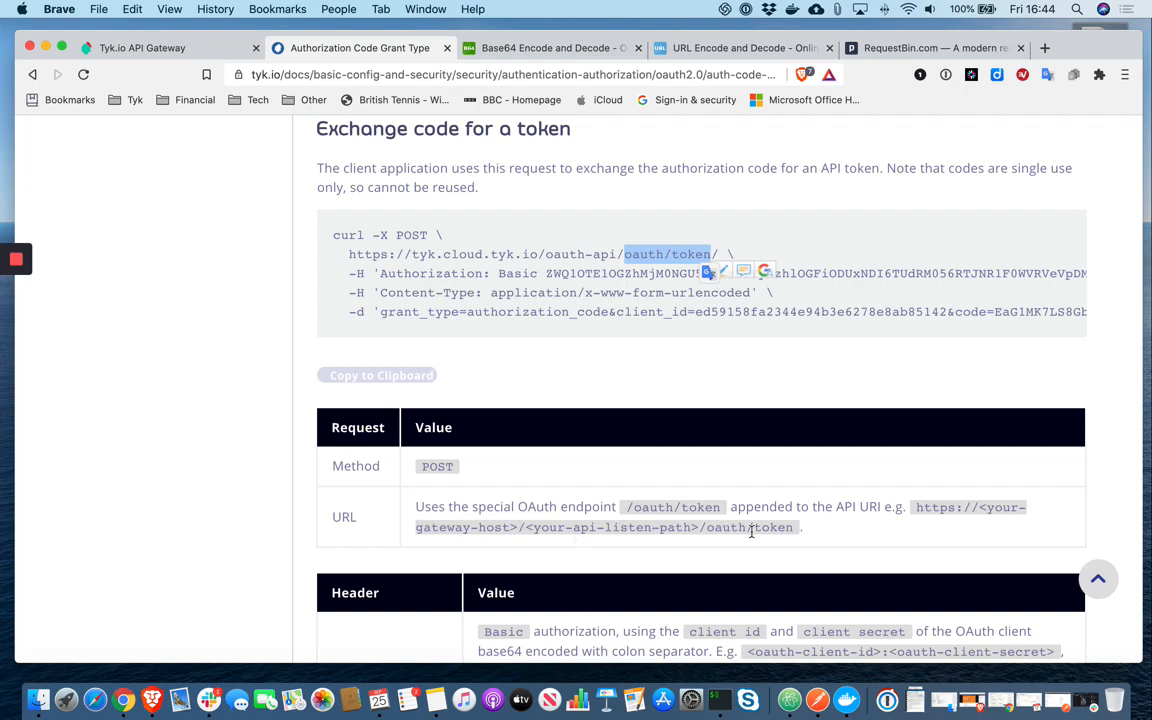
scroll("down", 3)
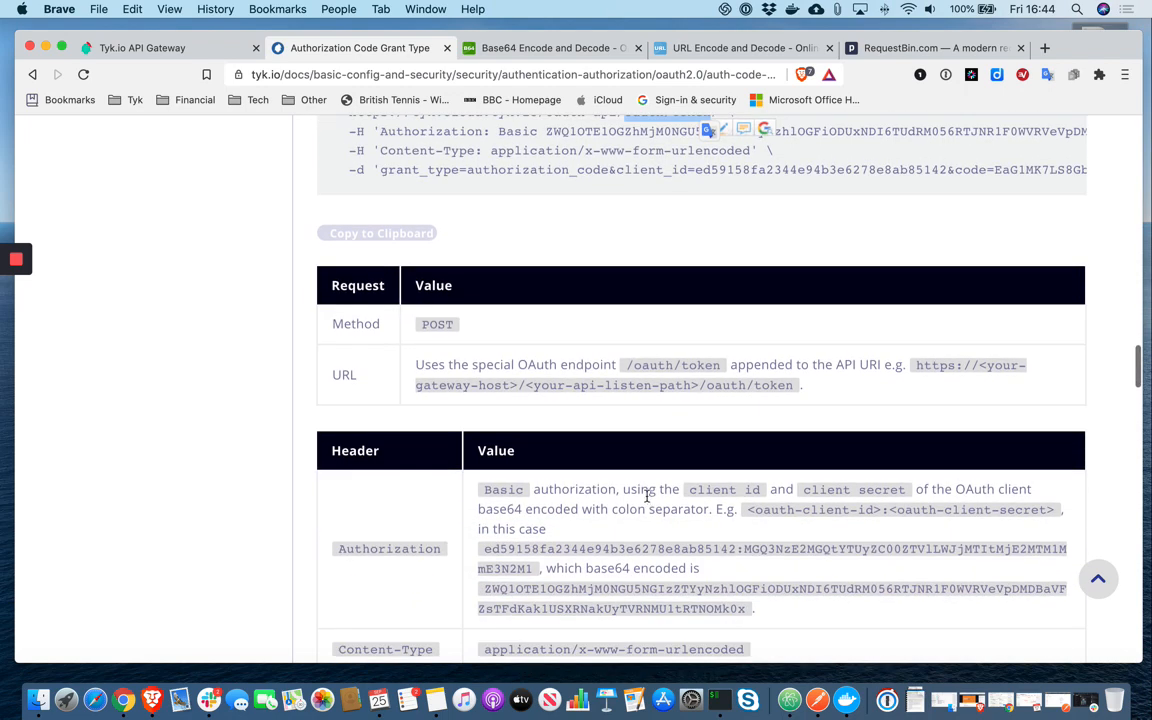
scroll("down", 3)
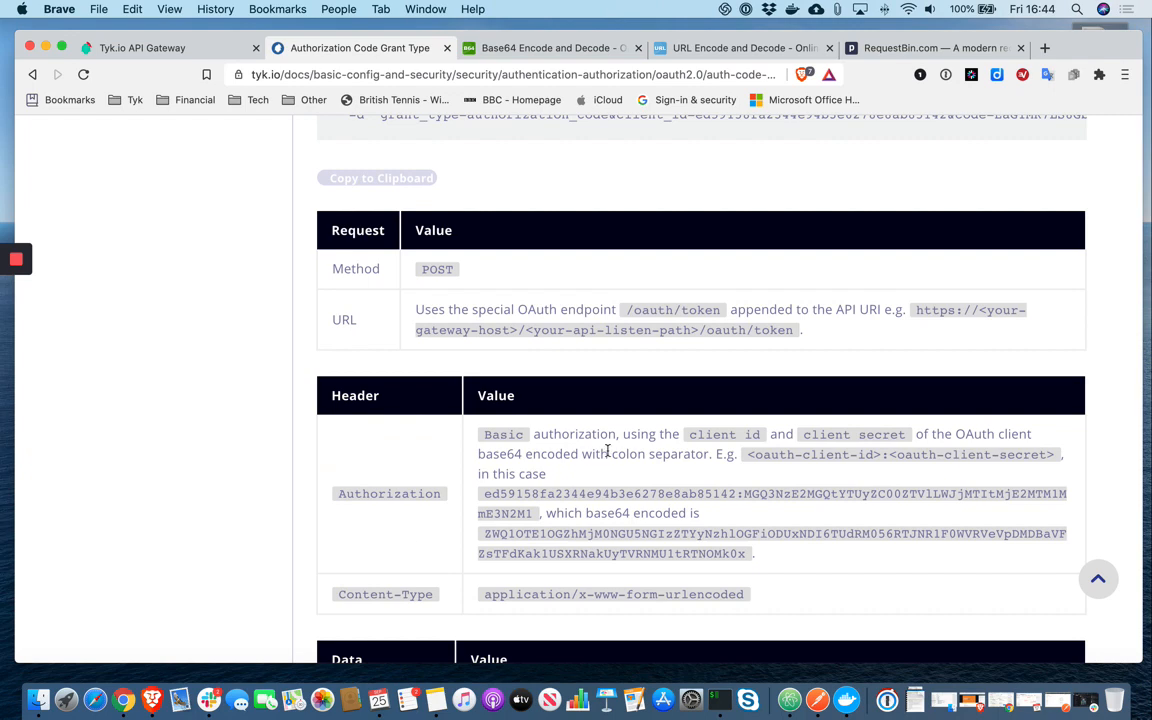
mouse_move(616, 458)
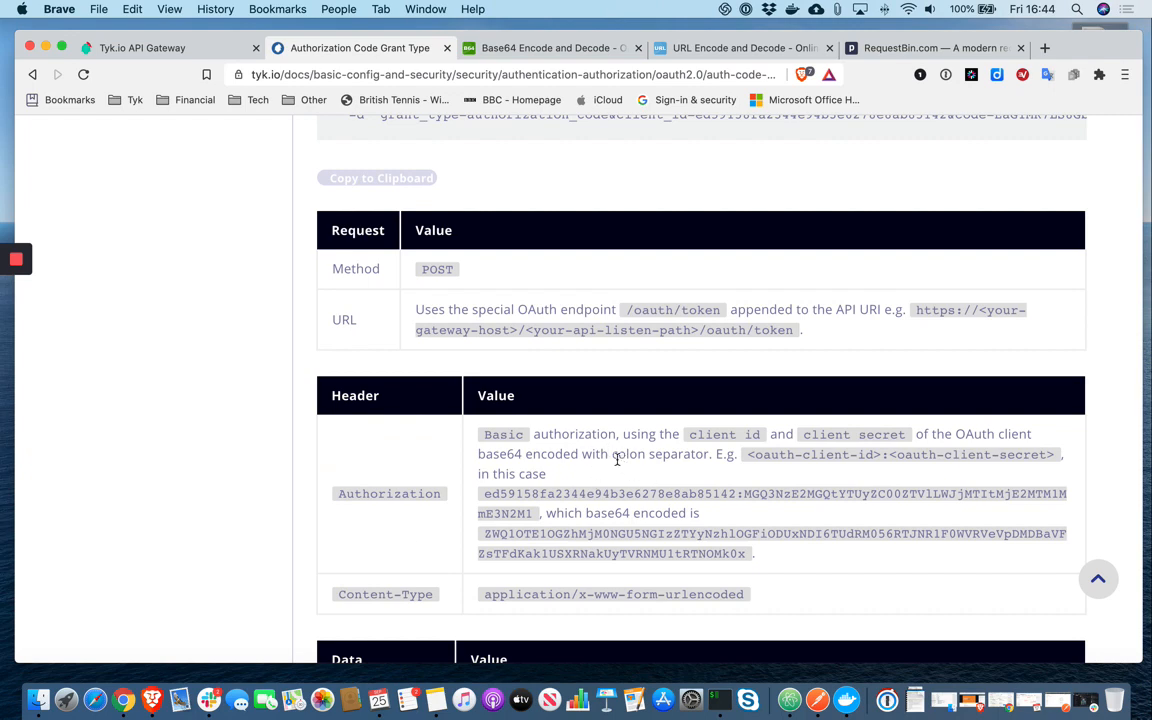
mouse_move(732, 454)
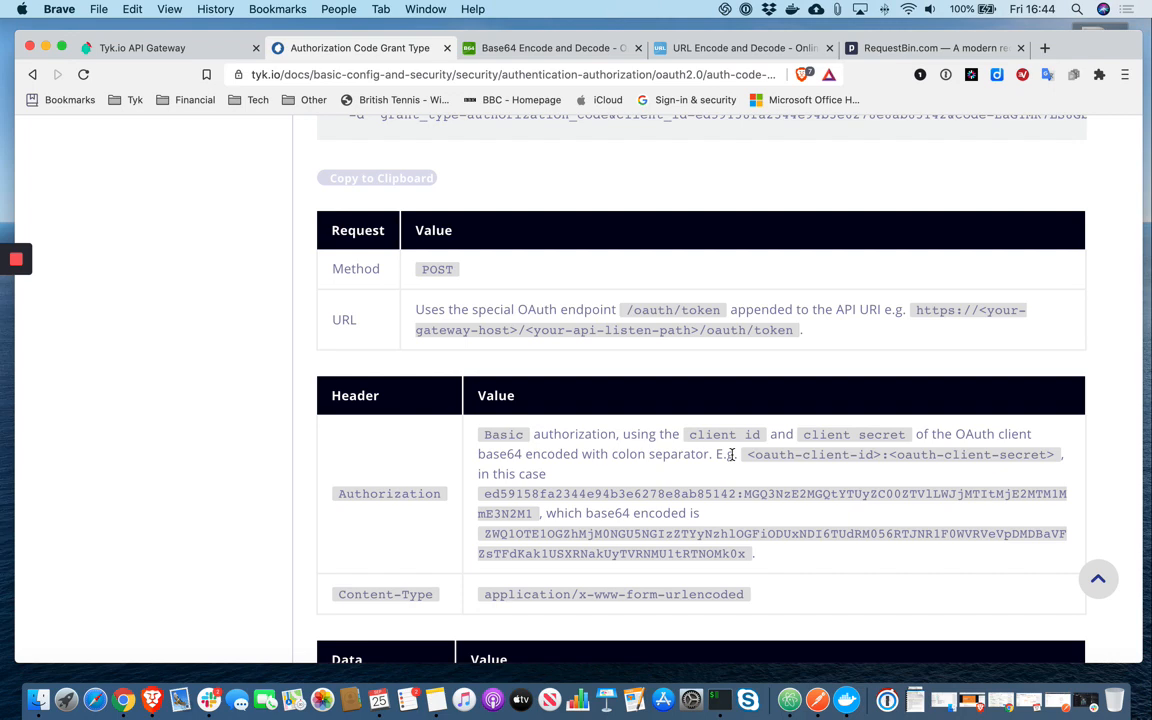
mouse_move(764, 468)
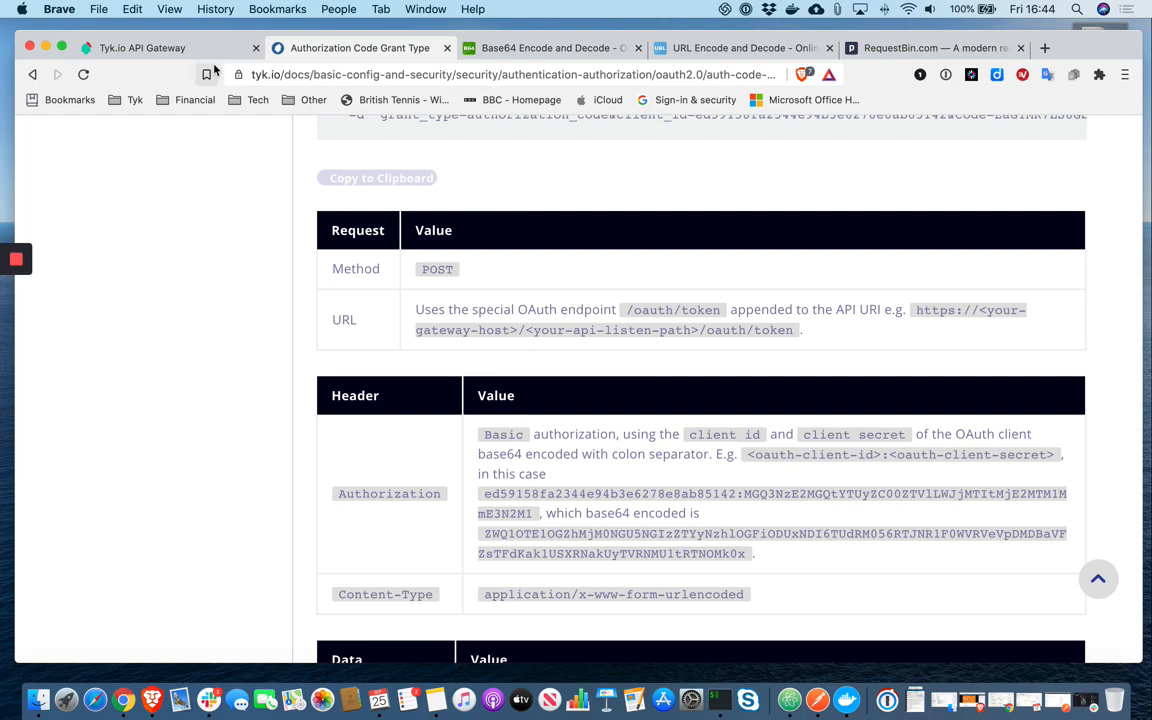
mouse_move(208, 74)
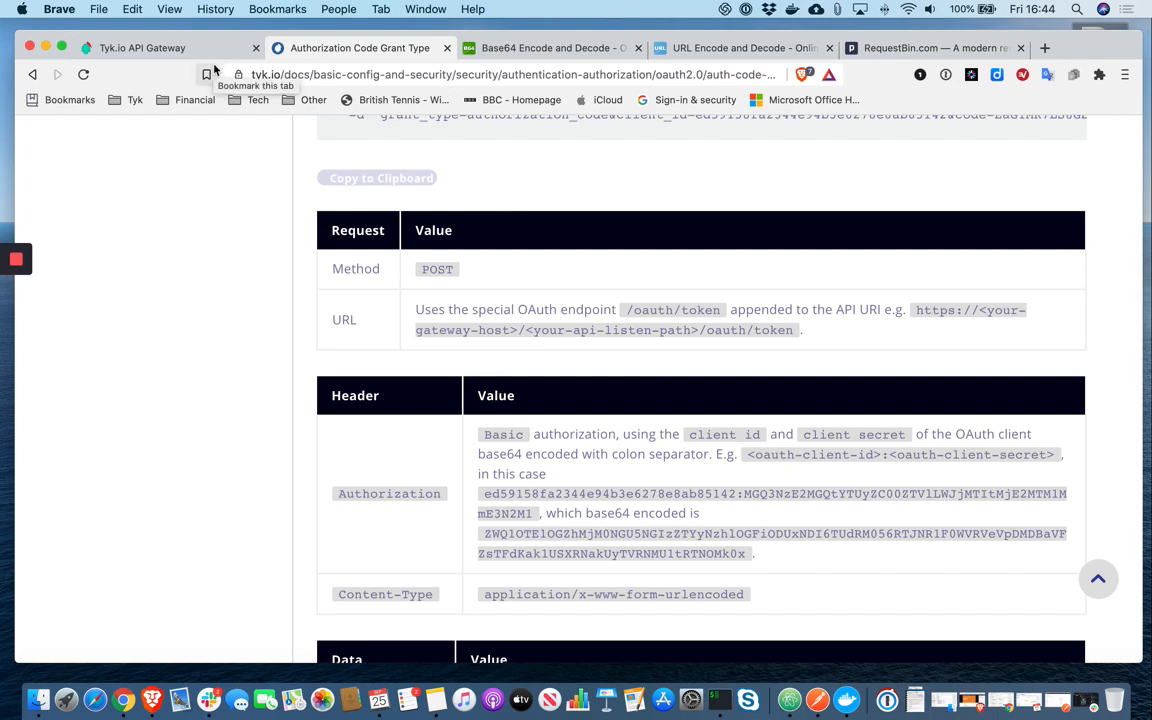
scroll("down", 3)
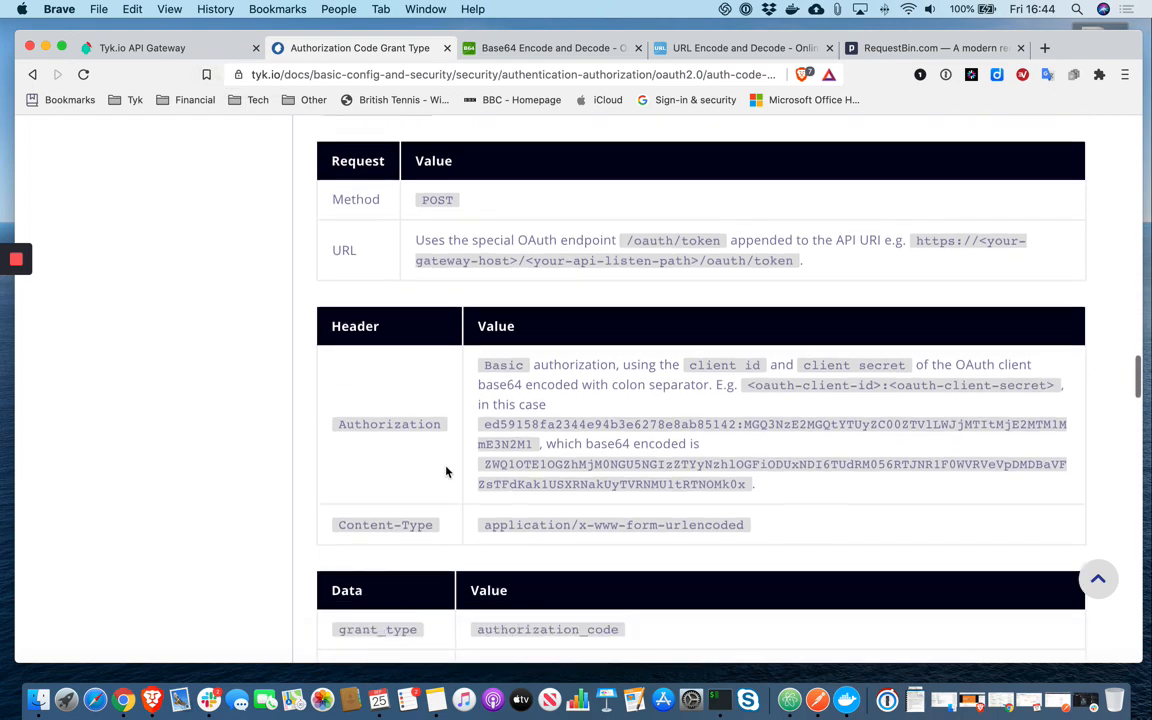
scroll("down", 3)
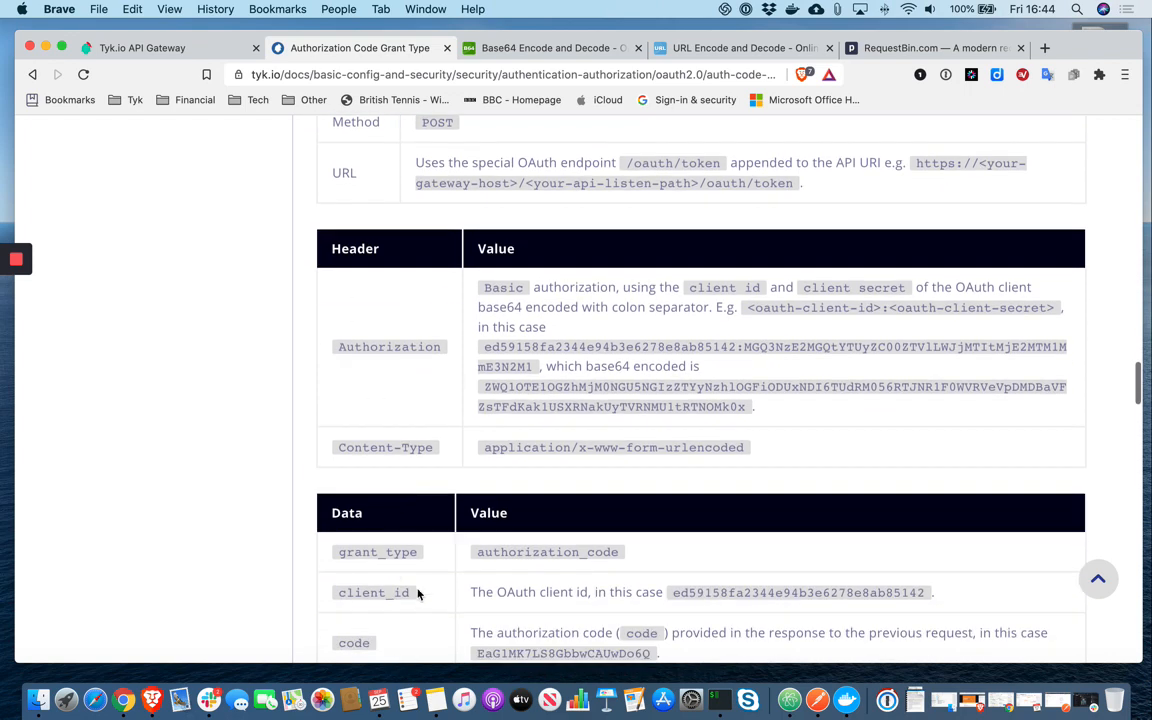
mouse_move(586, 540)
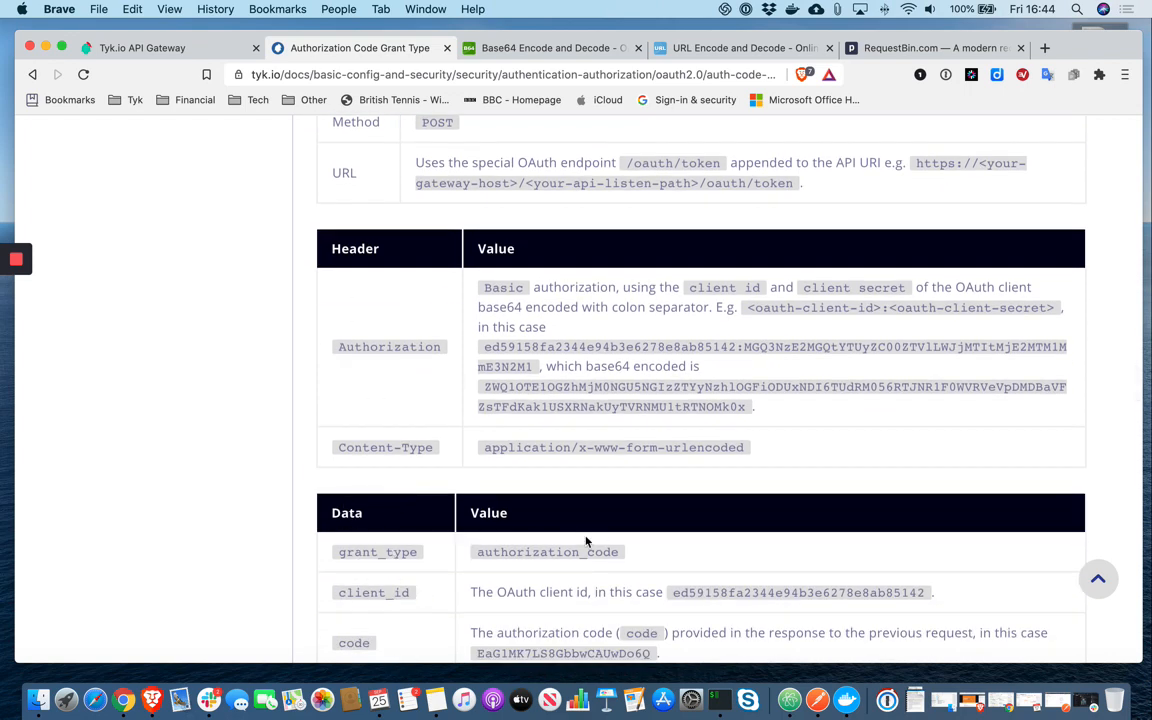
scroll("down", 3)
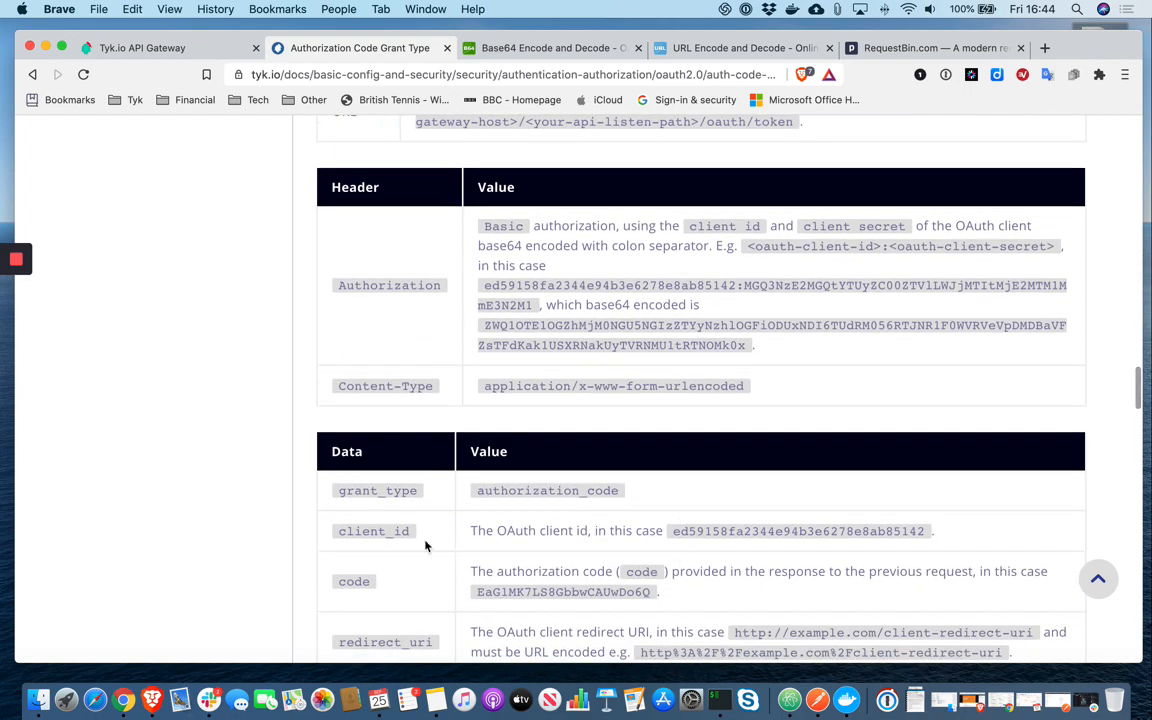
scroll("down", 3)
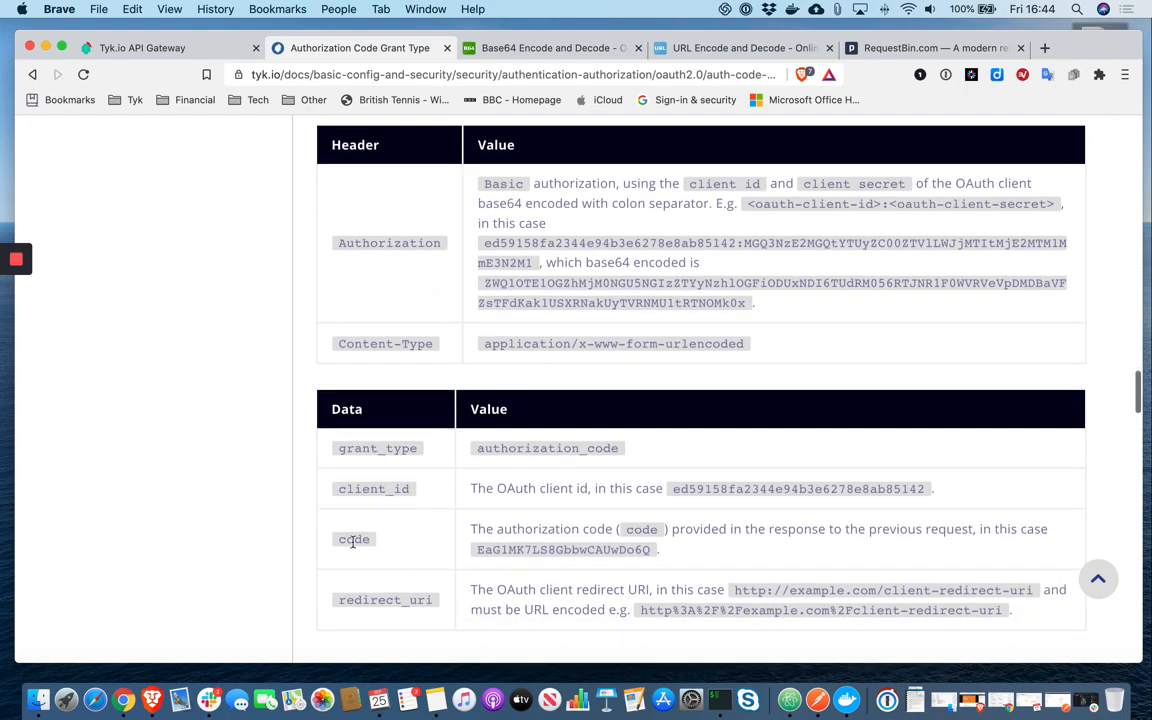
mouse_move(420, 548)
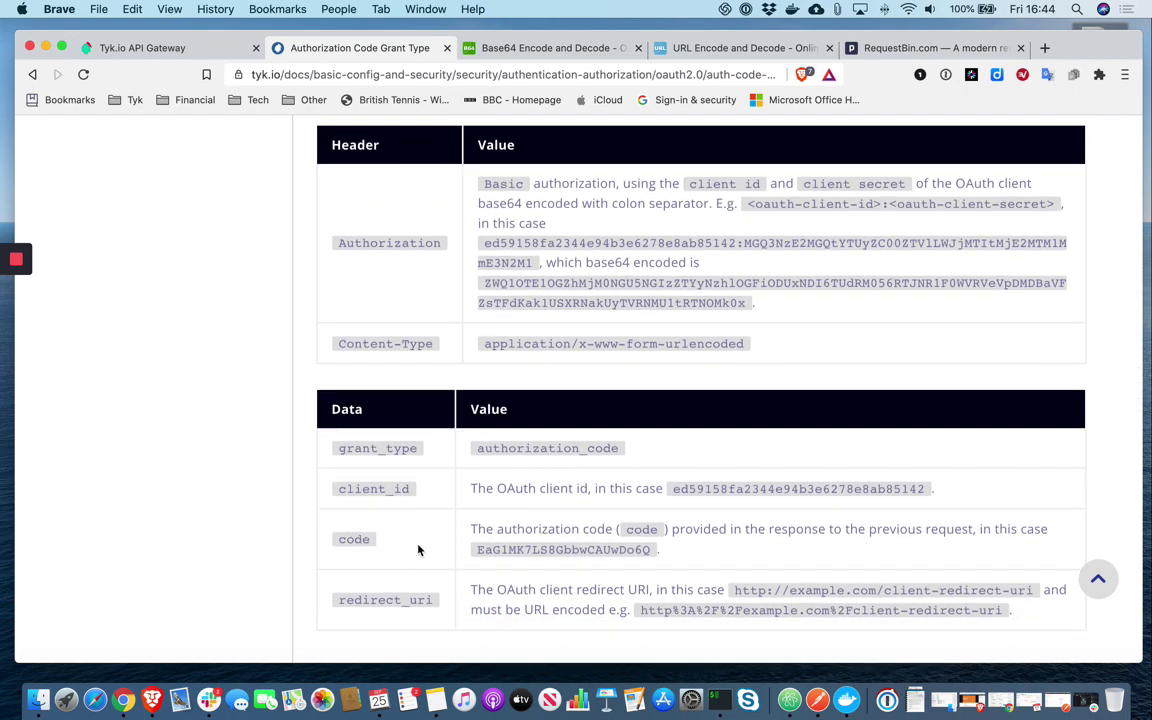
mouse_move(338, 596)
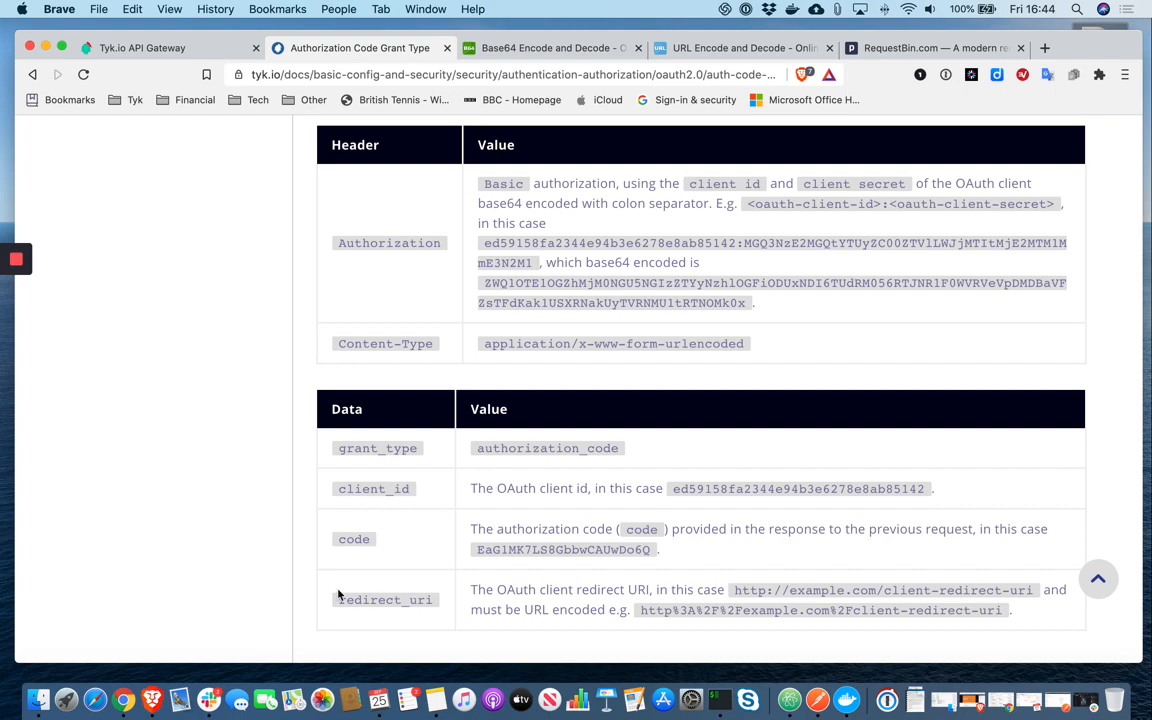
scroll("down", 3)
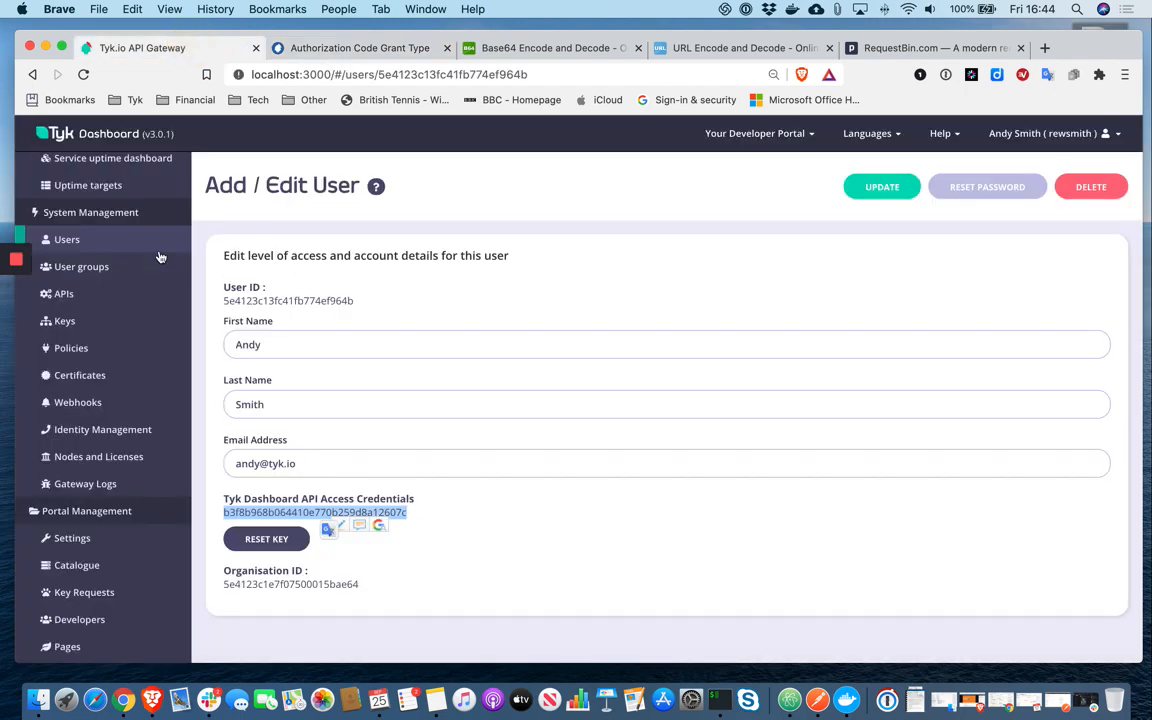
Step: From the APIs list, view the auth-code API's OAuth clients and its client details
left_click(64, 292)
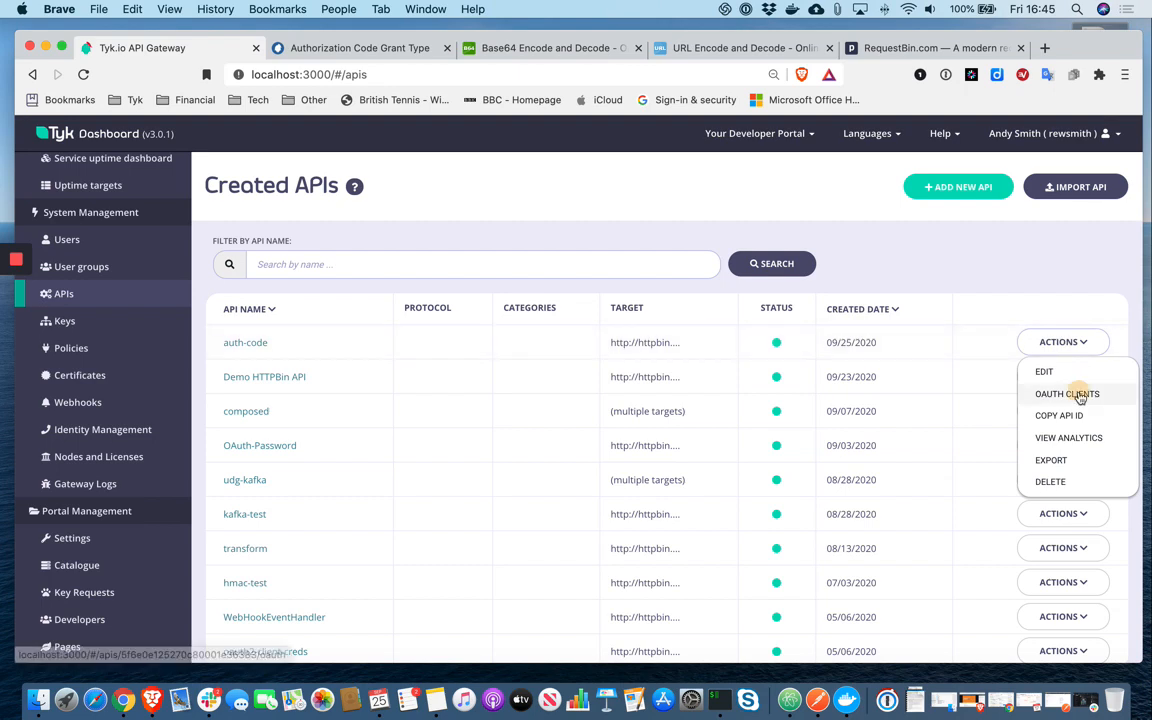
left_click(1058, 392)
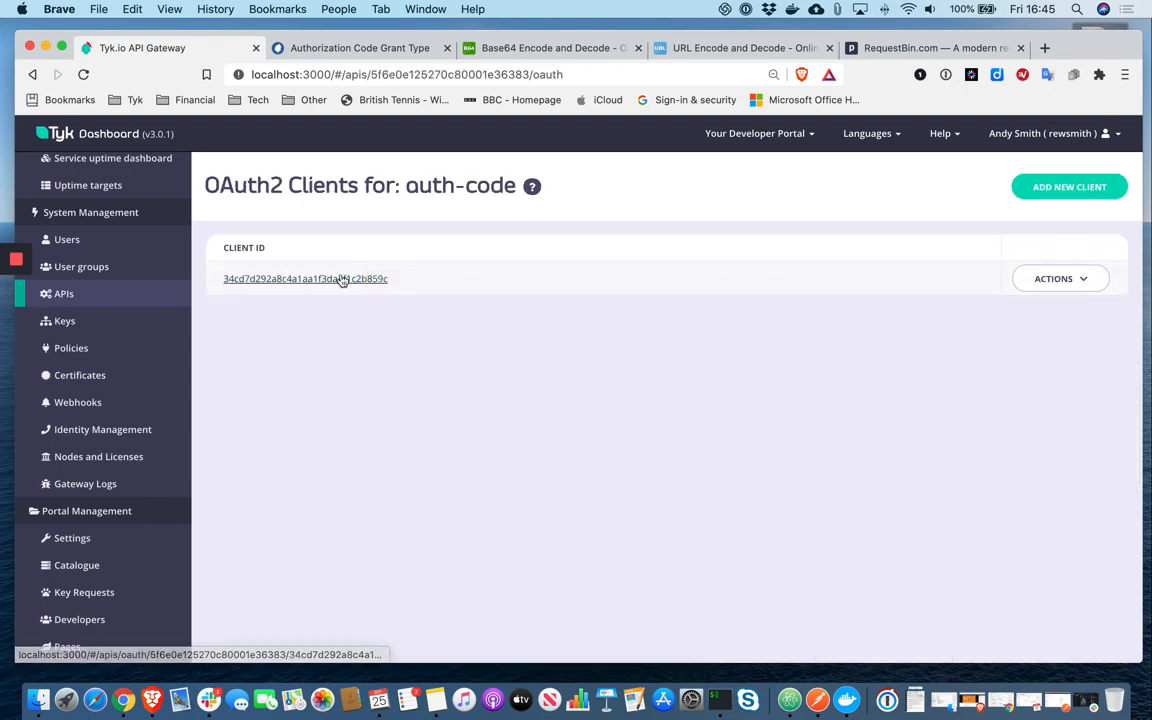
left_click(304, 278)
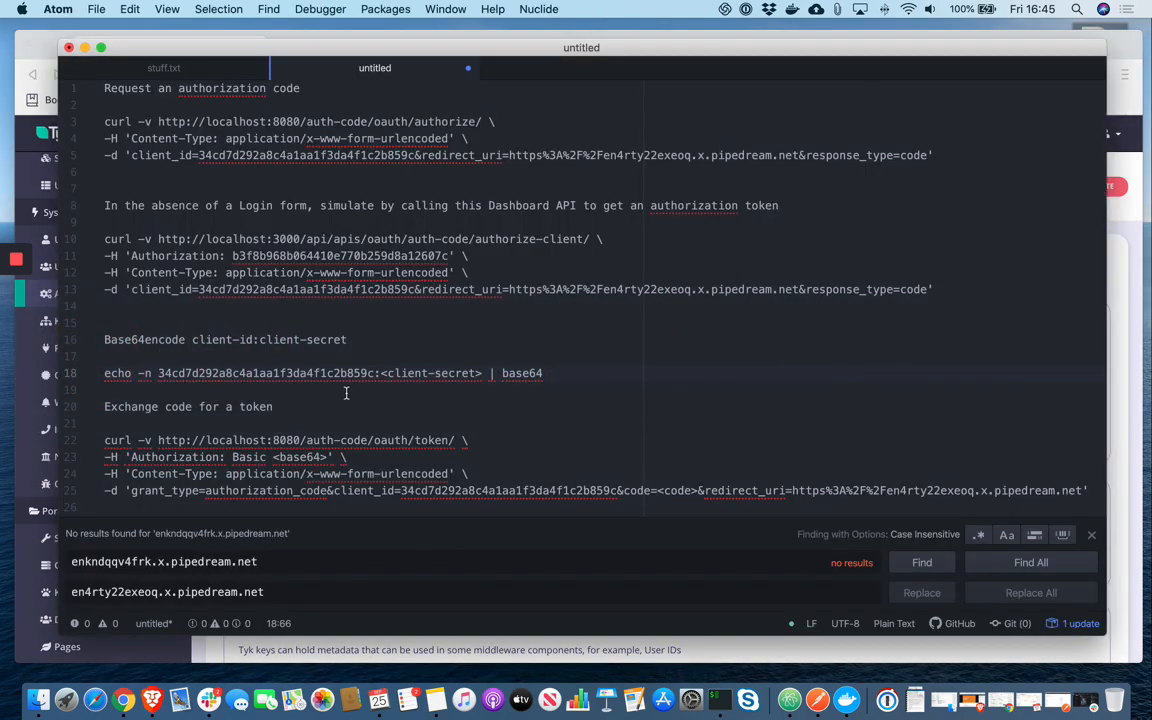
Step: Insert the client secret into the echo command and run the base64 encoding in the terminal
left_click(452, 374)
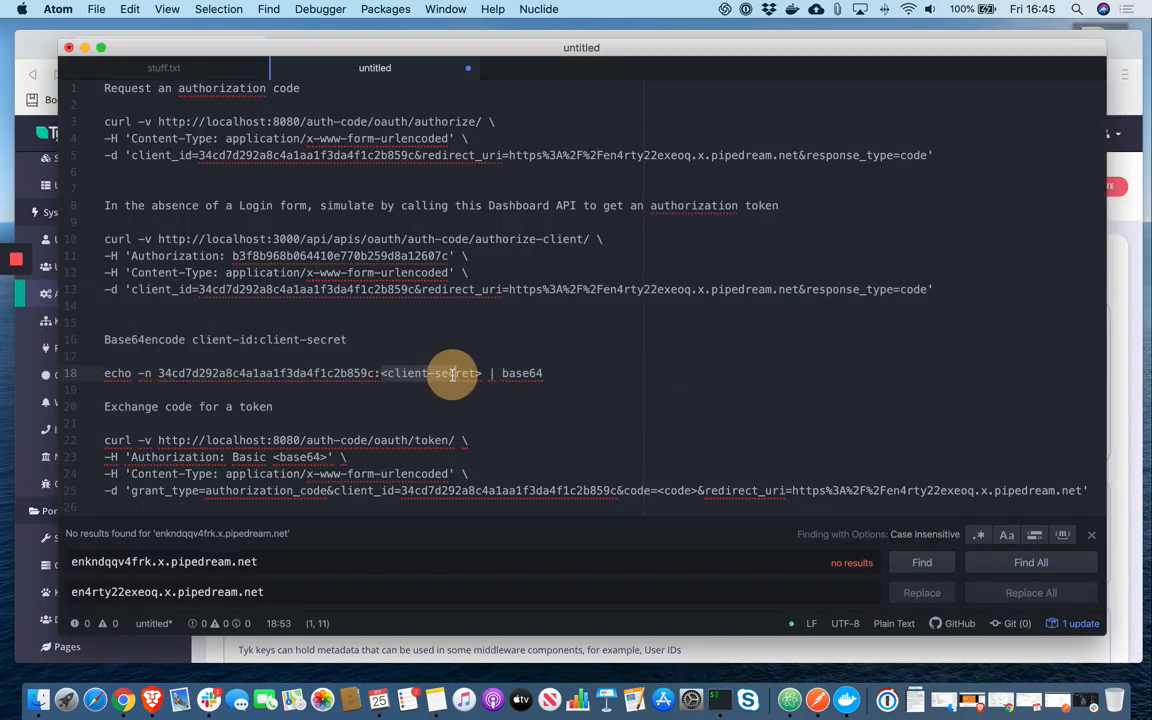
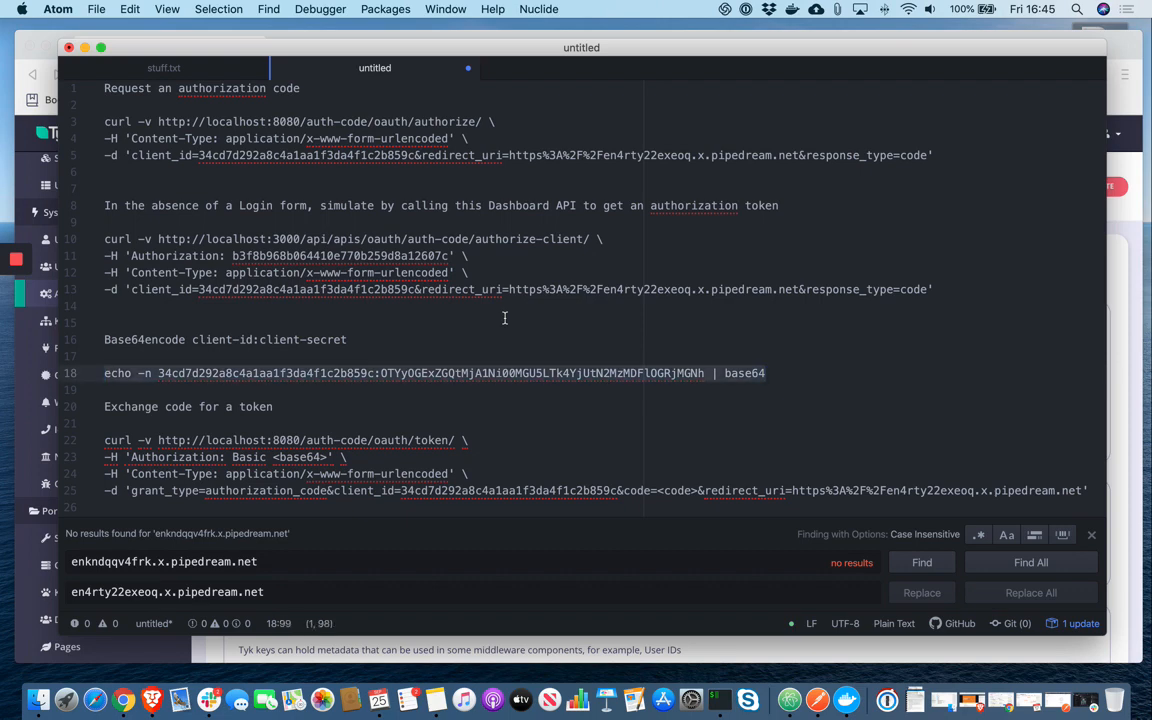
key("cmd+tab")
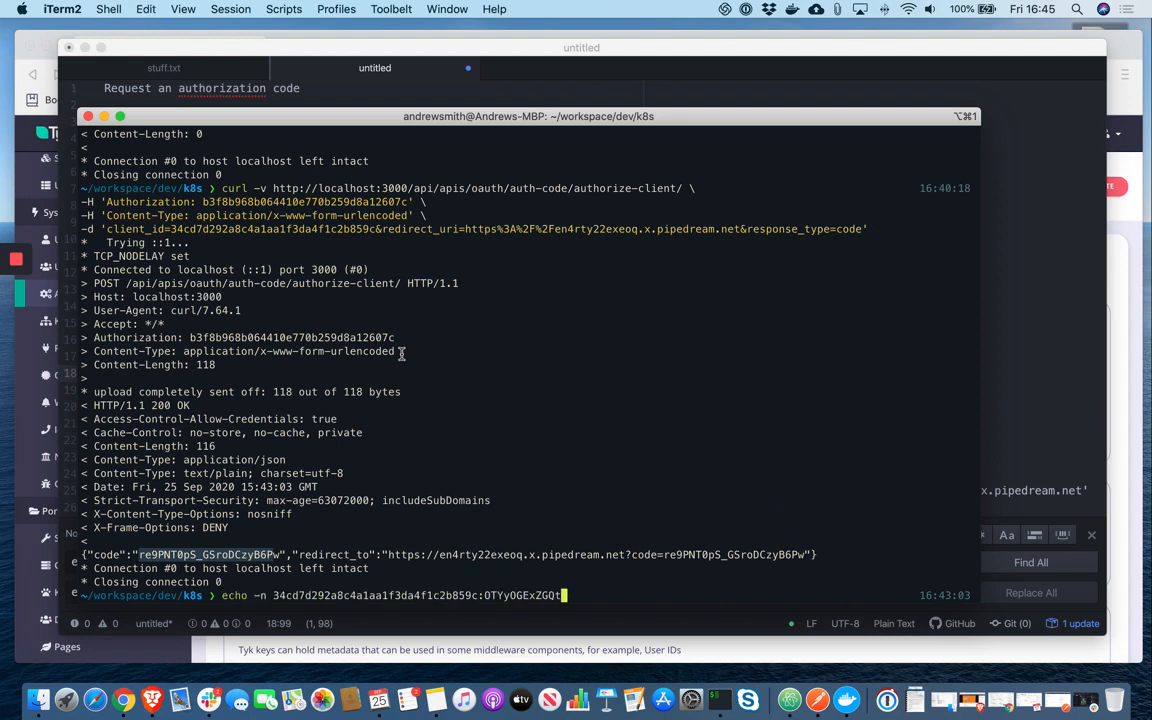
key("Return")
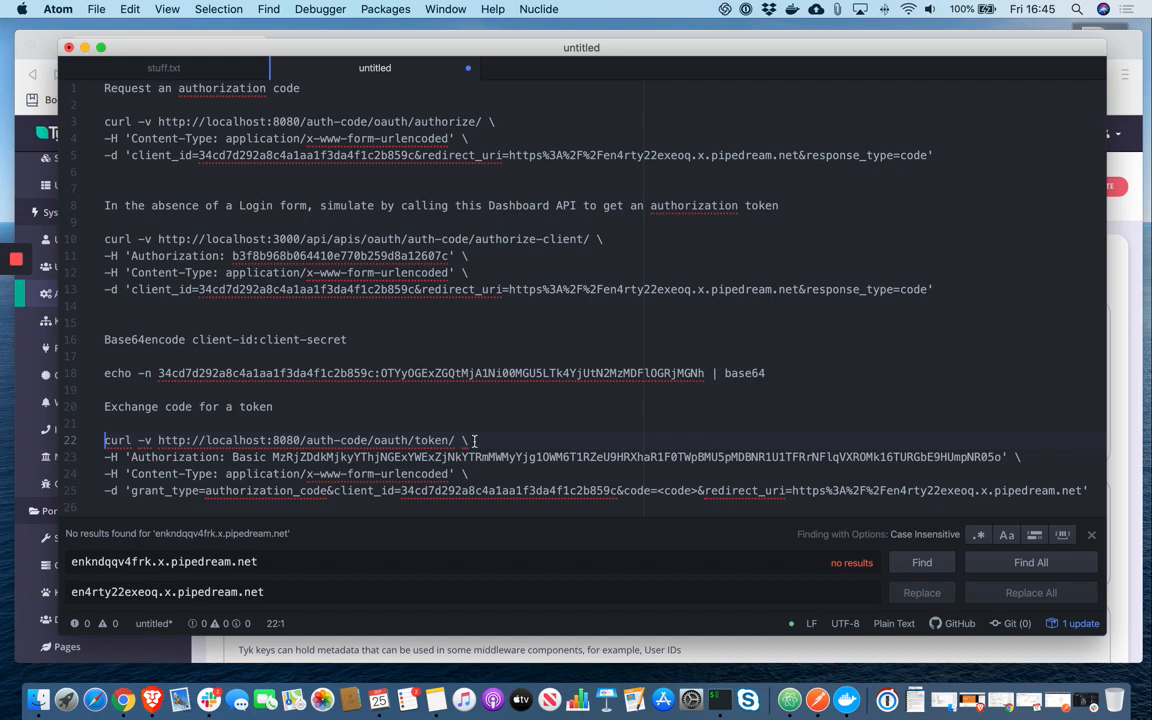
scroll("down", 3)
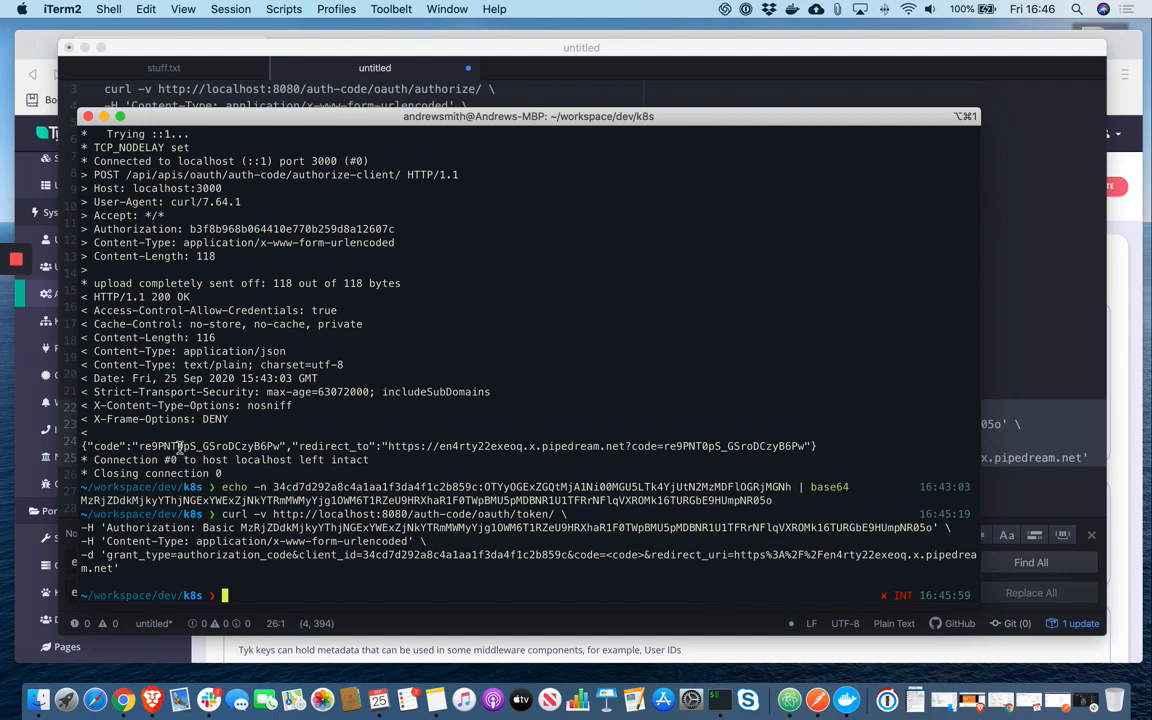
Step: Grab the authorization code from the authorize response for the token-exchange curl
double_click(196, 444)
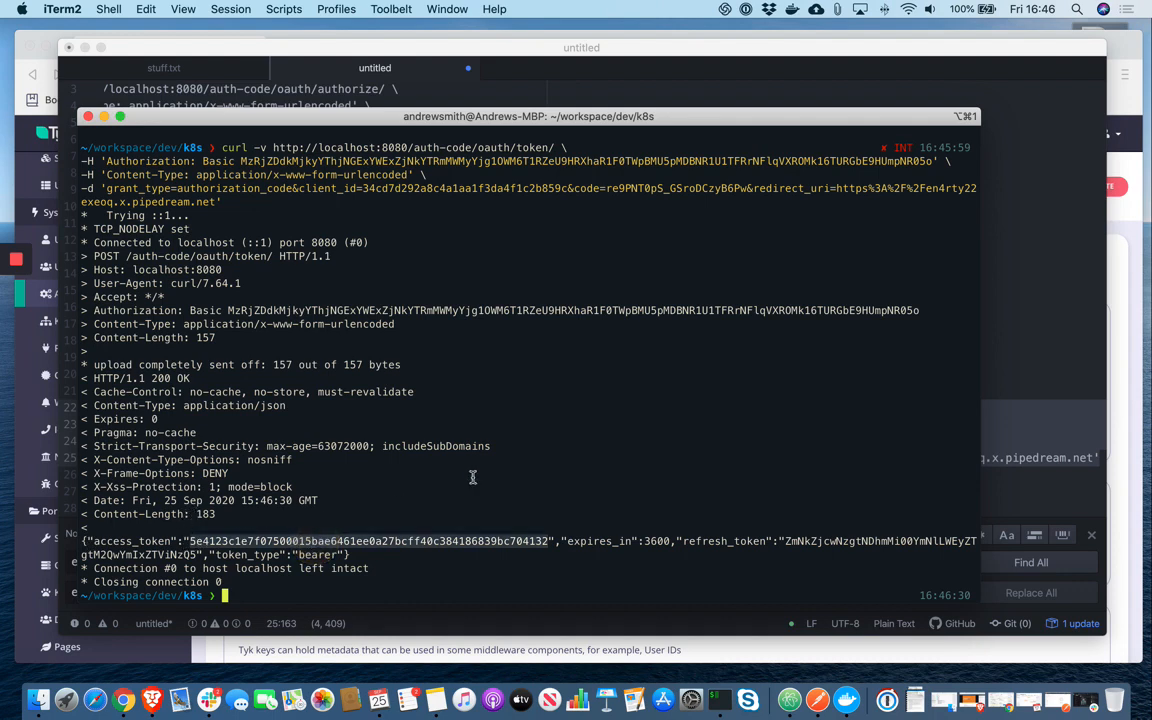
mouse_move(440, 468)
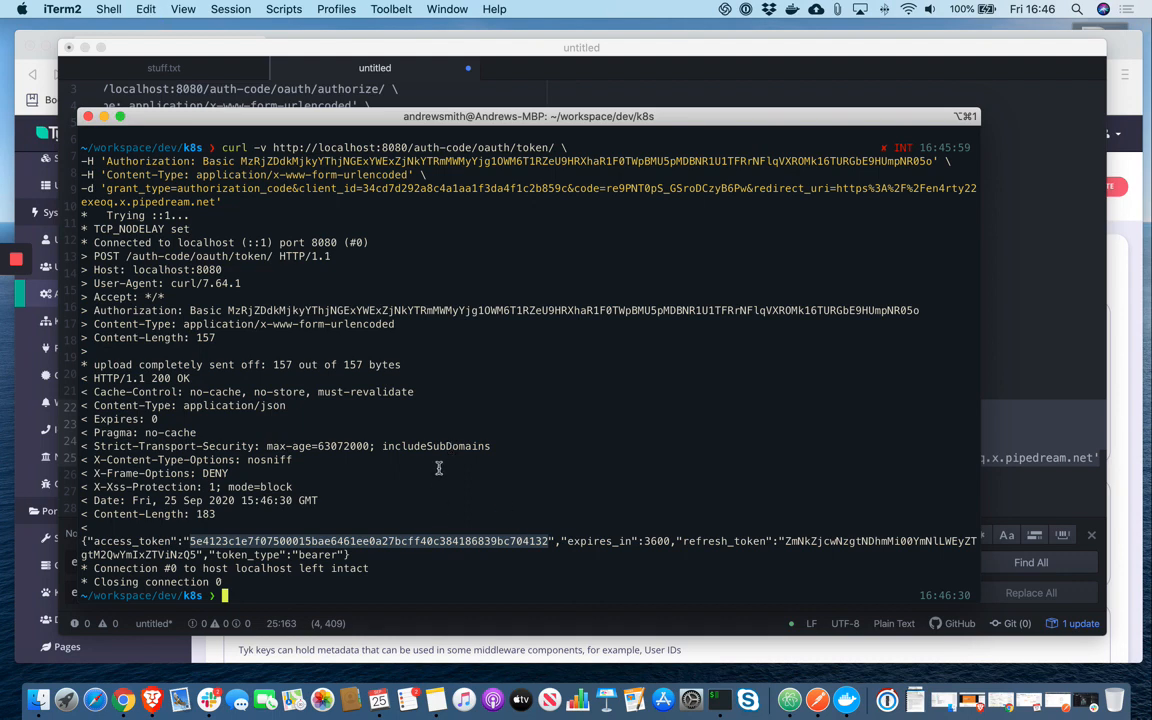
mouse_move(820, 676)
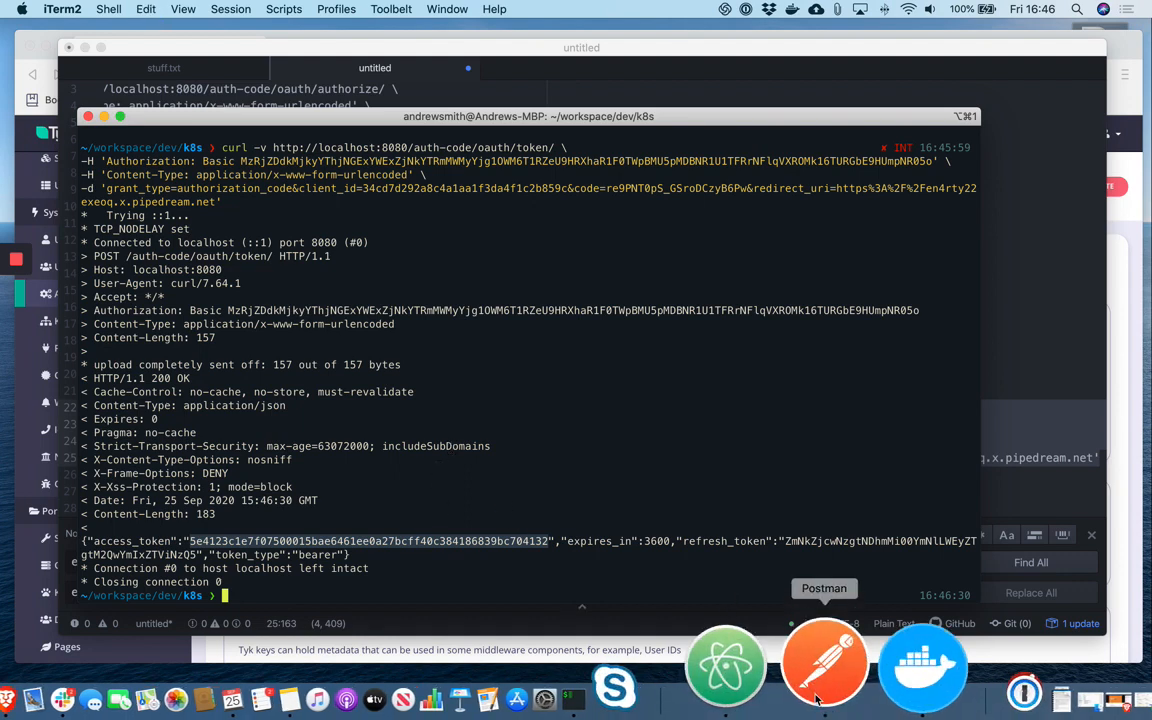
Step: Send curl to localhost:8080/auth-code/headers with the Authorization: Bearer access token
left_click(824, 662)
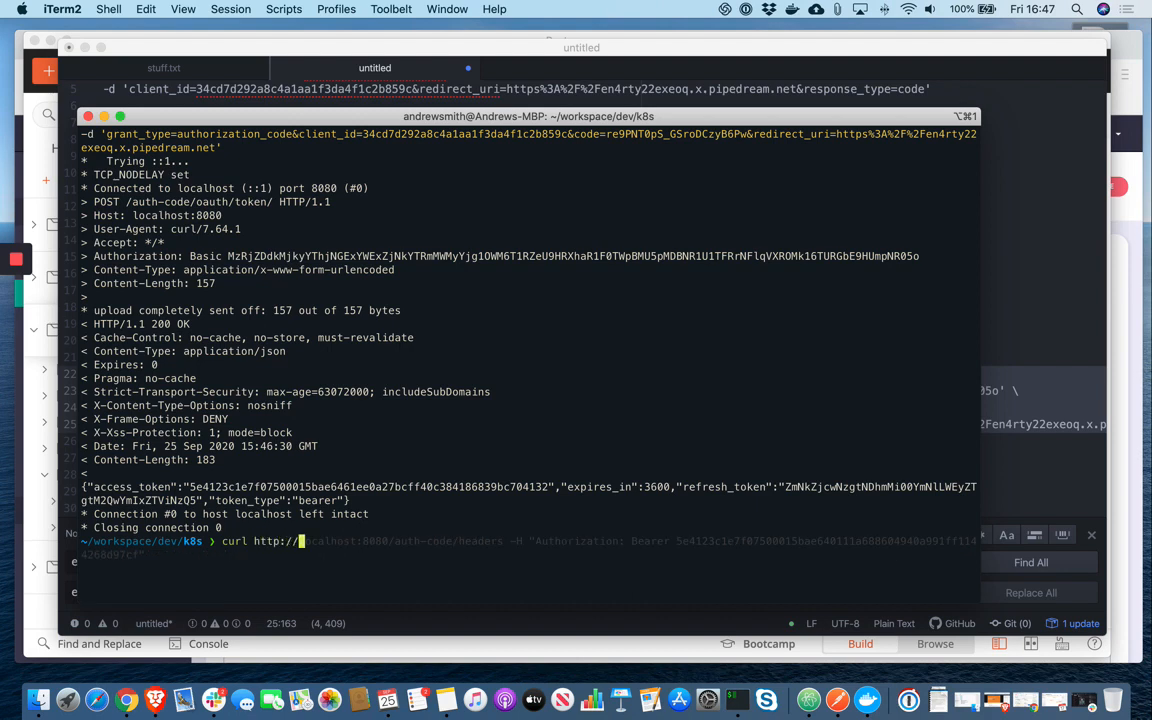
type("localhost")
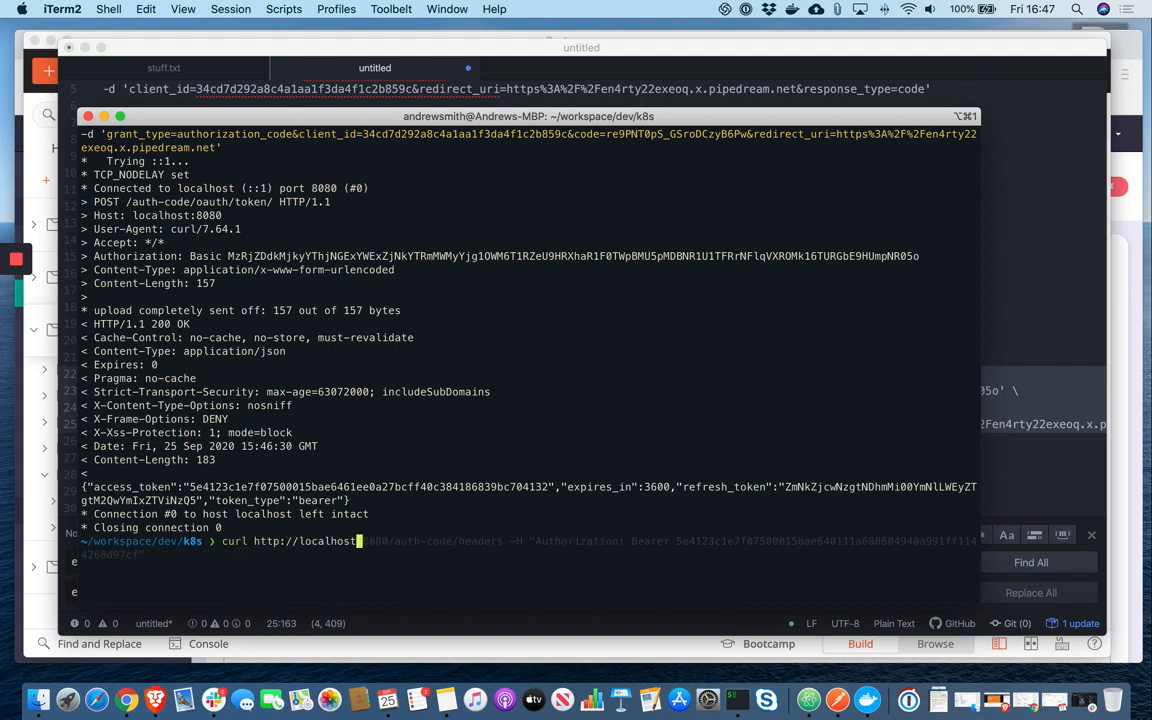
type(":8080")
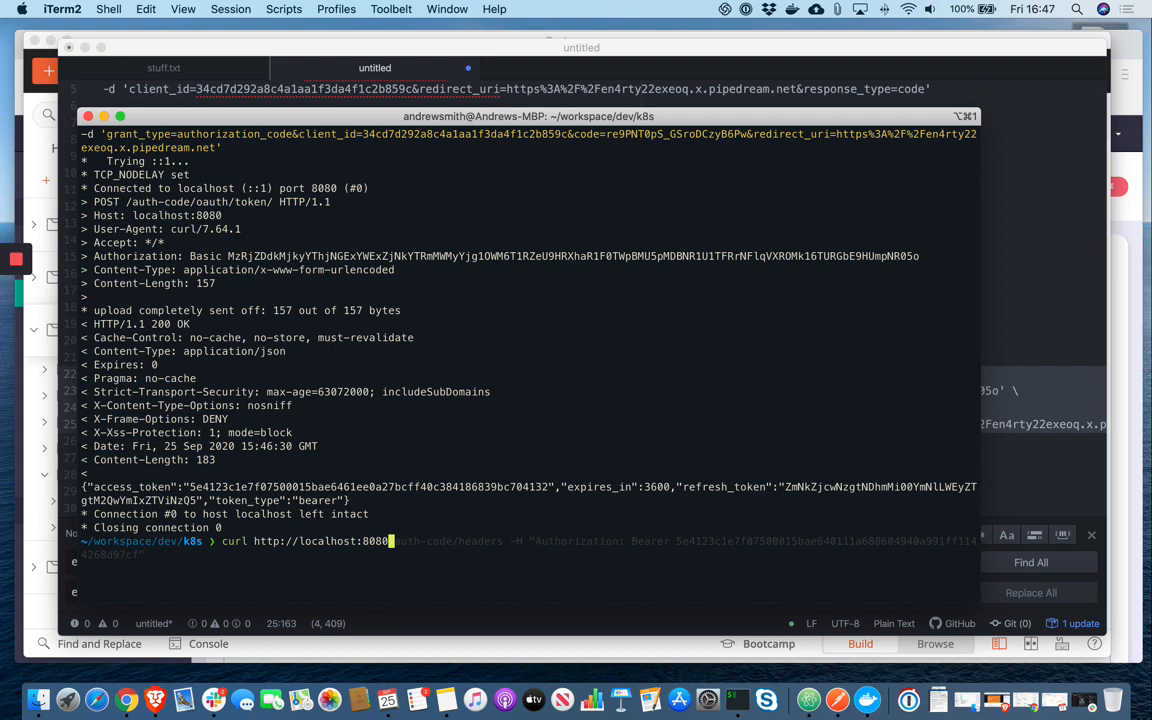
type("/auth-cod")
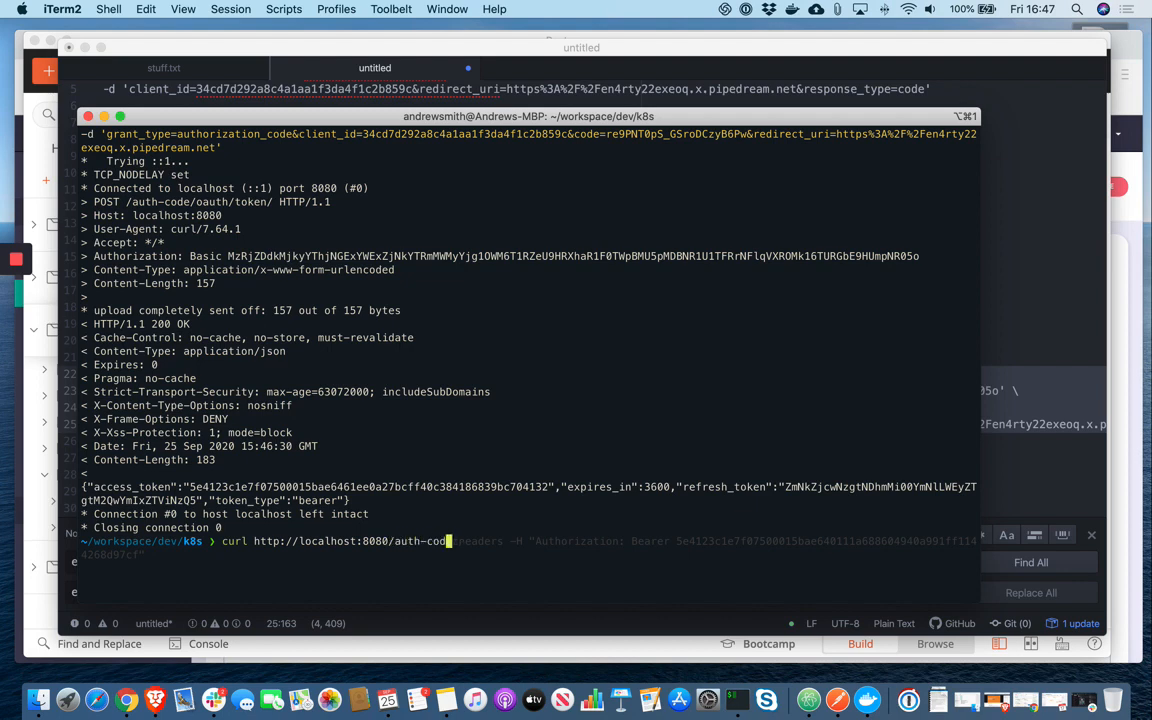
type("e/")
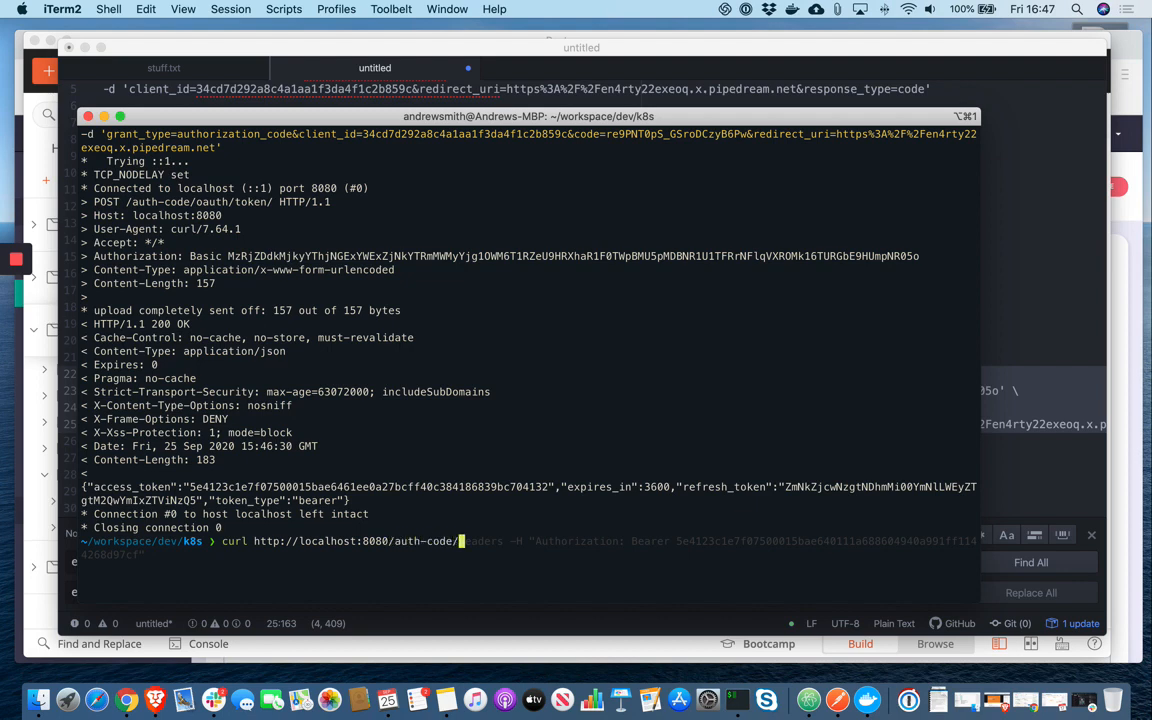
type("headers -H \"")
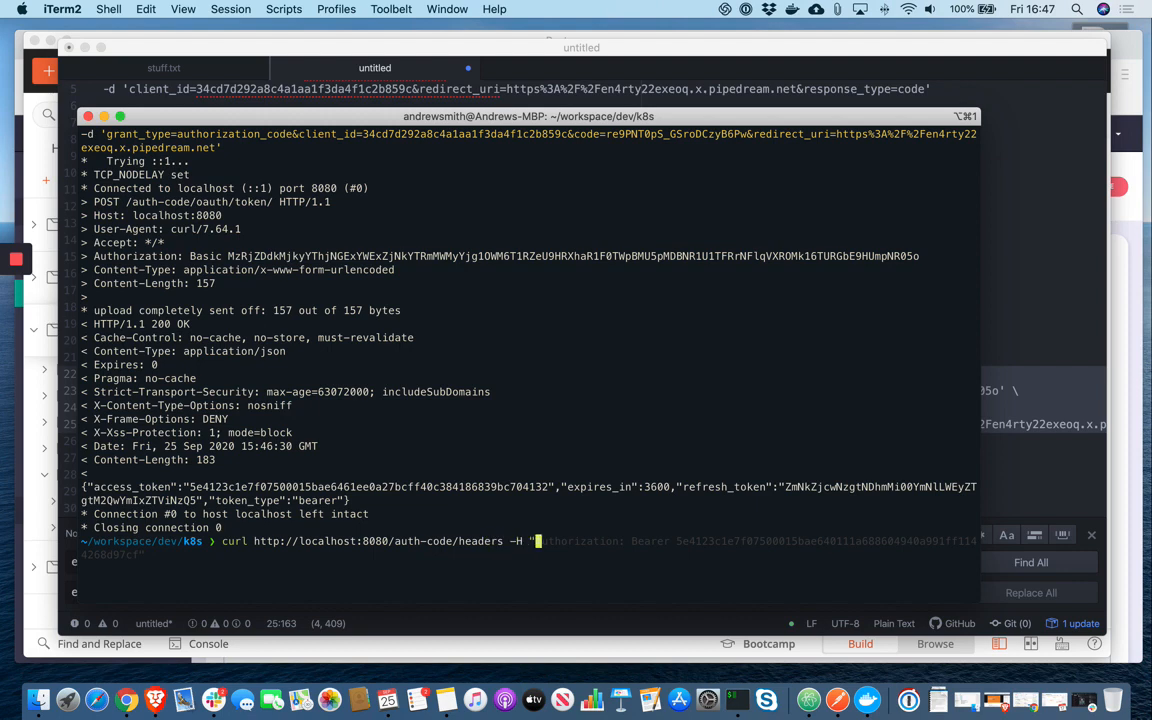
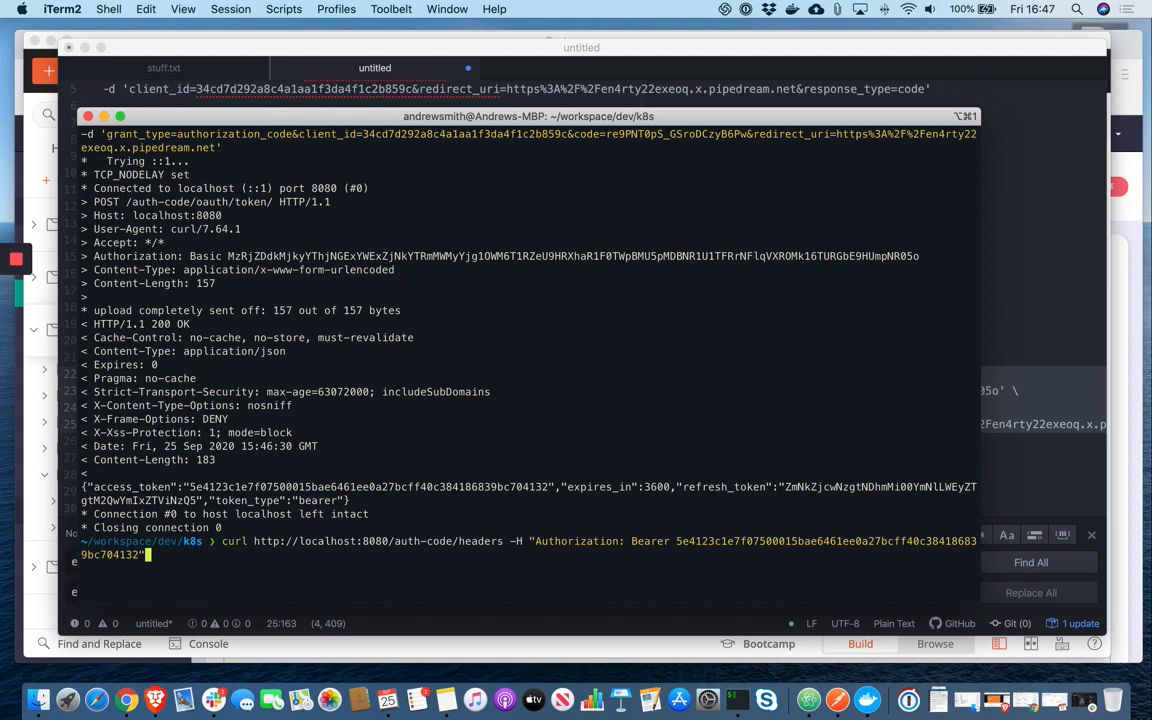
key("Return")
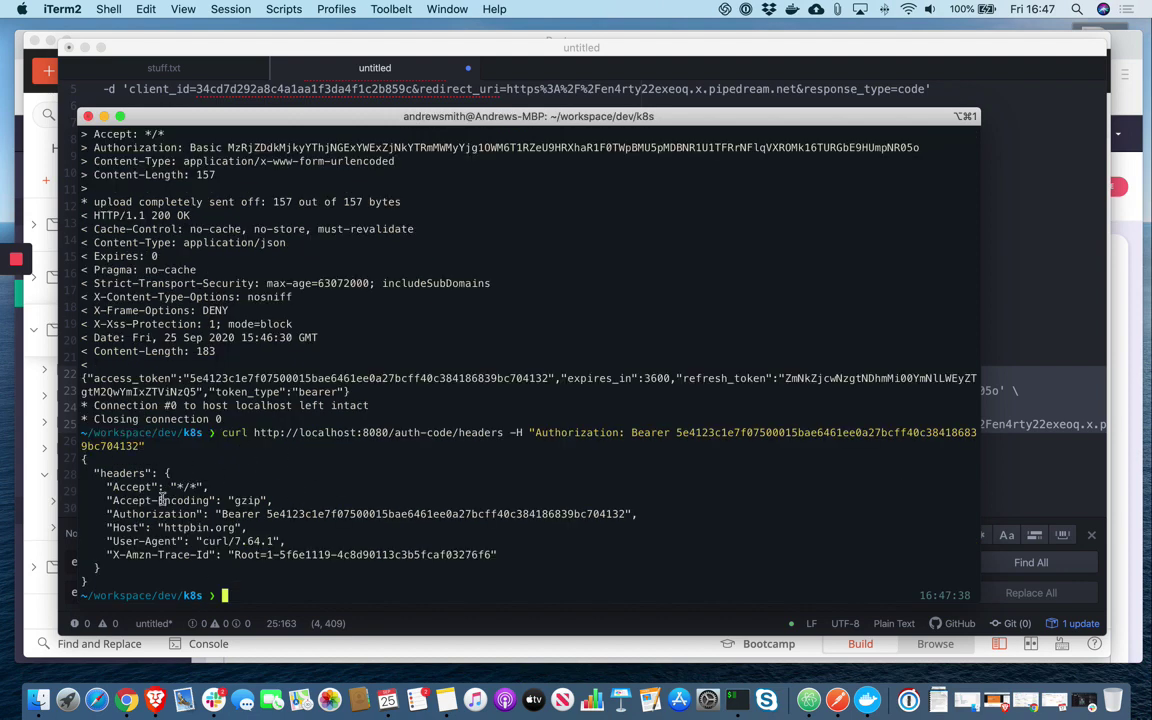
mouse_move(140, 500)
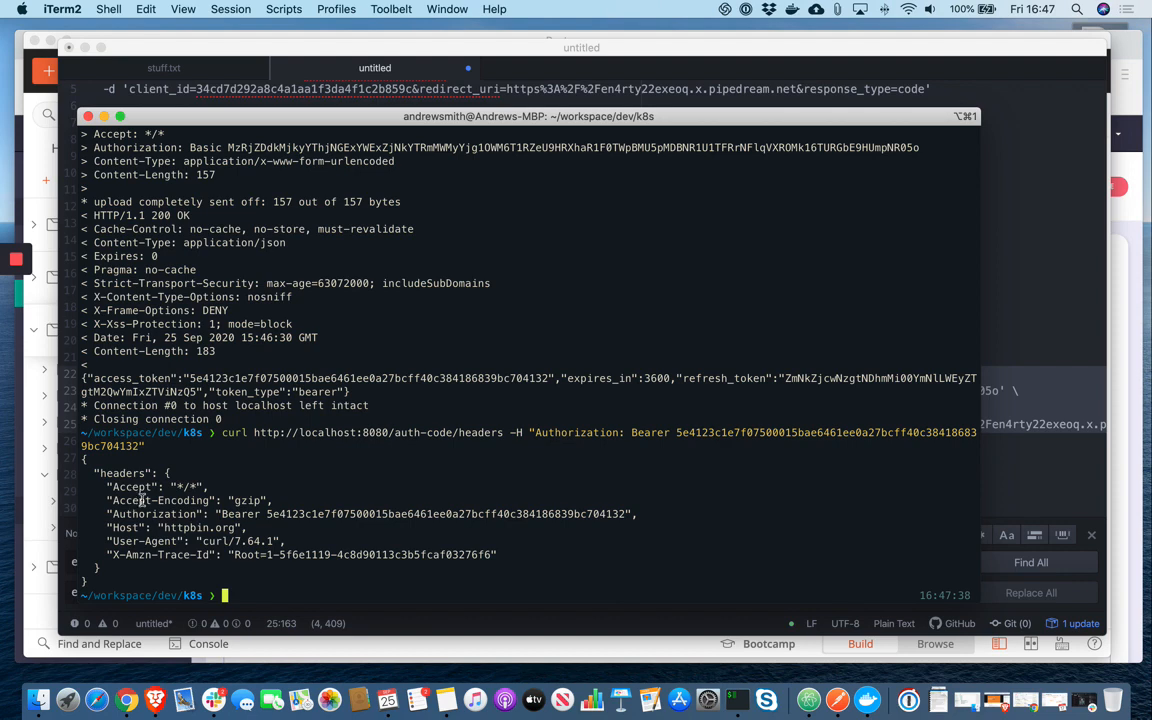
mouse_move(130, 488)
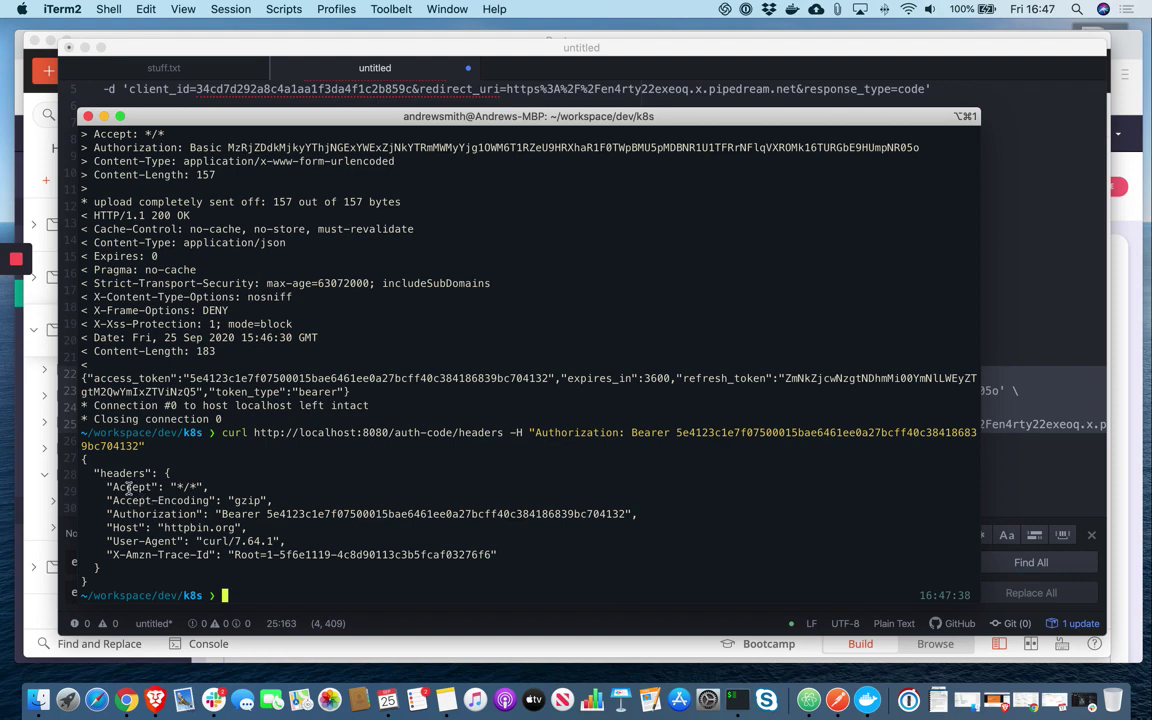
mouse_move(180, 506)
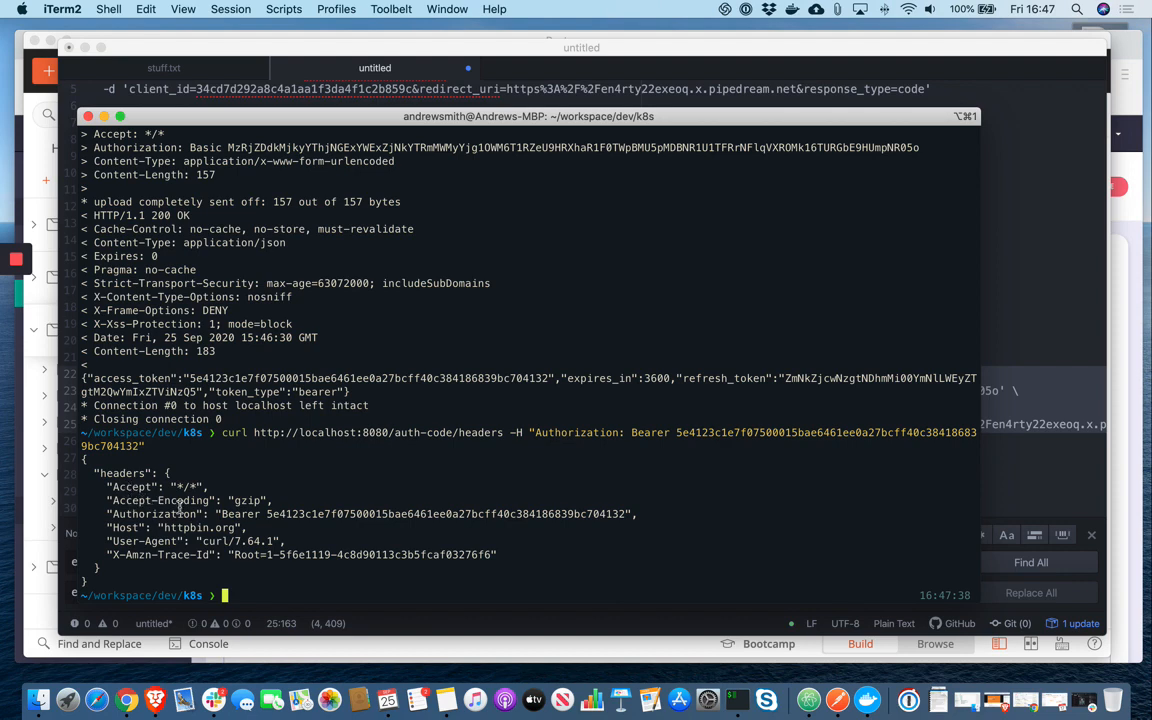